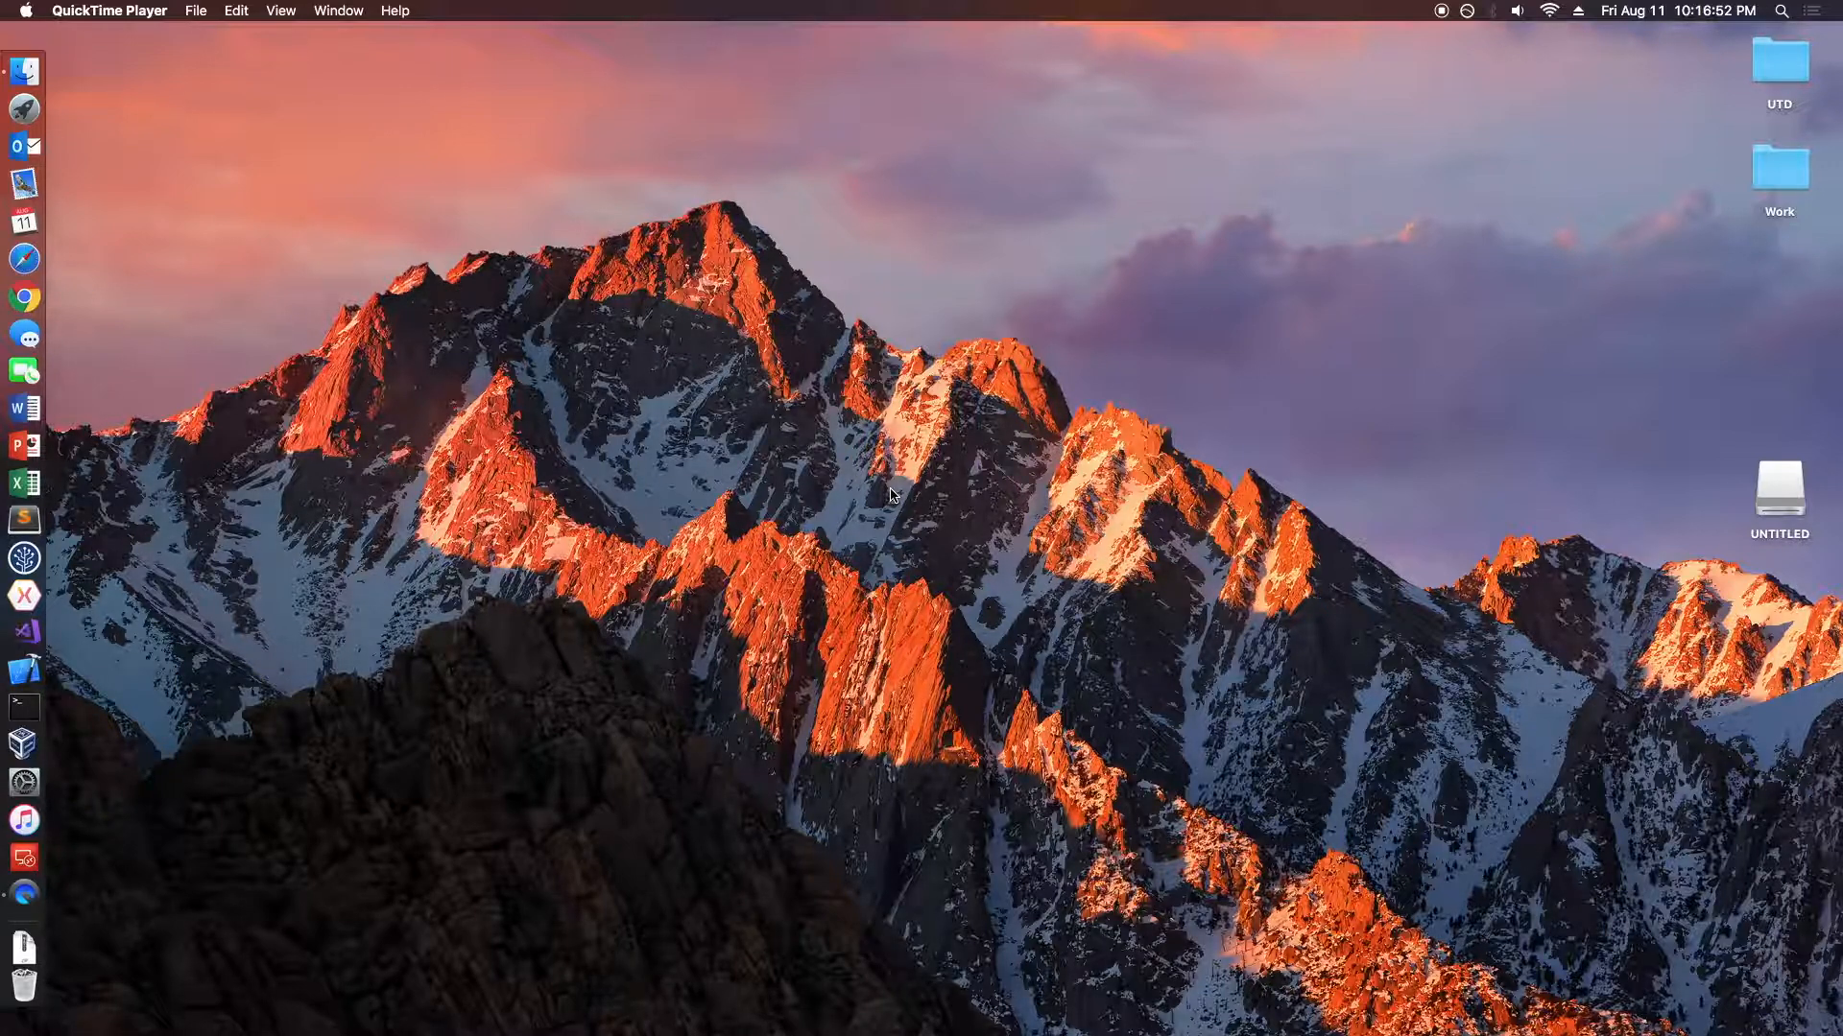
- Bring the desktop forward and launch Google Chrome from the Dock
click(510, 280)
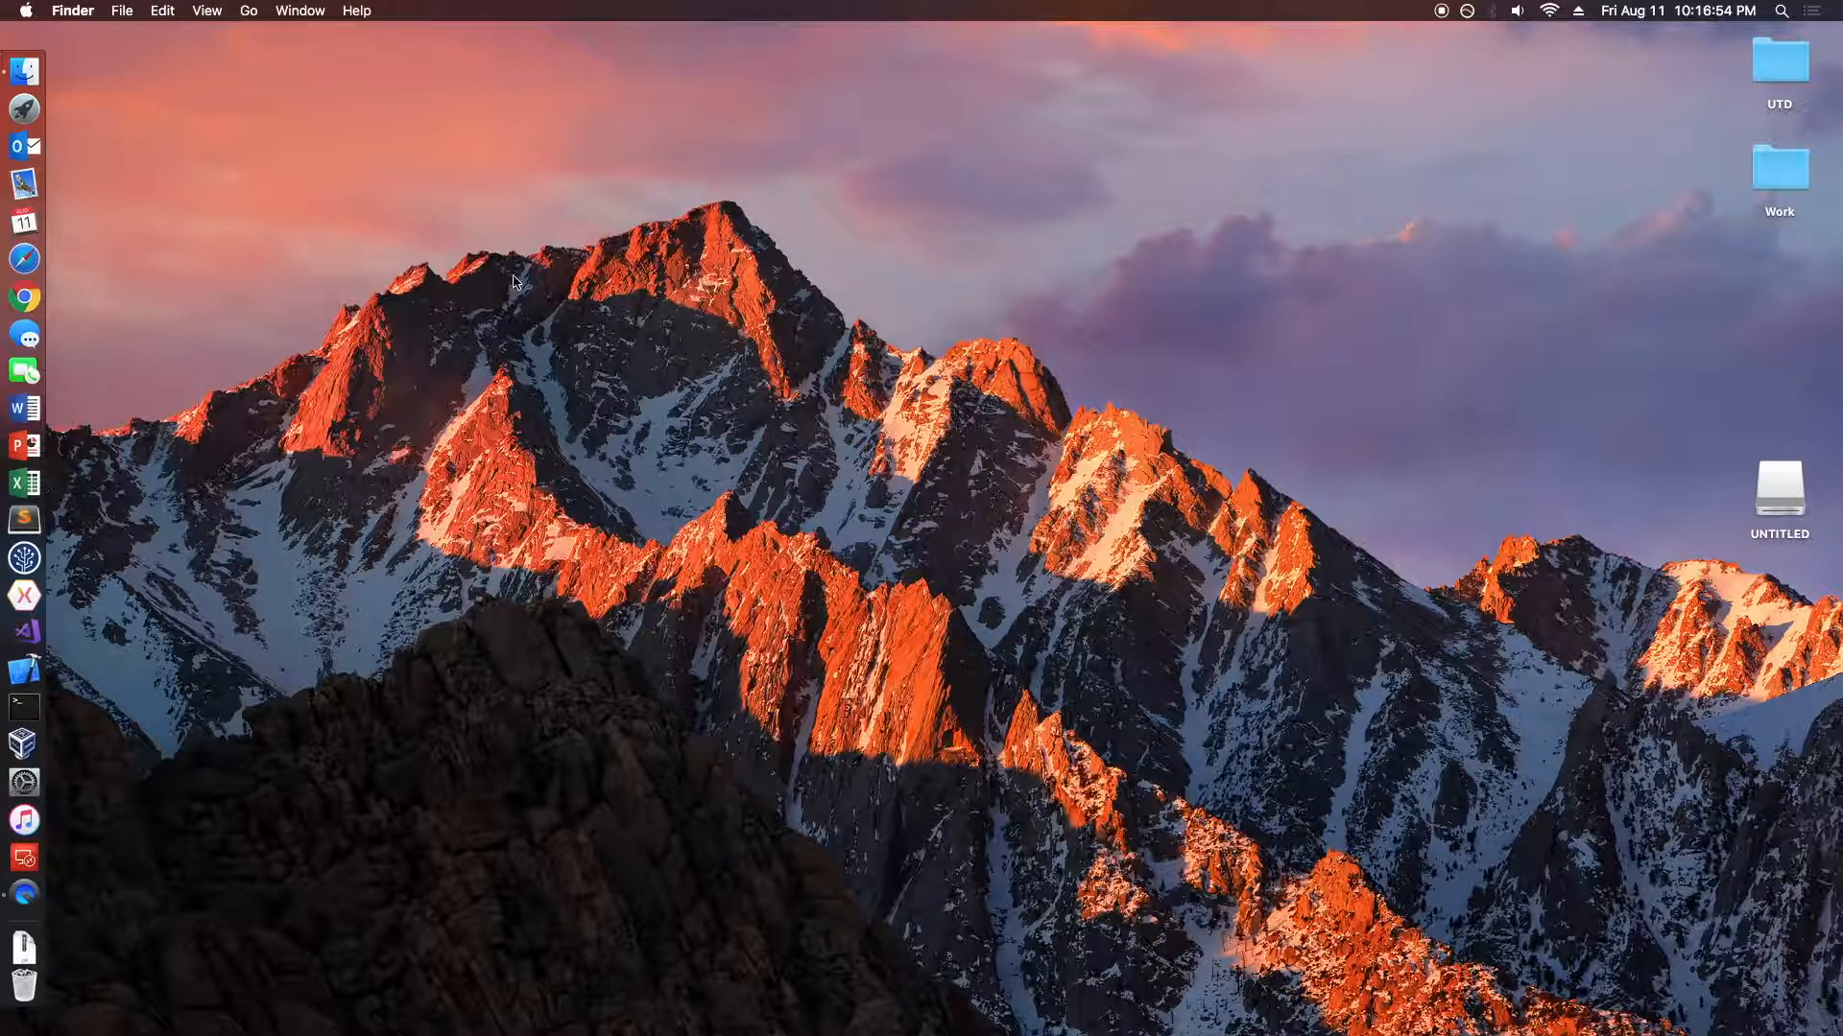
mouse_move(24, 298)
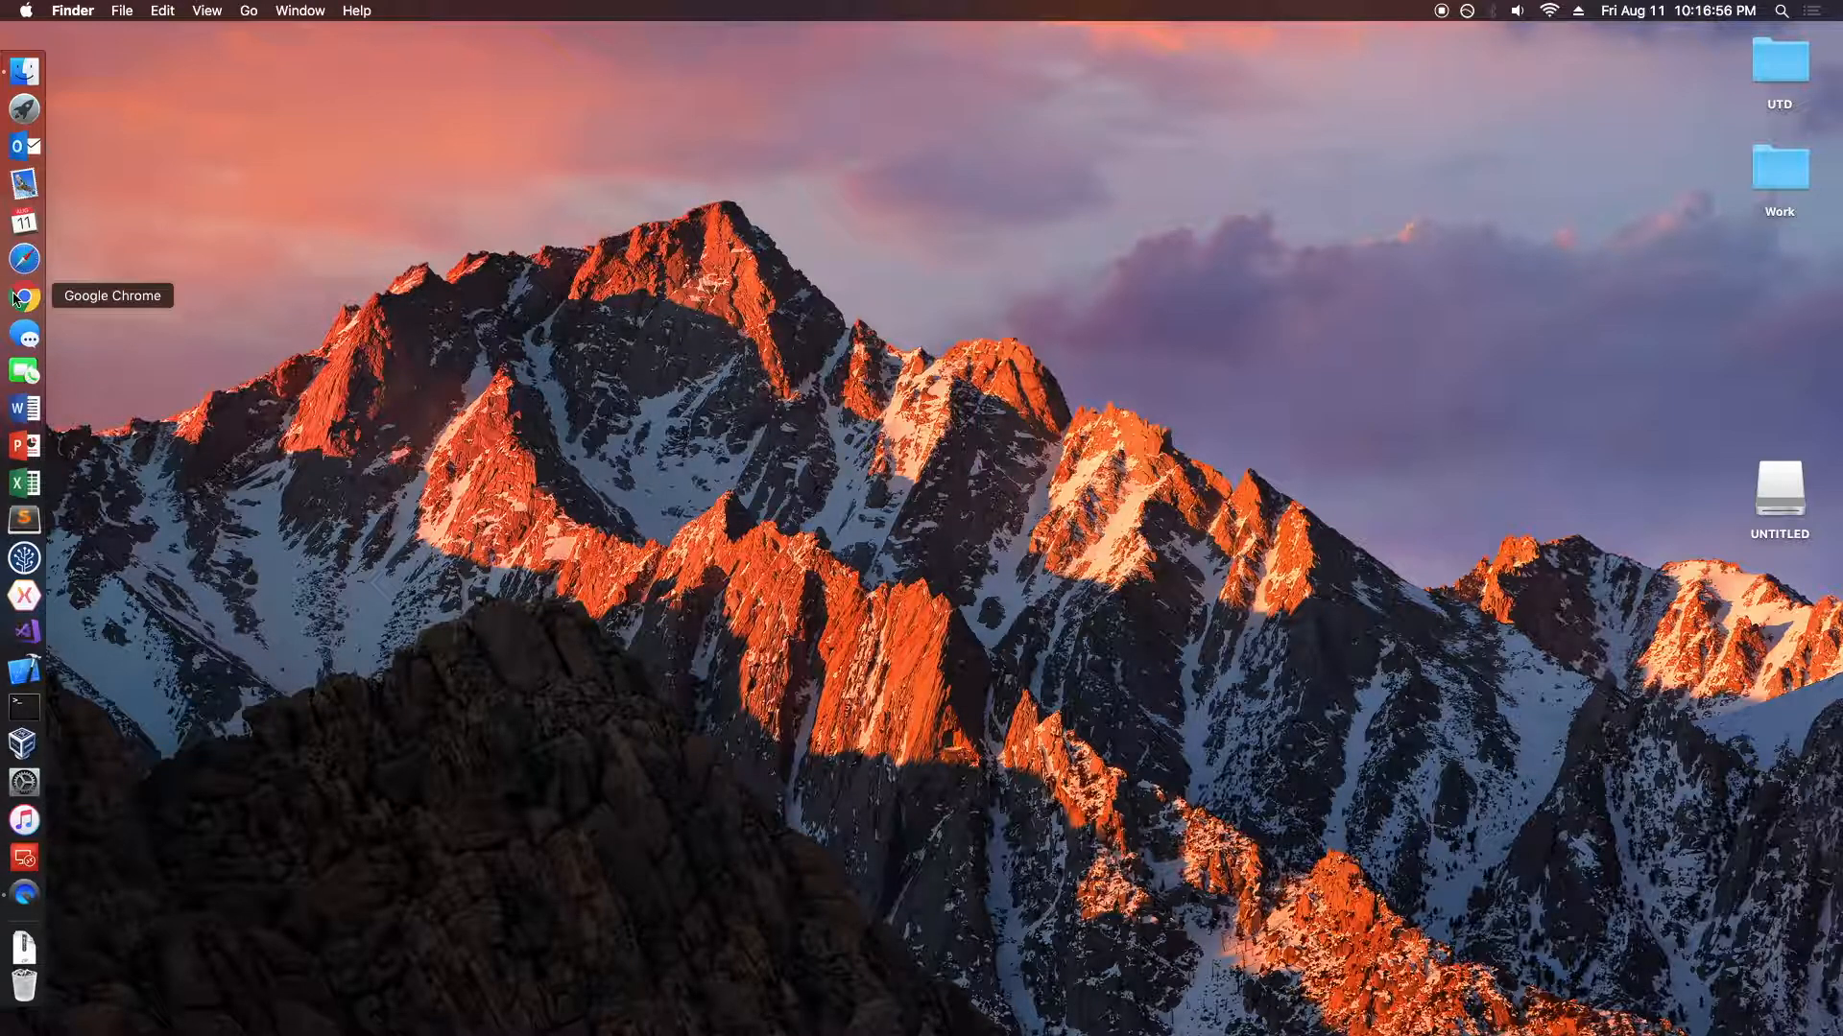
click(23, 296)
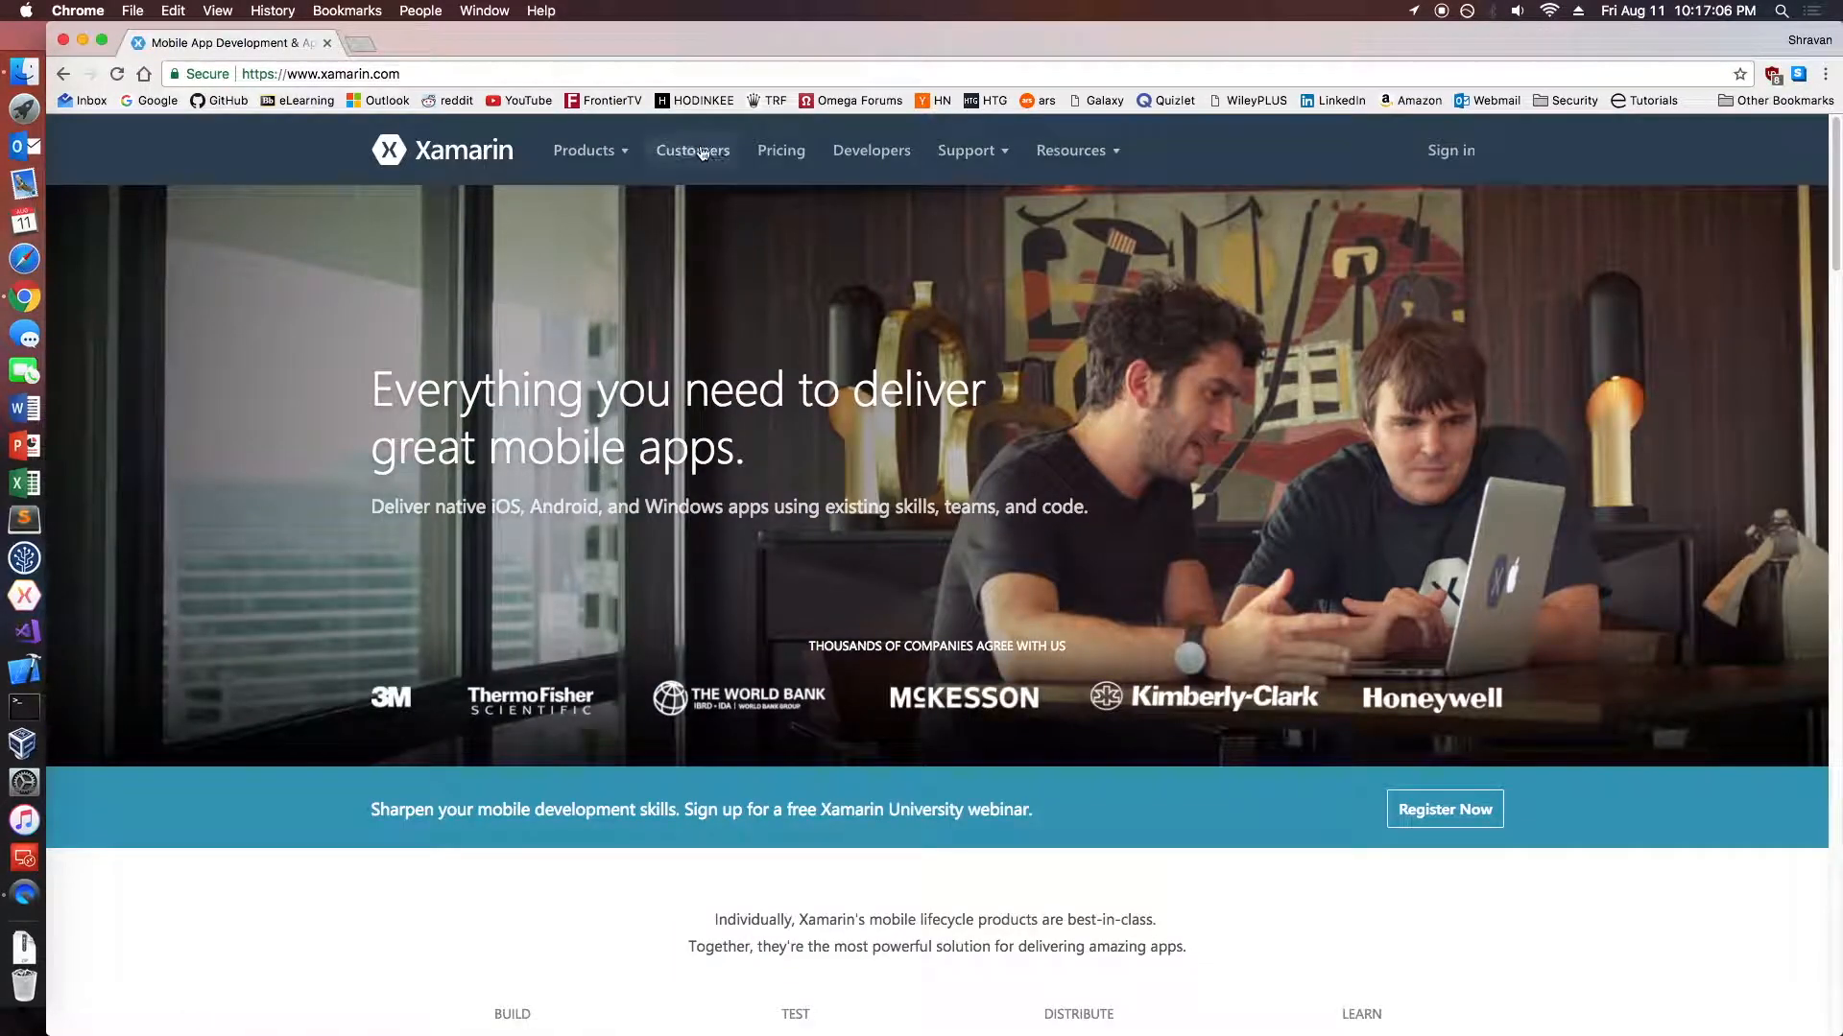
- Browse the Xamarin Customers page into the Media stories featuring Cinemark and FOX Sports
click(693, 150)
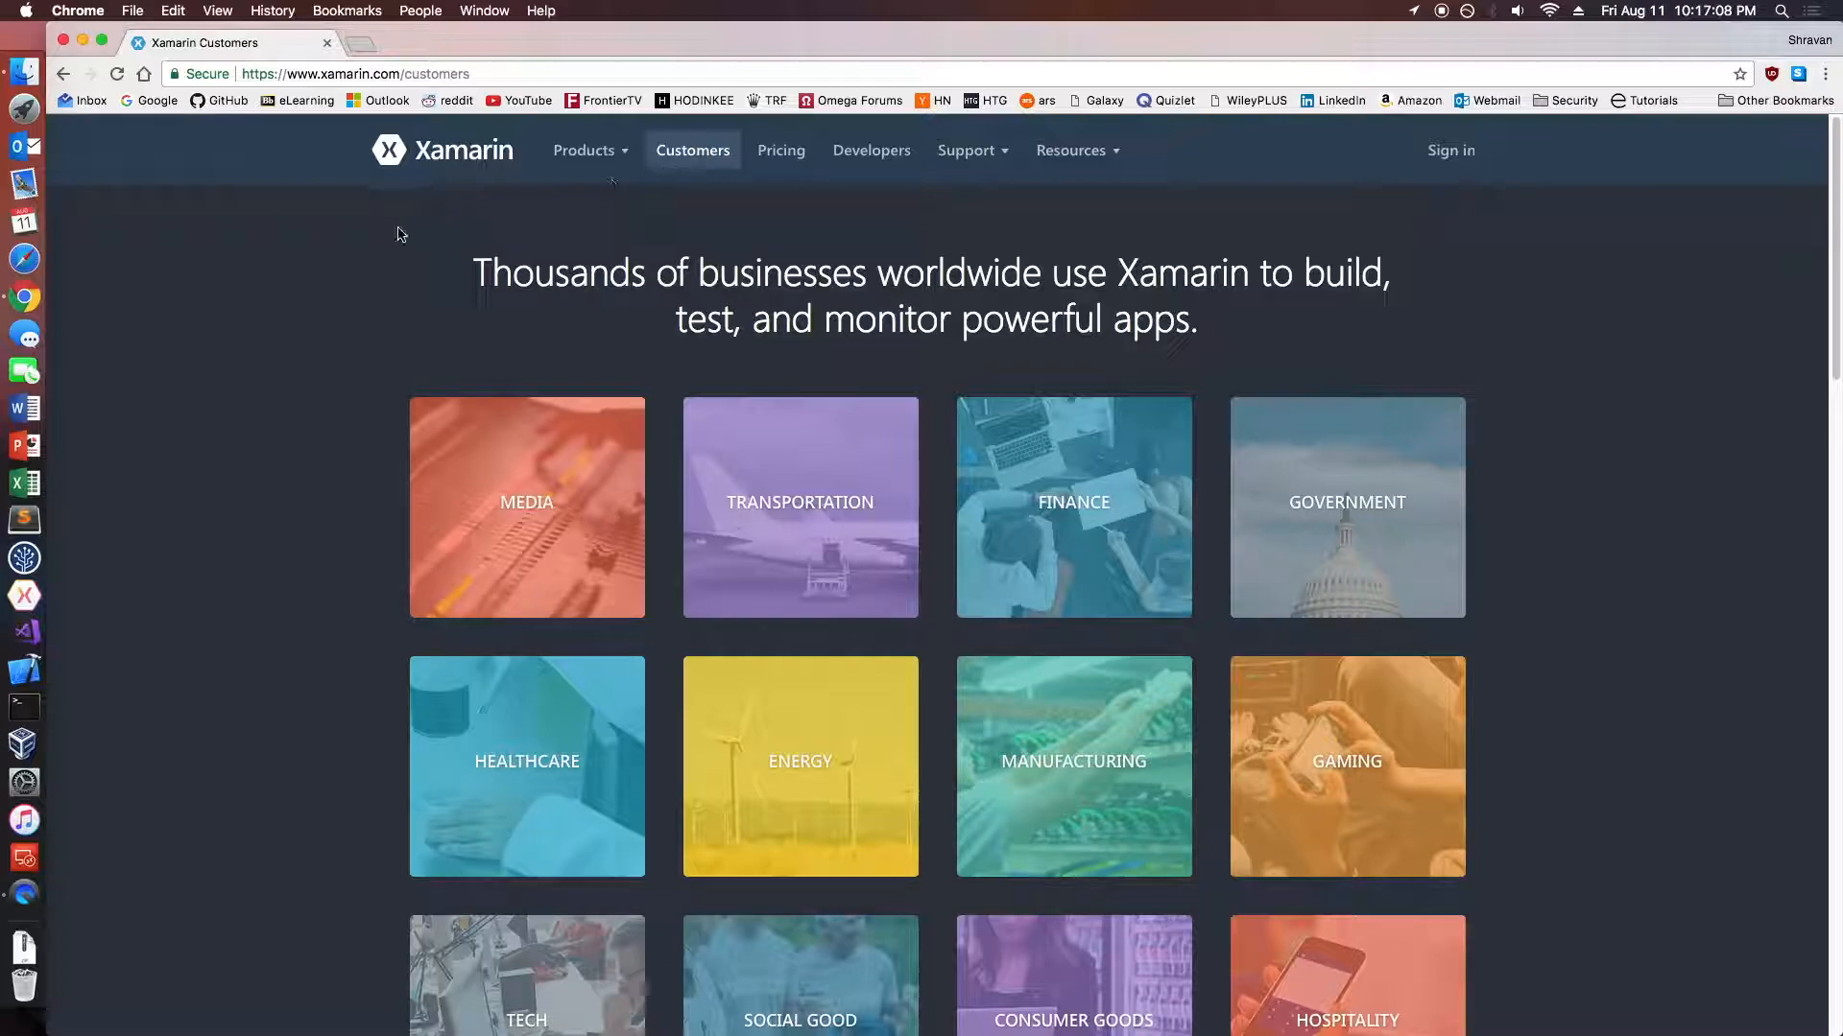
scroll(down, 3)
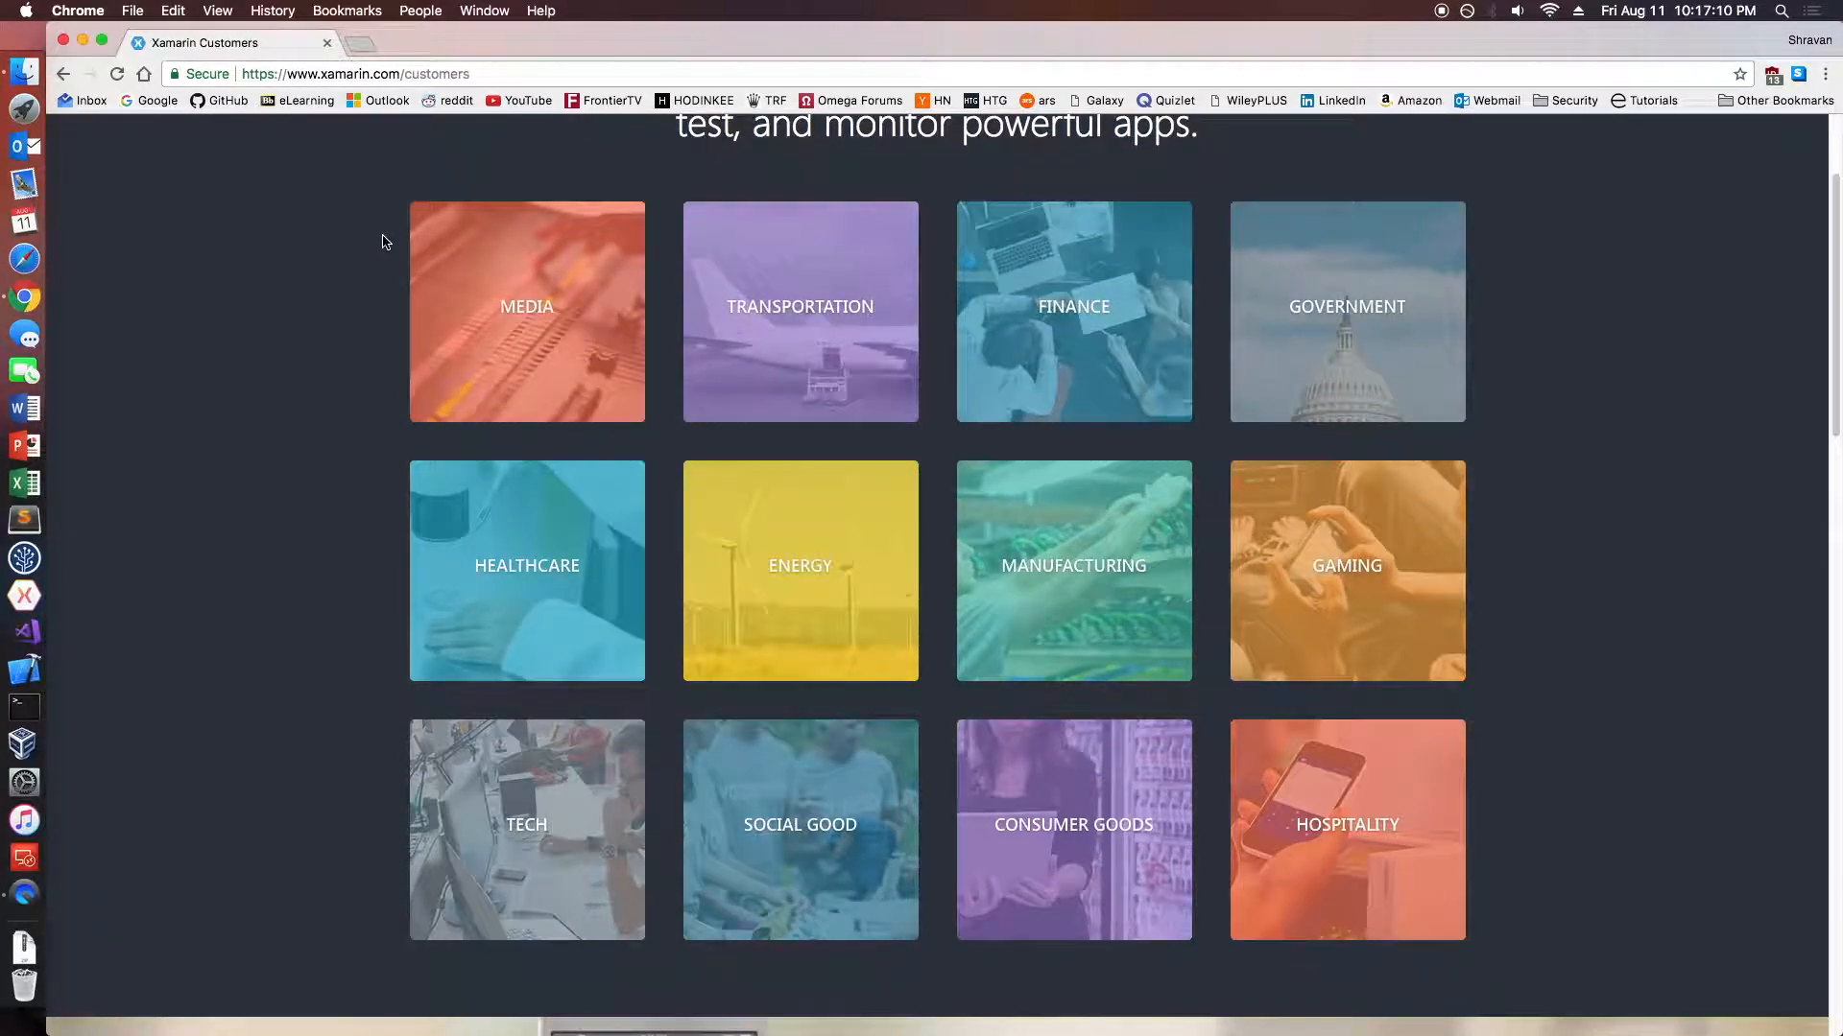
click(525, 311)
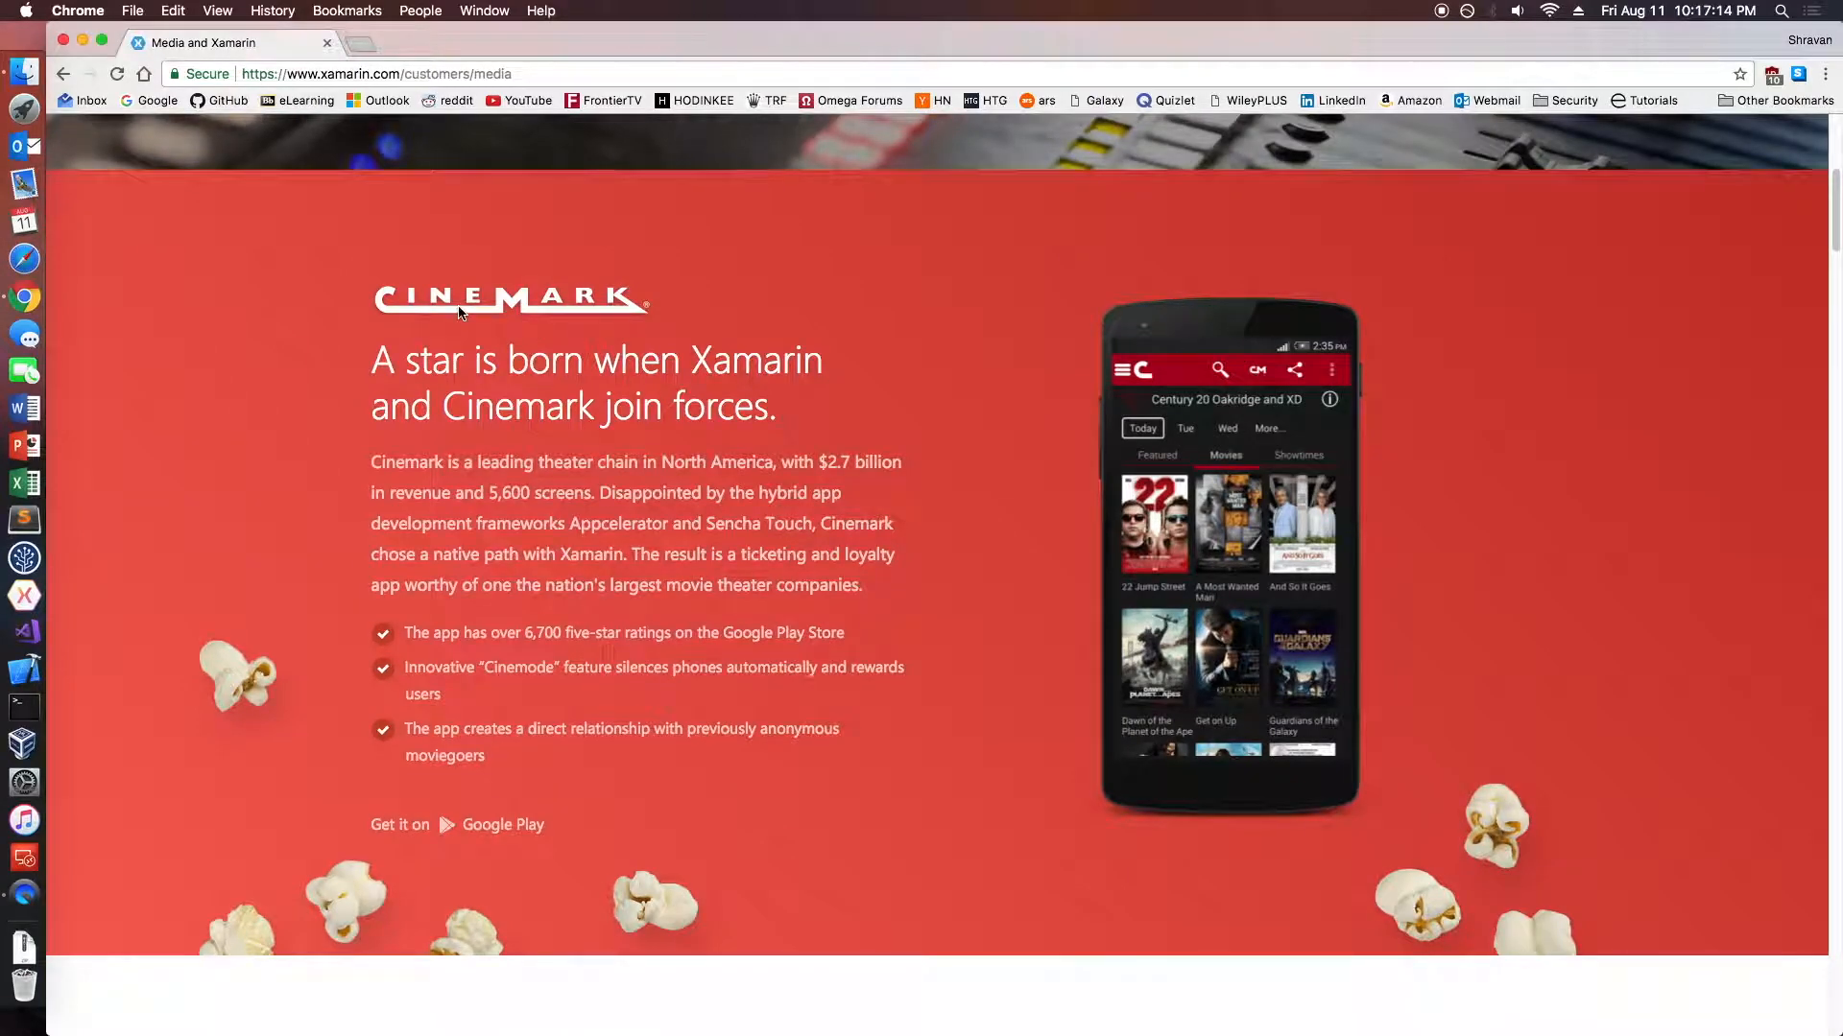
scroll(down, 3)
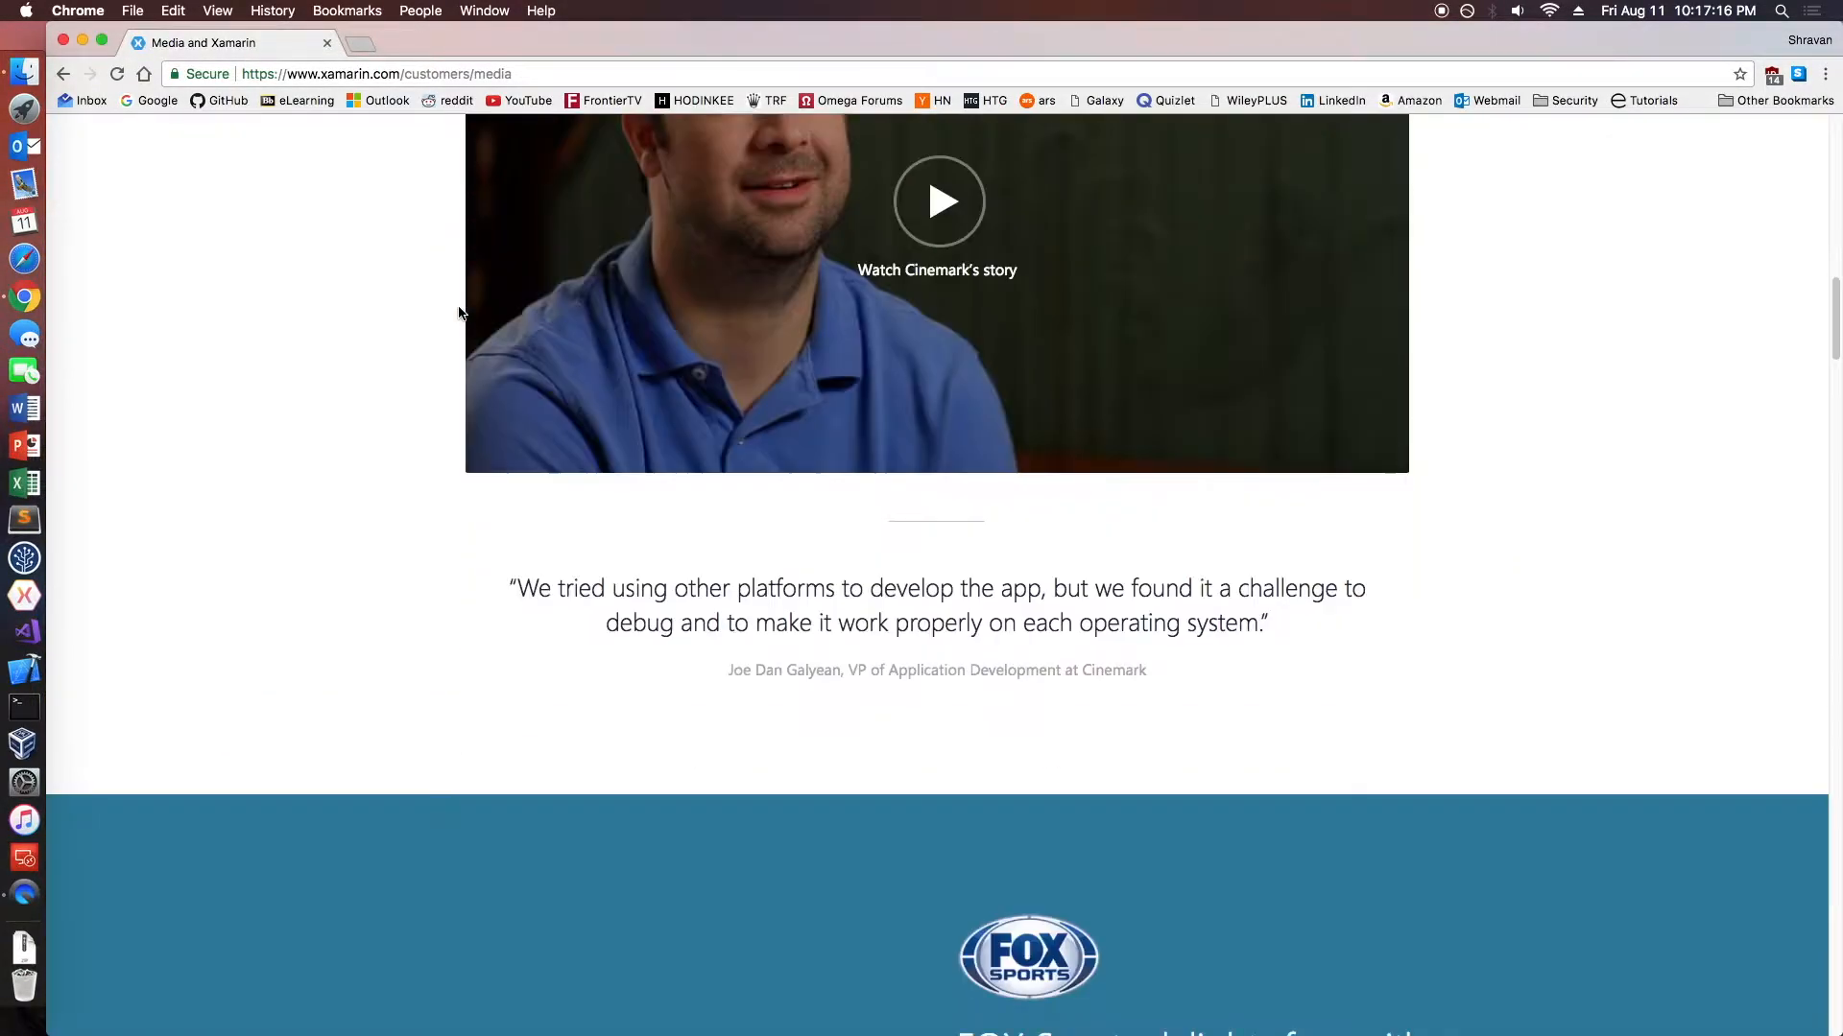
scroll(down, 3)
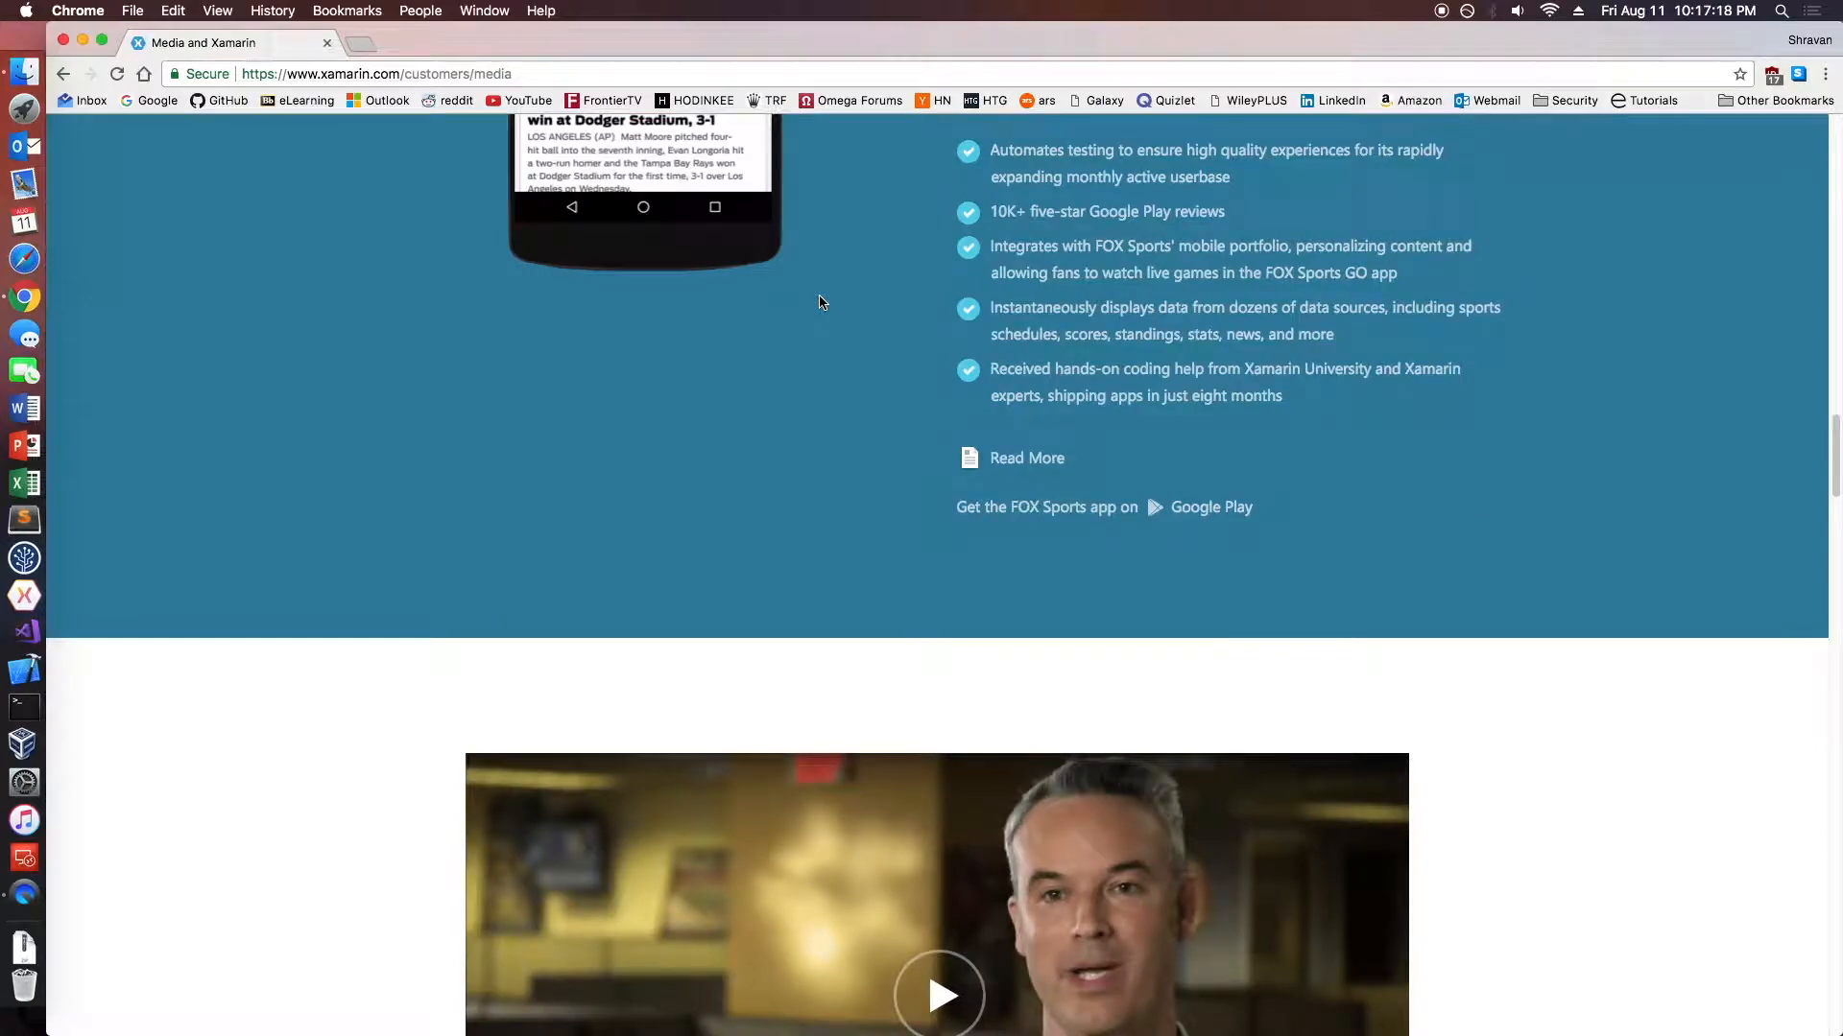
scroll(down, 3)
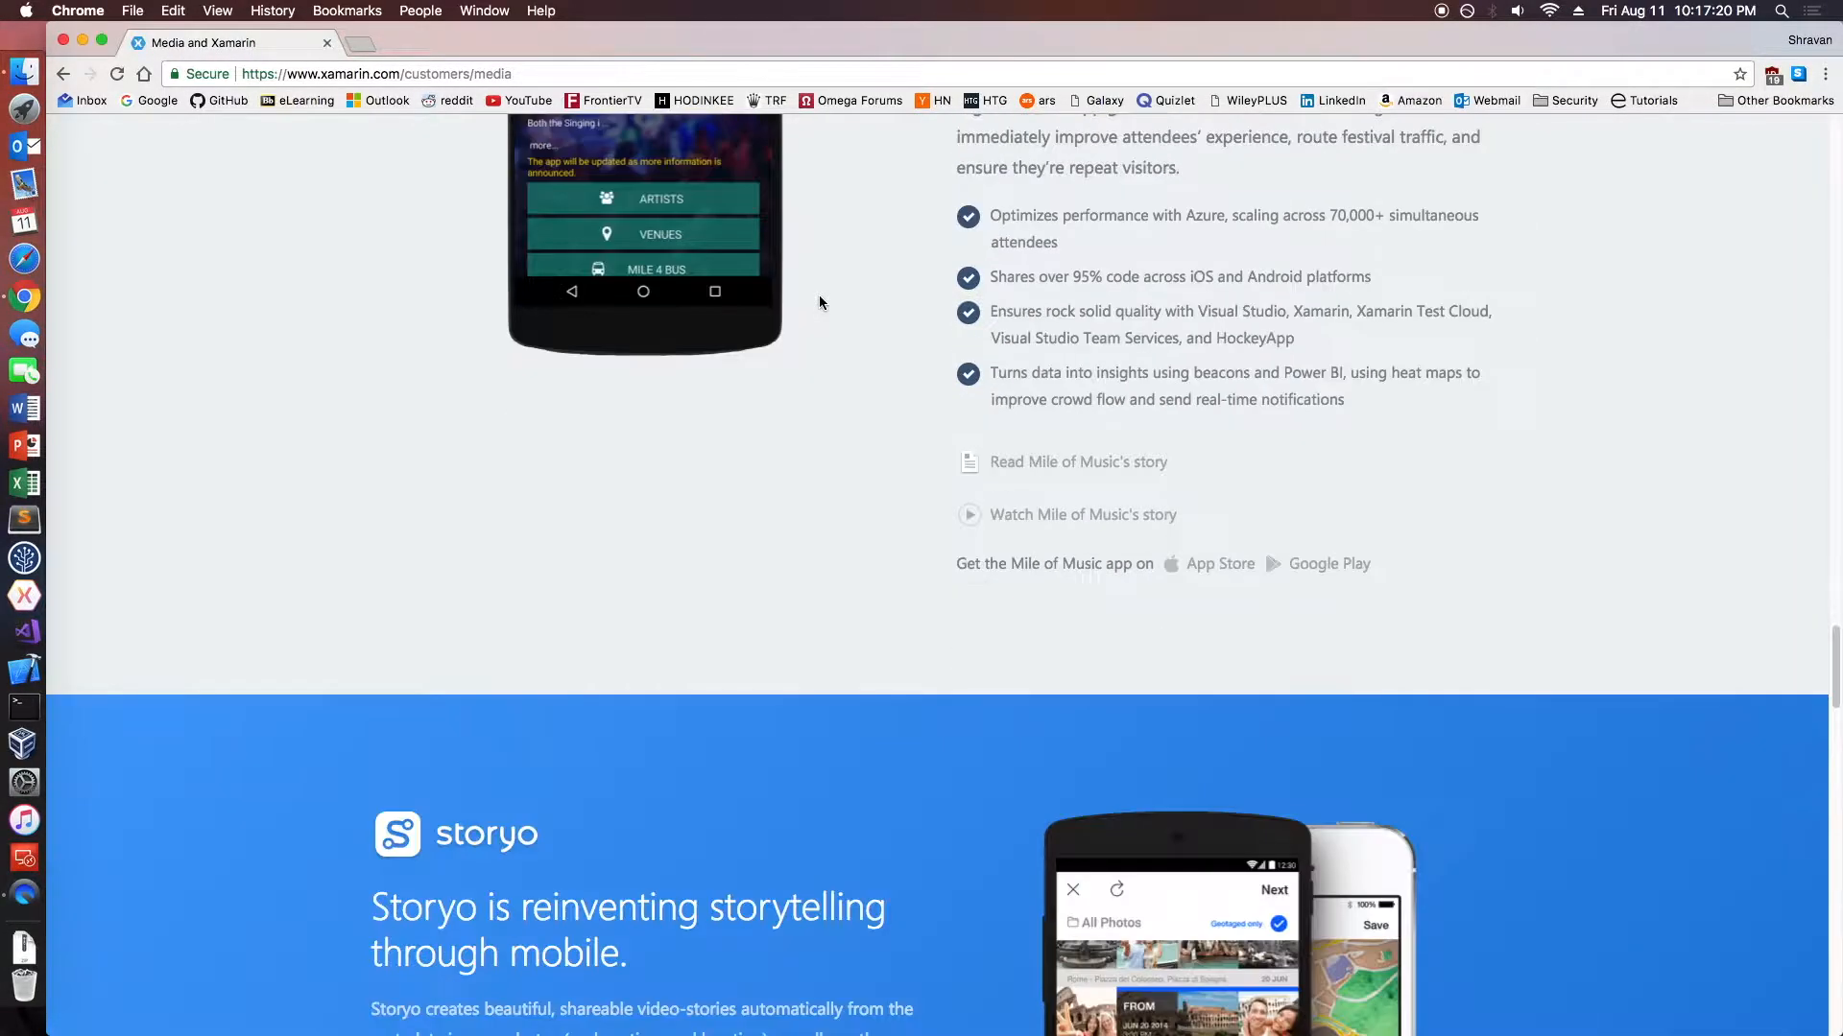
scroll(down, 3)
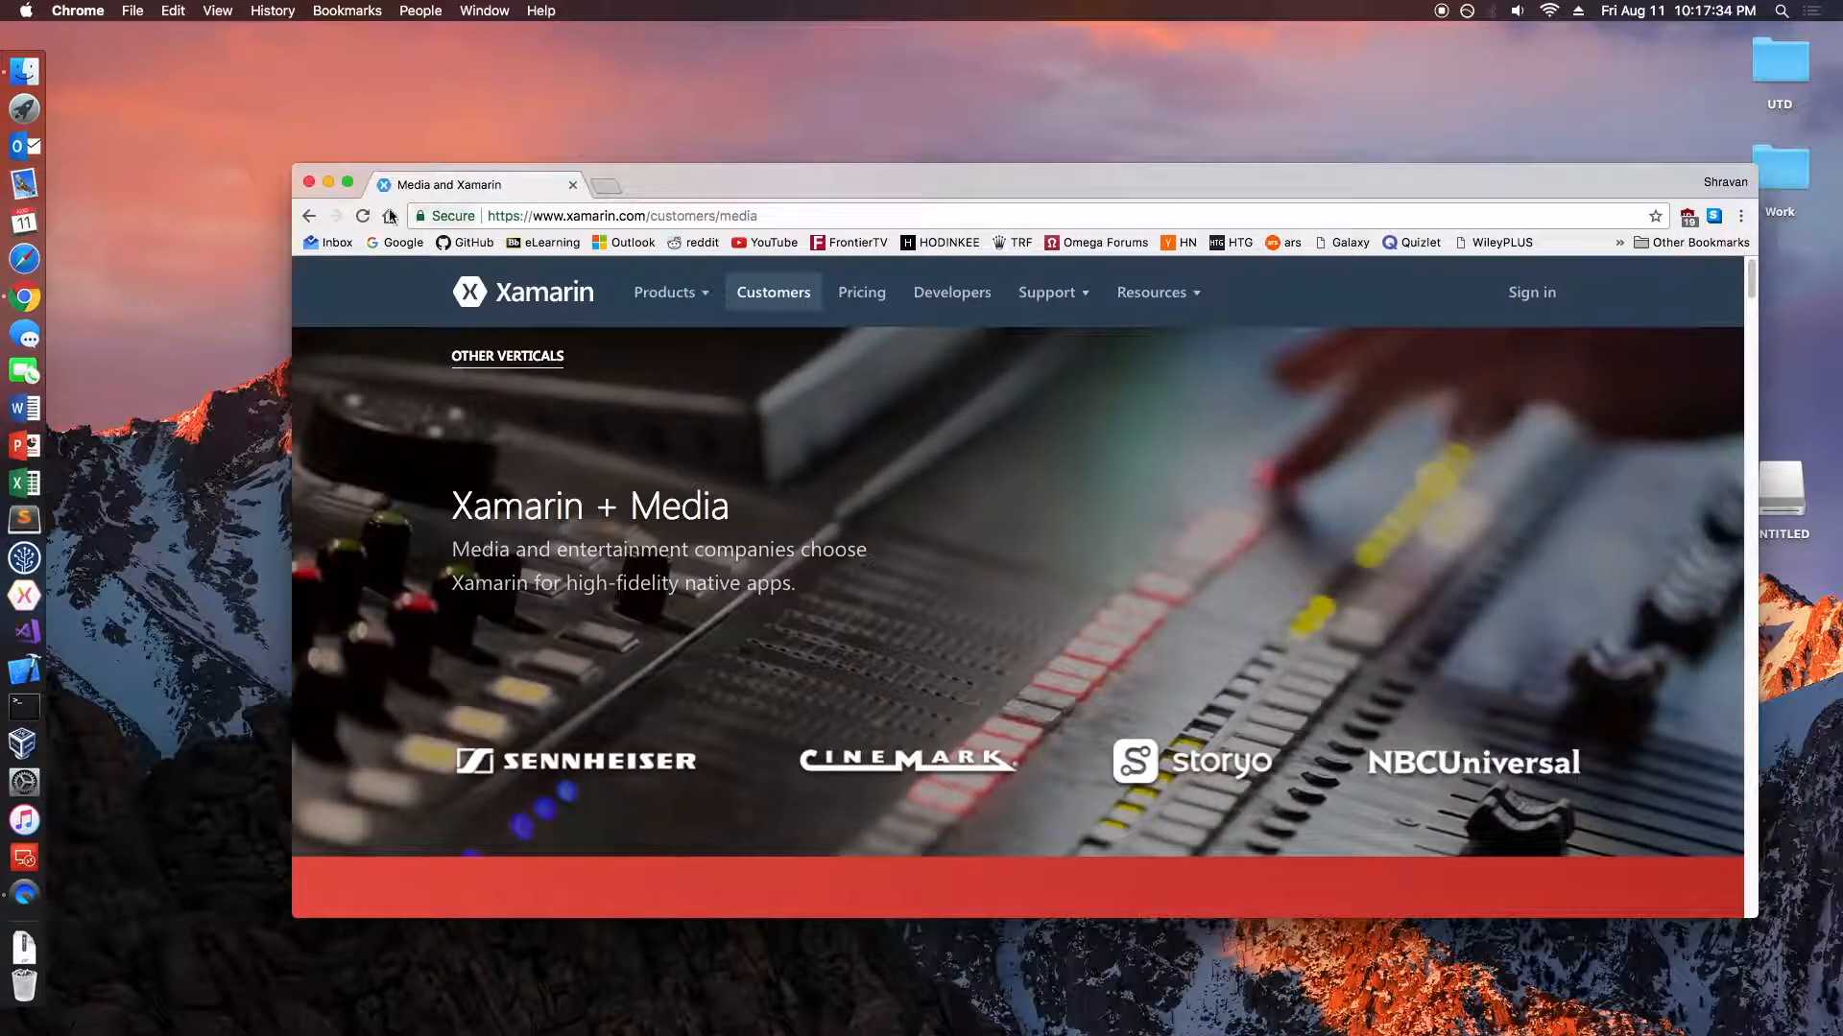
mouse_move(217, 173)
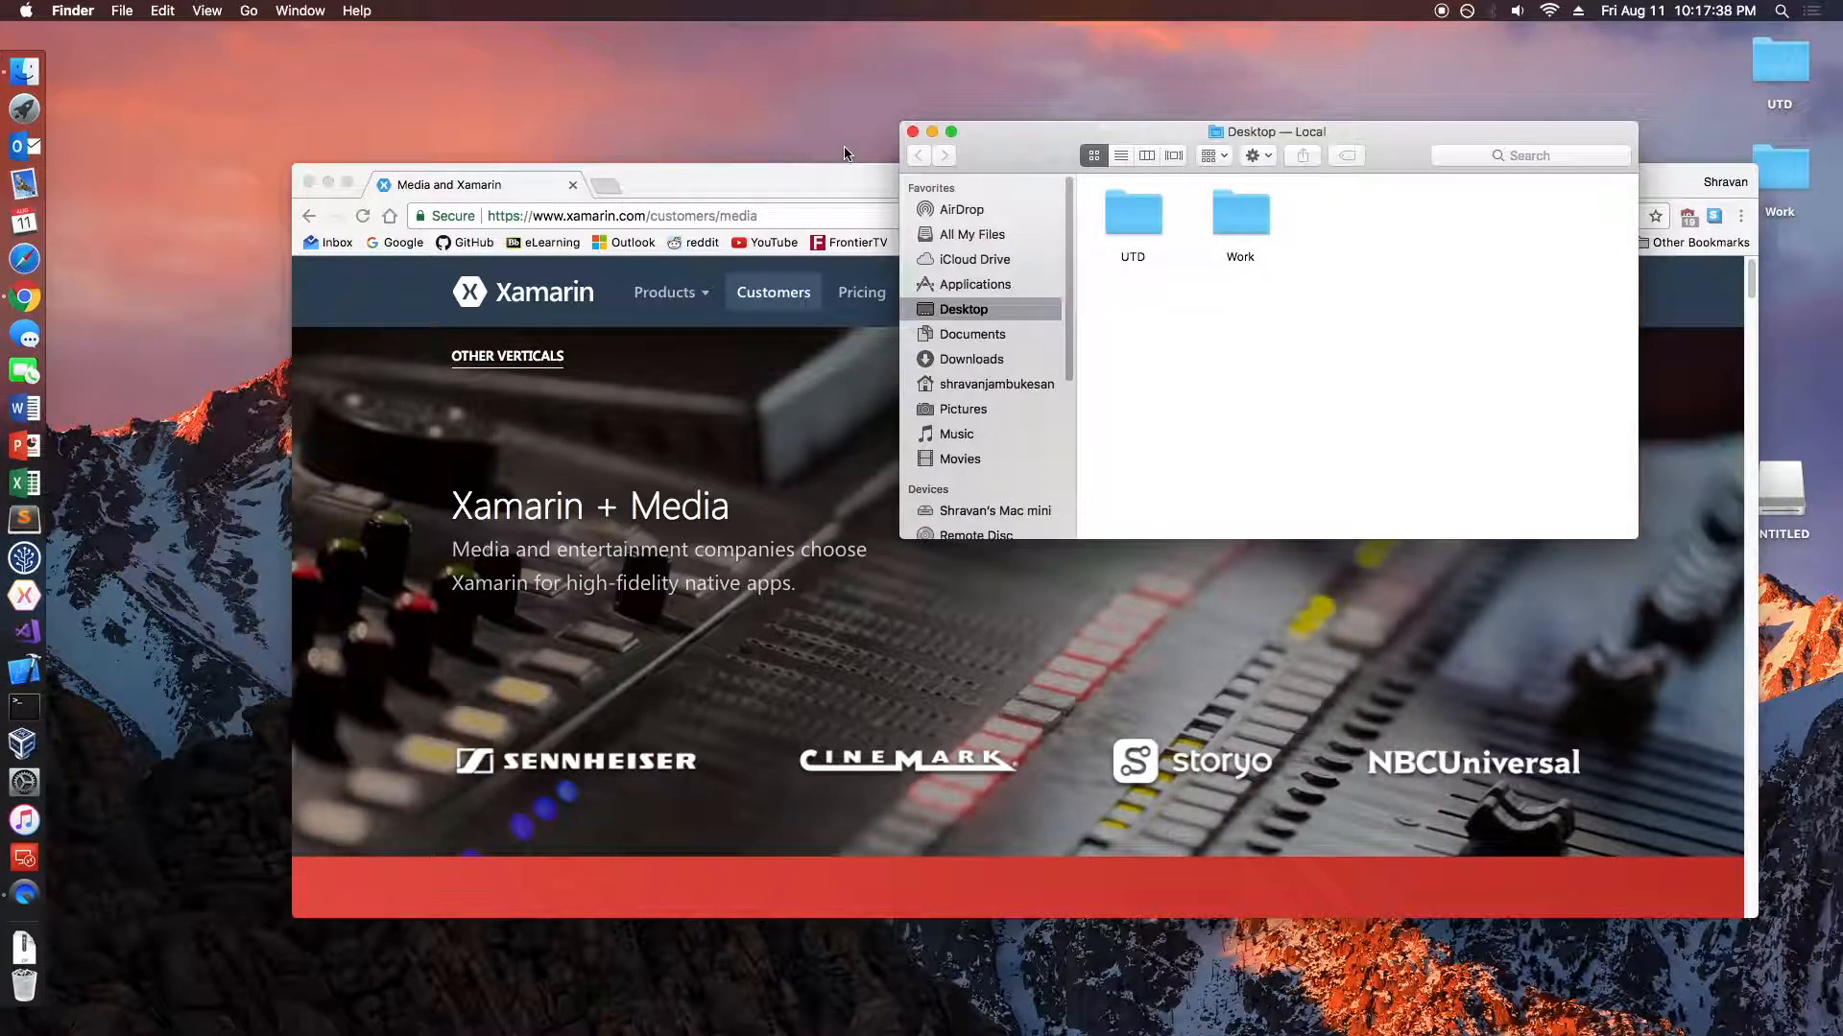
- Open Documents and start running java -jar raccoon.jar from the raccoon folder in Terminal
drag(1268, 130, 1004, 160)
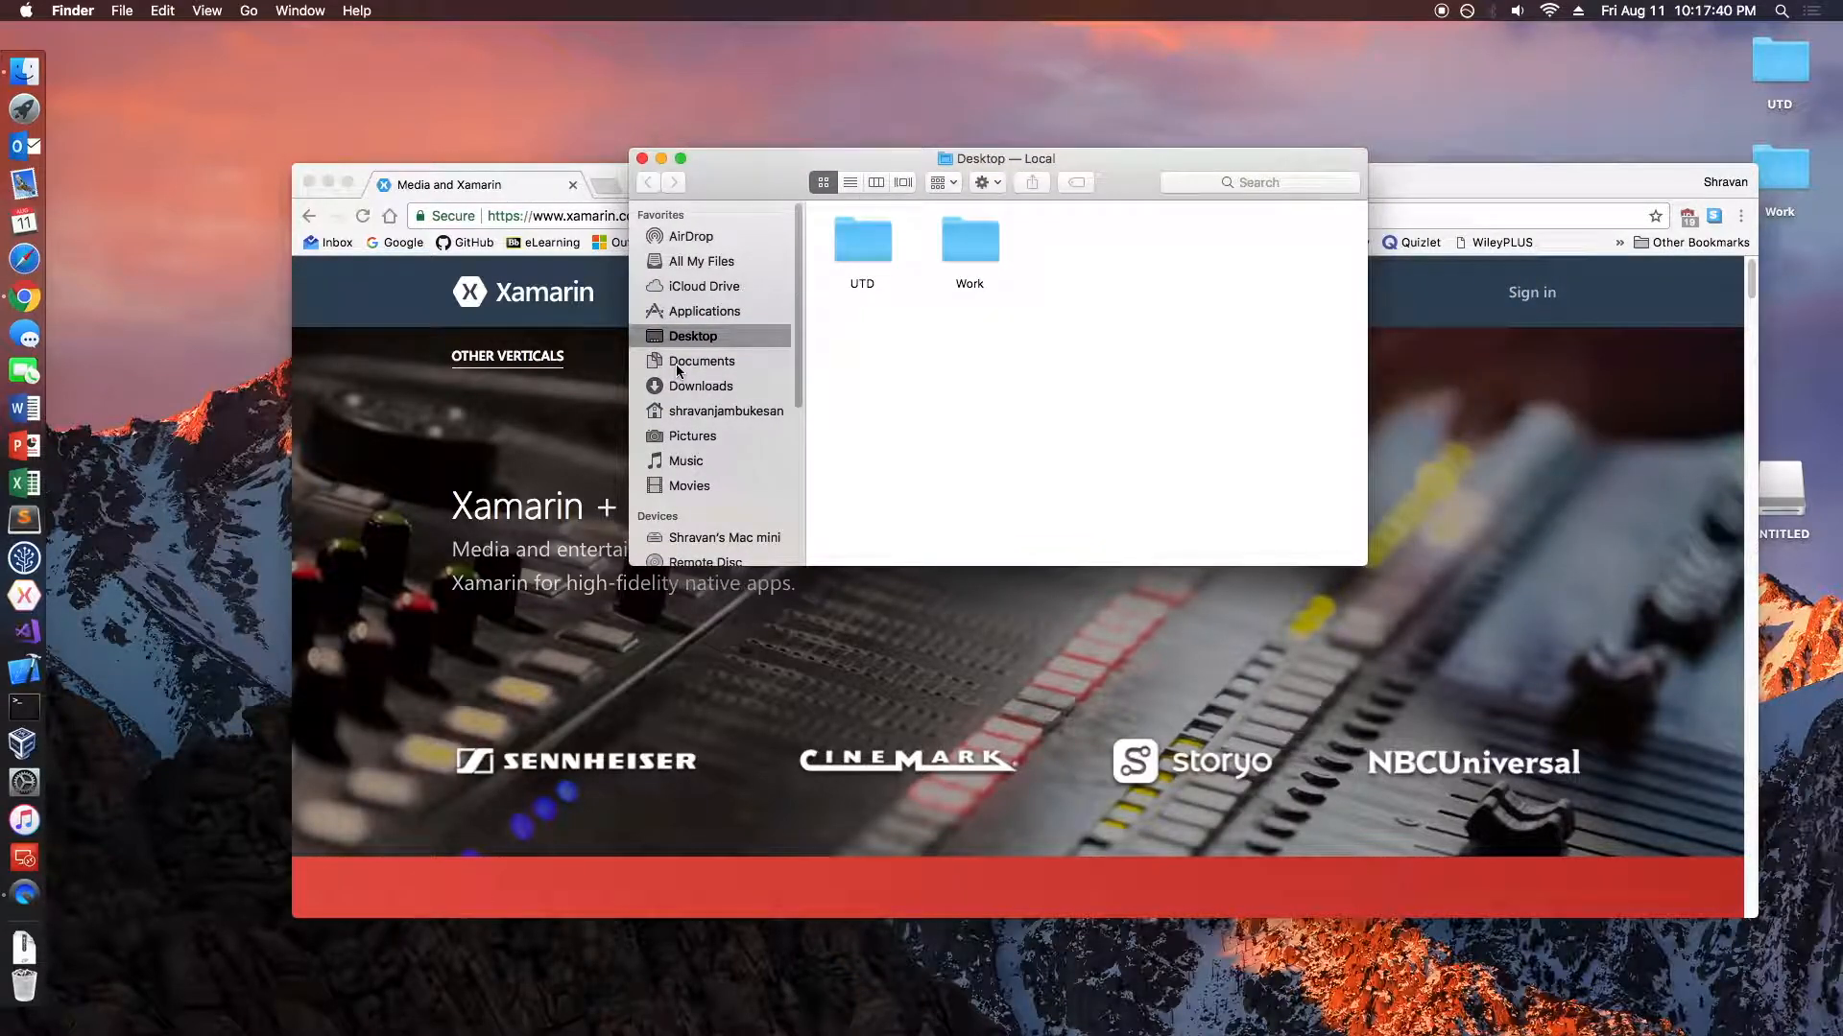
click(703, 361)
text(ls)
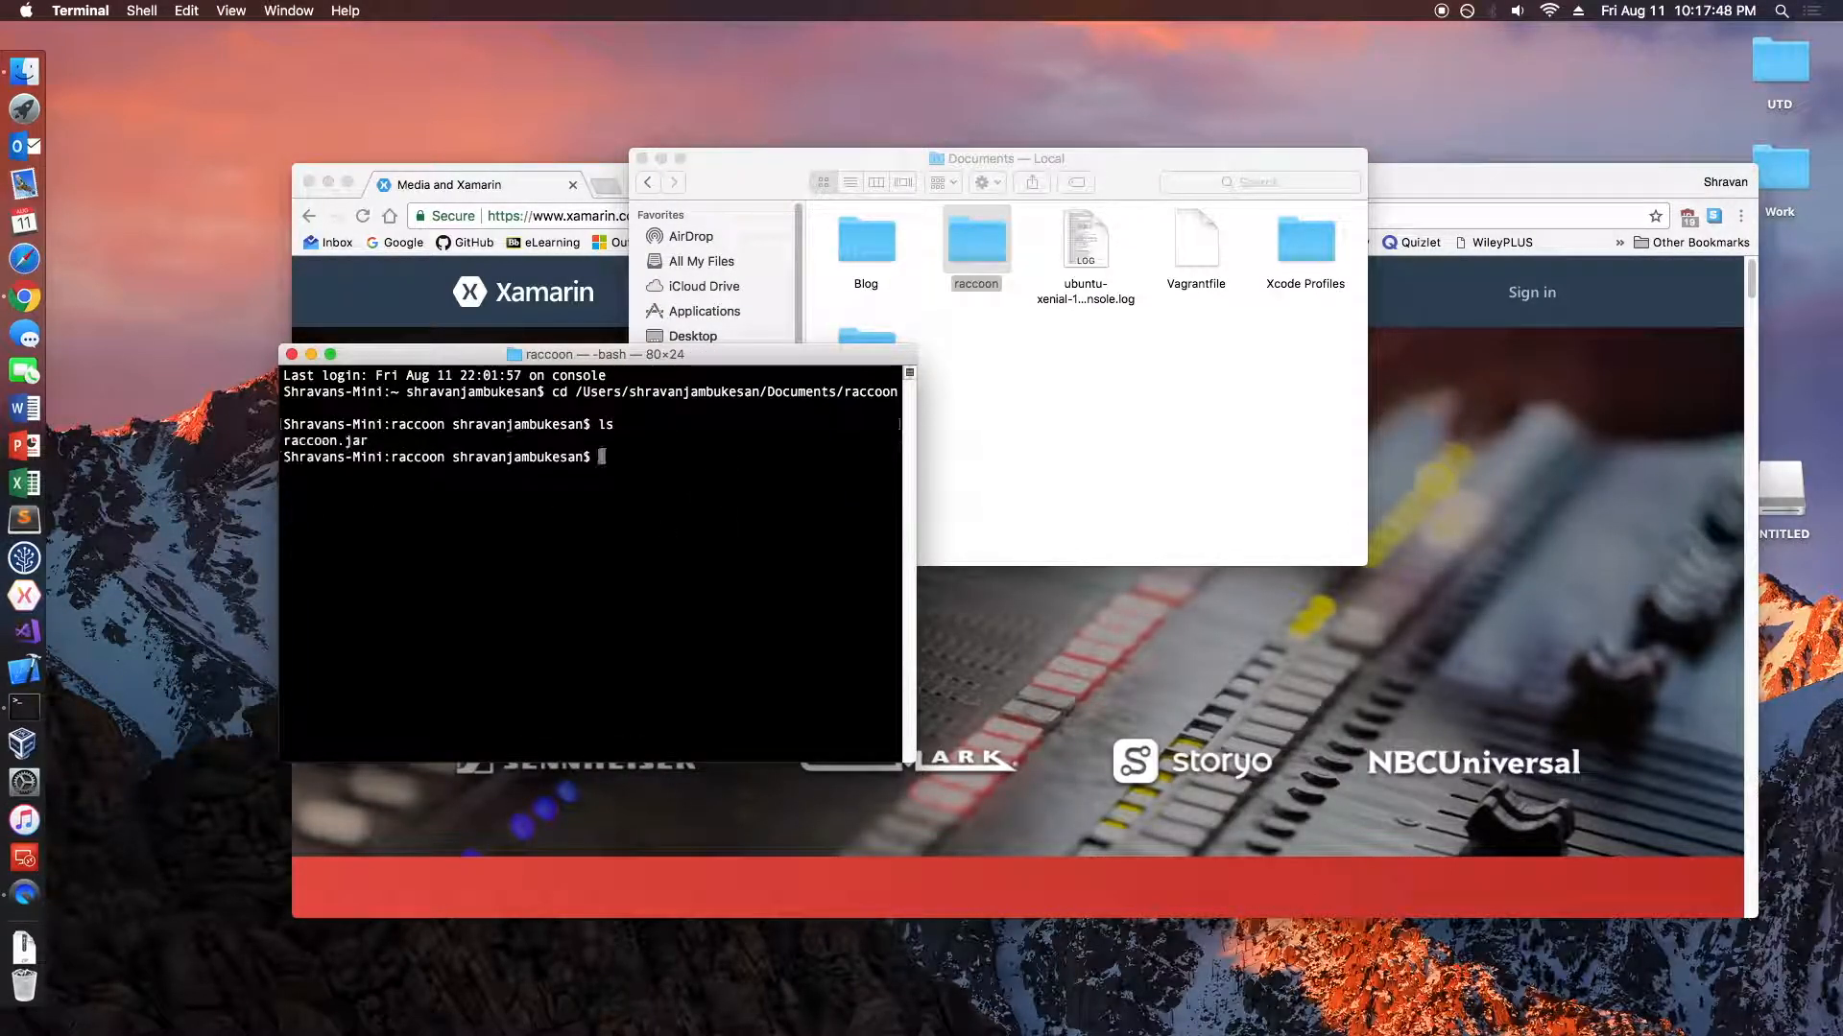
text(java -jar raccoon.jar)
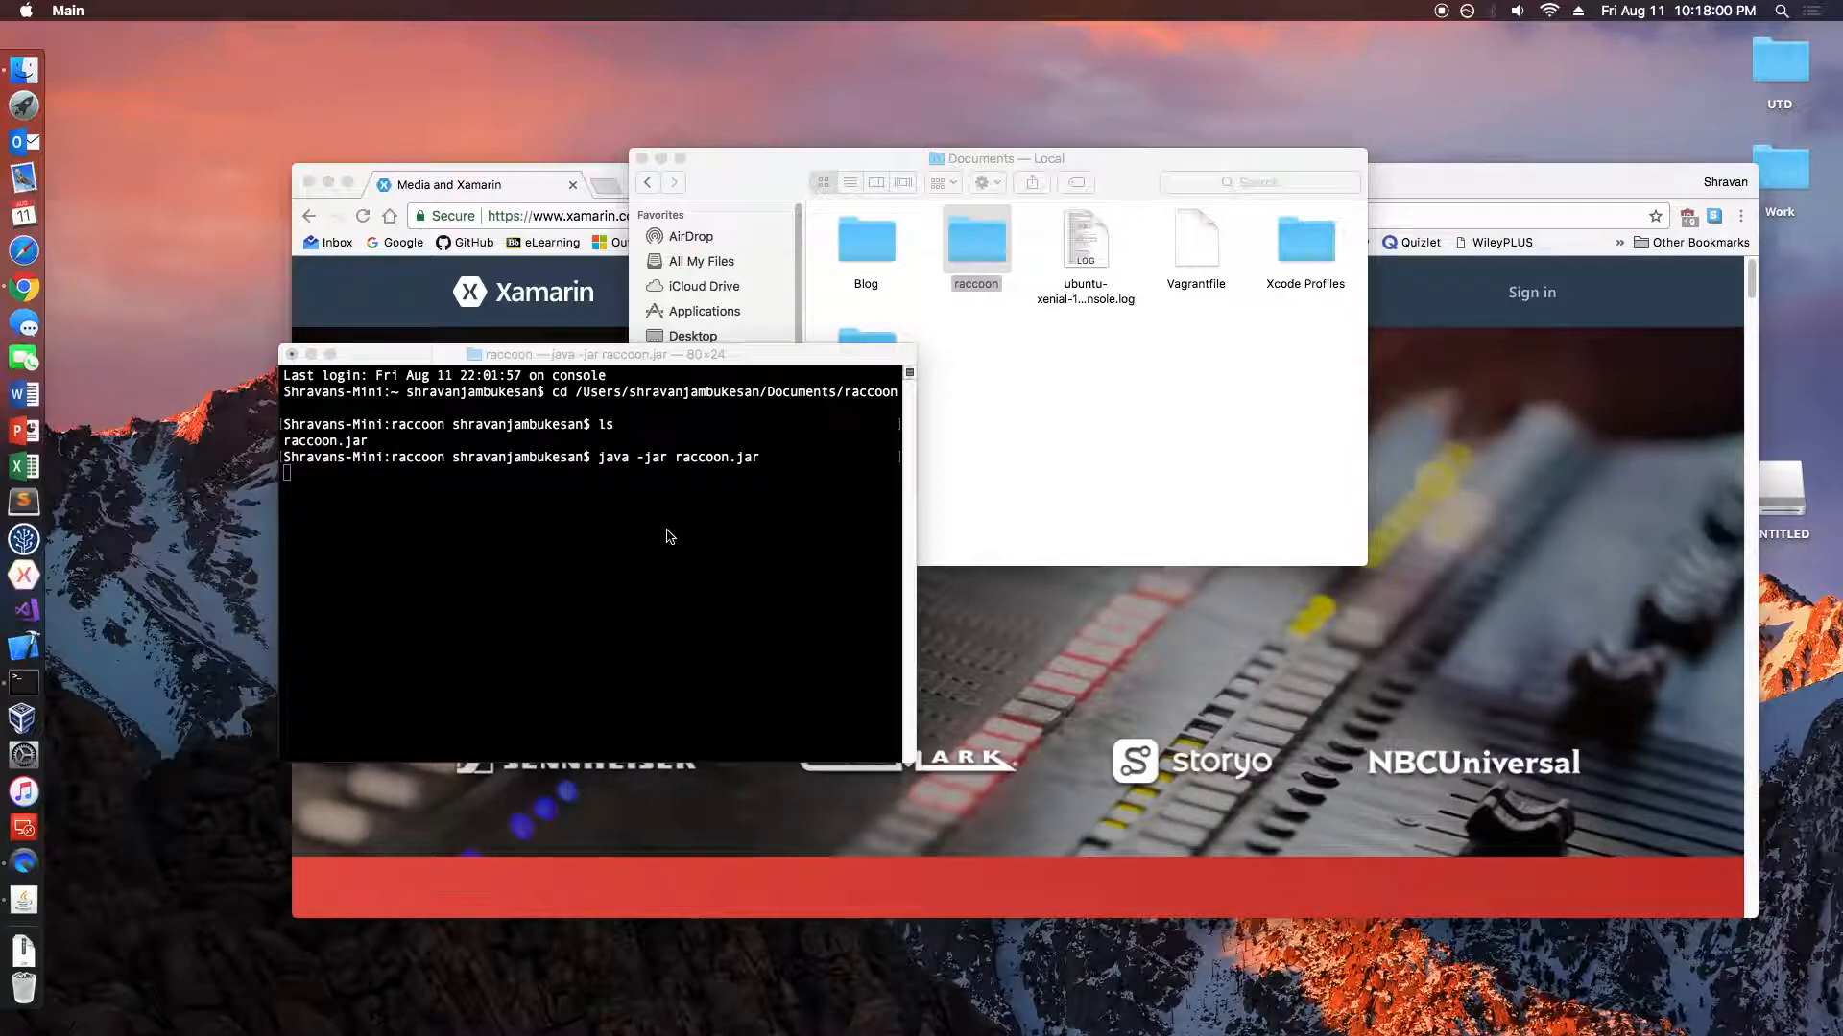
mouse_move(140, 852)
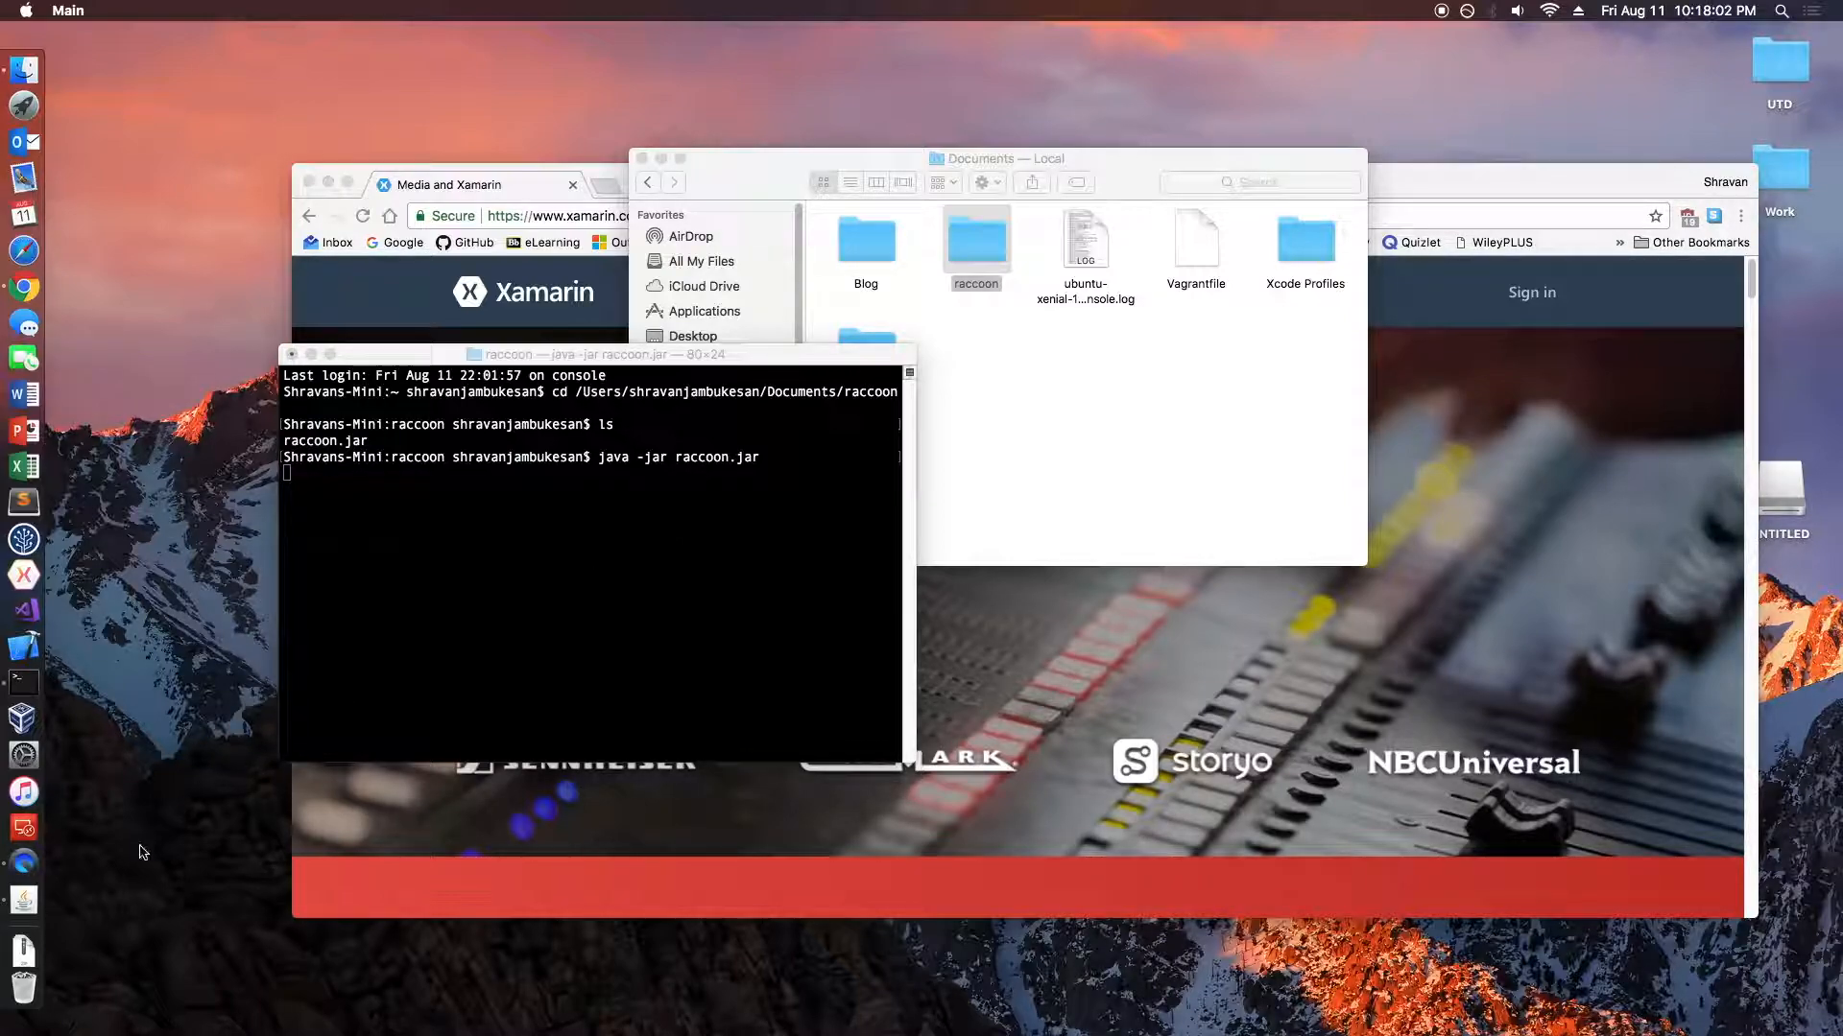
mouse_move(553, 585)
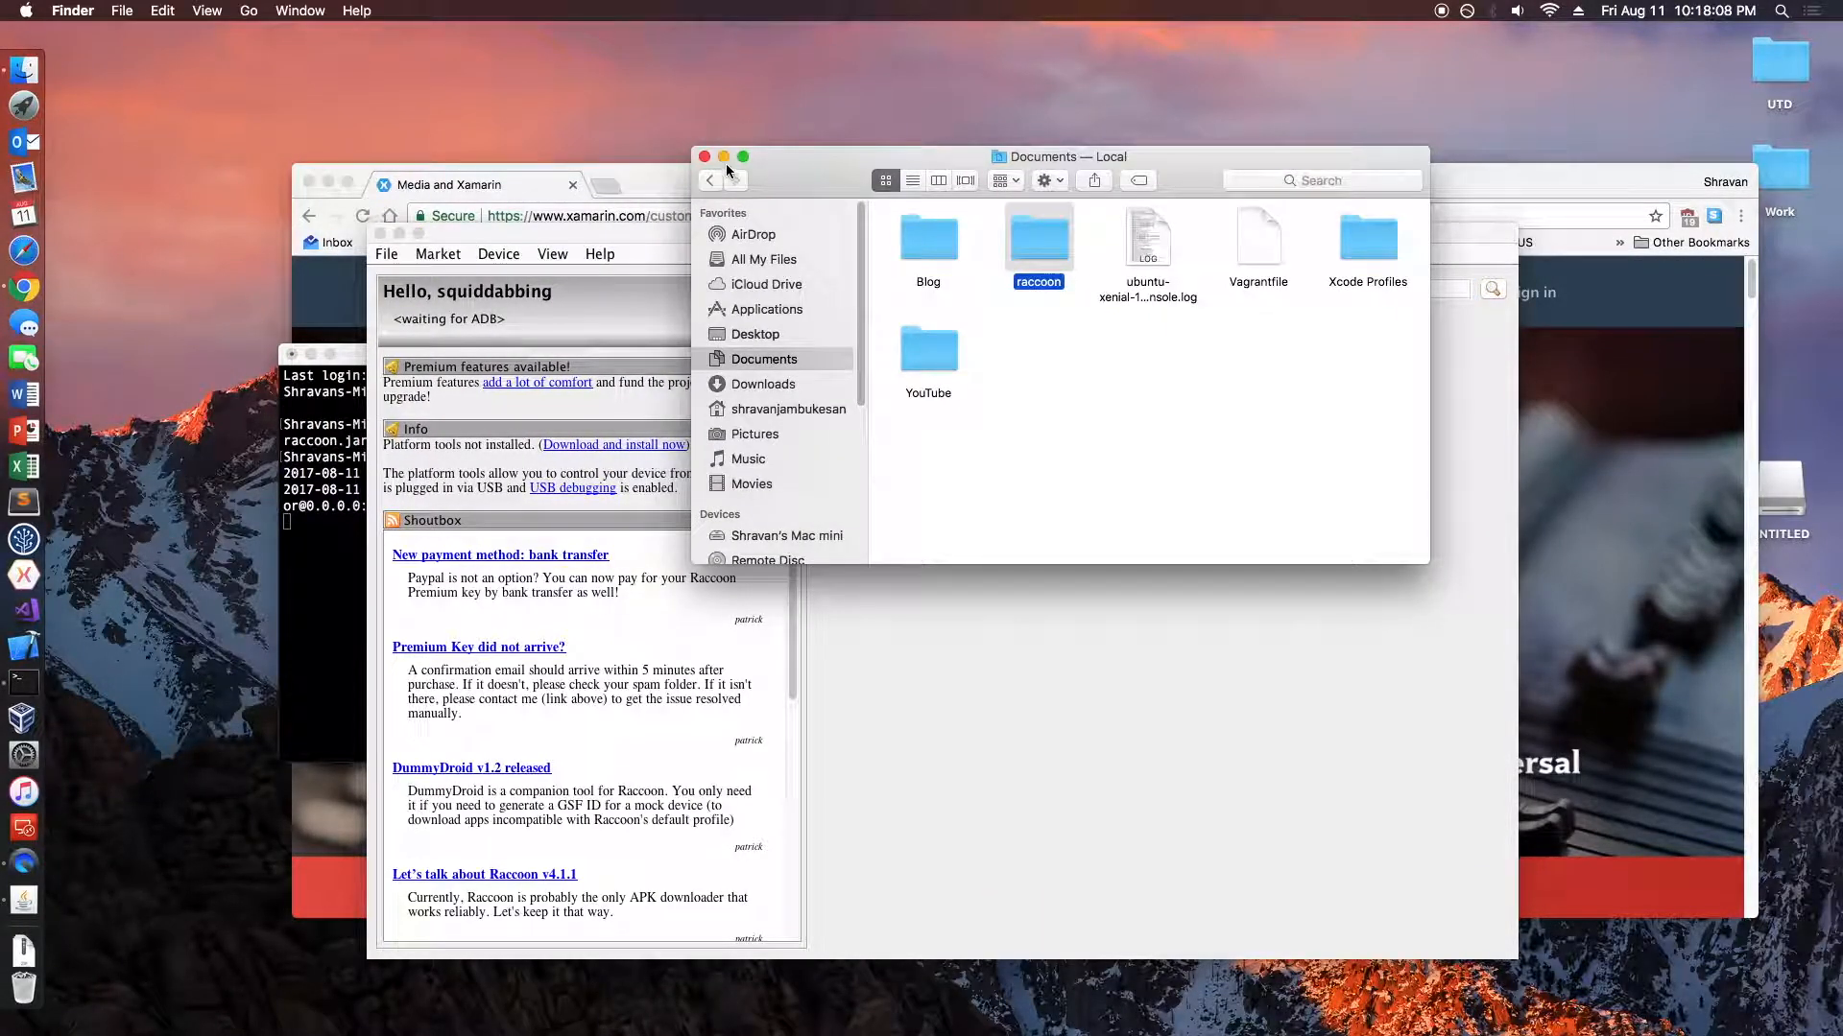
- Search Raccoon for cinemark and download the Cinemark Theatres app
click(705, 156)
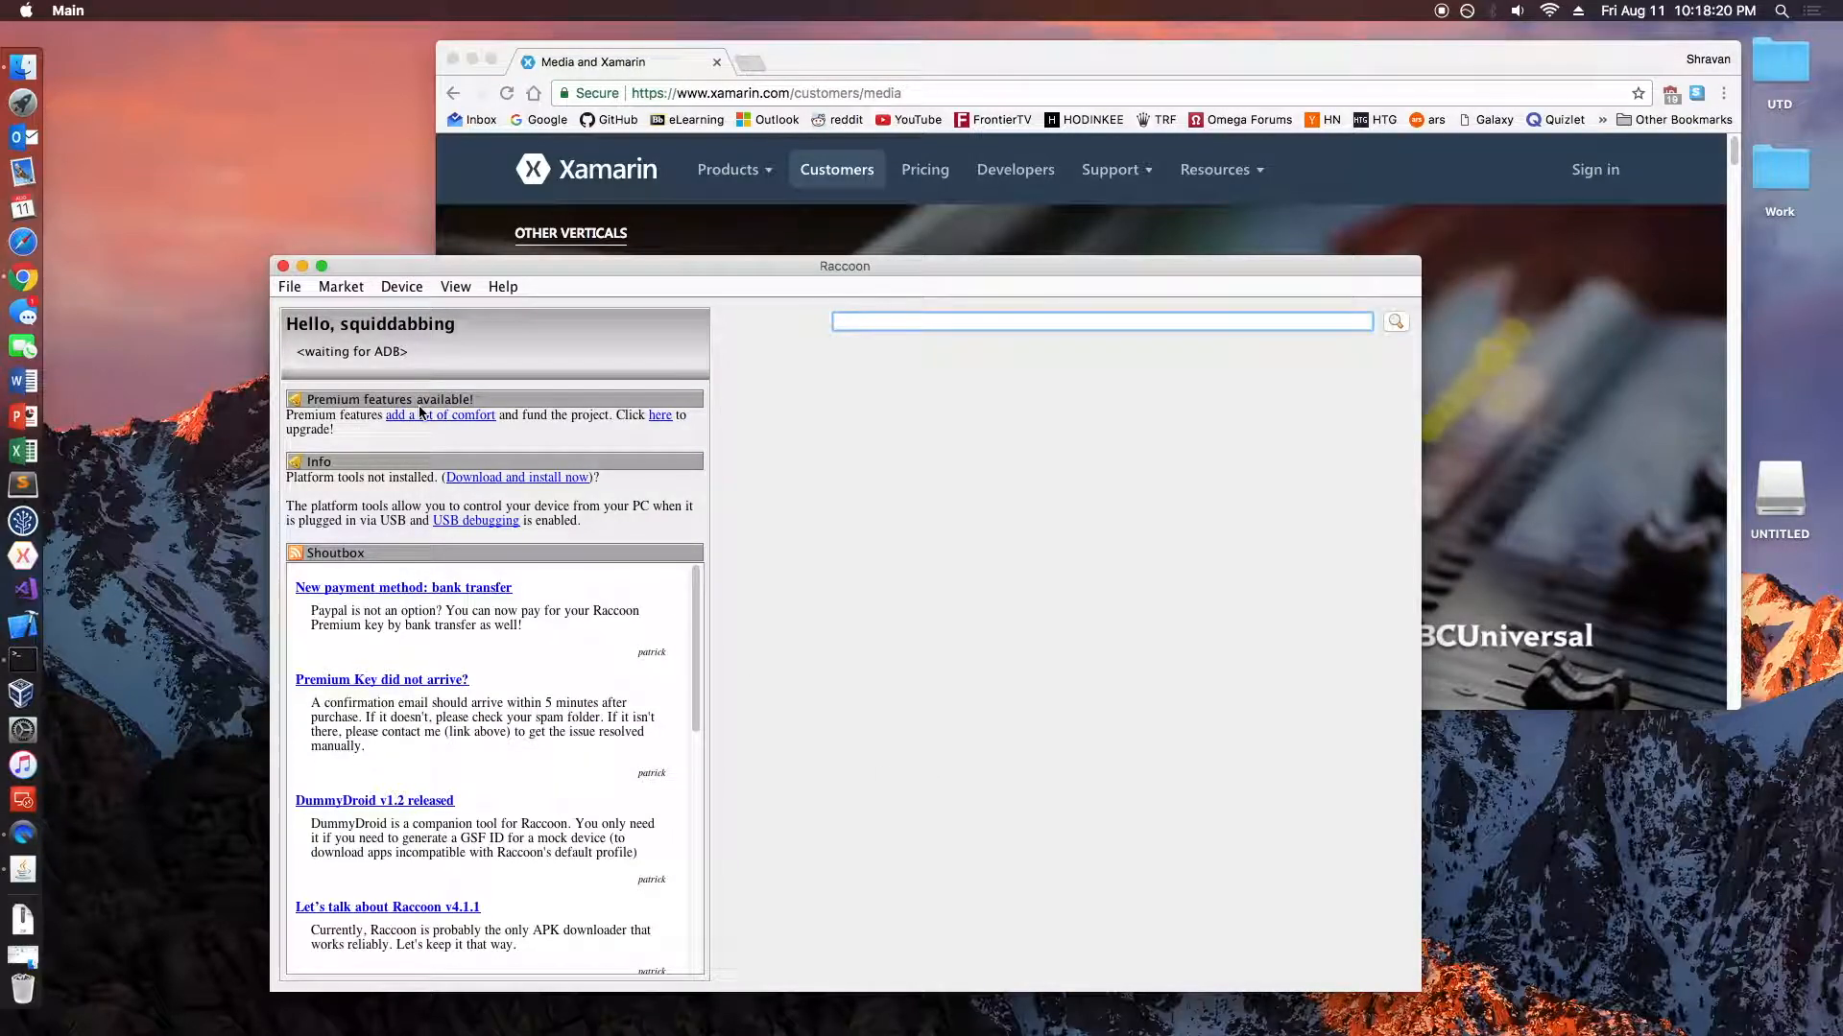
drag(844, 264, 697, 242)
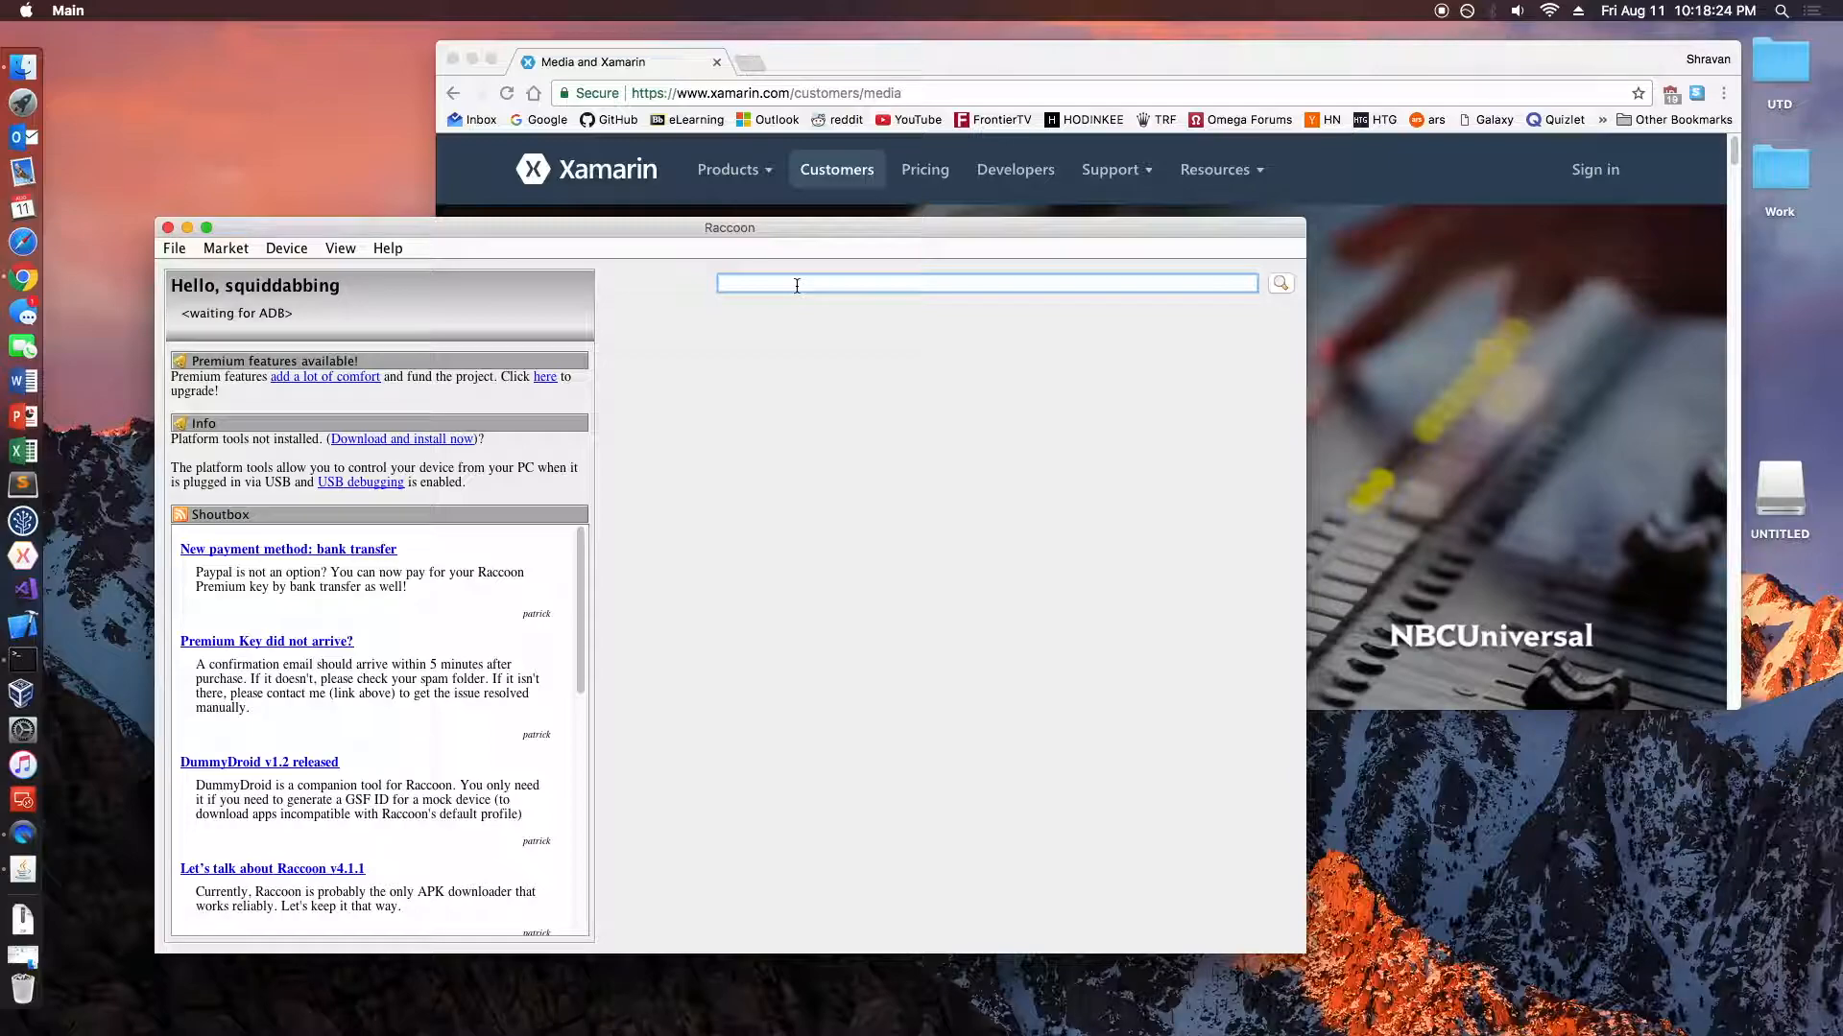
text(cinemark)
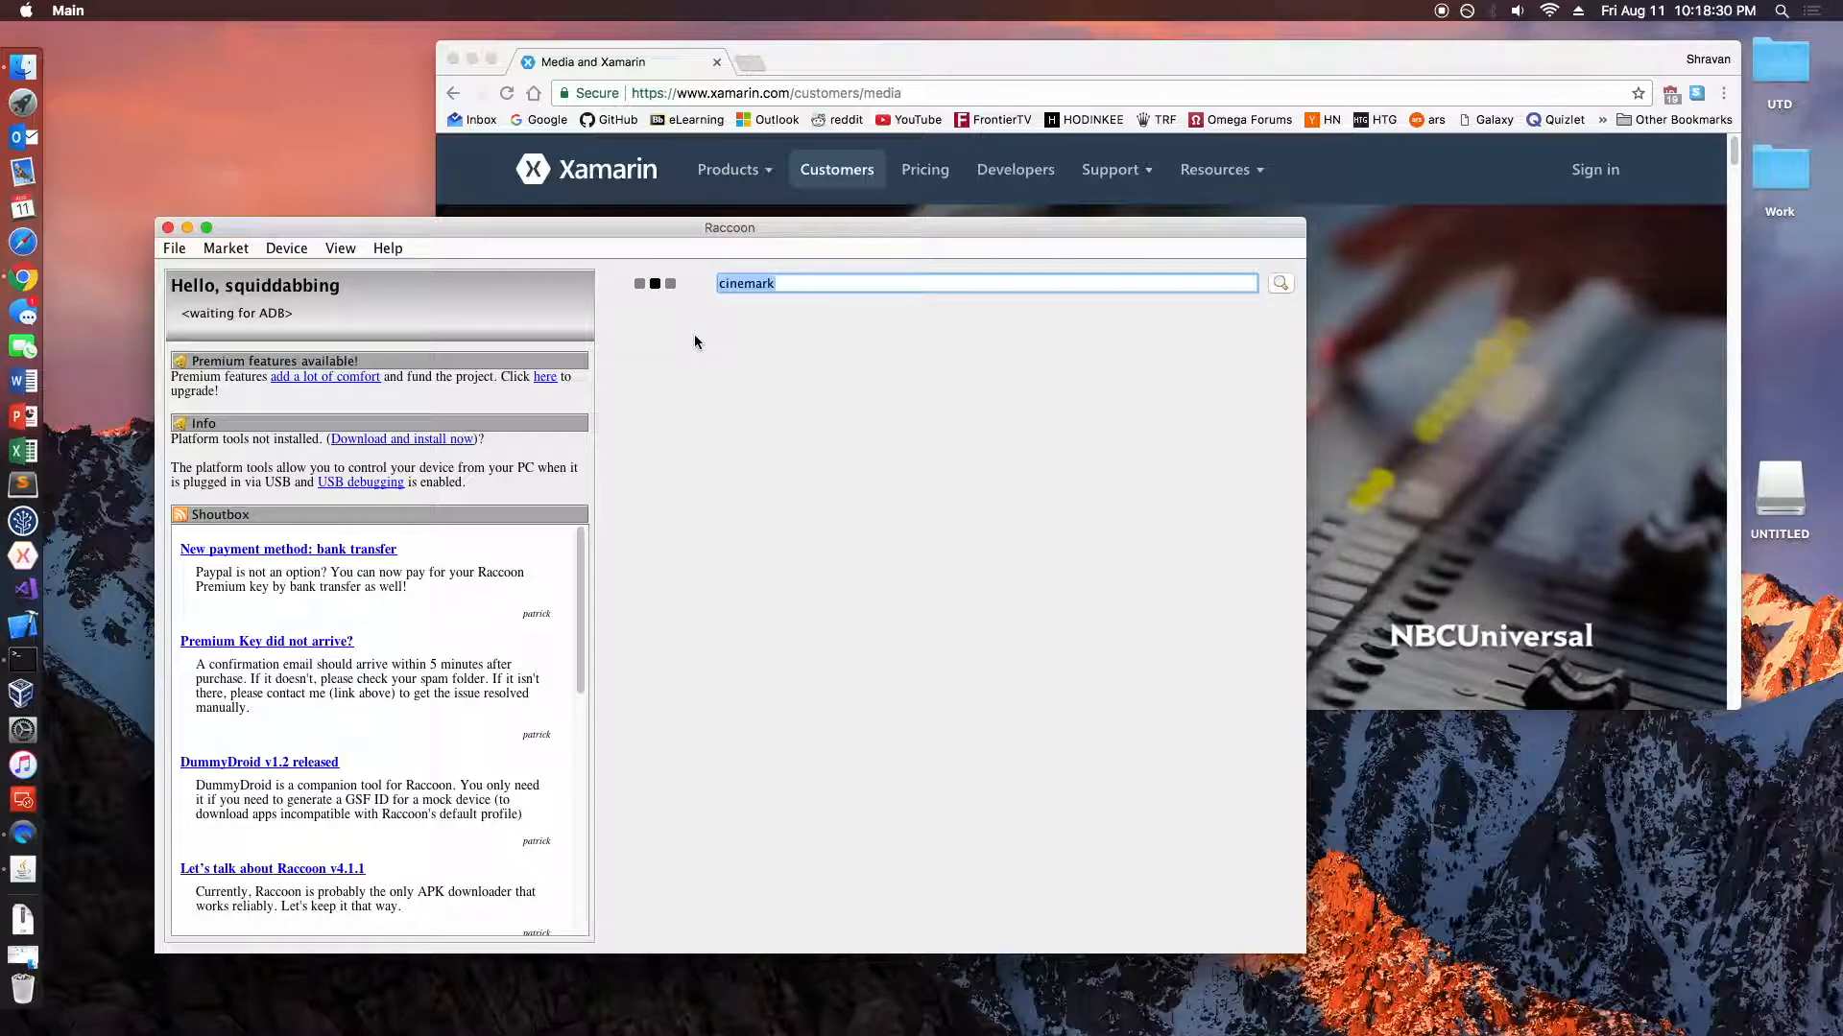
click(1280, 284)
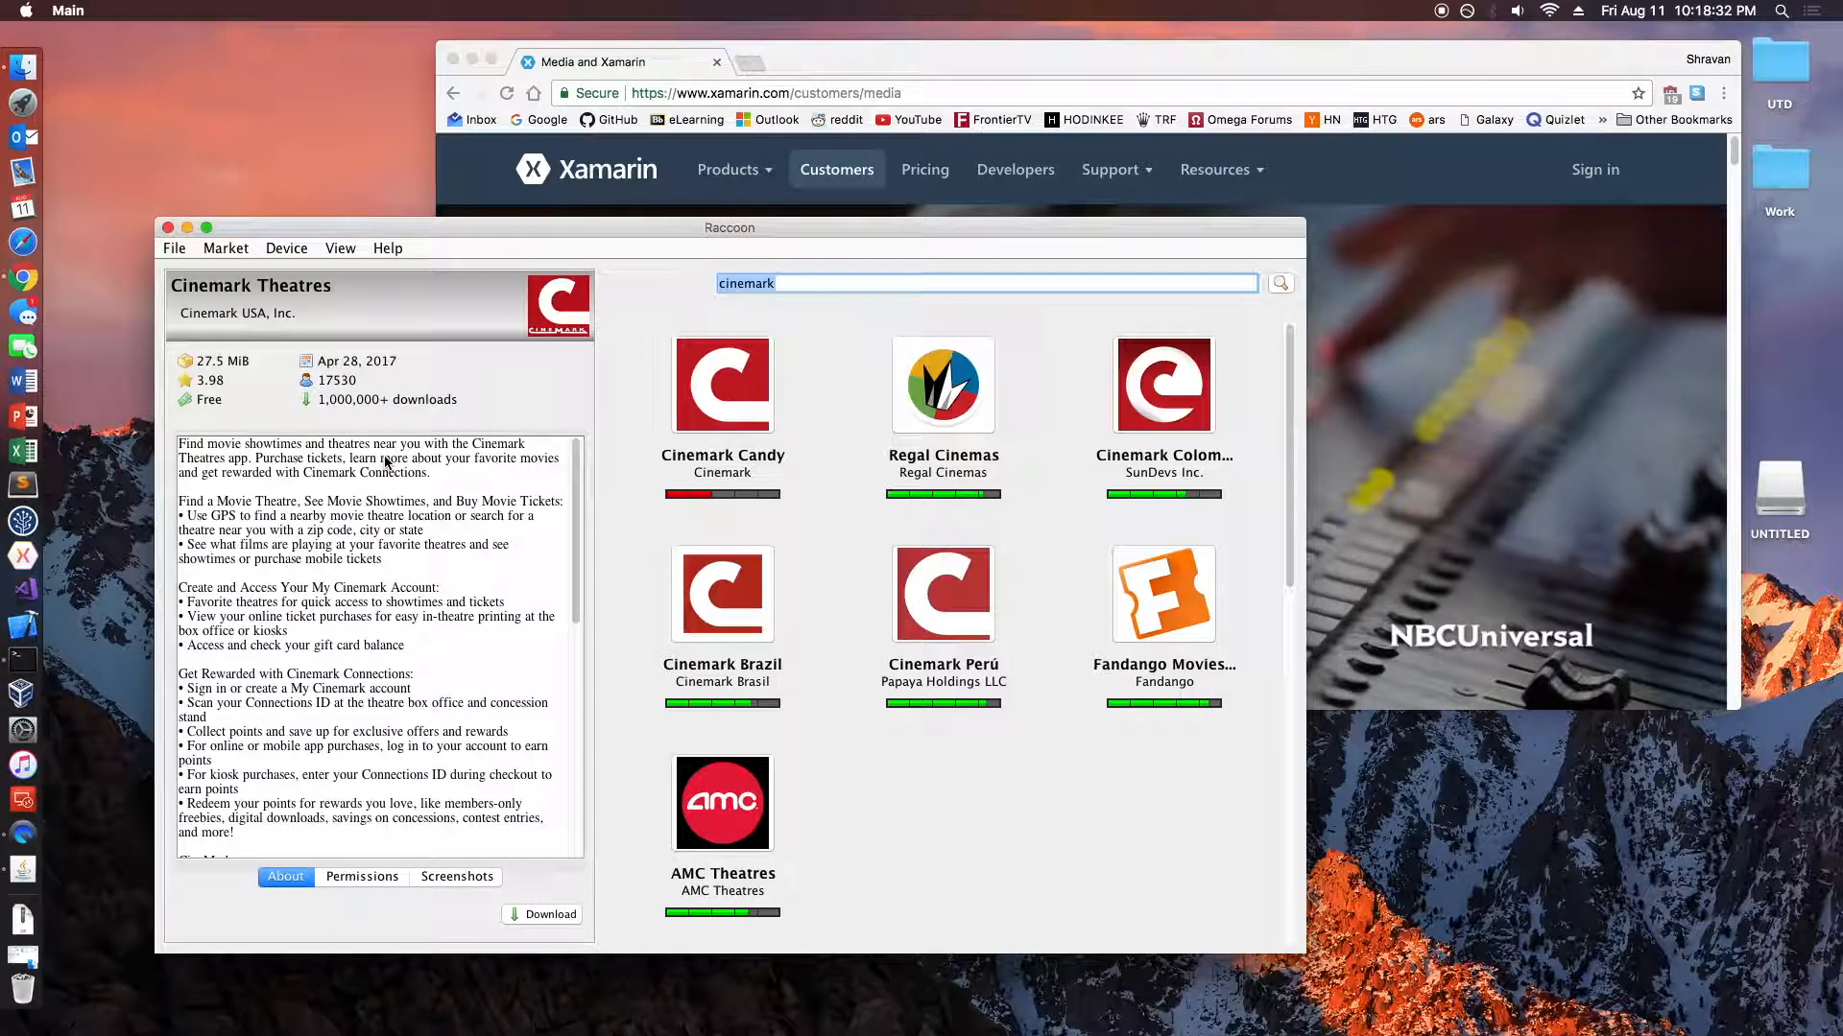
mouse_move(436, 355)
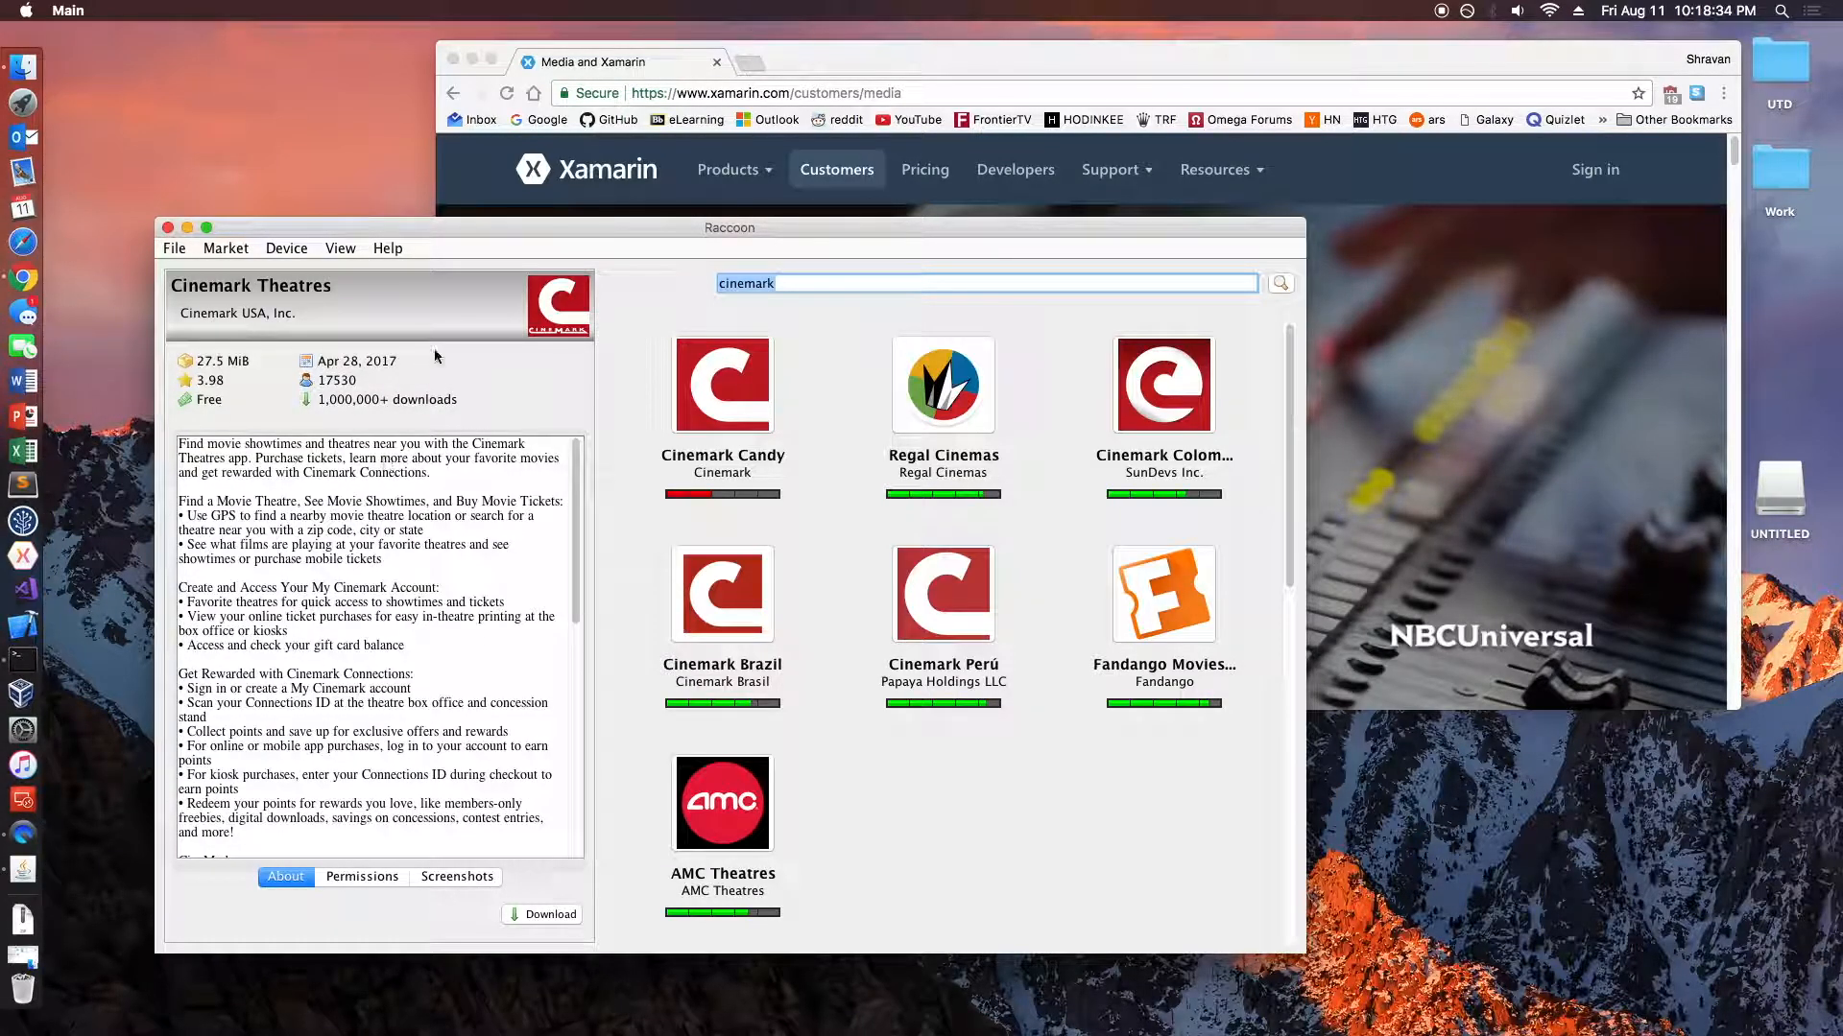
mouse_move(564, 883)
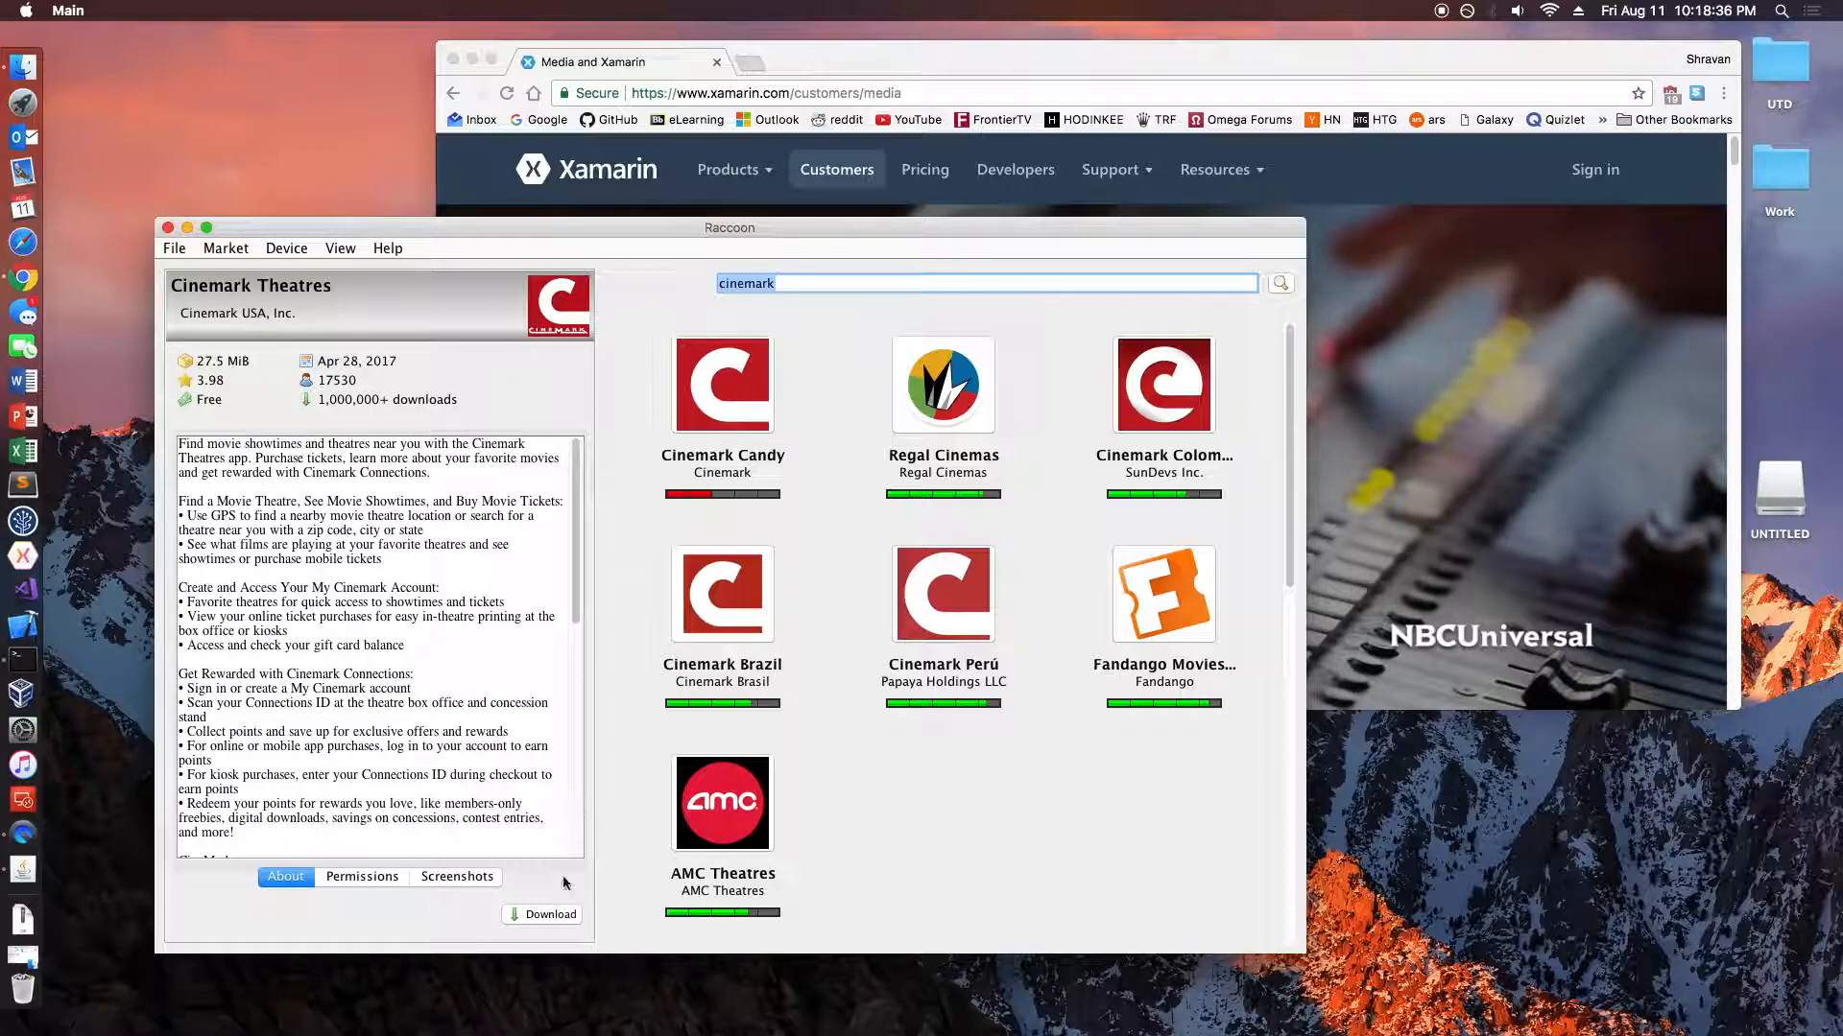
click(549, 914)
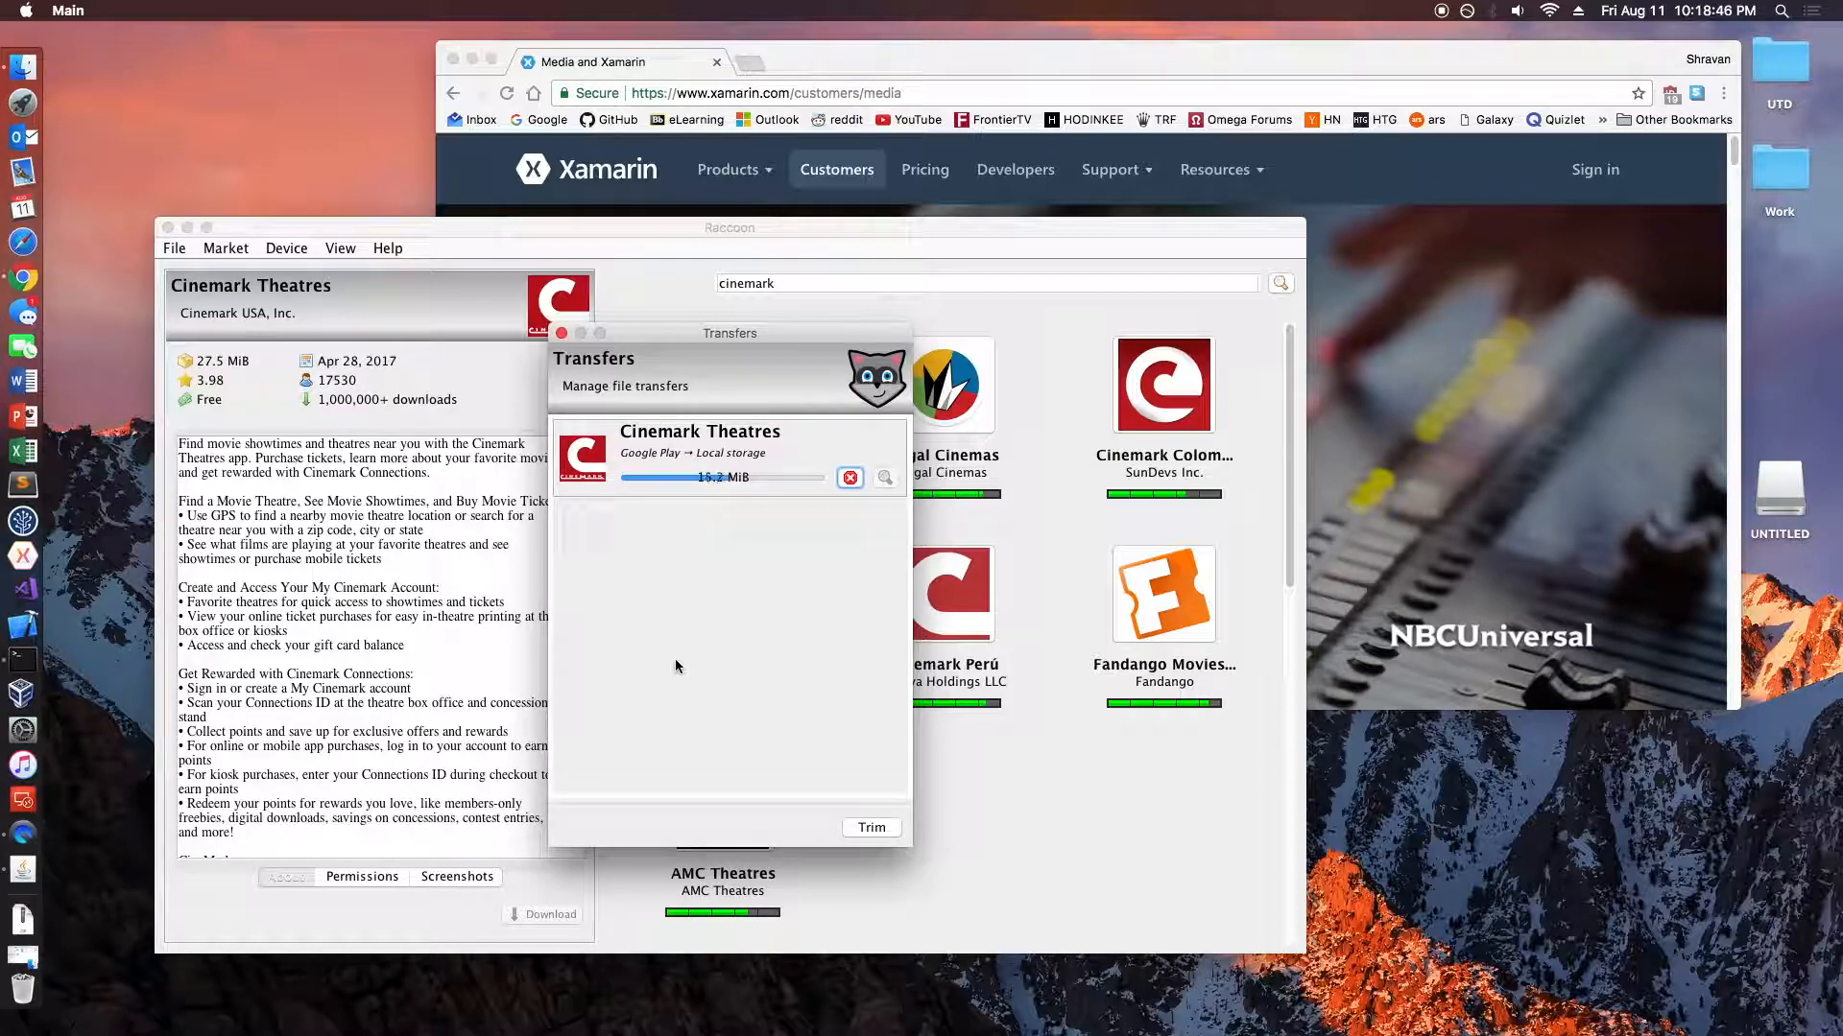
mouse_move(818, 630)
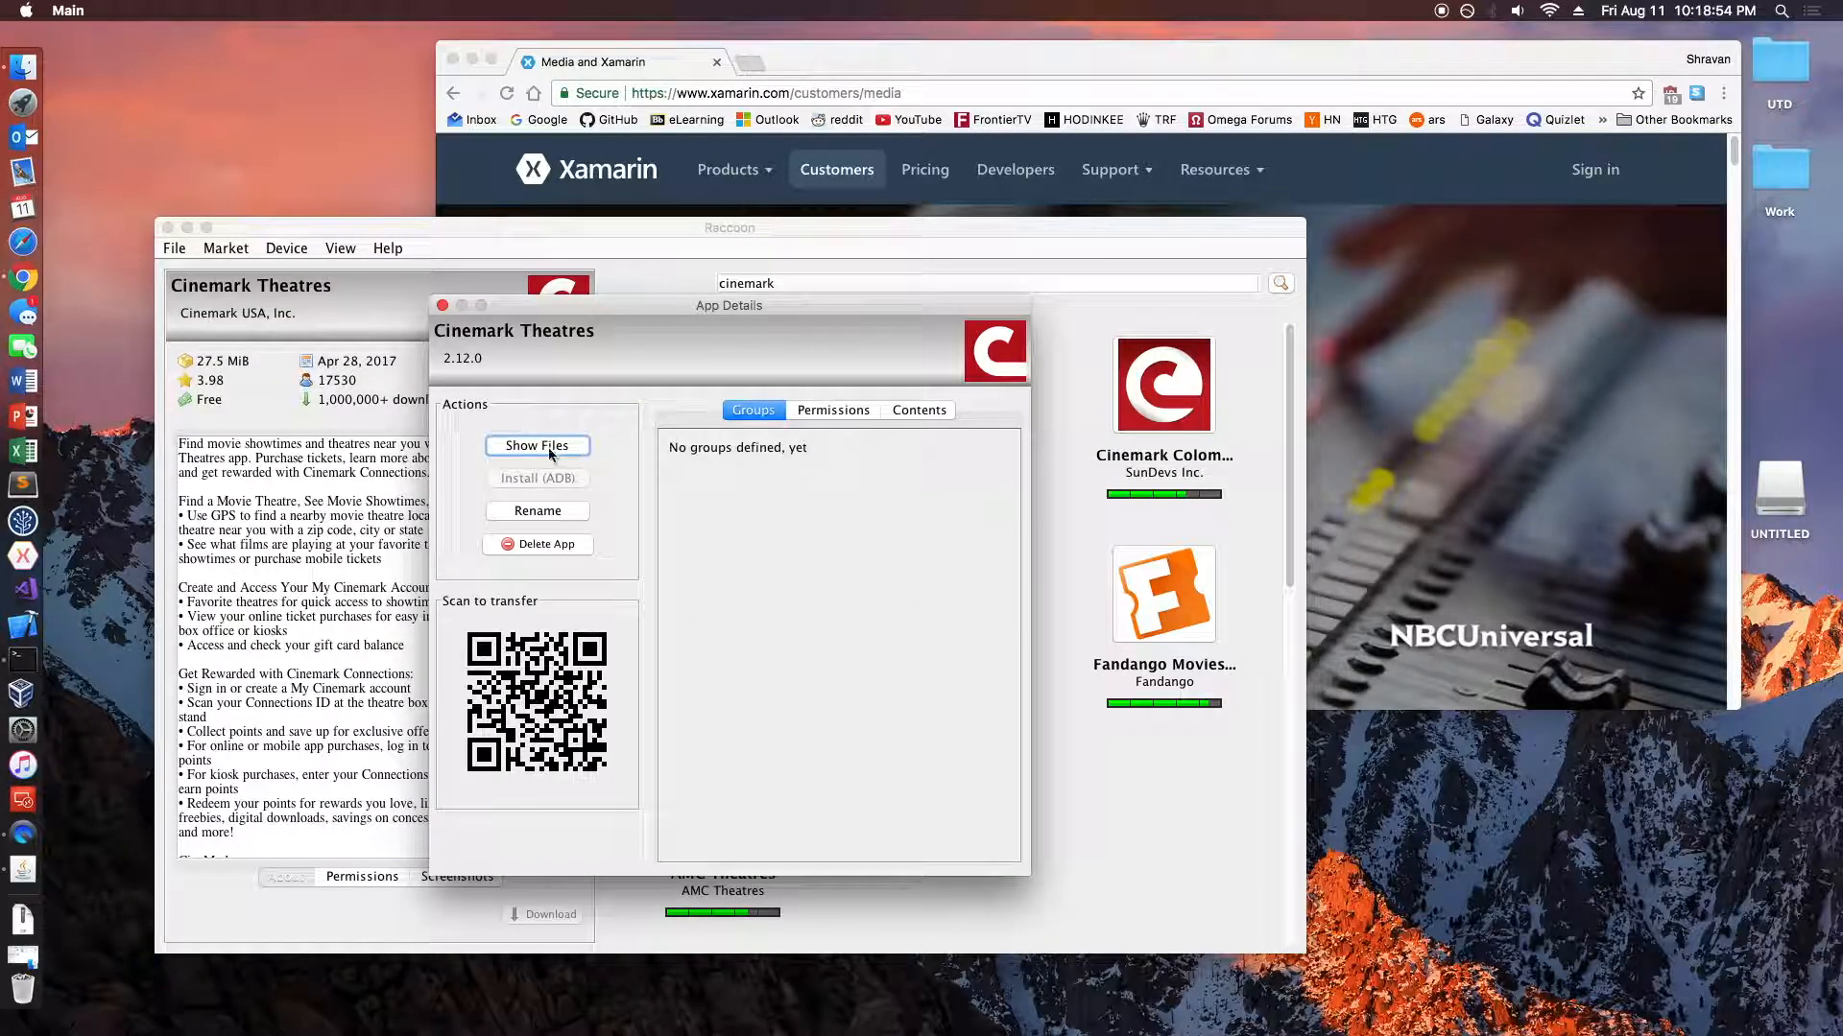
- Locate the downloaded Cinemark APK in com.cinemark.mobile and create desktop folders for the apps
click(537, 445)
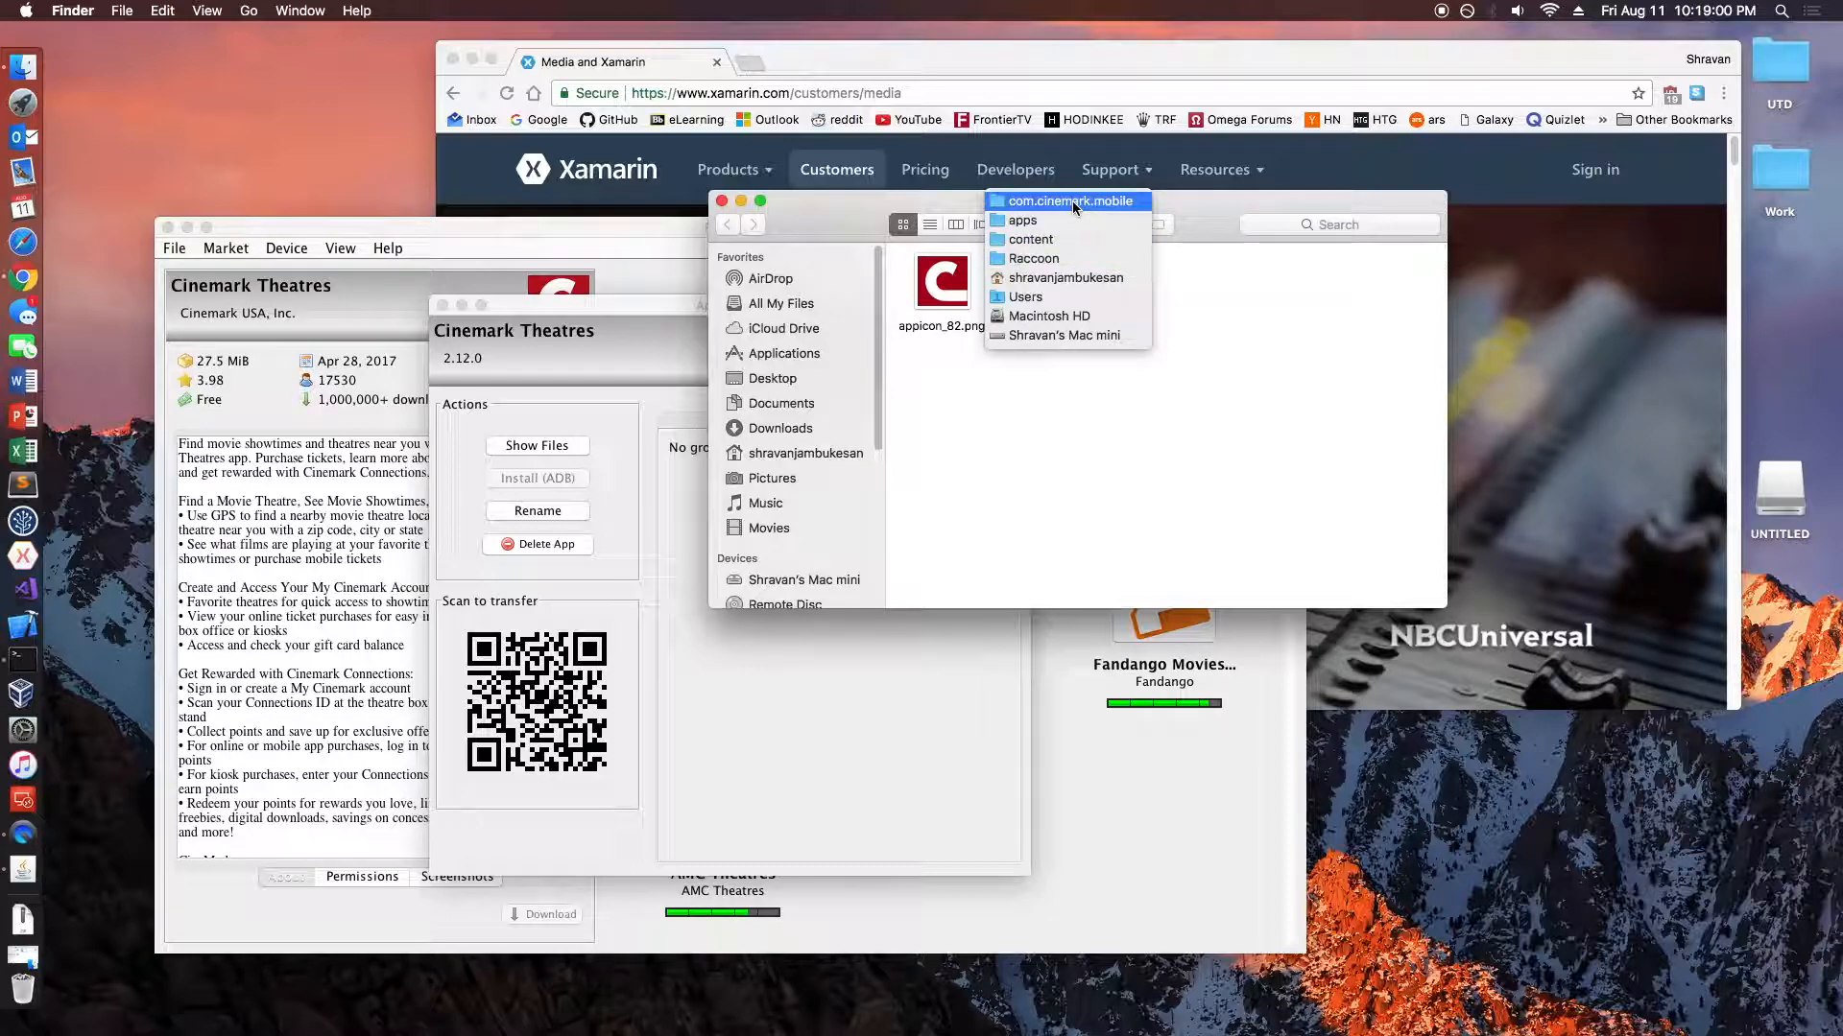
click(1065, 200)
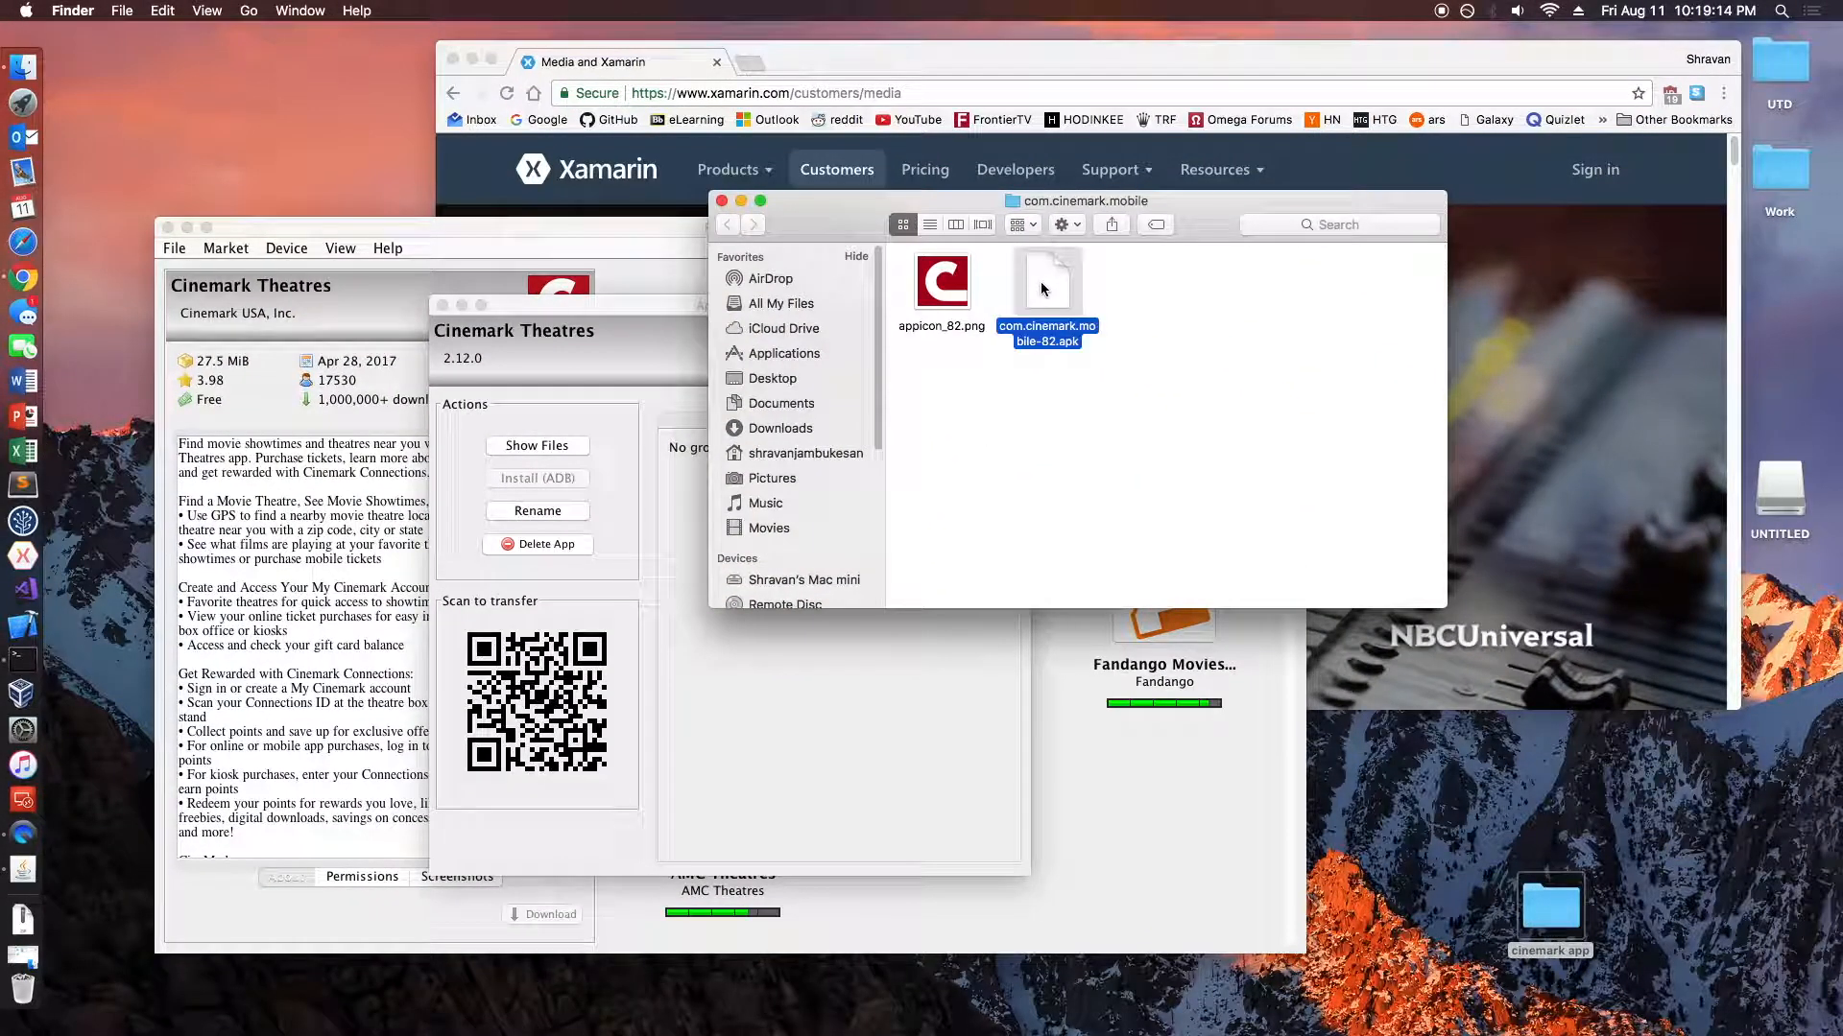
click(1548, 904)
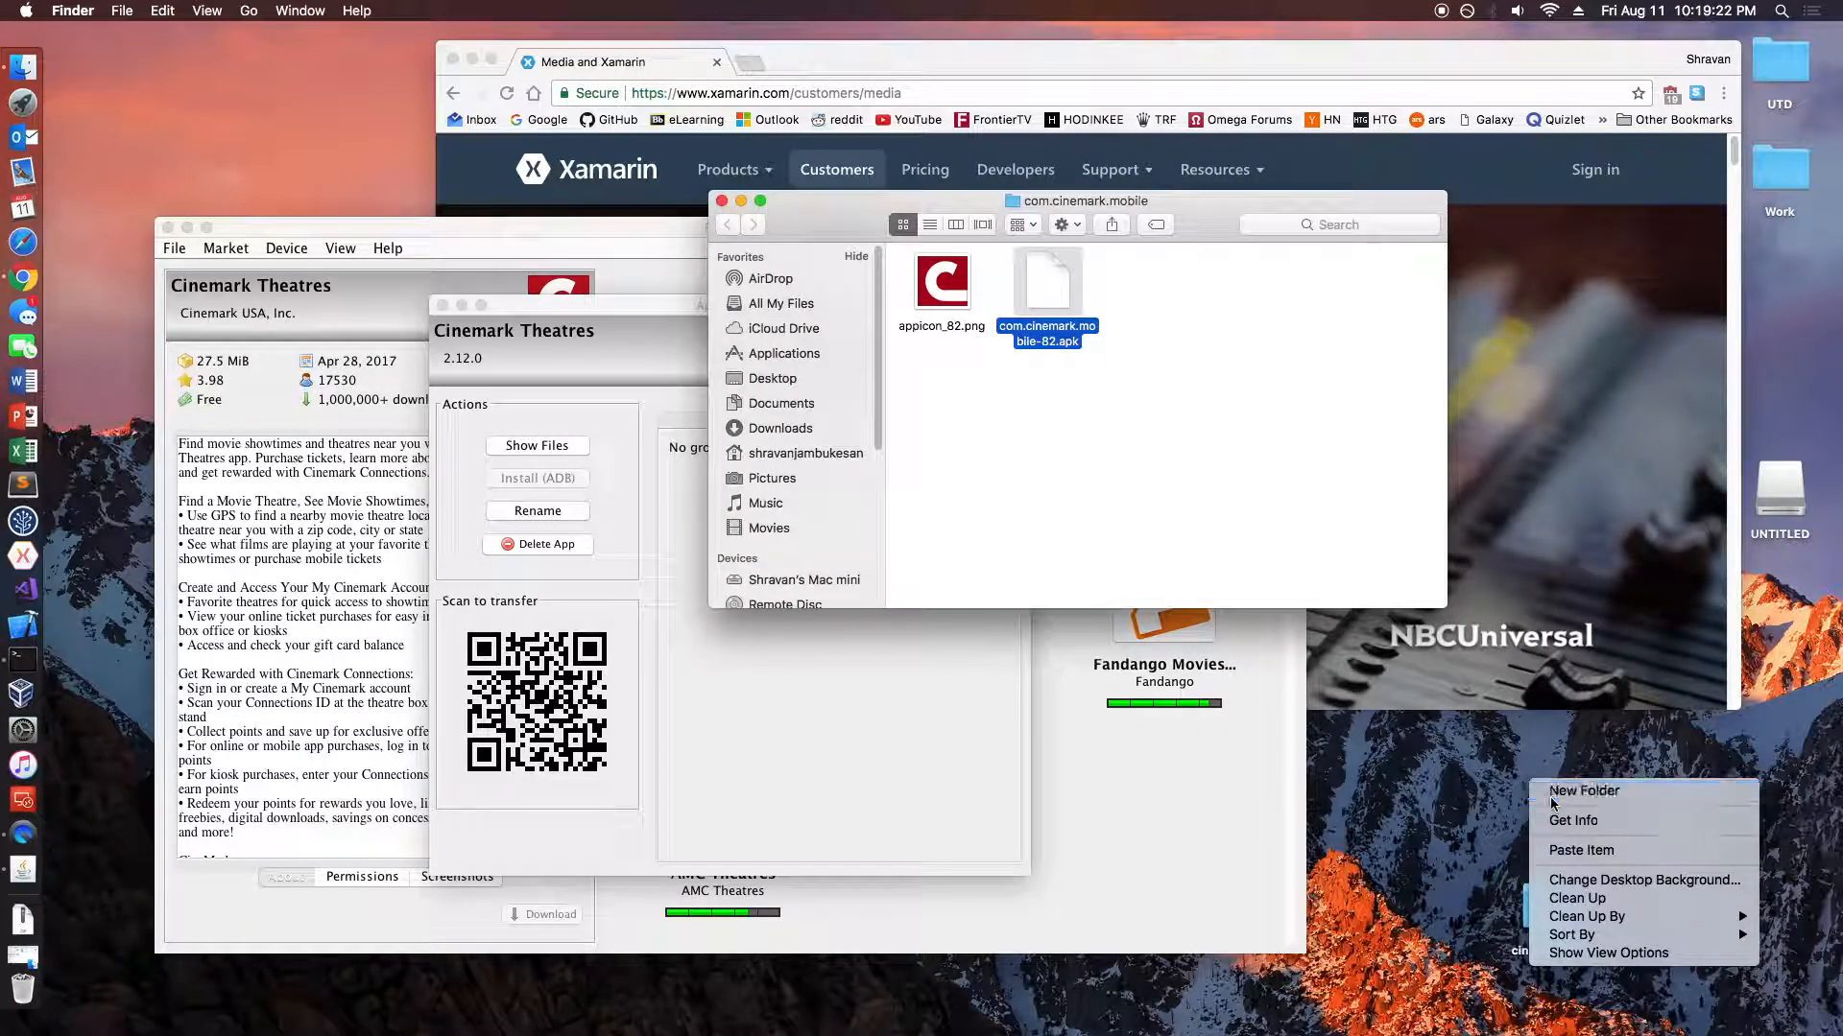
click(1583, 788)
text(fox sports)
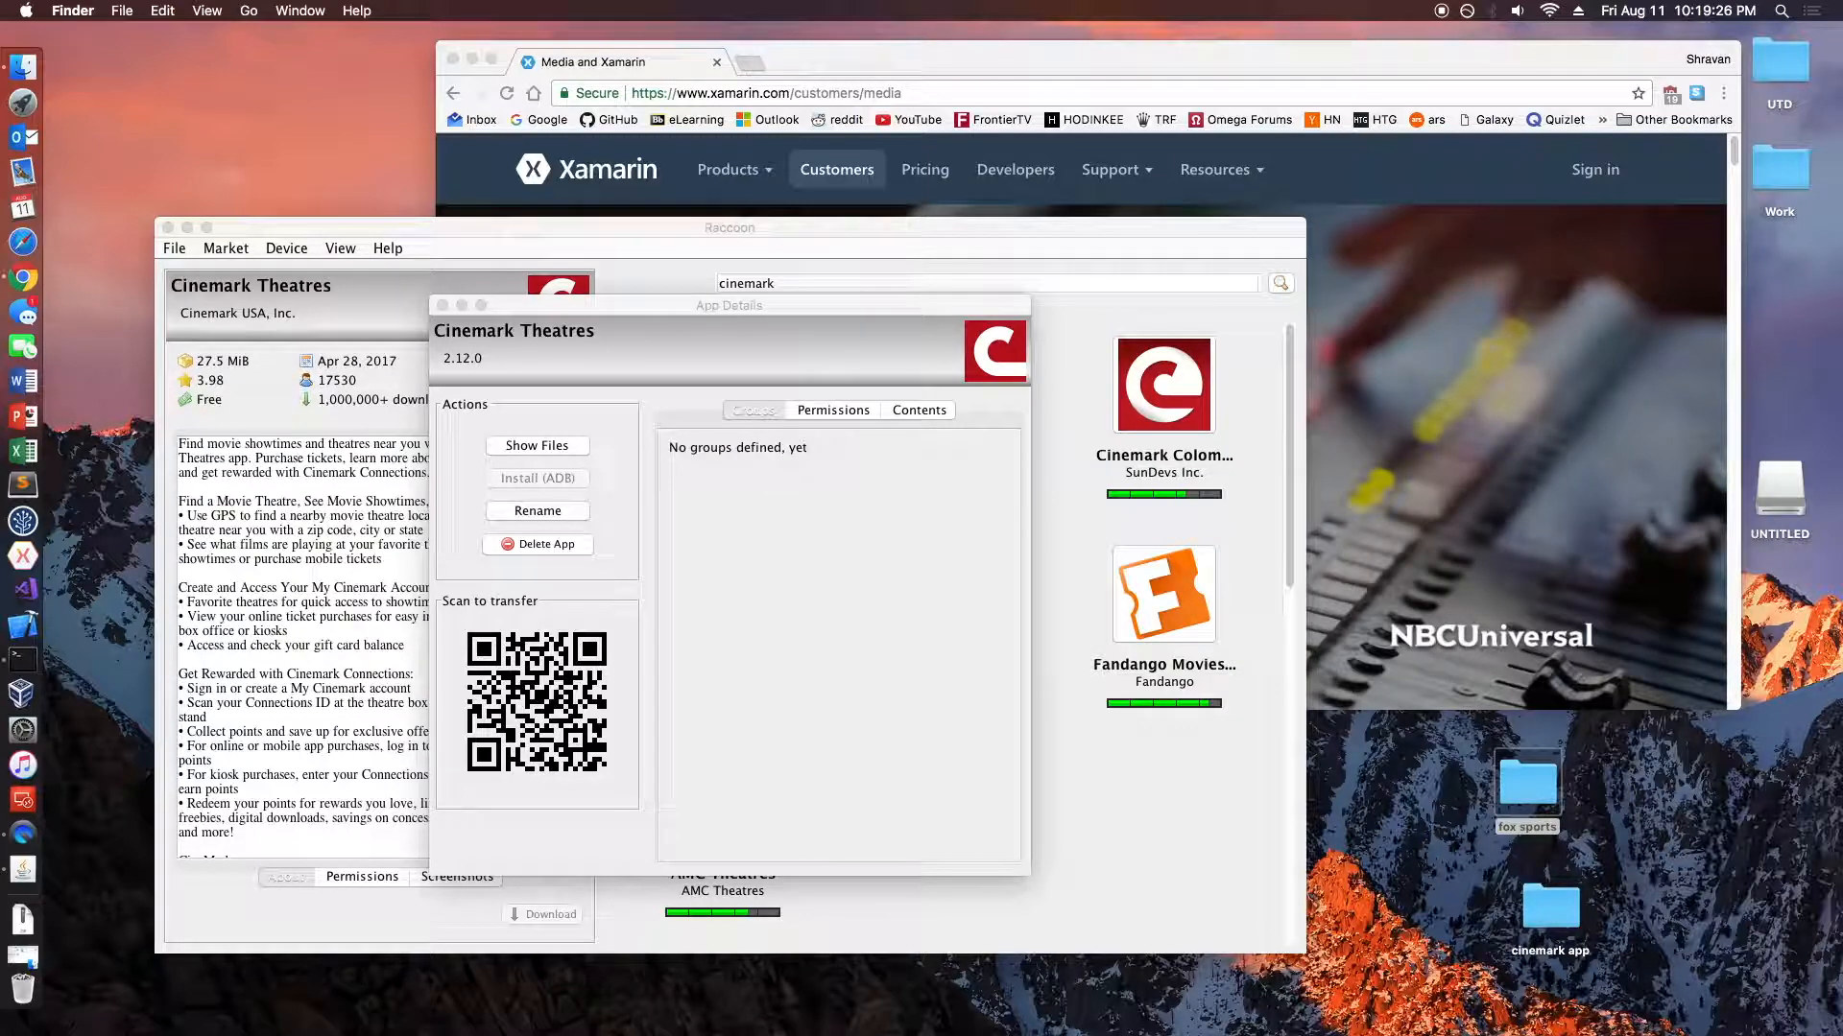
click(752, 411)
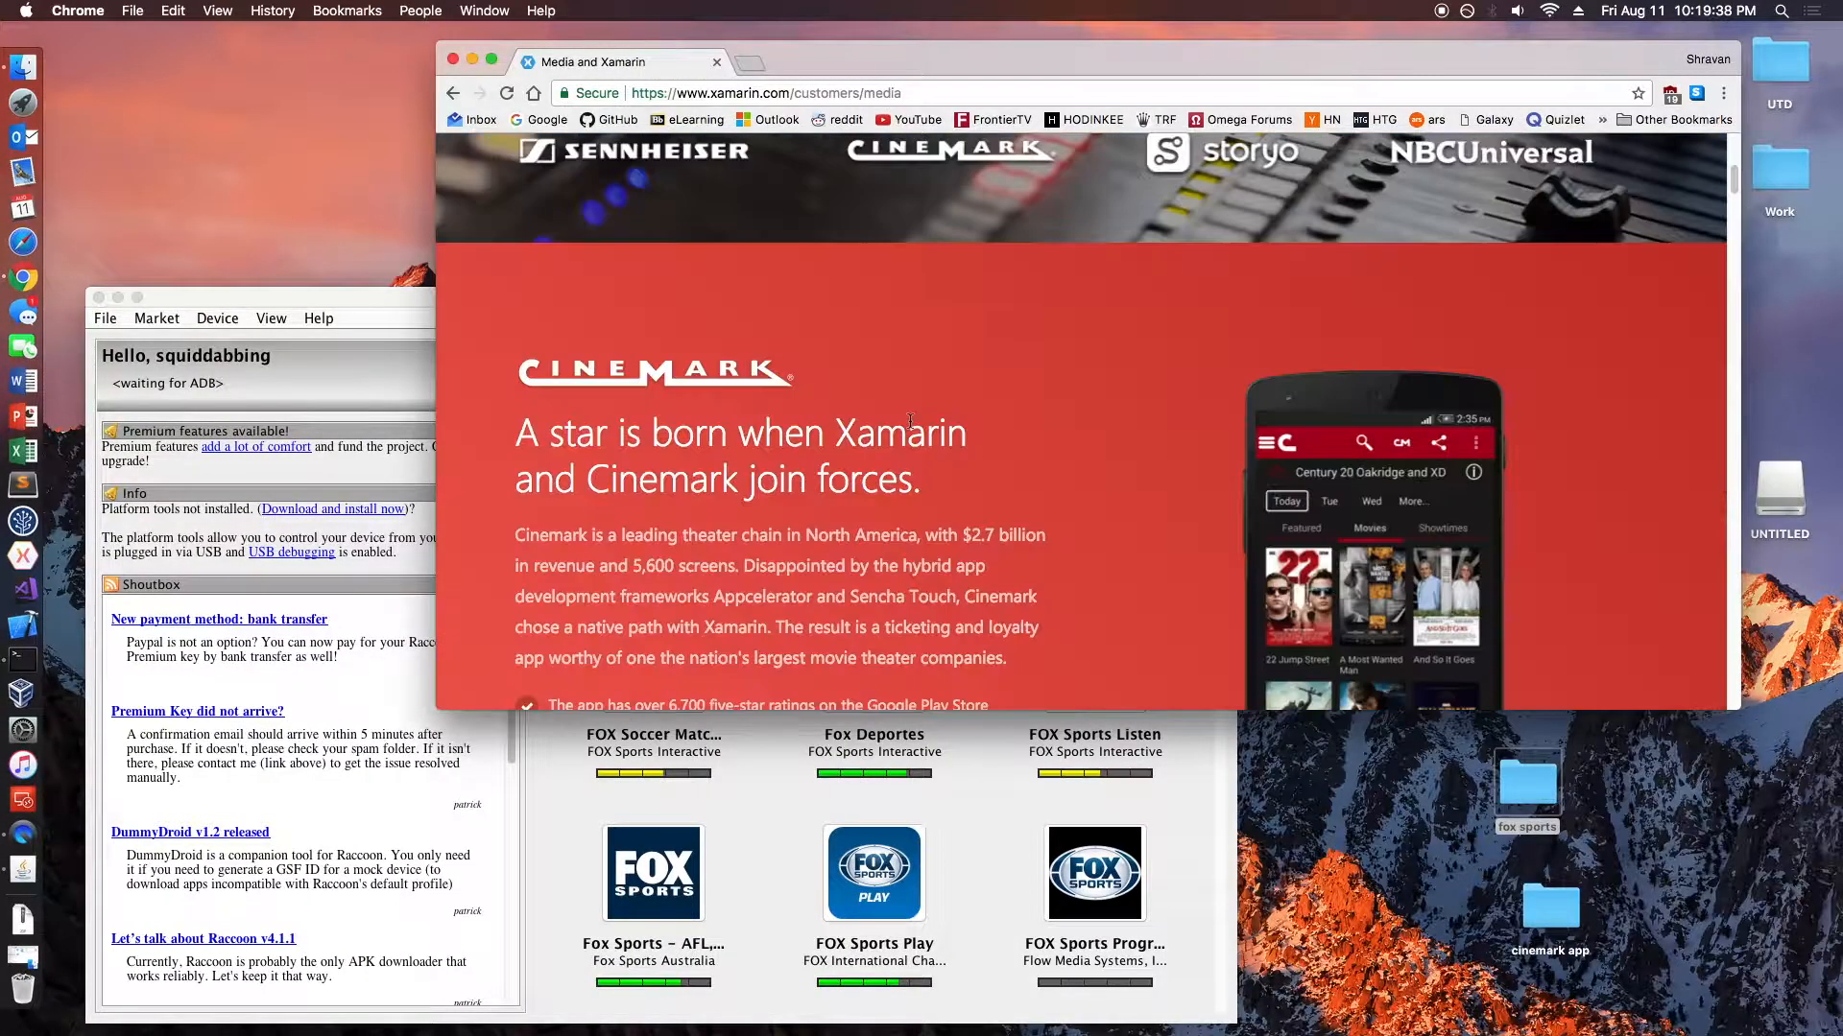
- Find FOX Sports Mobile from its Google Play link in Raccoon and download it
scroll(down, 3)
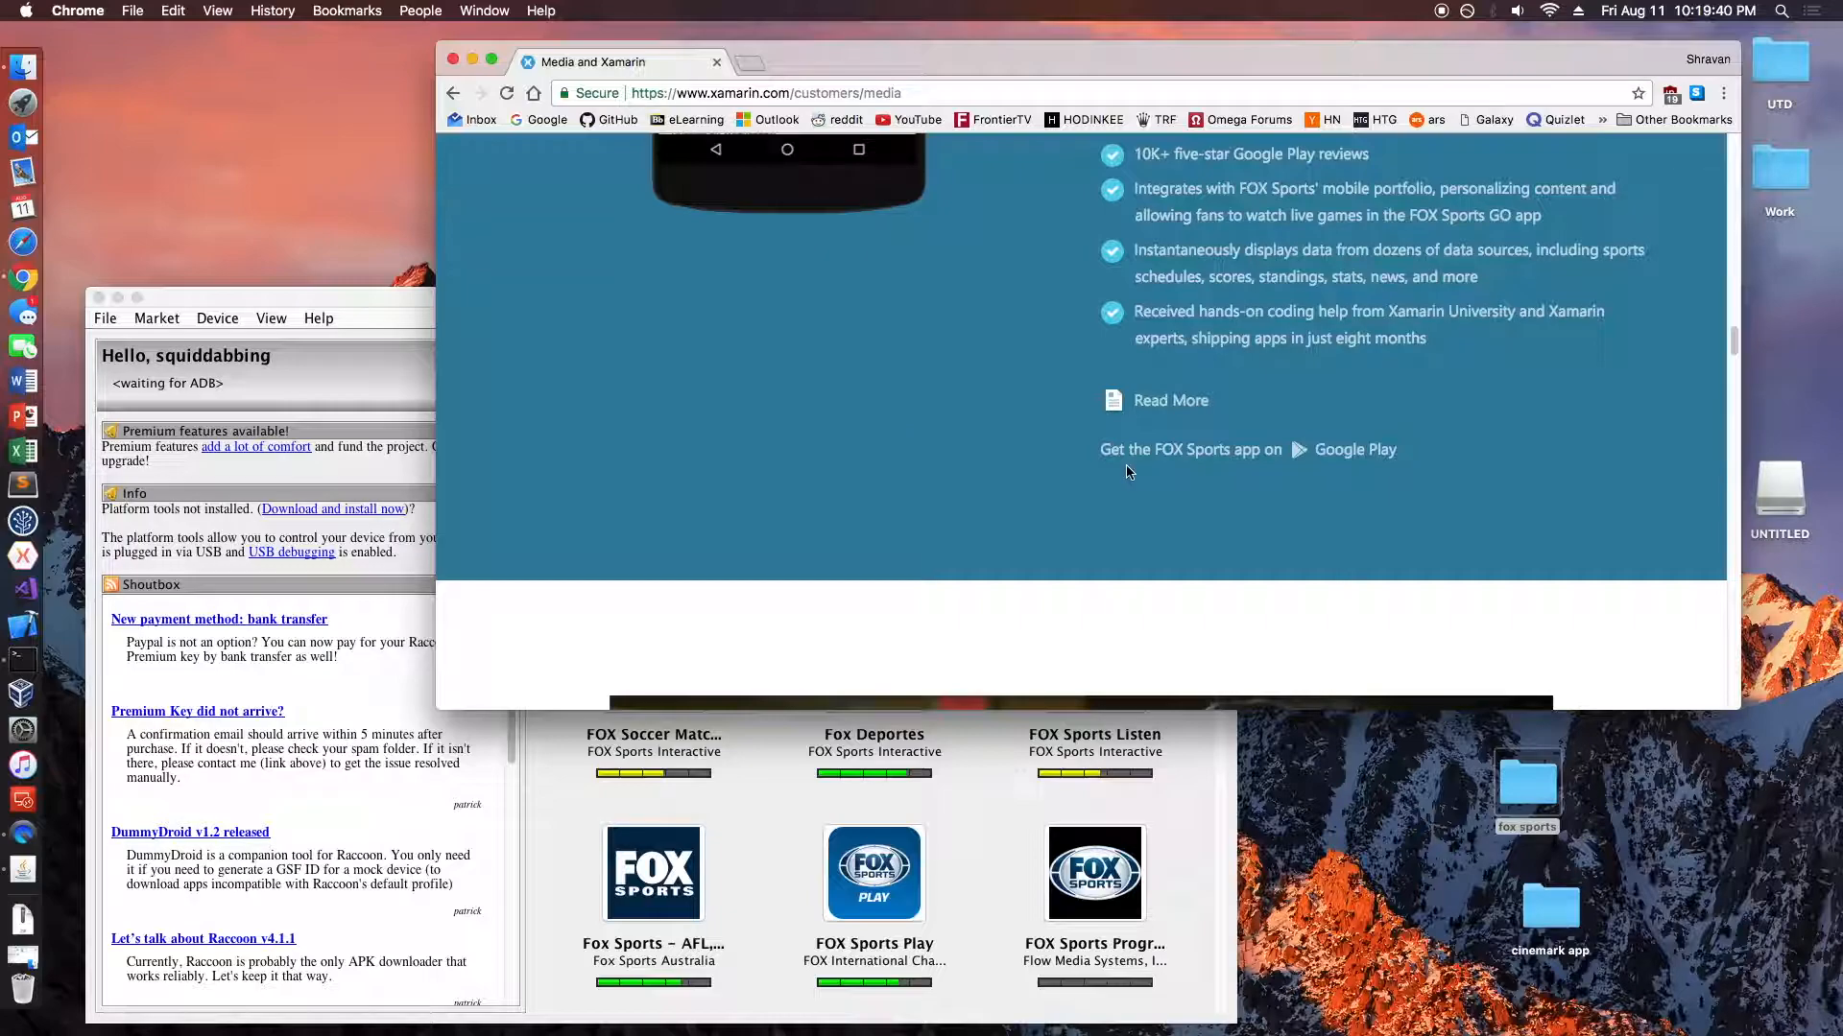
click(1353, 449)
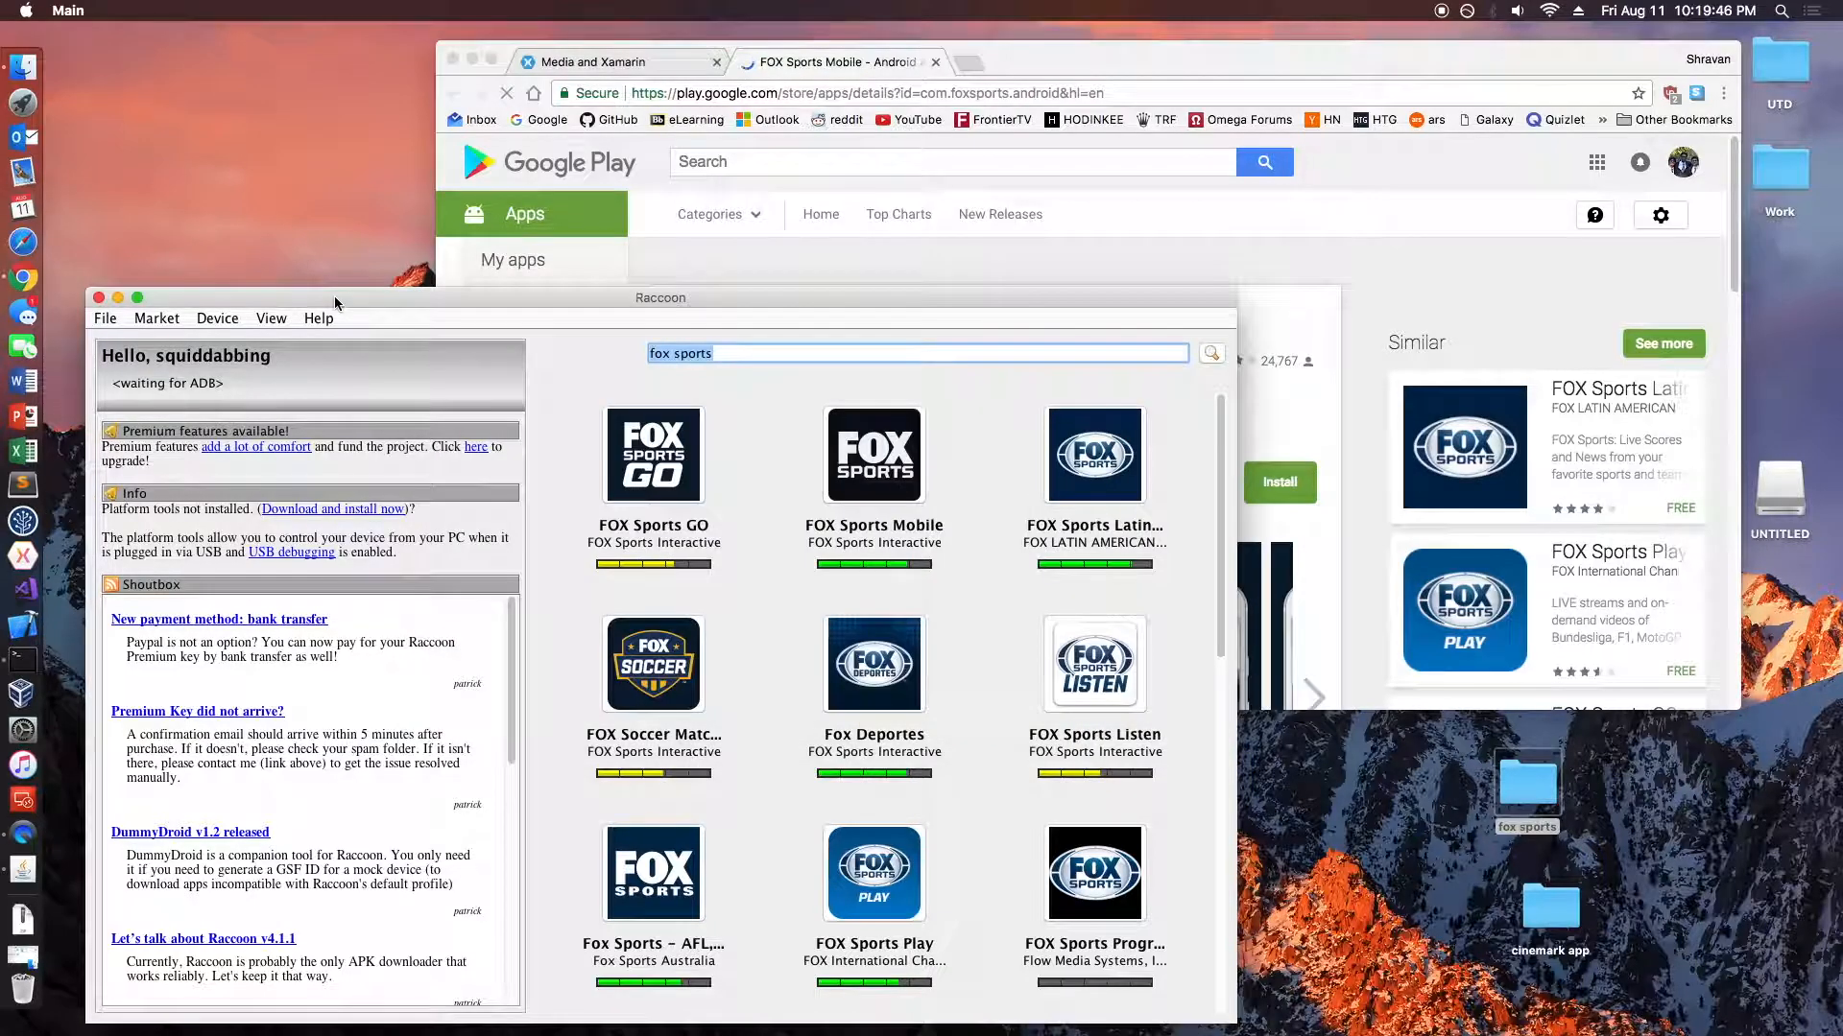
click(873, 455)
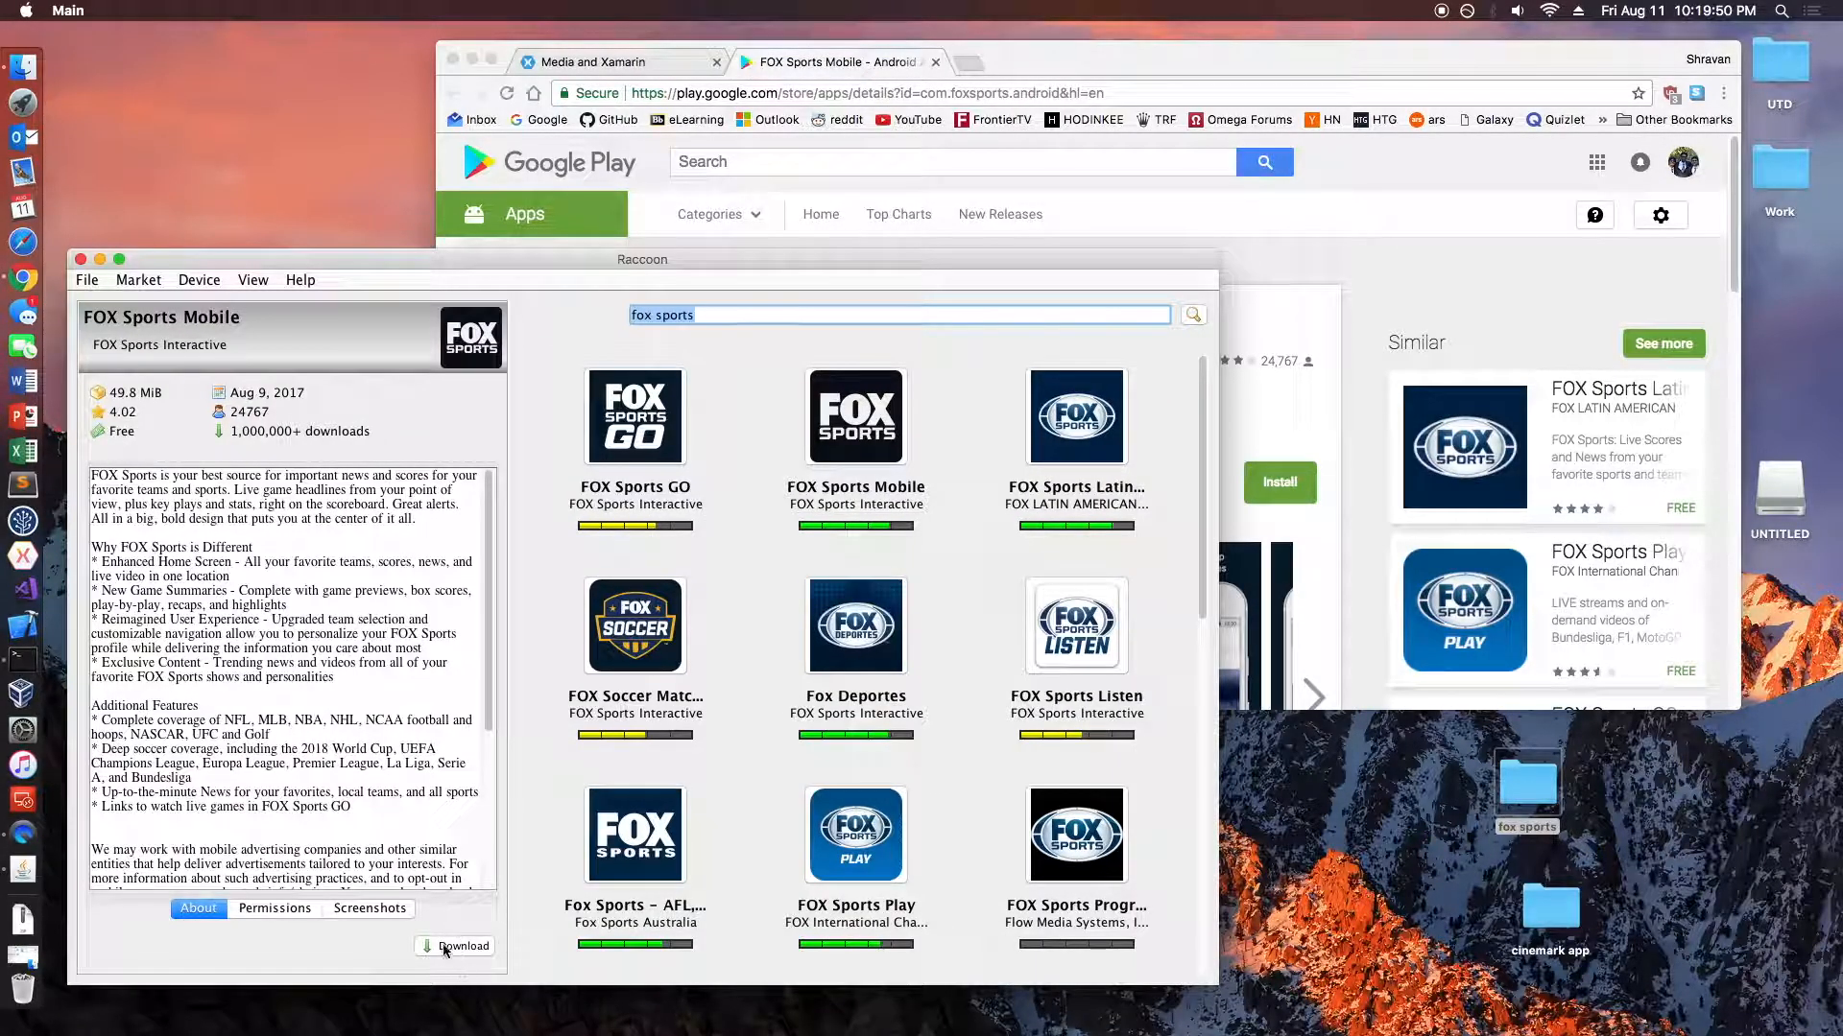
click(460, 946)
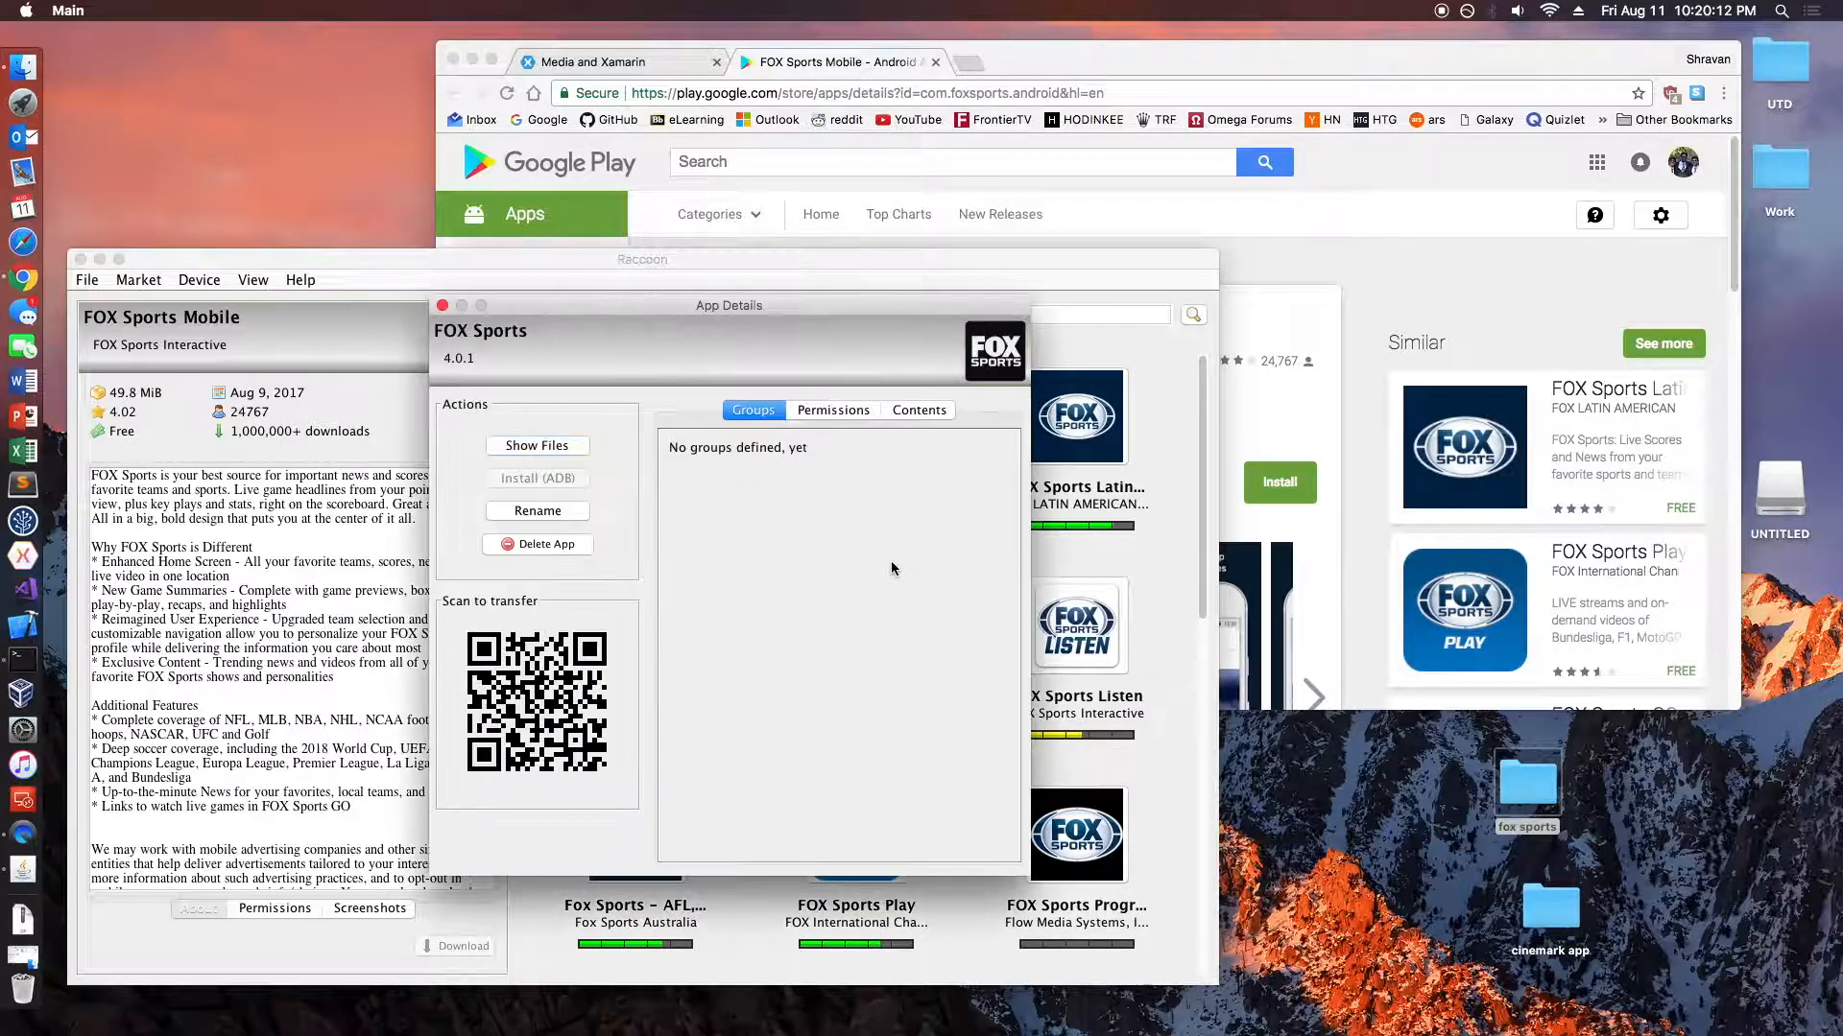
- Reveal the downloaded com.foxsports.android APK files in Finder
click(537, 445)
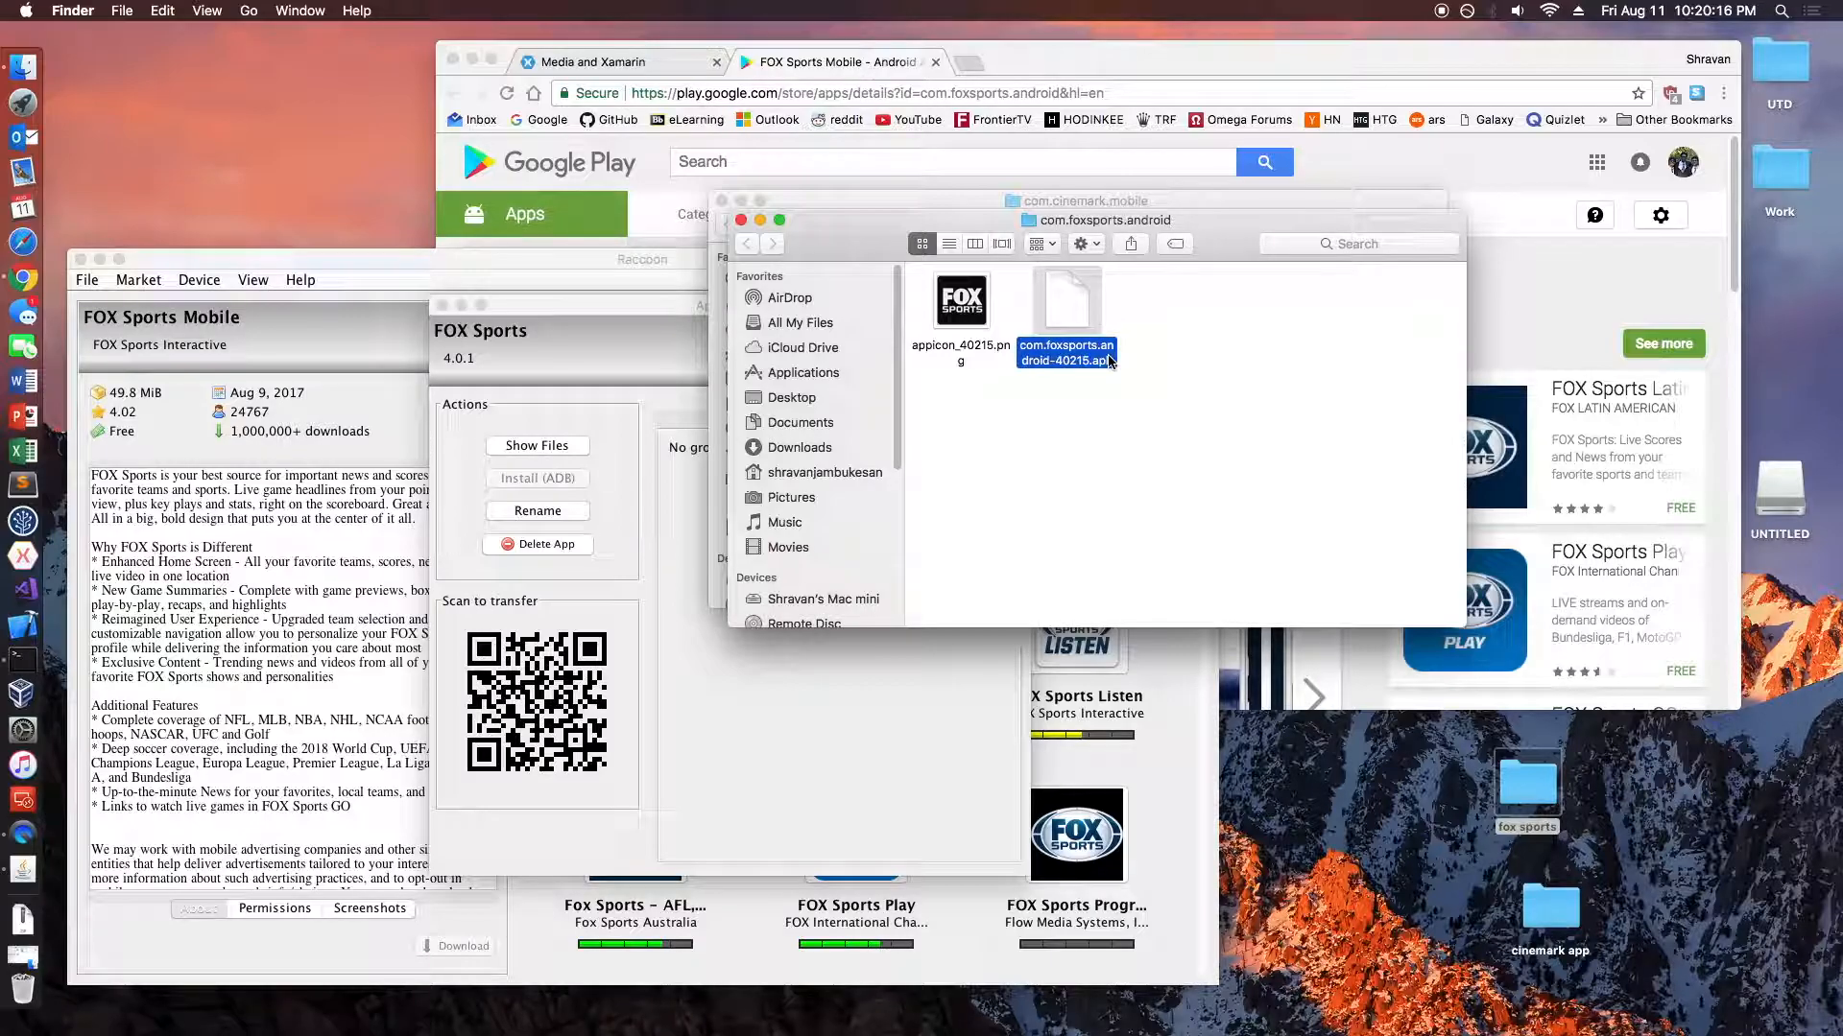
mouse_move(1562, 779)
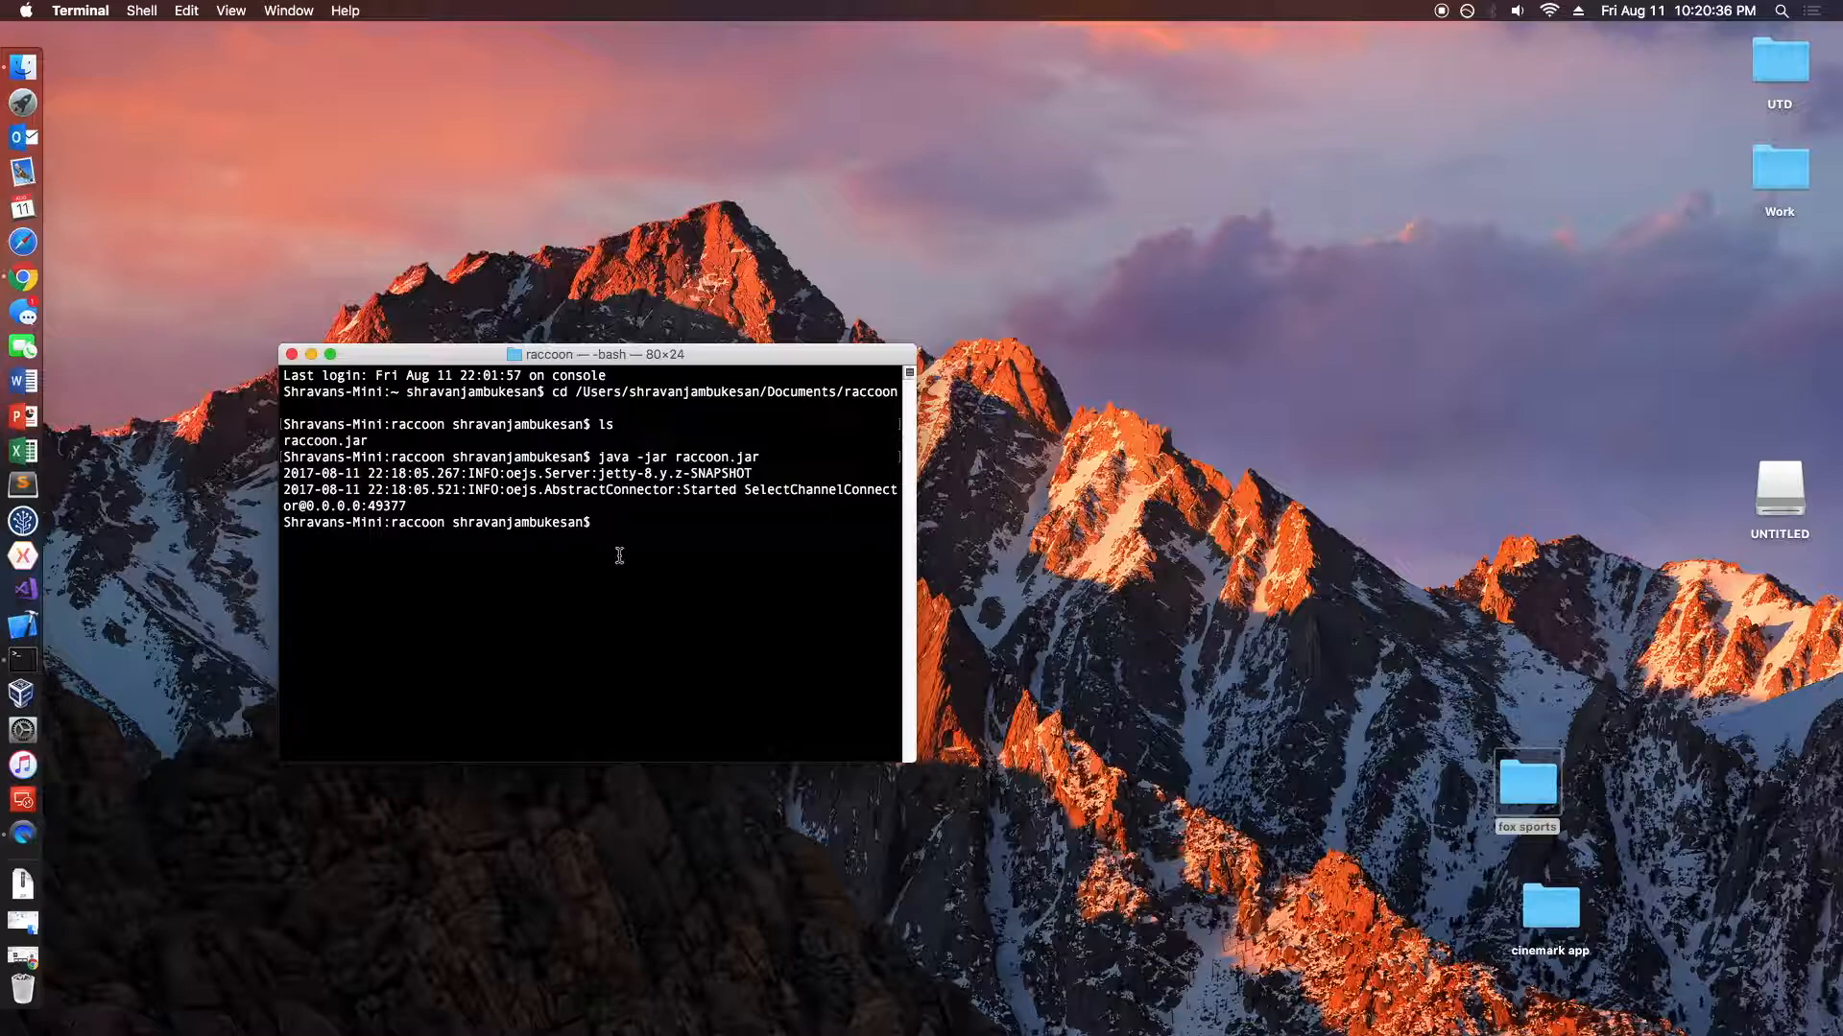
- Change into the cinemark app folder and run unzip cinemark.apk
text(cd /Users/shrav)
text(capk)
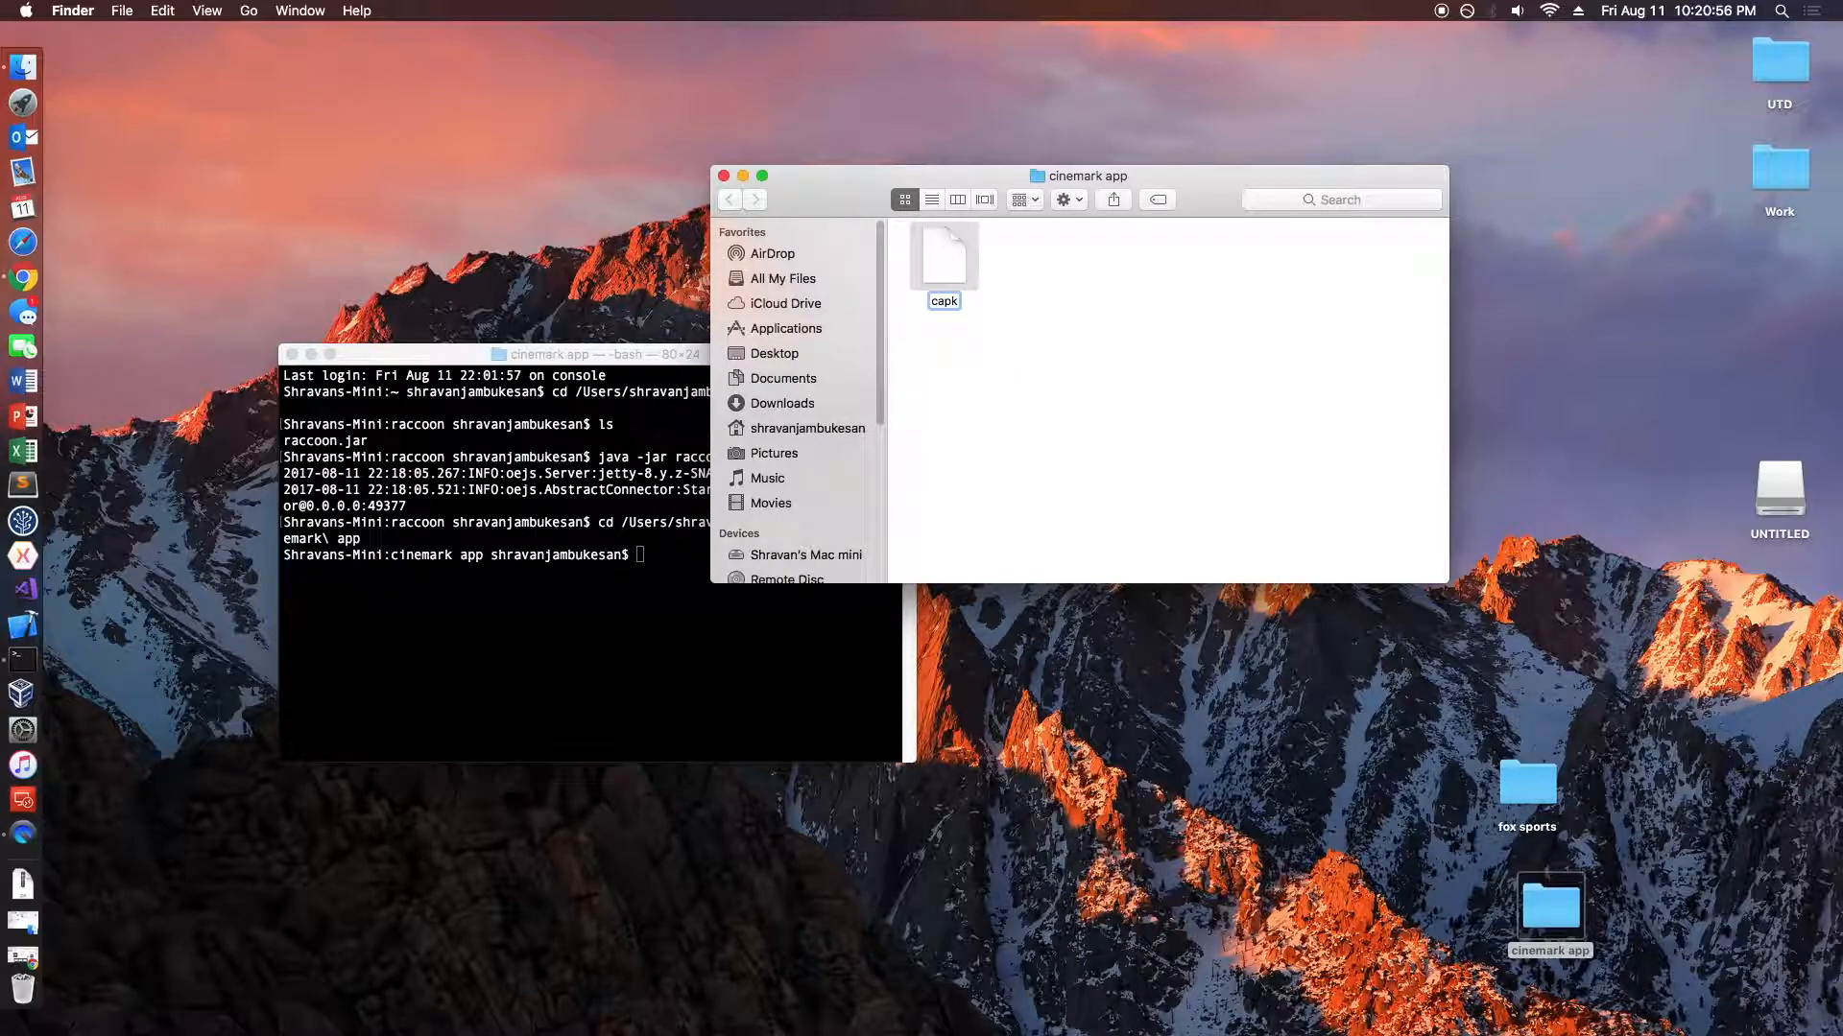
text(cinemark.apk)
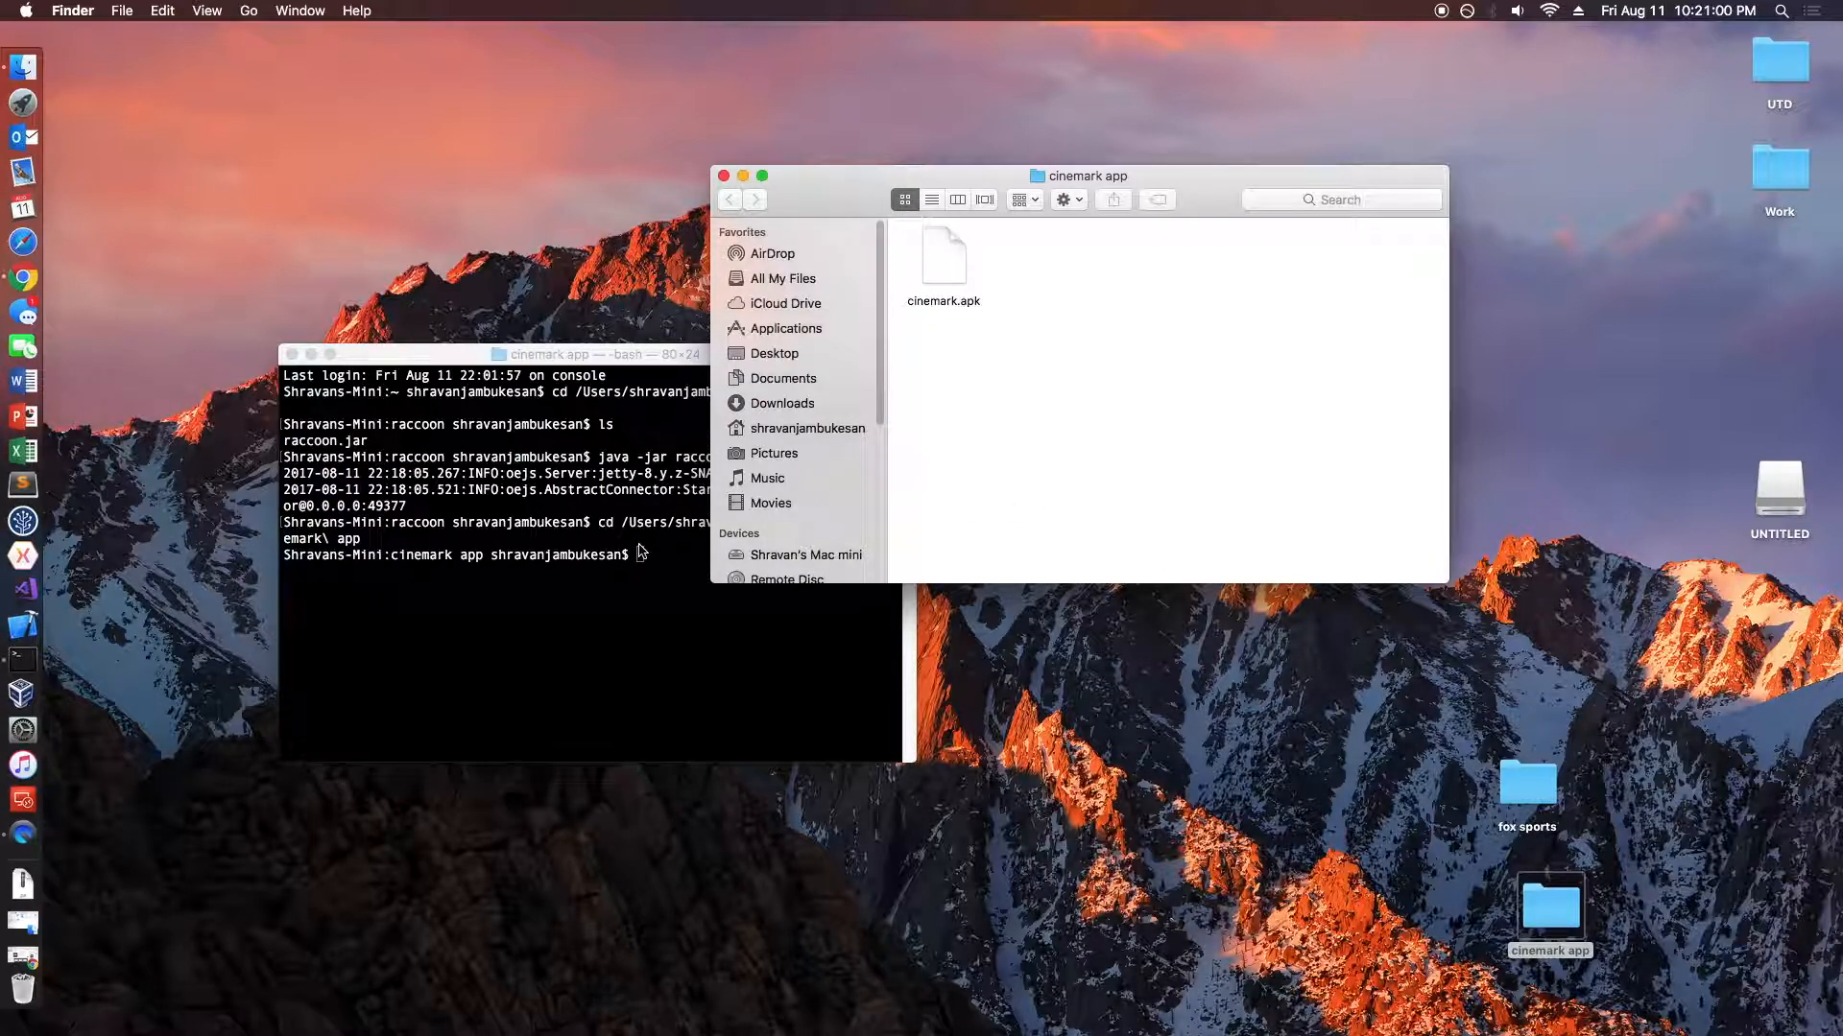
text(unzip)
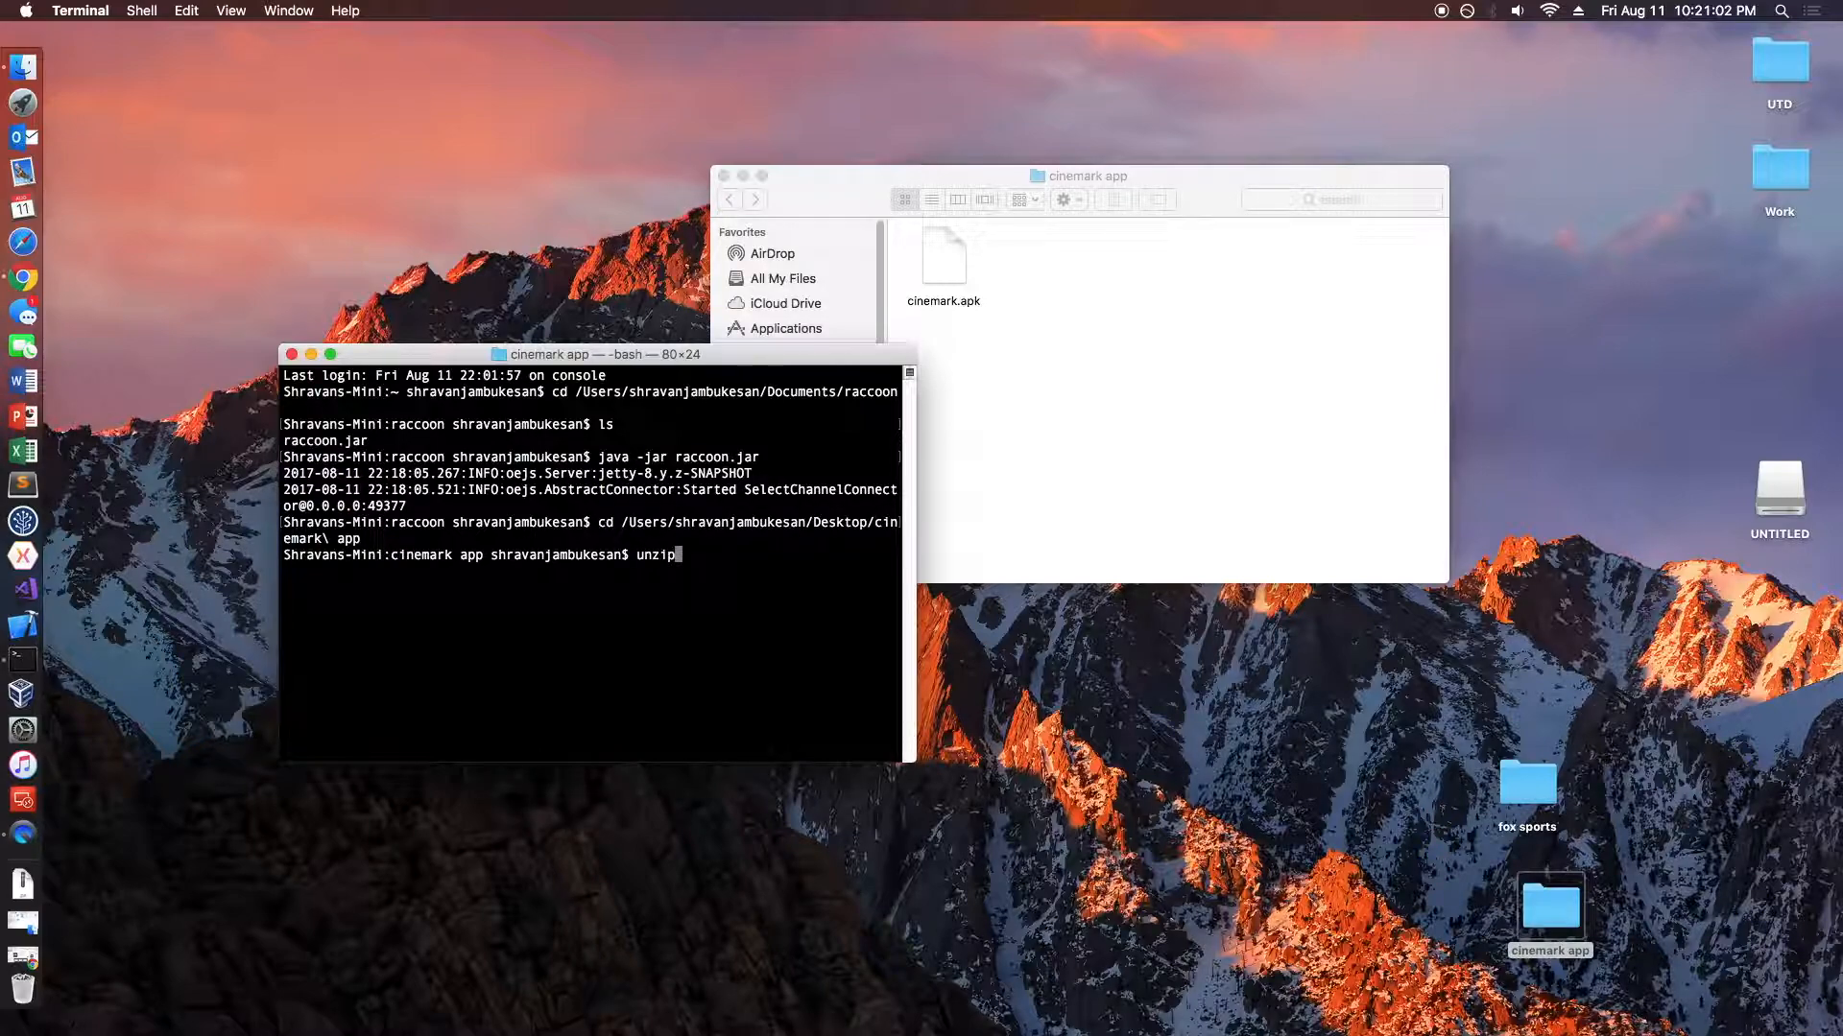
text(cinemark.a)
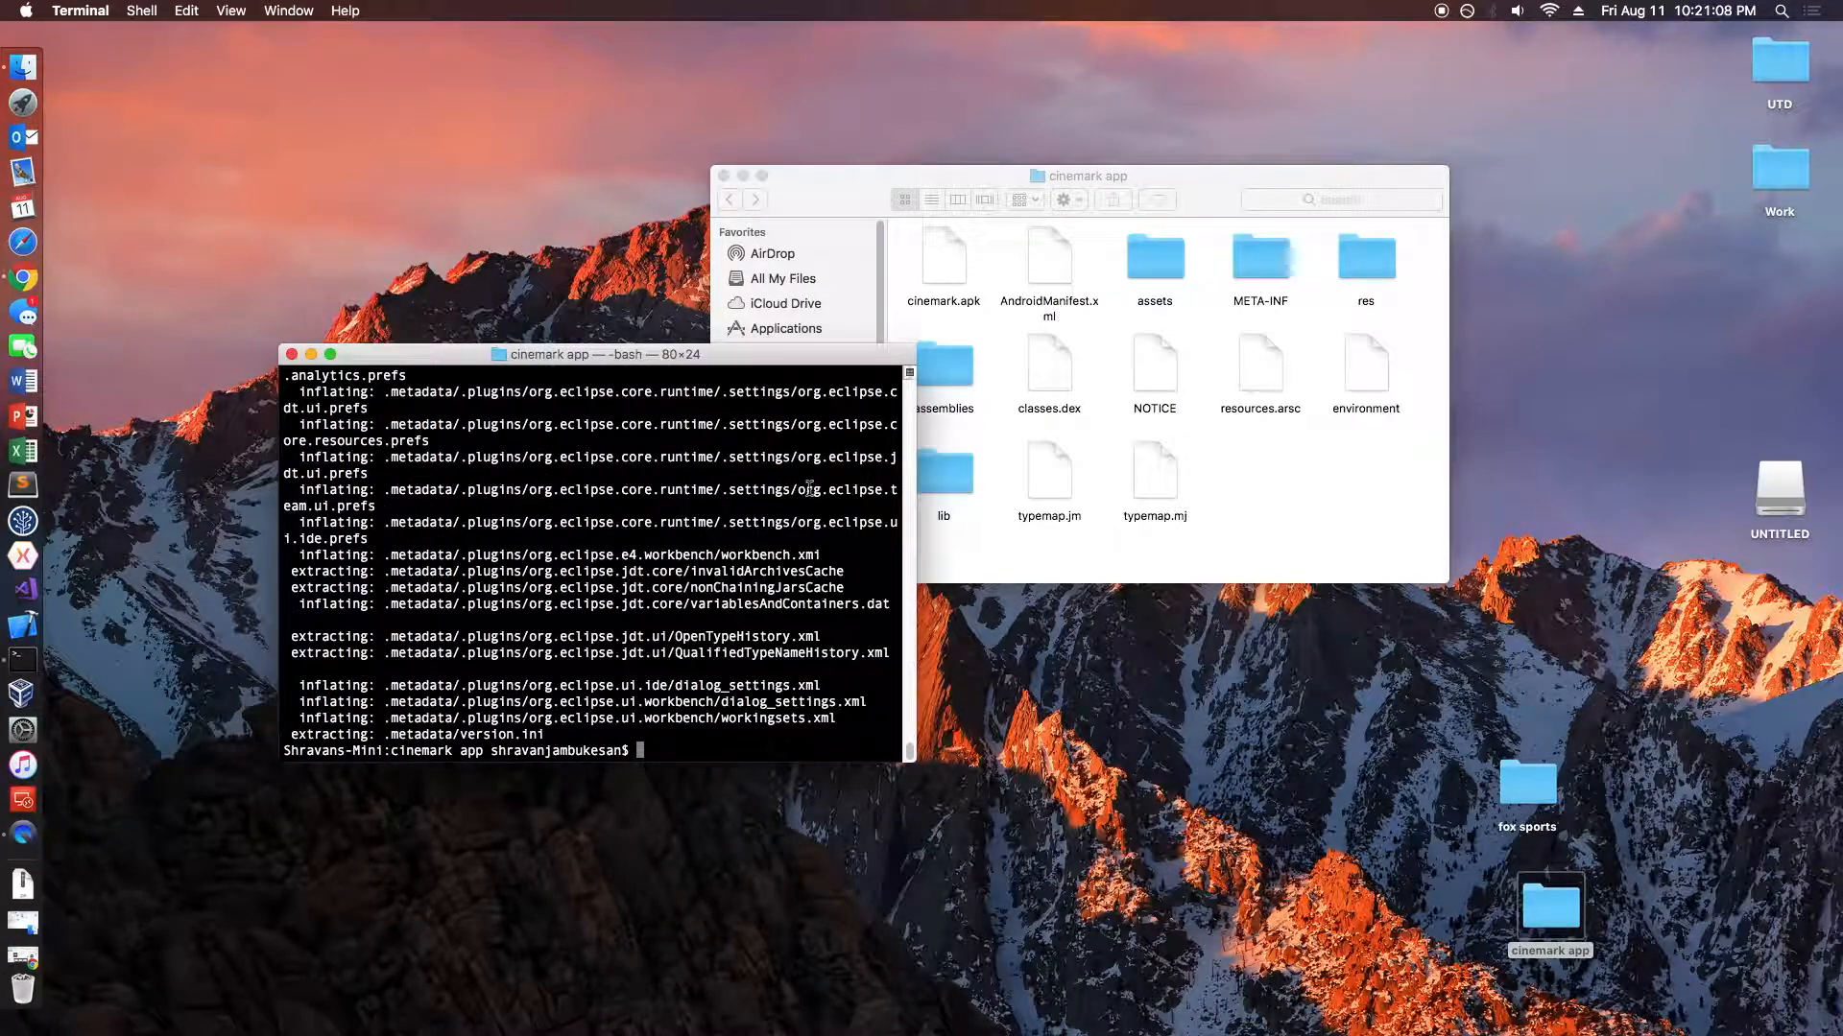
drag(599, 354, 397, 354)
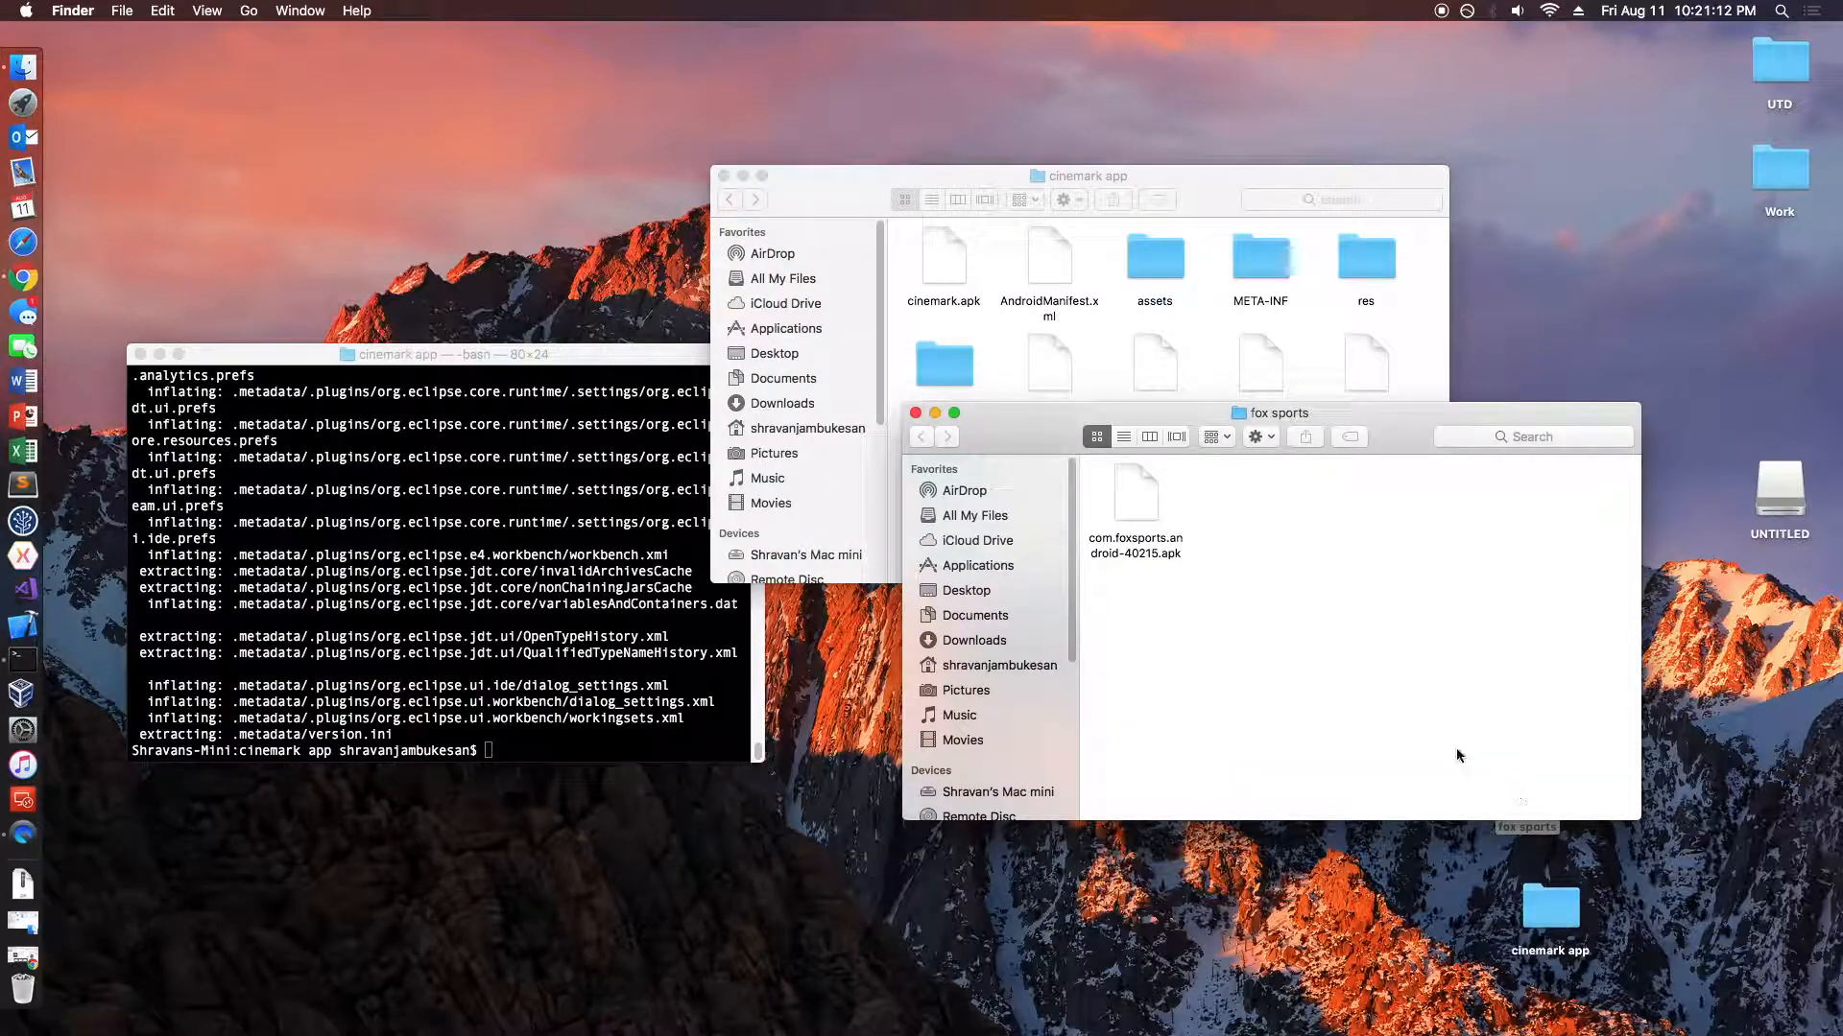
- Change into the fox sports folder and begin the unzip foxsports.apk command
text(cd)
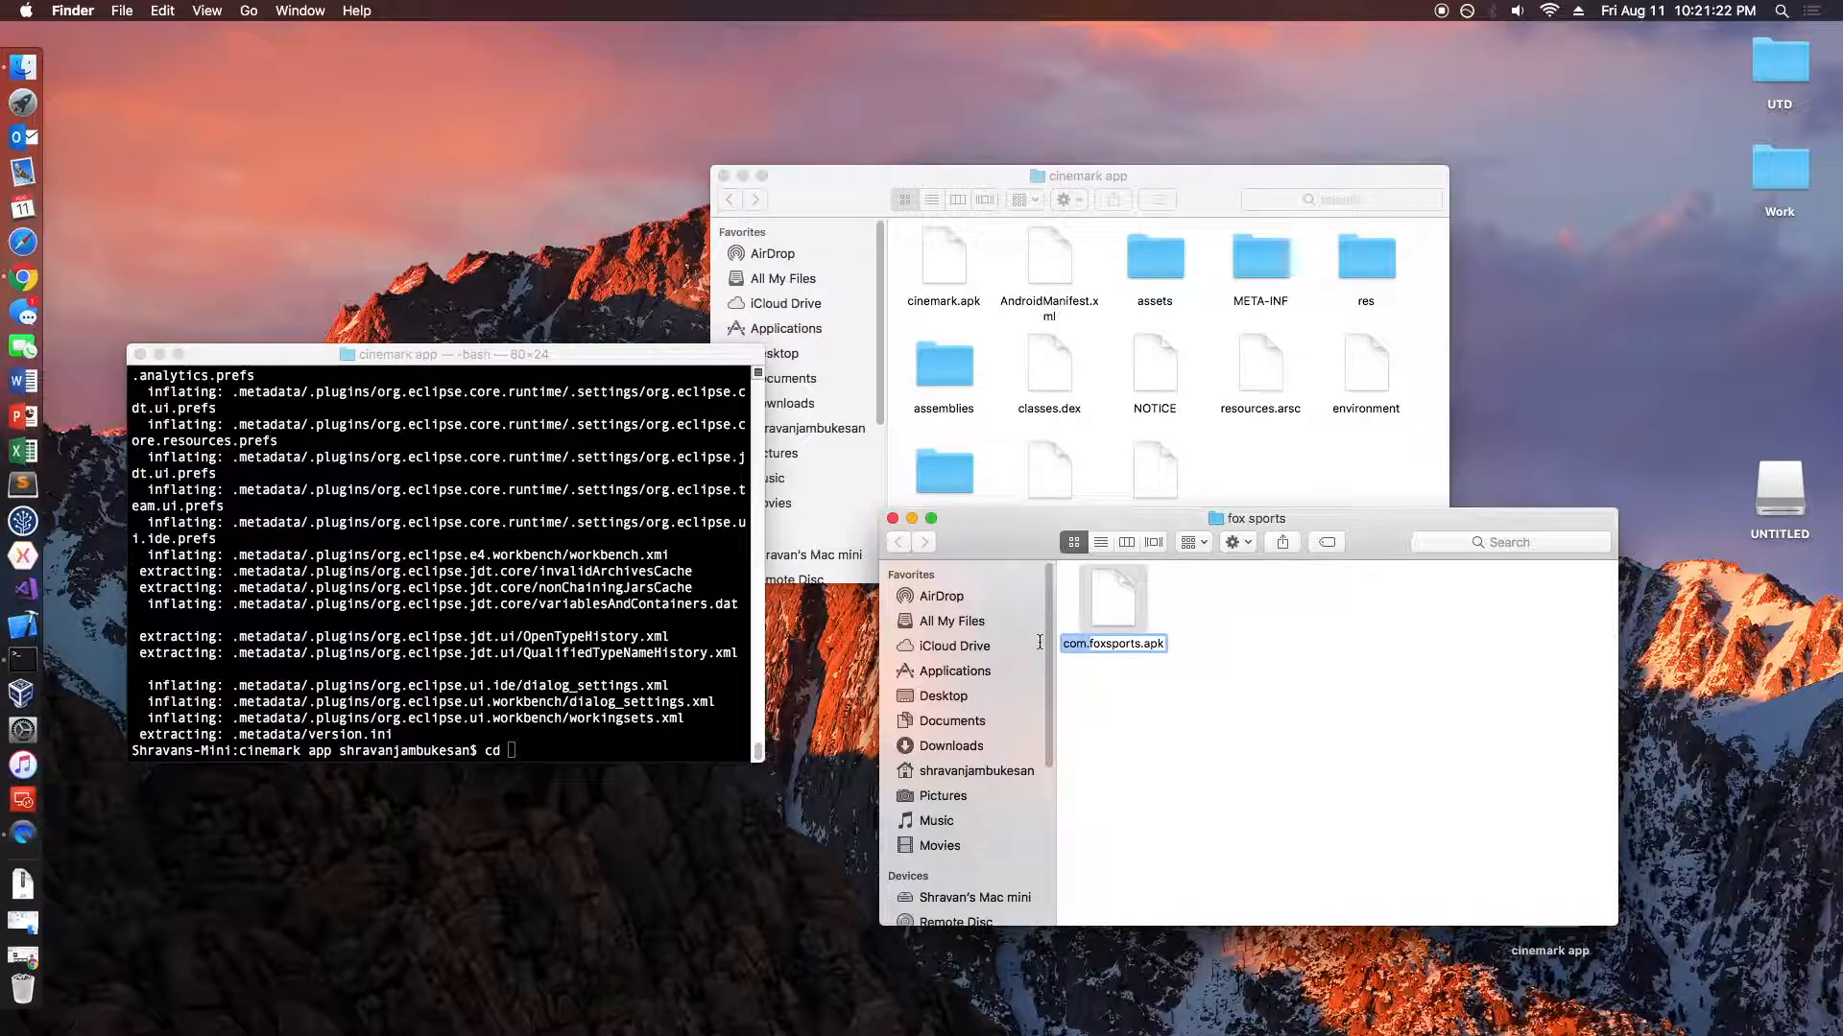
text(foxsports.apk)
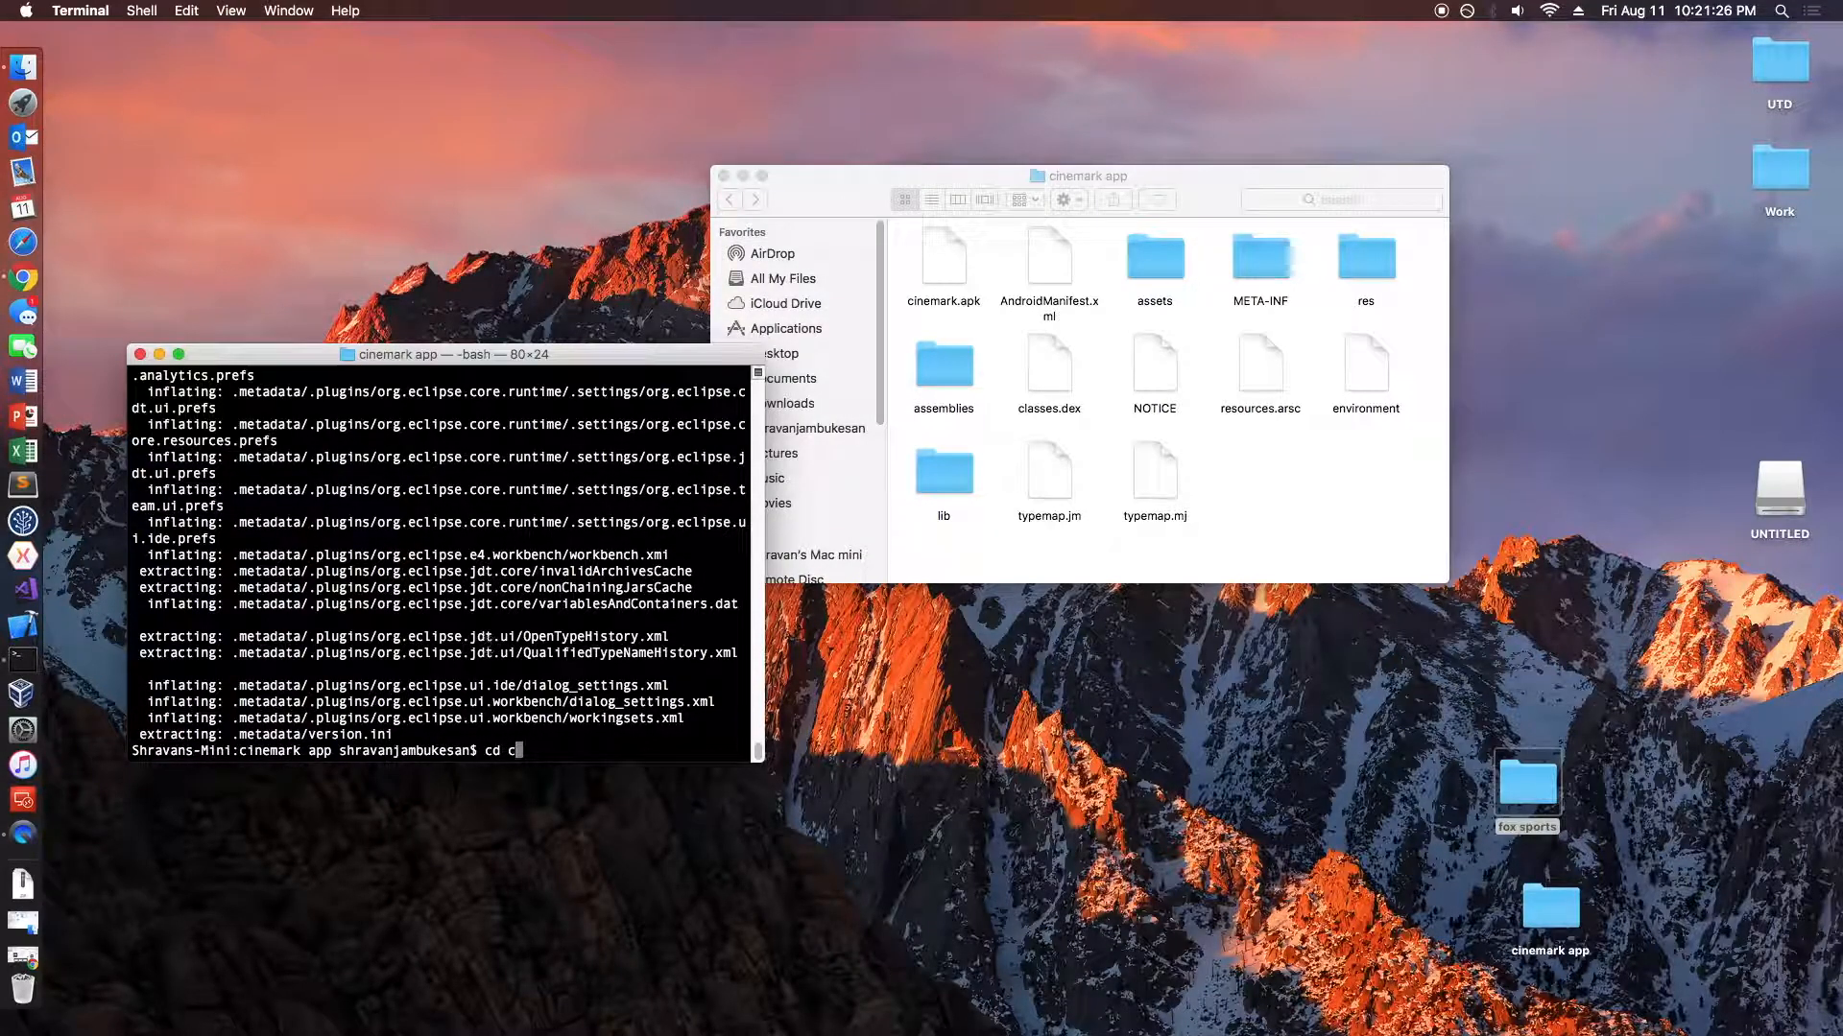
key(Backspace)
text(u)
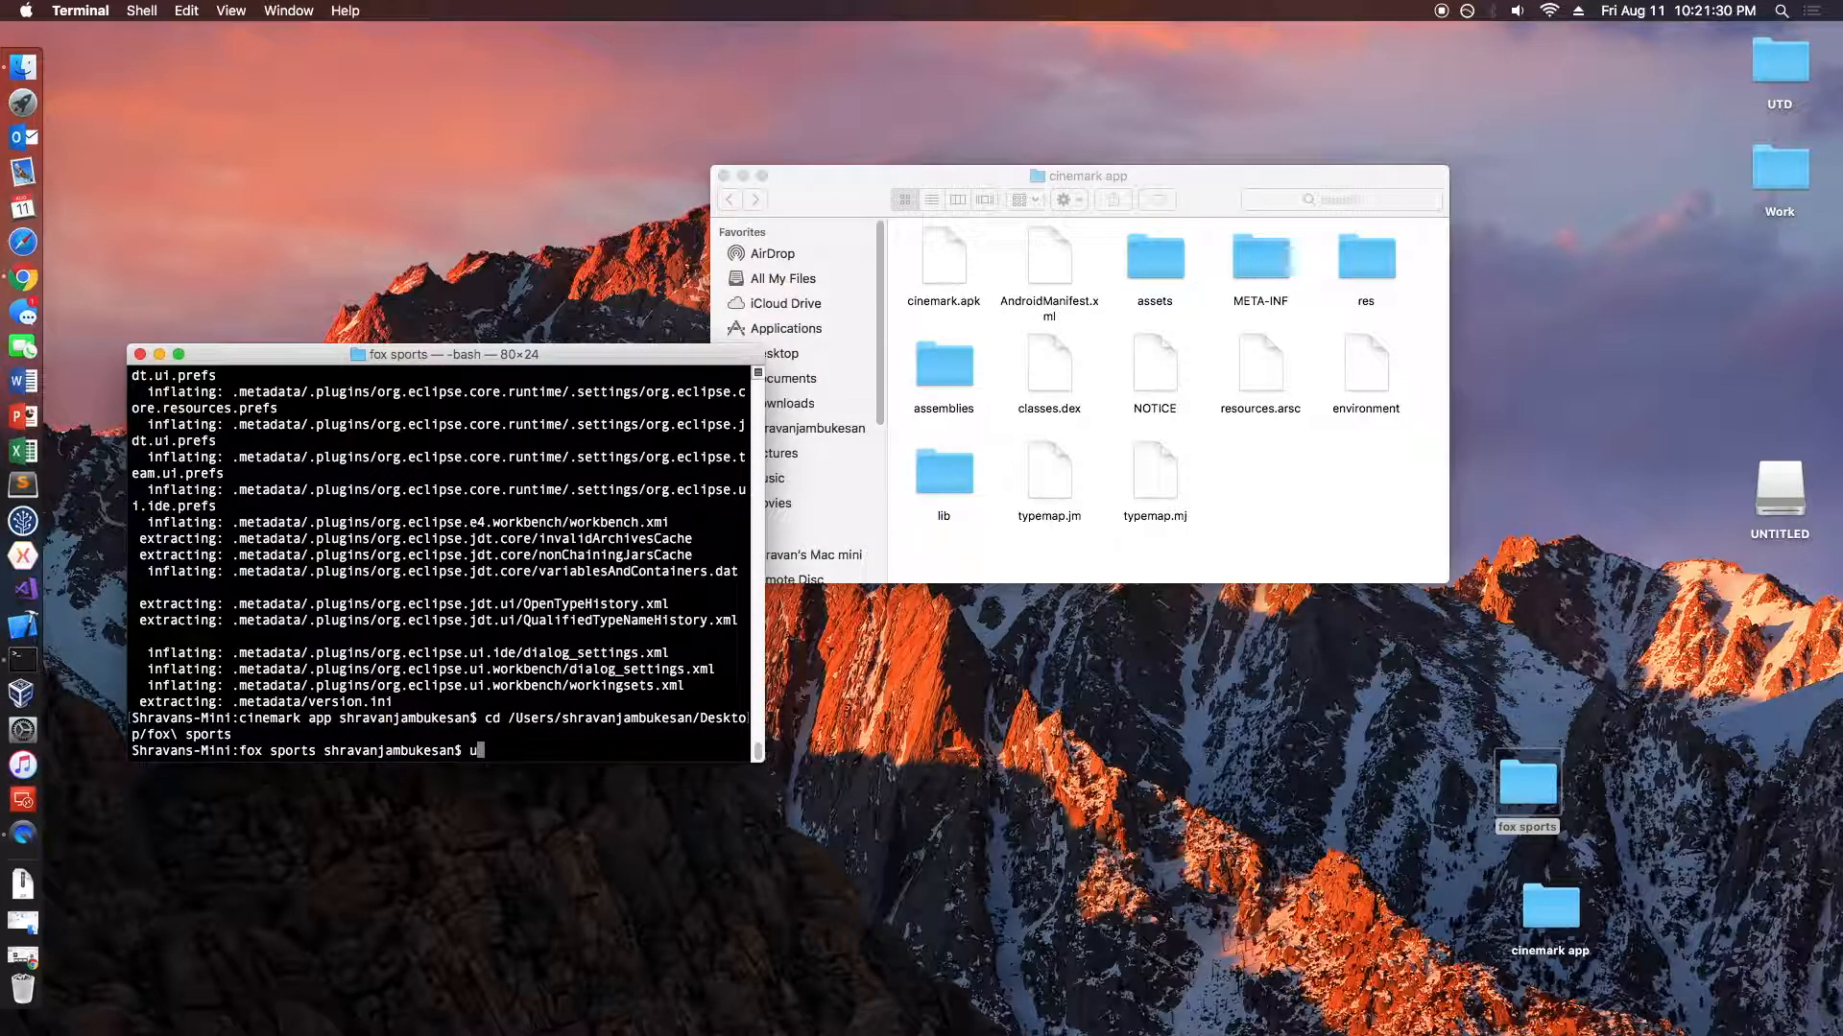
text(nzip foxsp)
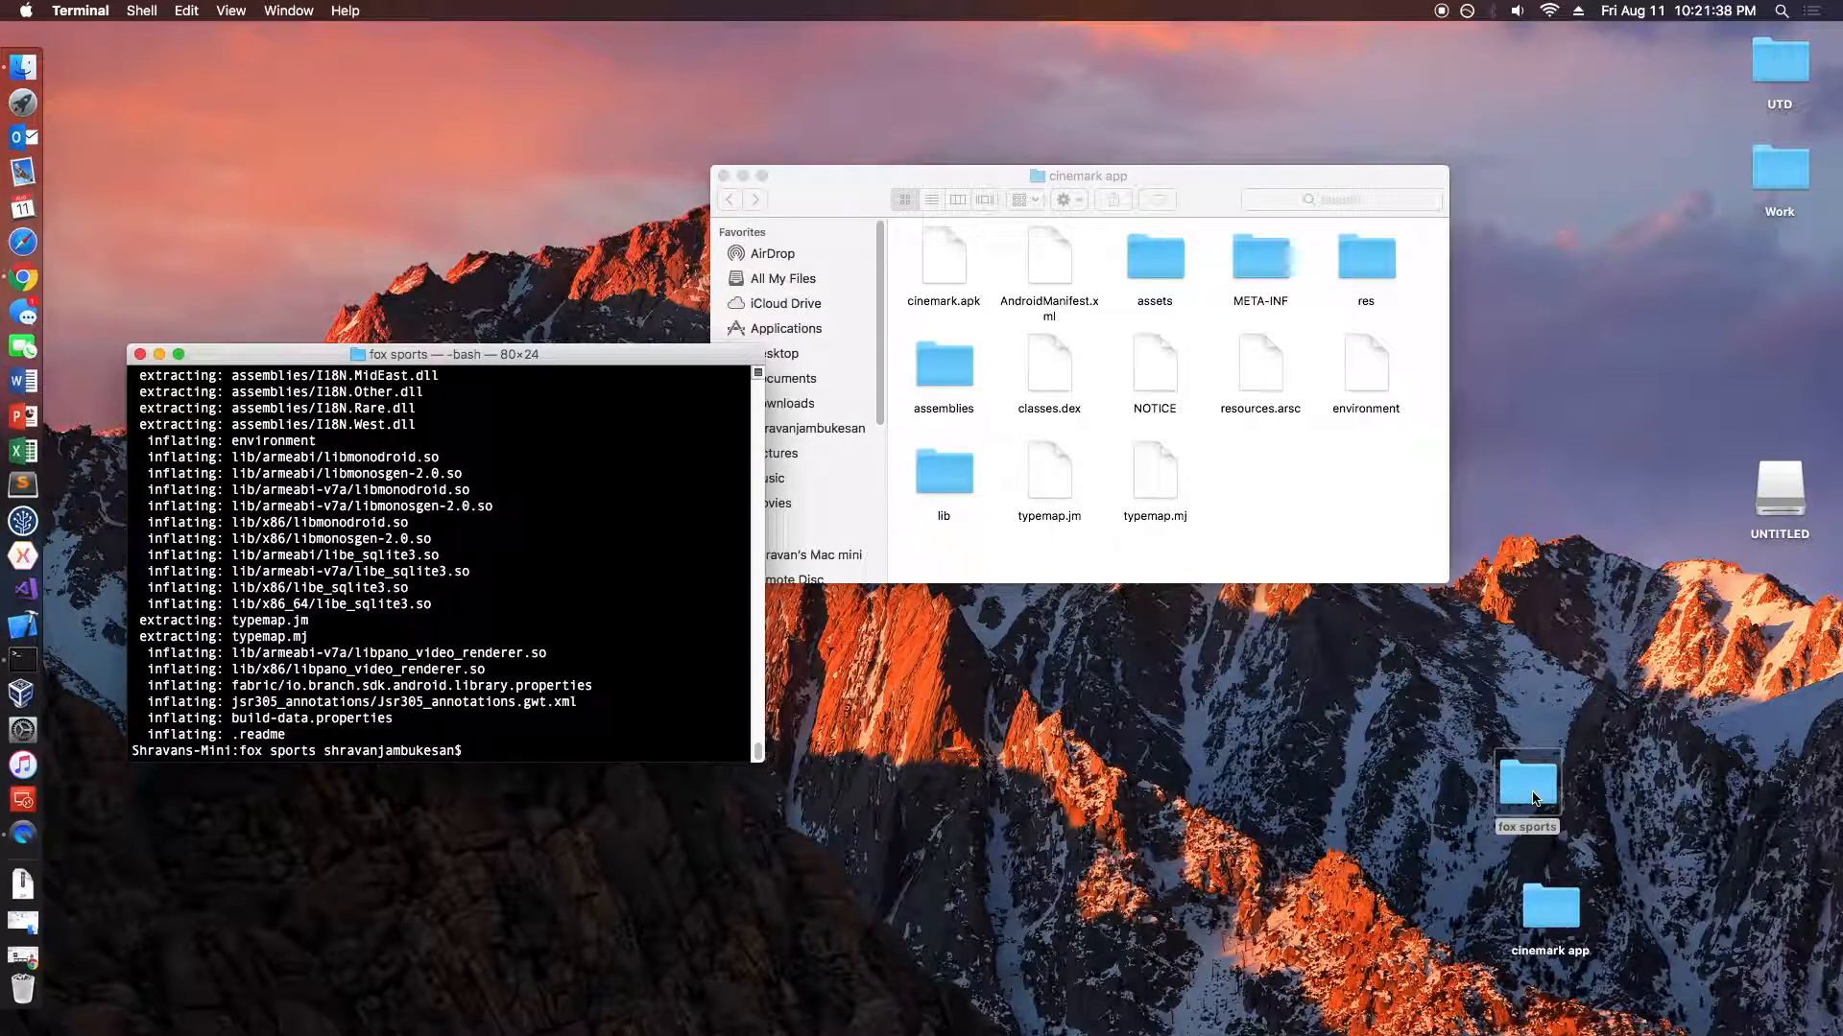
- Check the extracted FOX Sports files in the fox sports folder, then close its window
double_click(1526, 781)
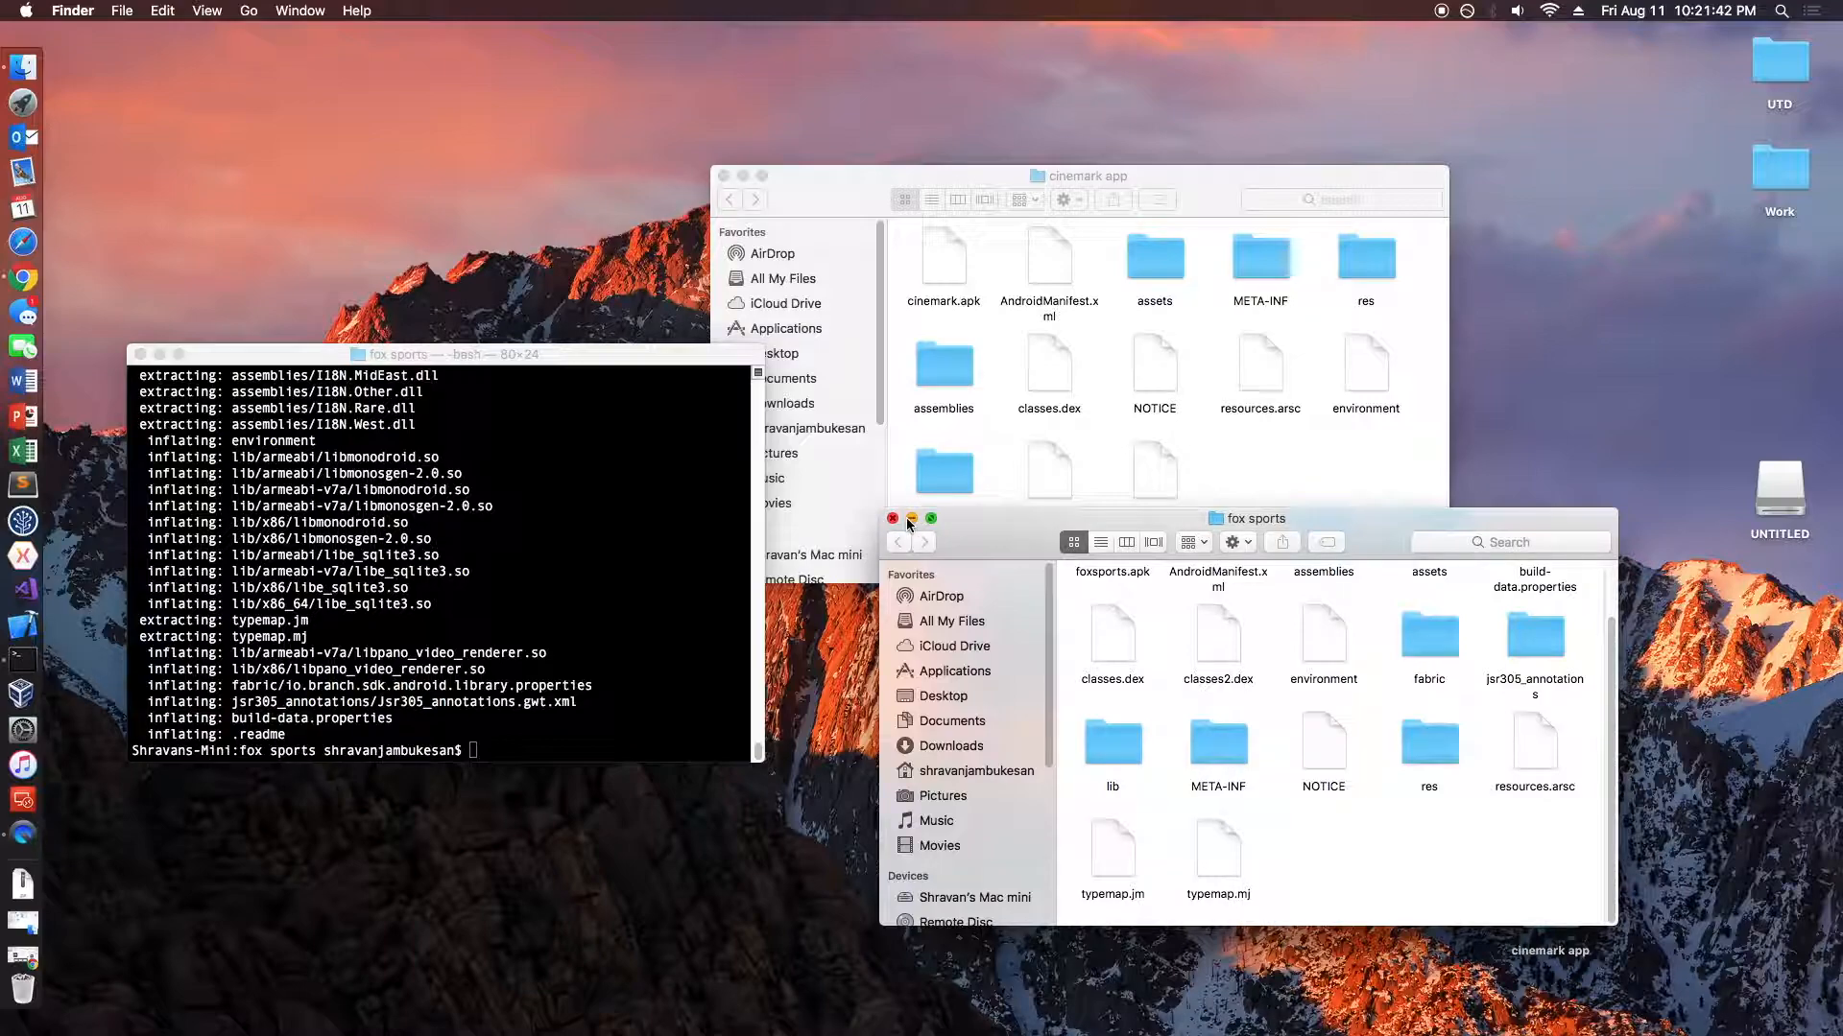
click(931, 519)
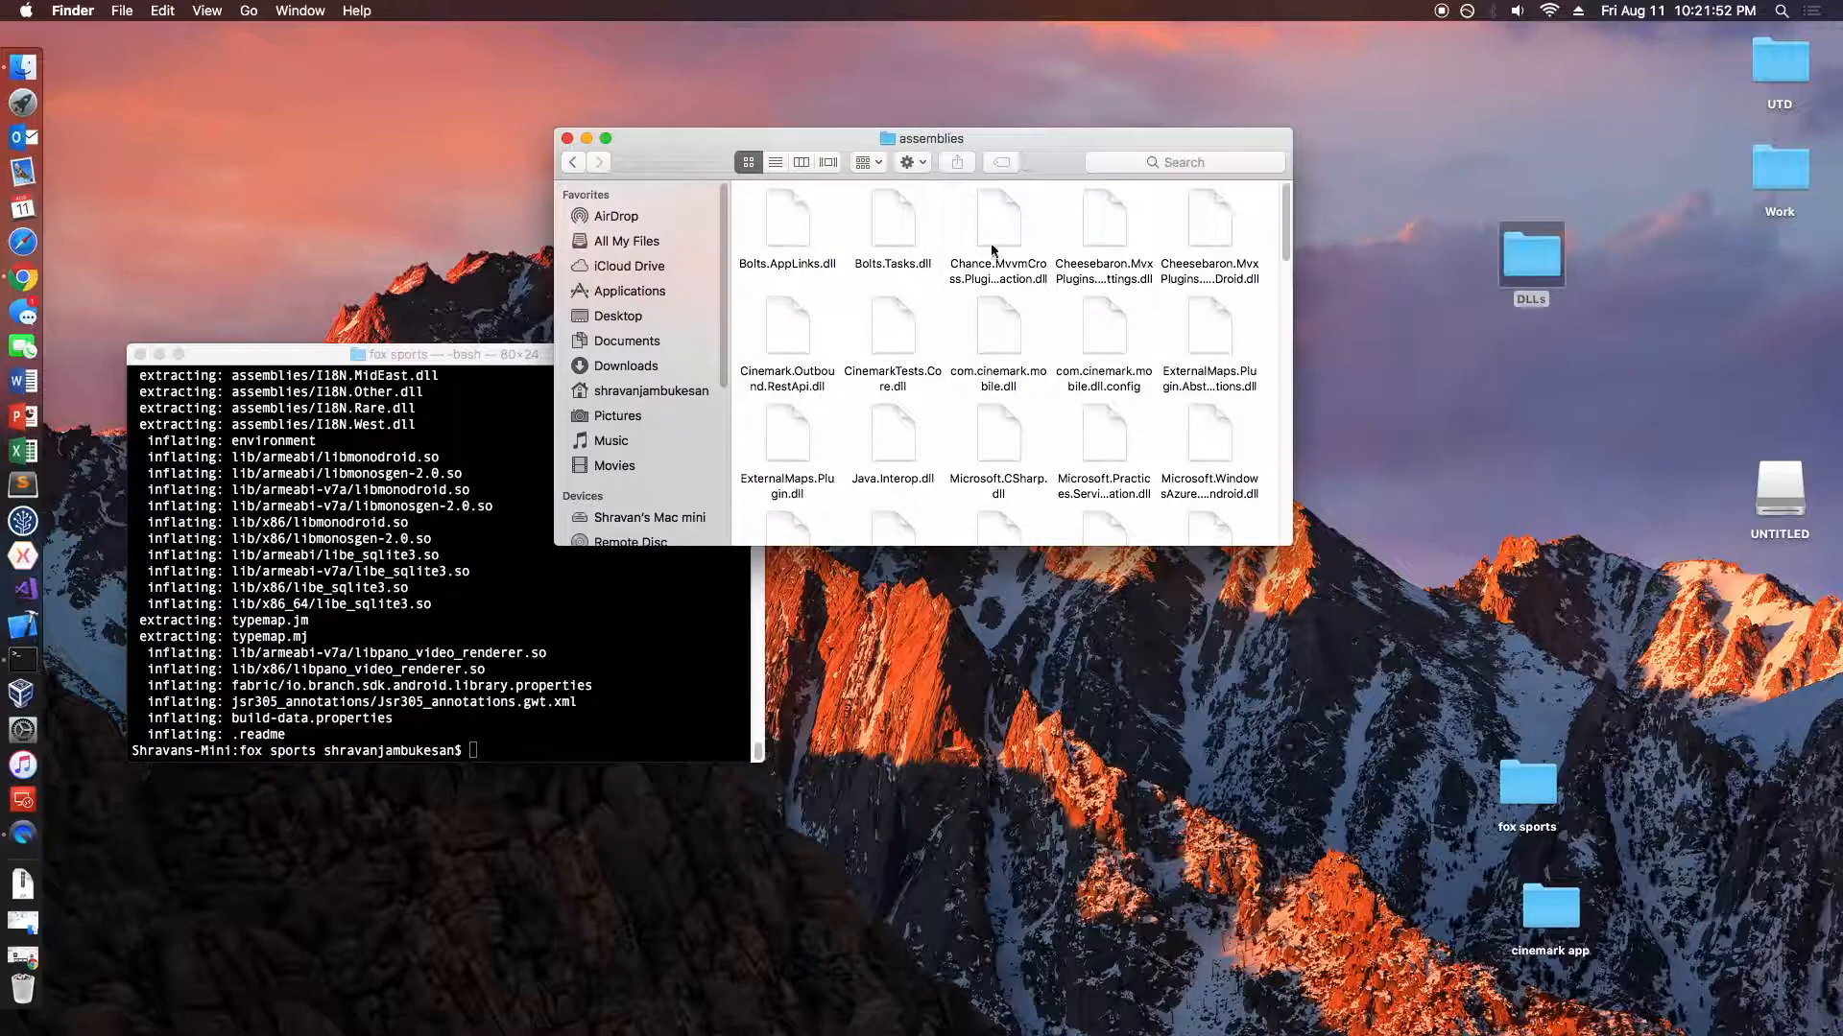
mouse_move(1438, 274)
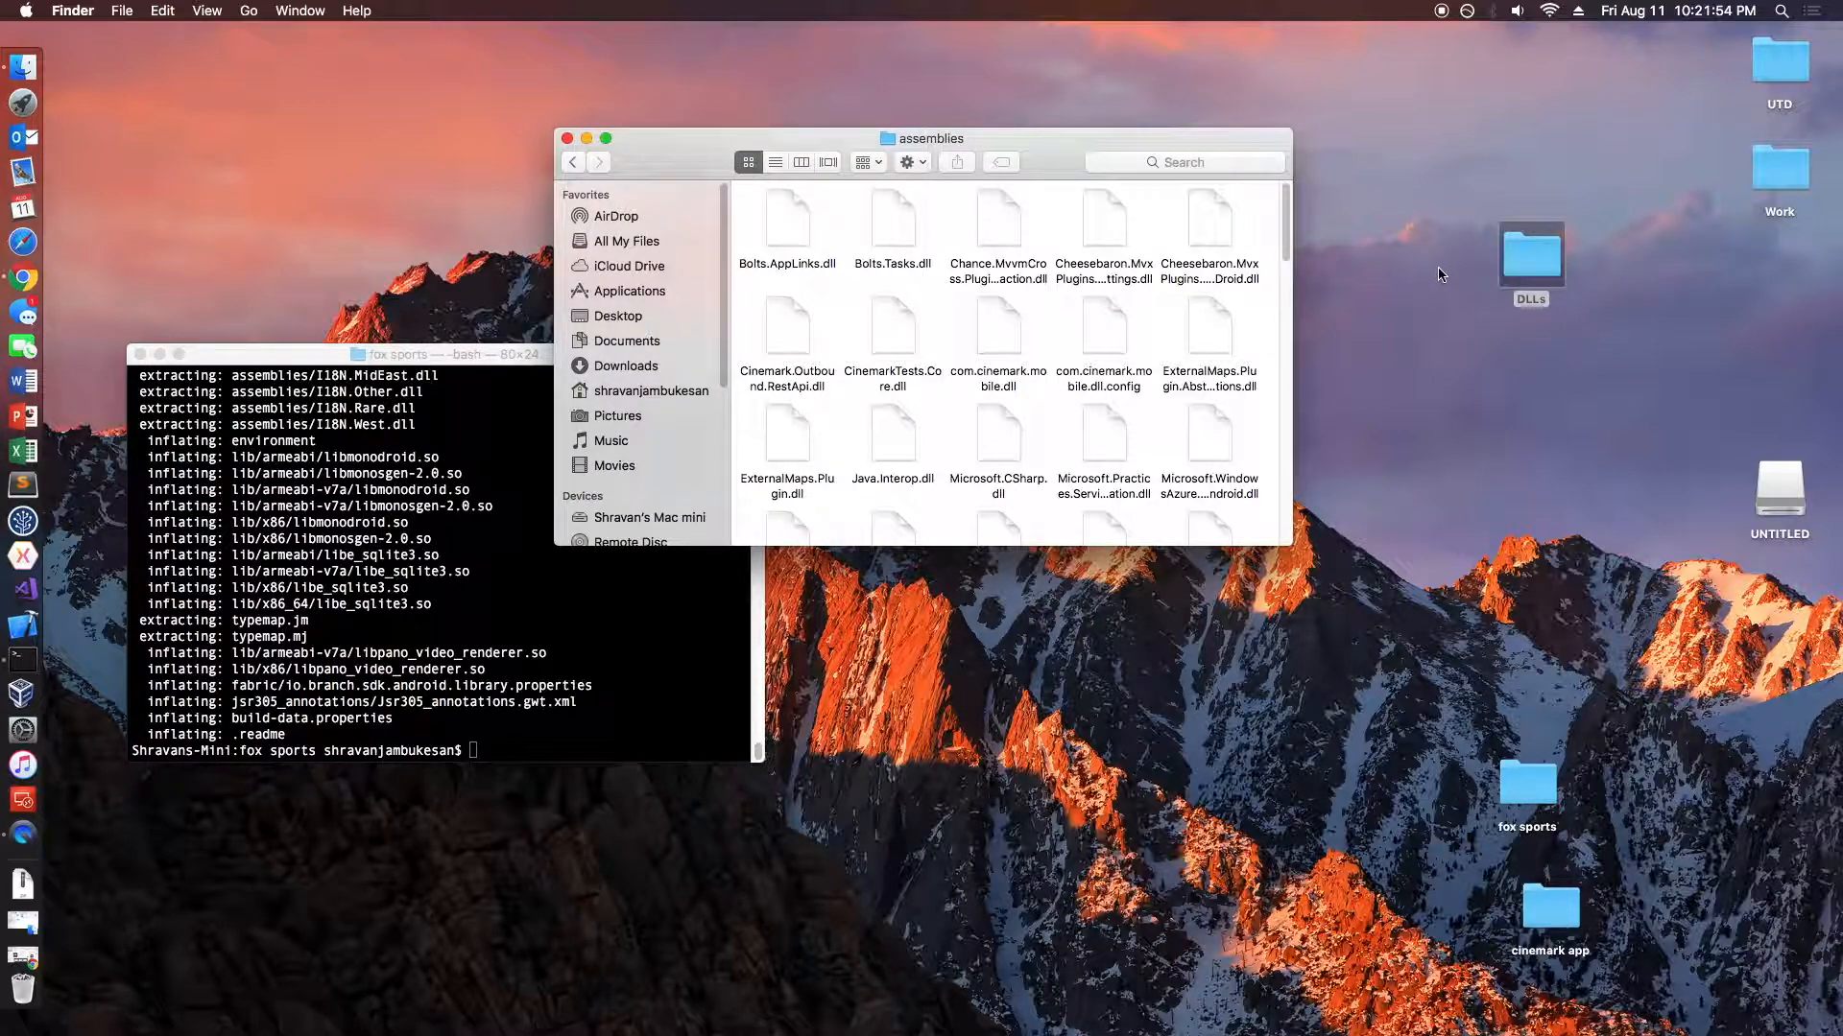
mouse_move(1068, 311)
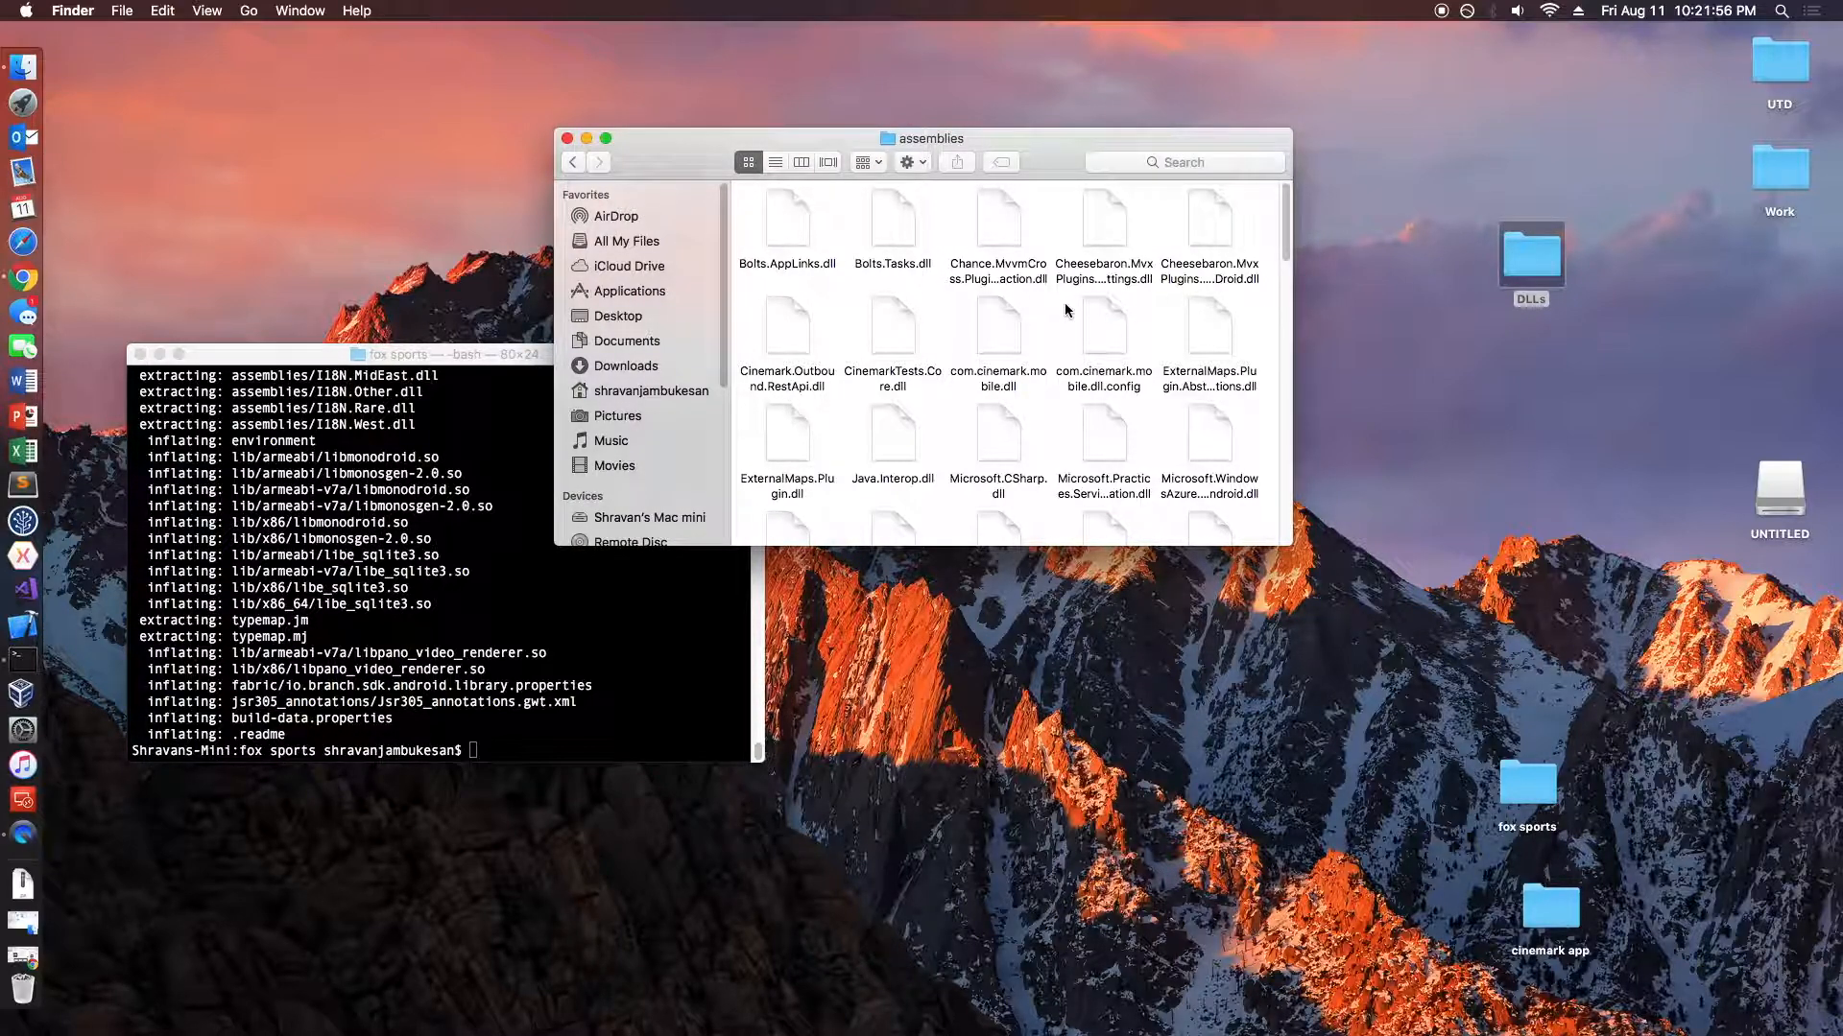
- Browse into the Cinemark app's assemblies folder and locate com.cinemark.mobile.dll among its DLLs
scroll(down, 3)
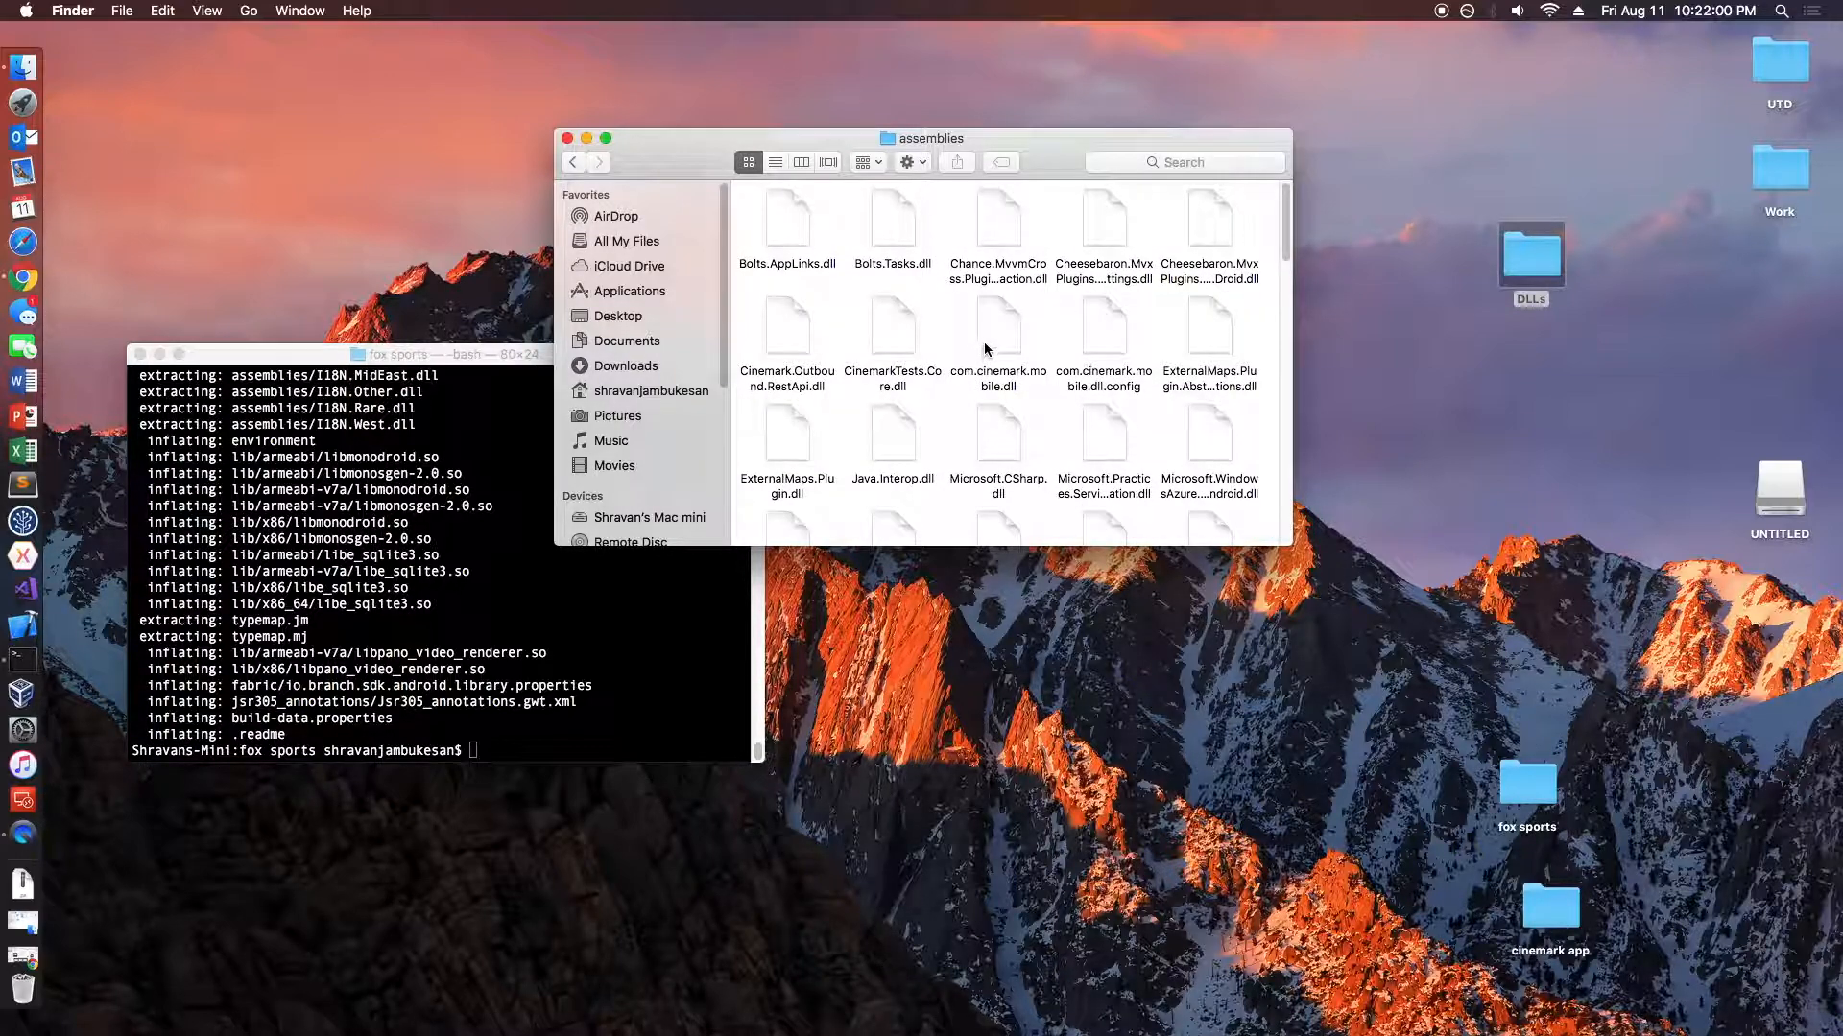
double_click(998, 342)
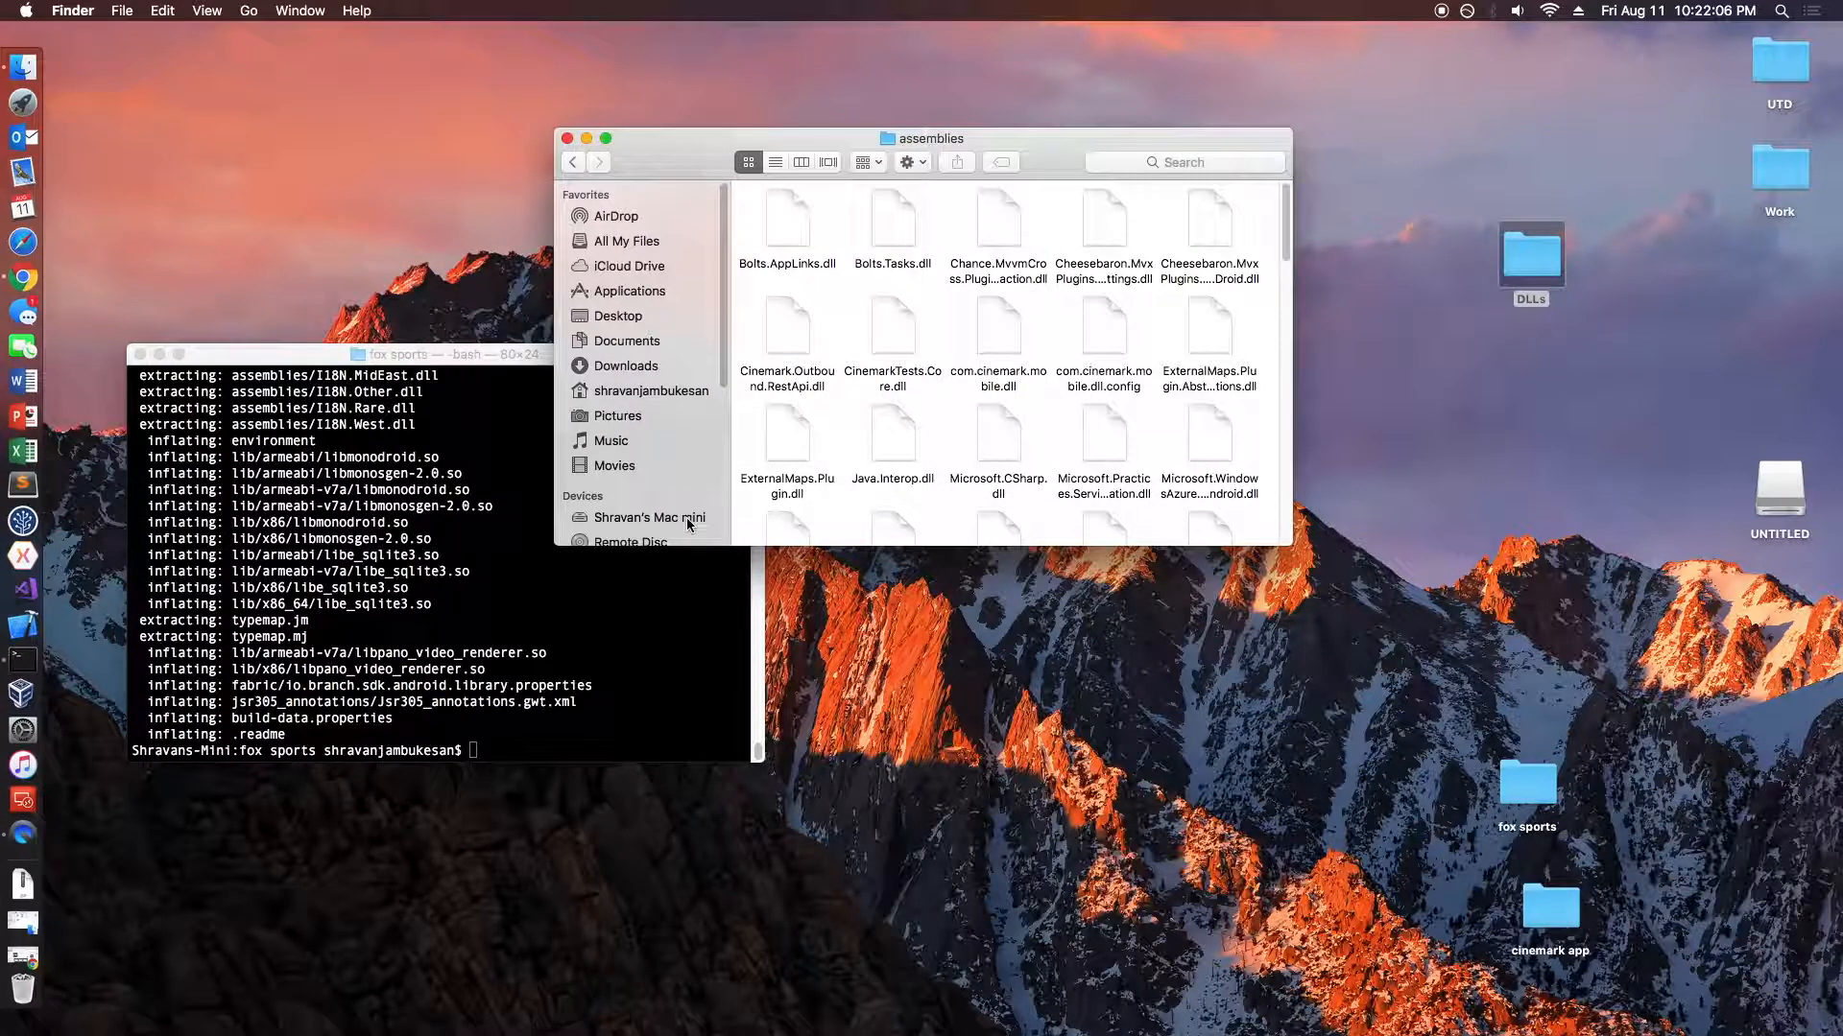
click(998, 328)
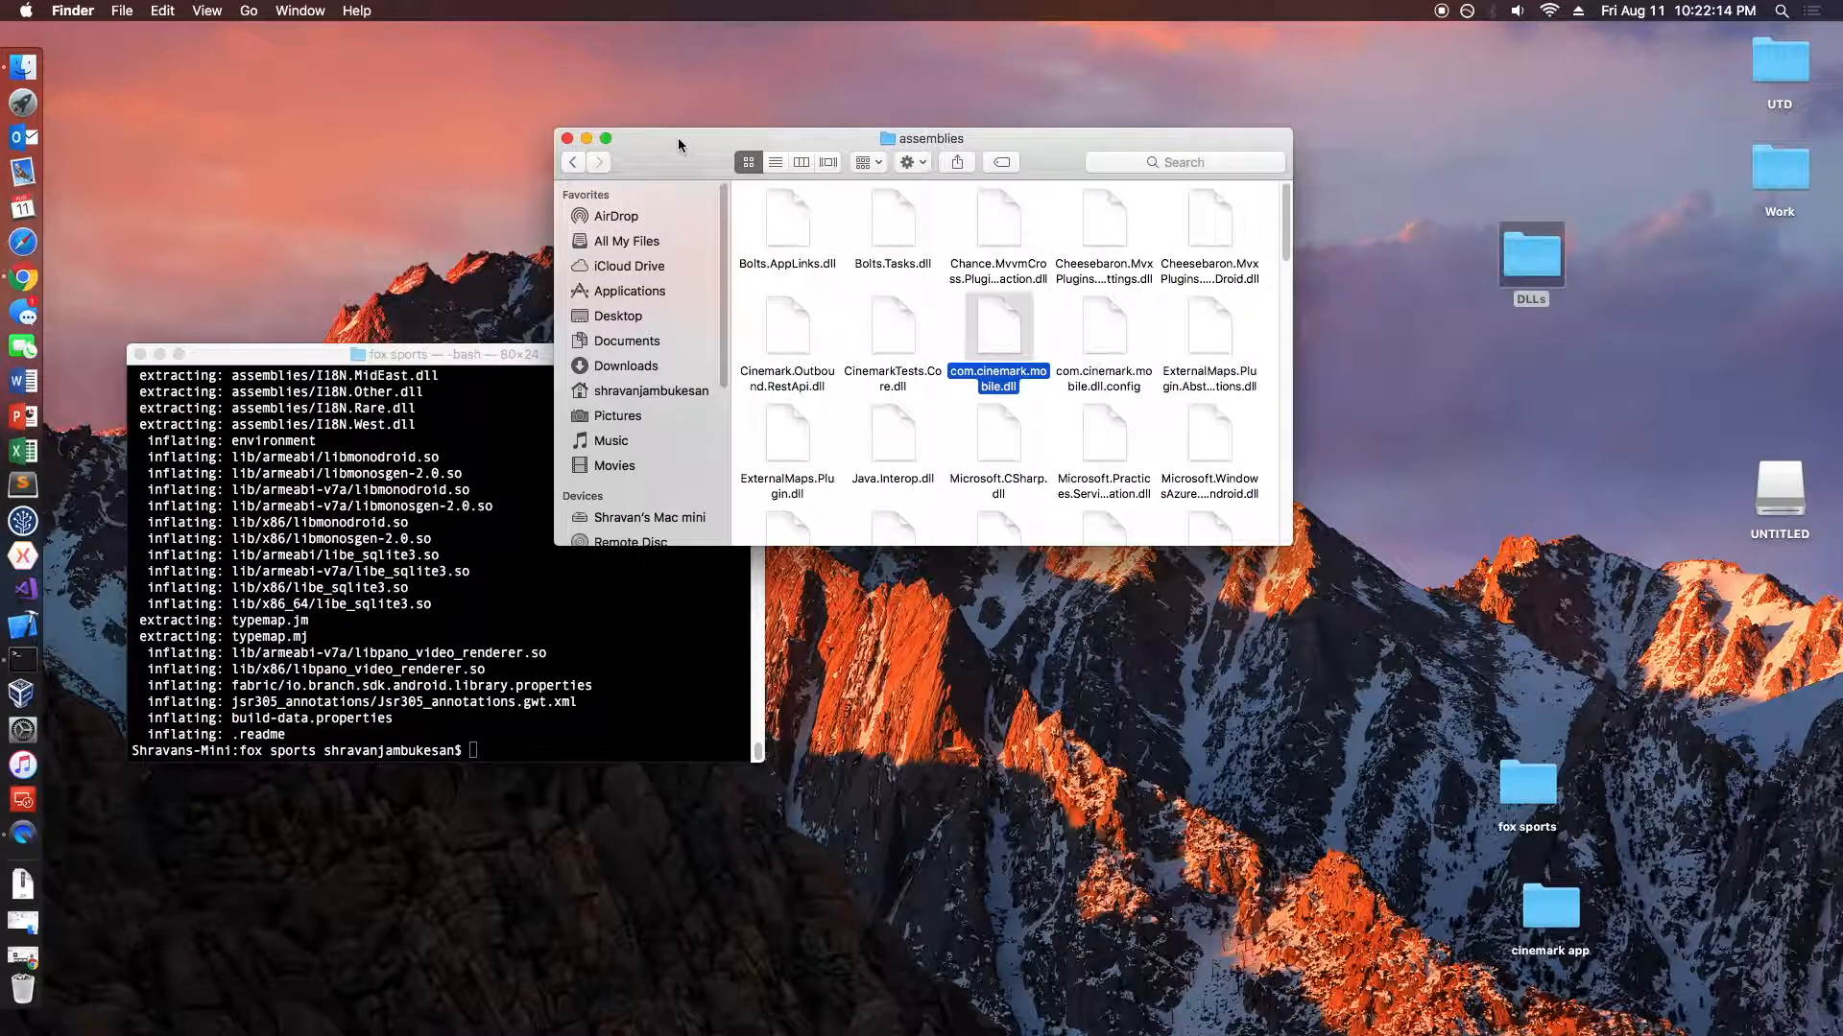
mouse_move(923, 376)
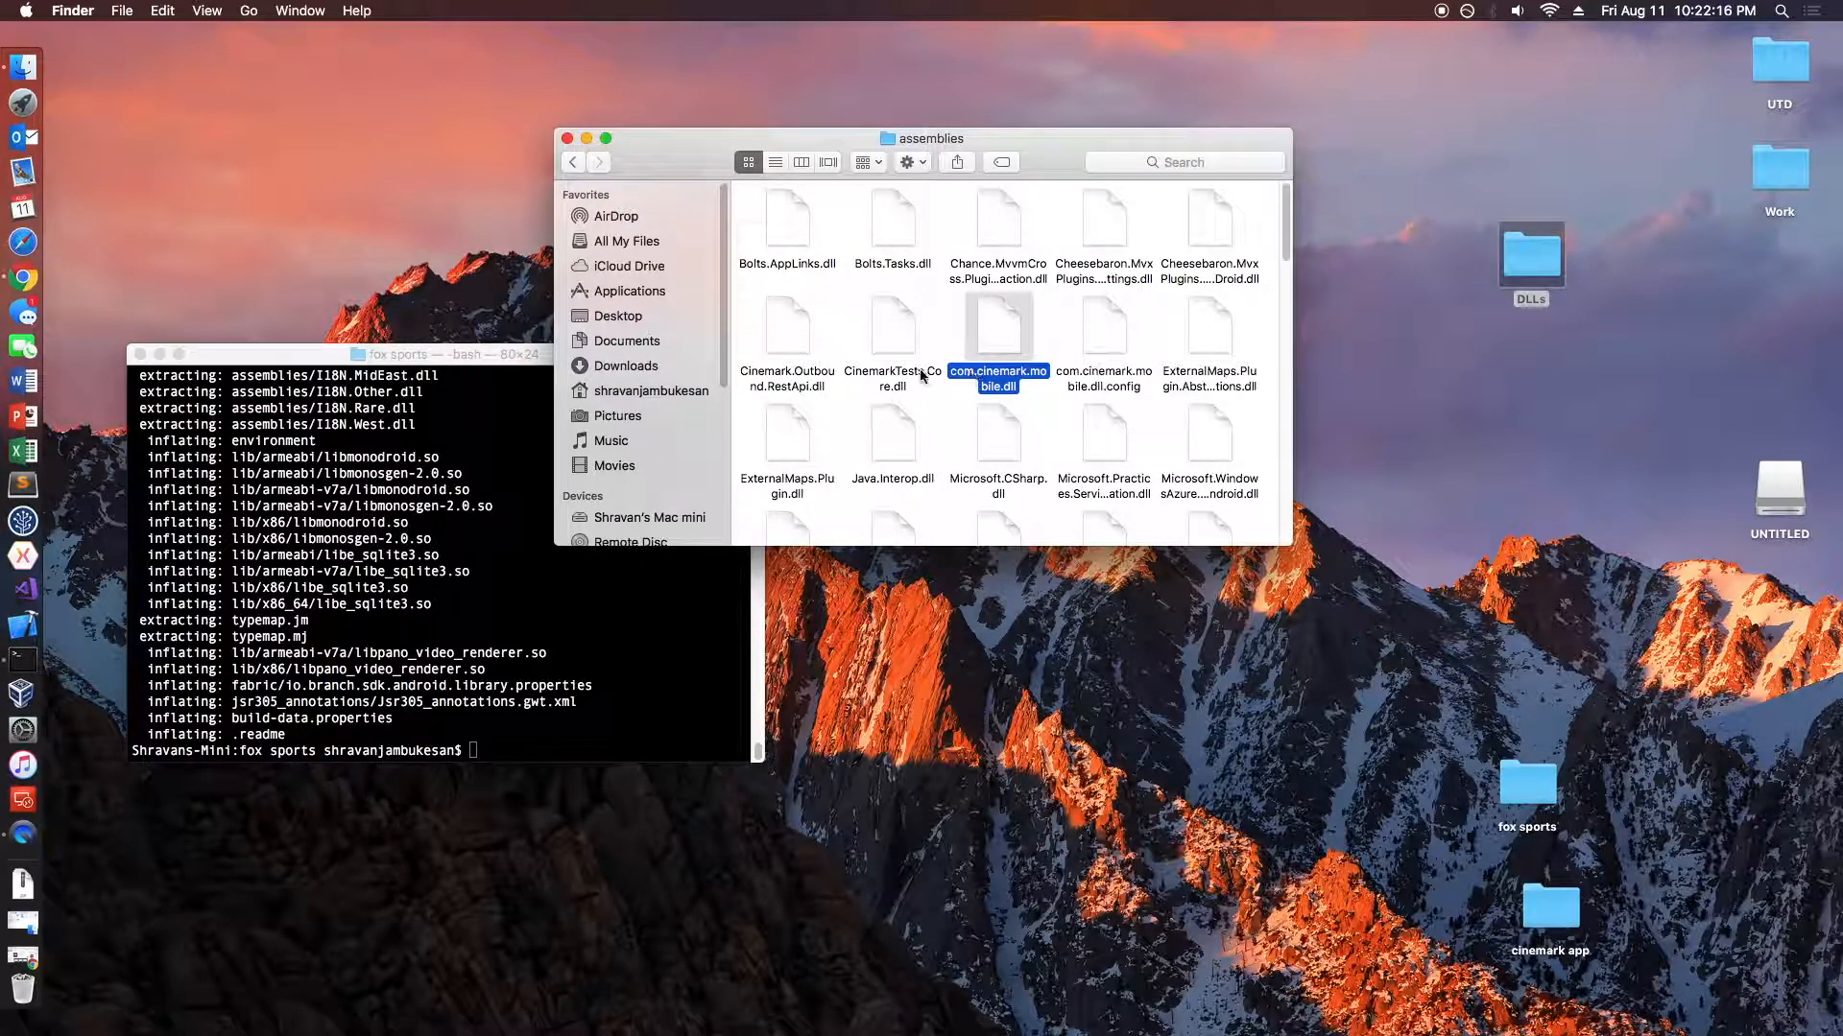
mouse_move(973, 309)
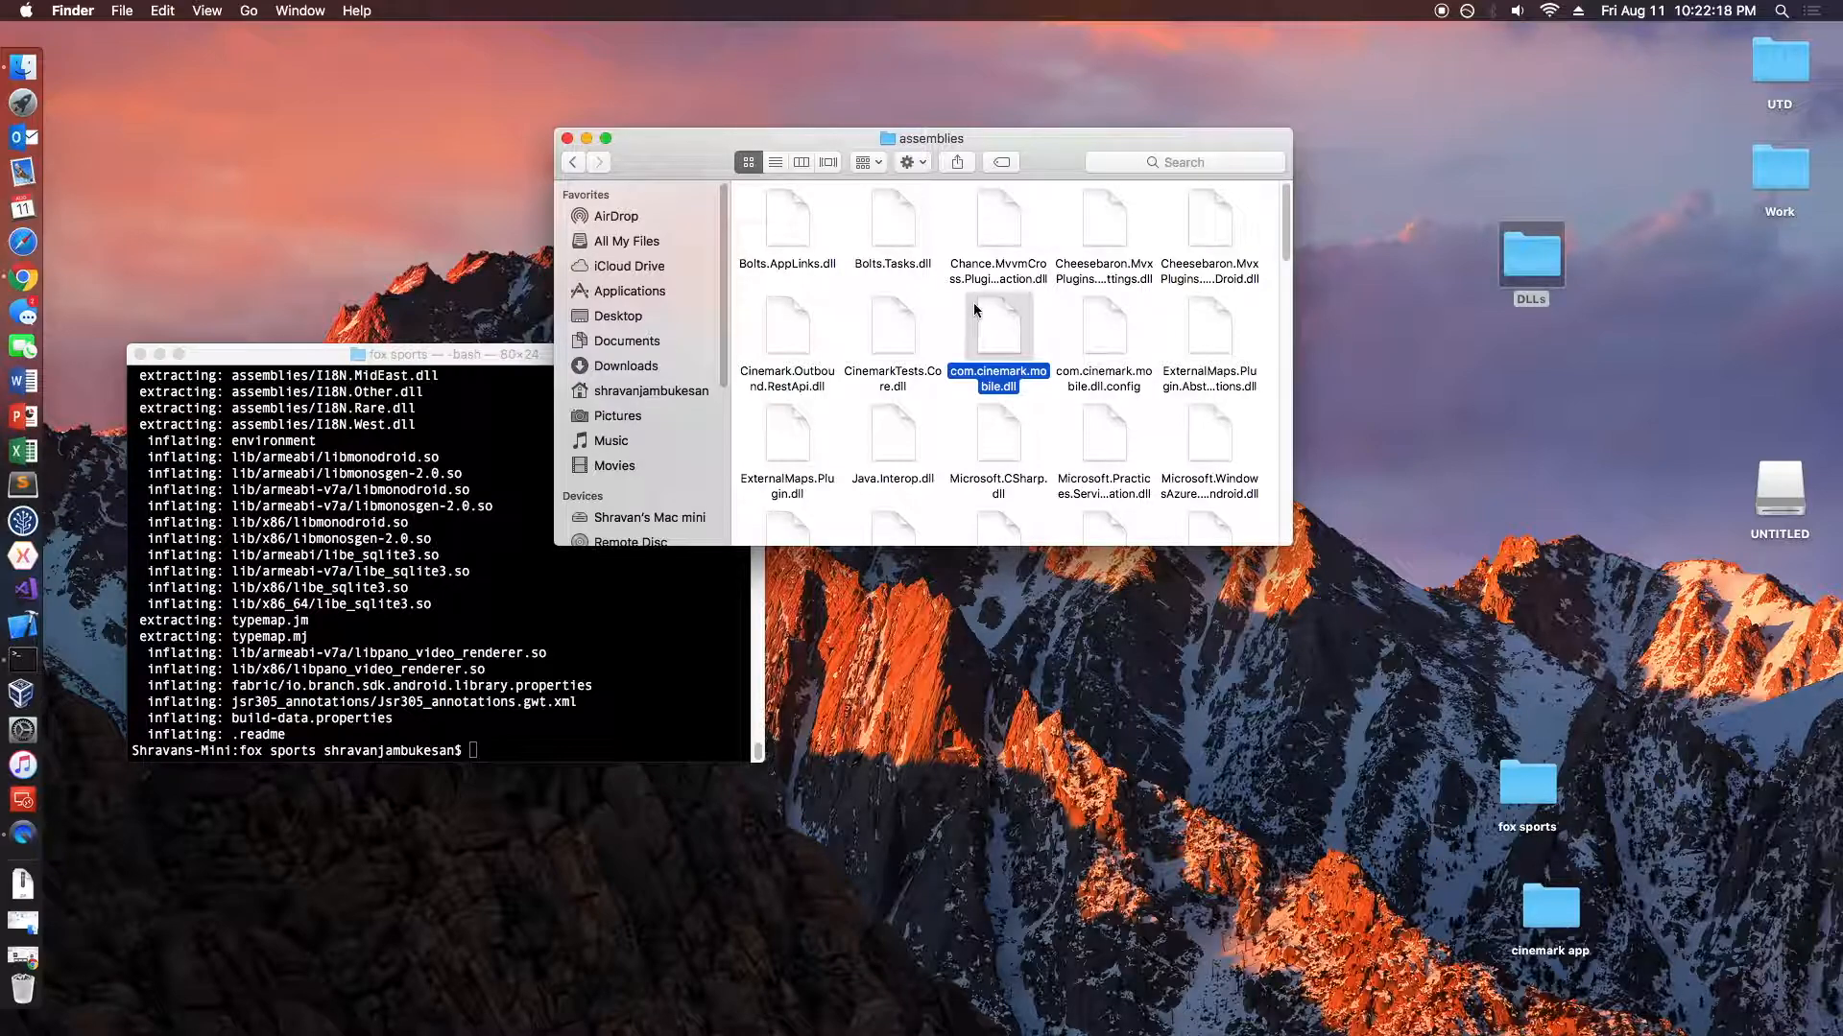
scroll(down, 3)
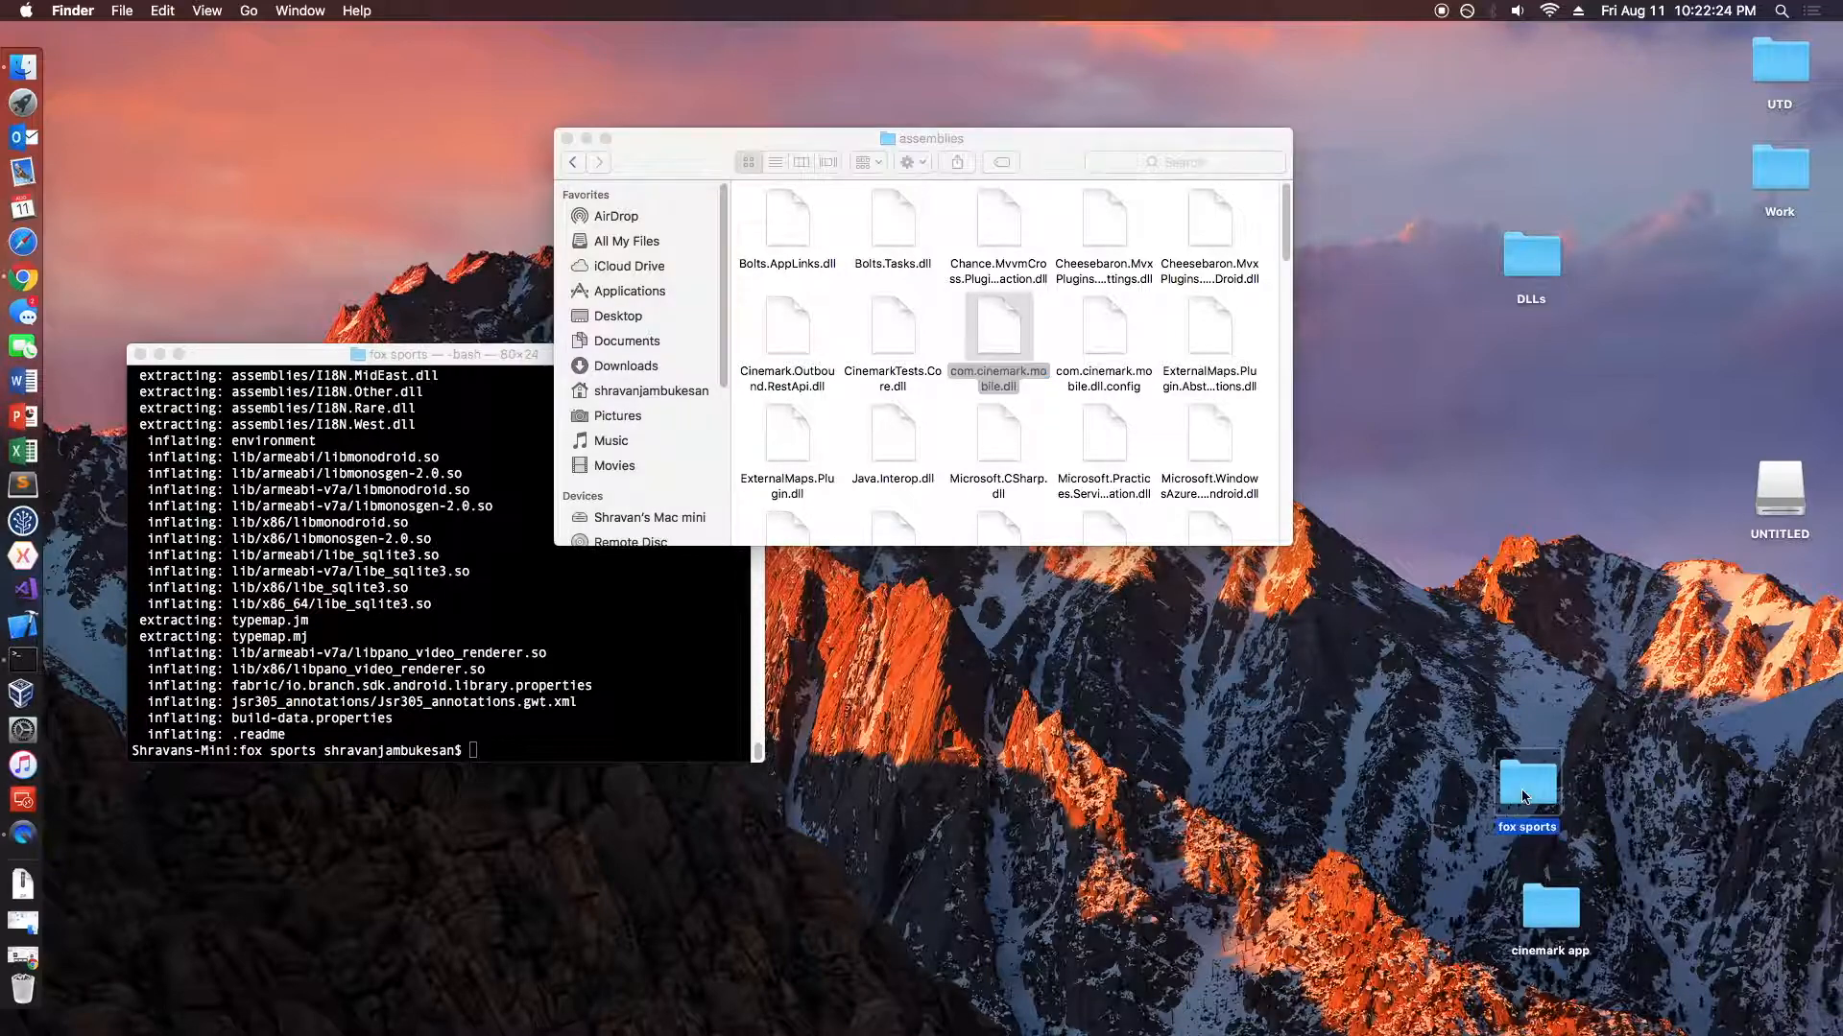
- Browse into the fox sports app folder and its assemblies subfolder, scanning the DLL listing
double_click(1526, 778)
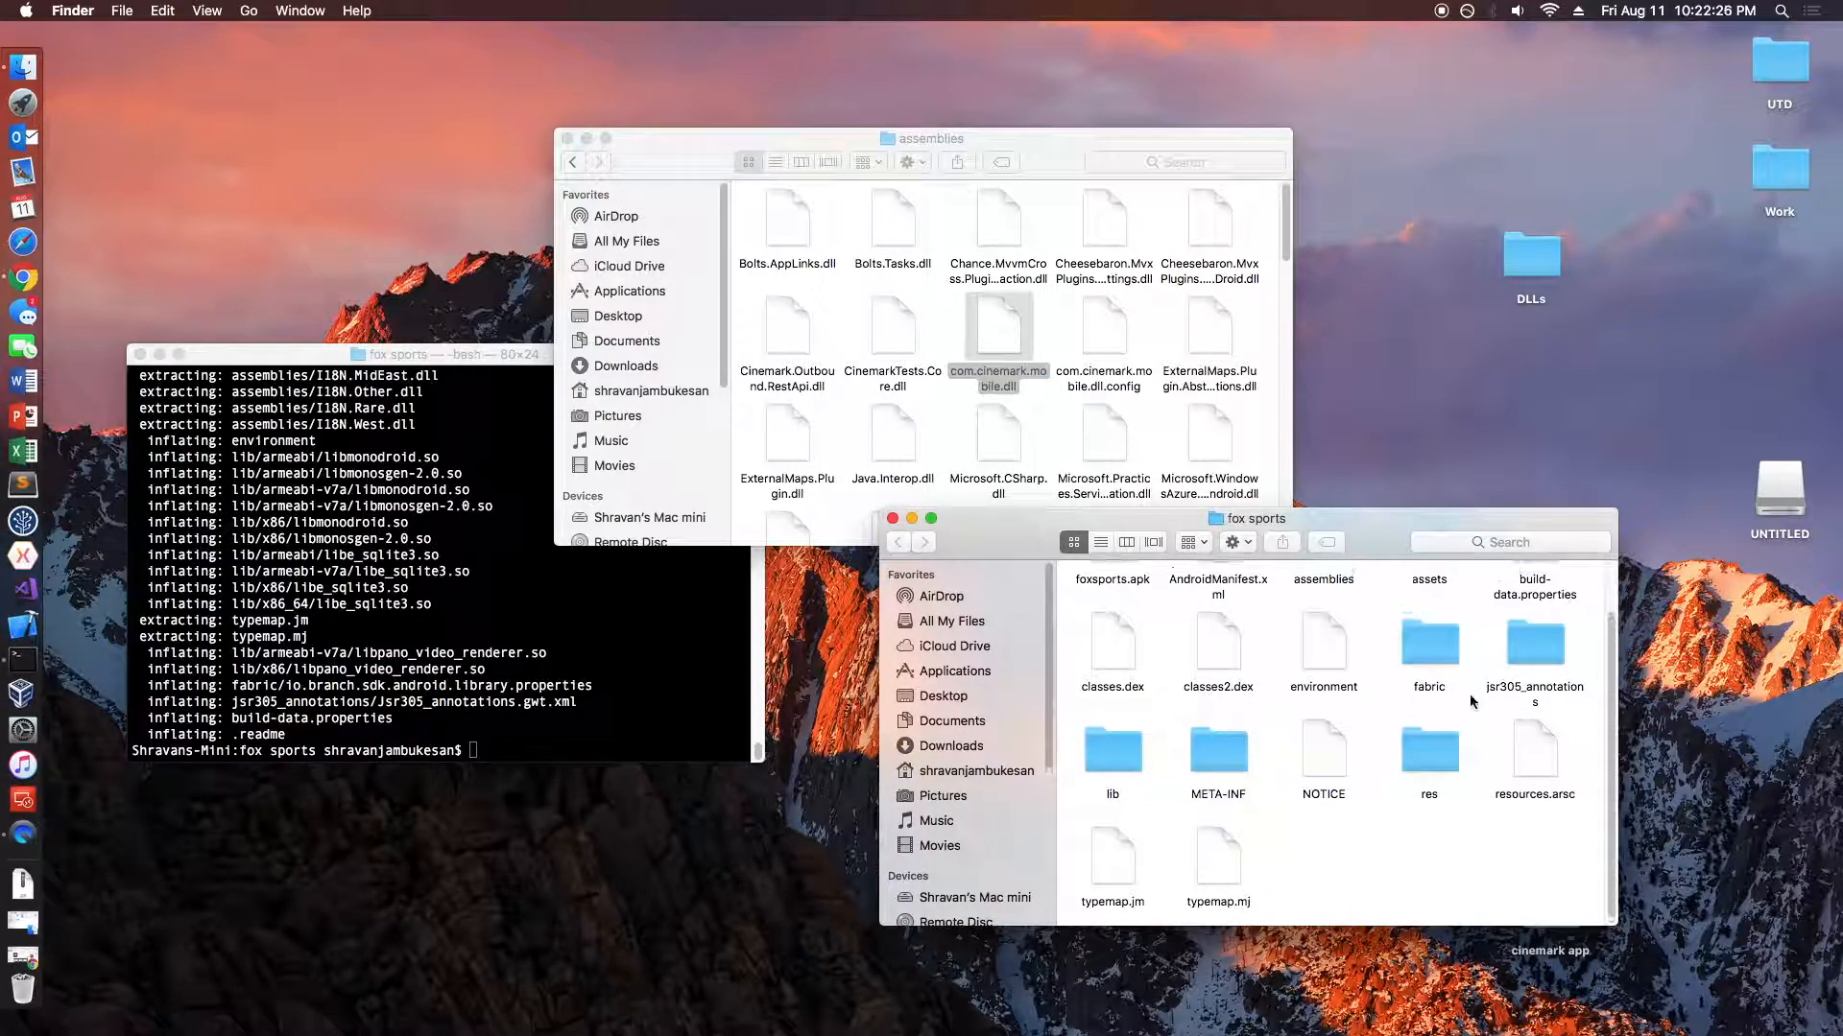
double_click(1322, 654)
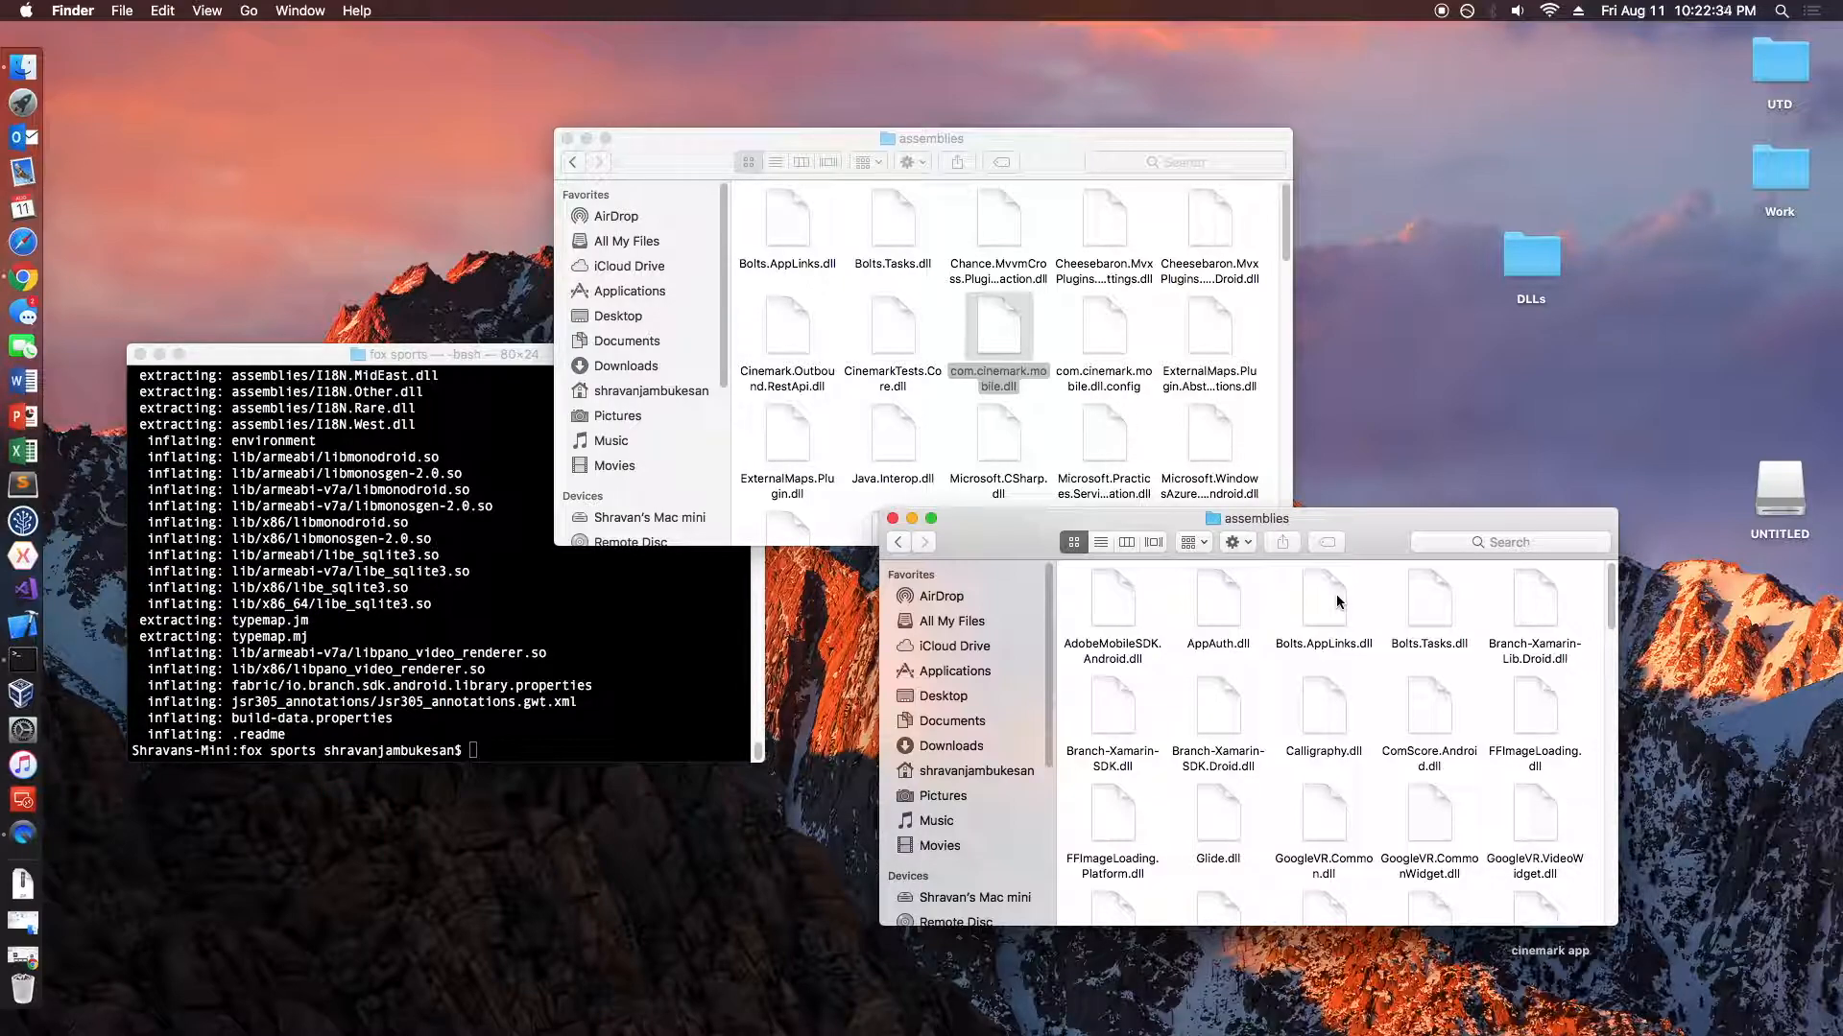
mouse_move(1234, 643)
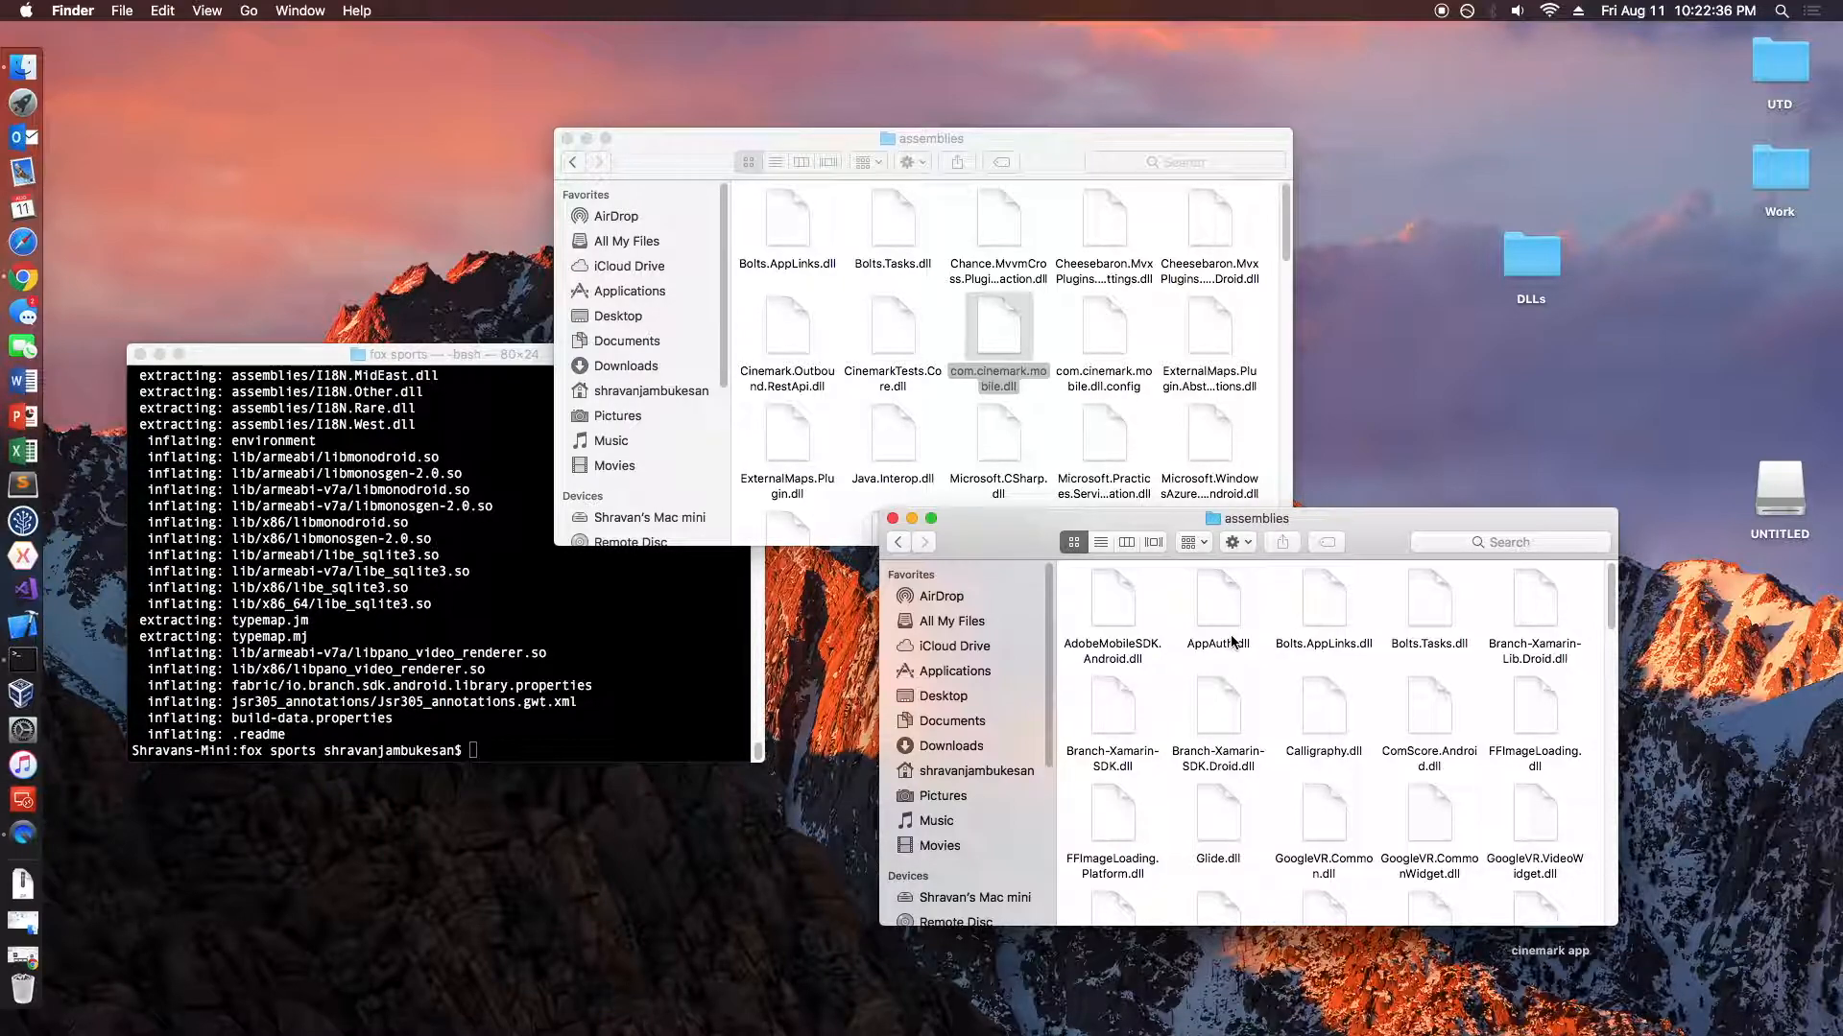
scroll(down, 3)
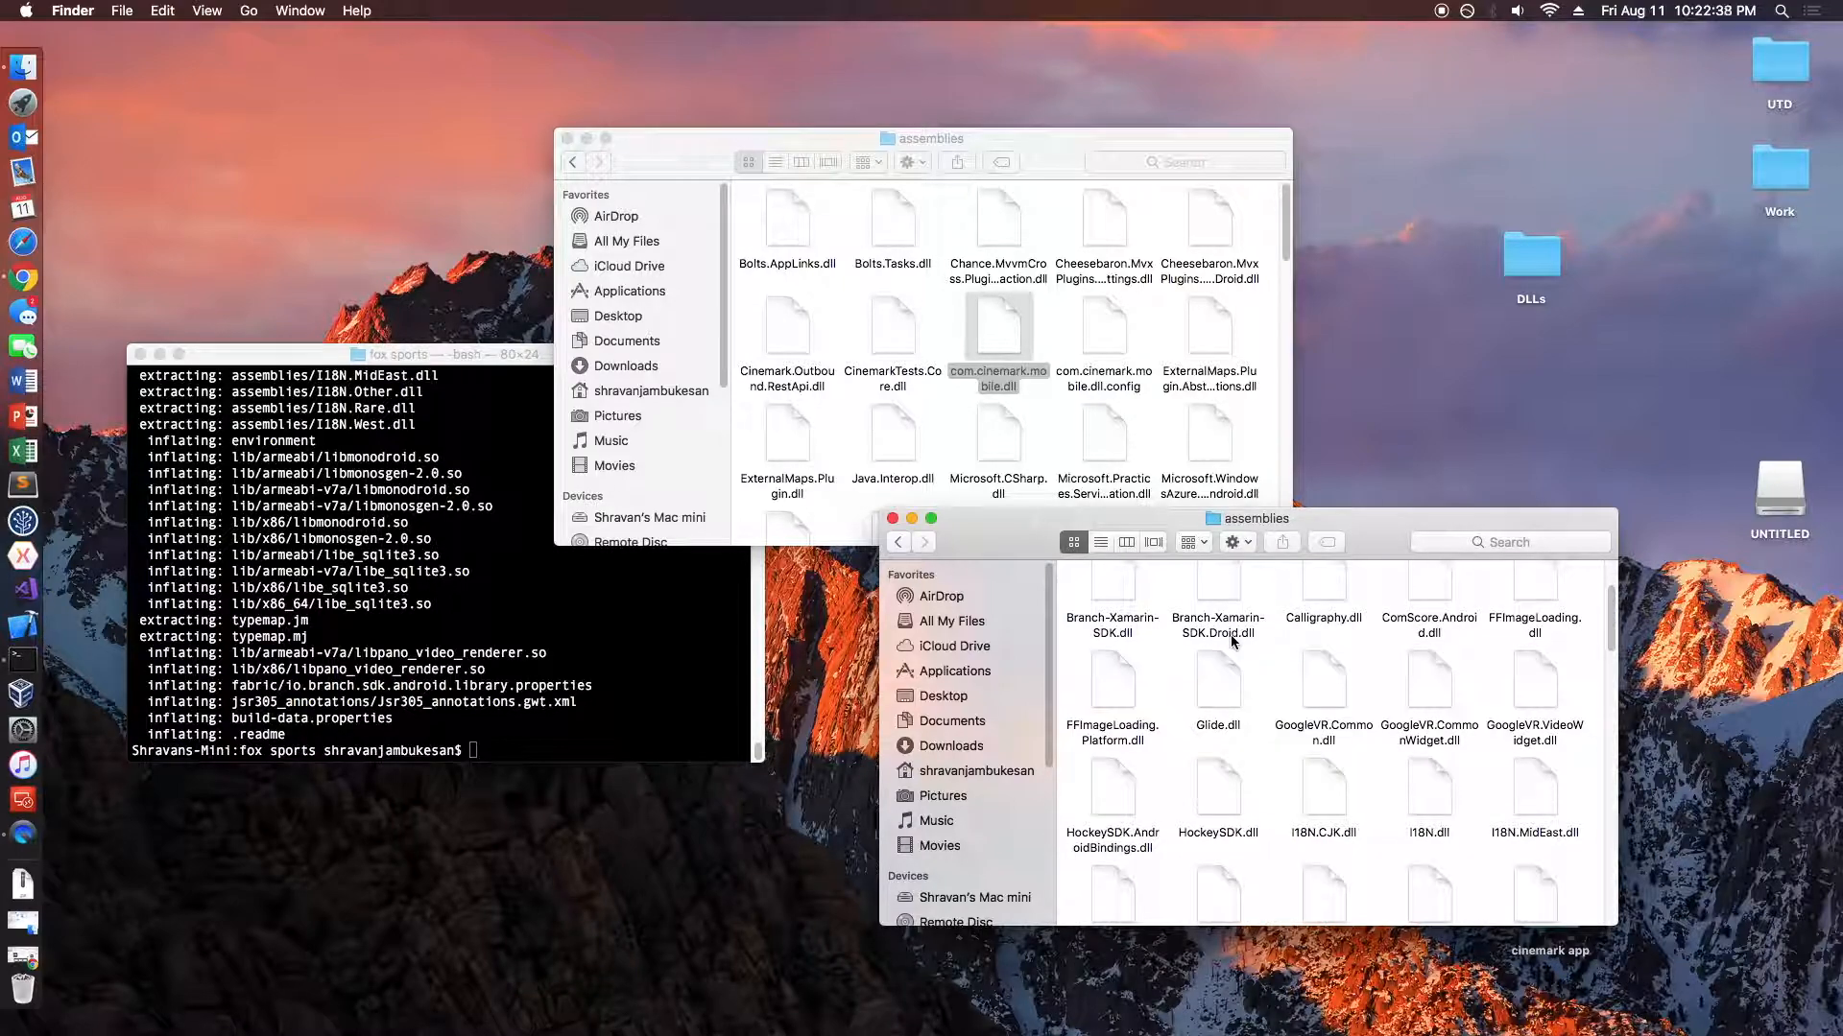
scroll(down, 3)
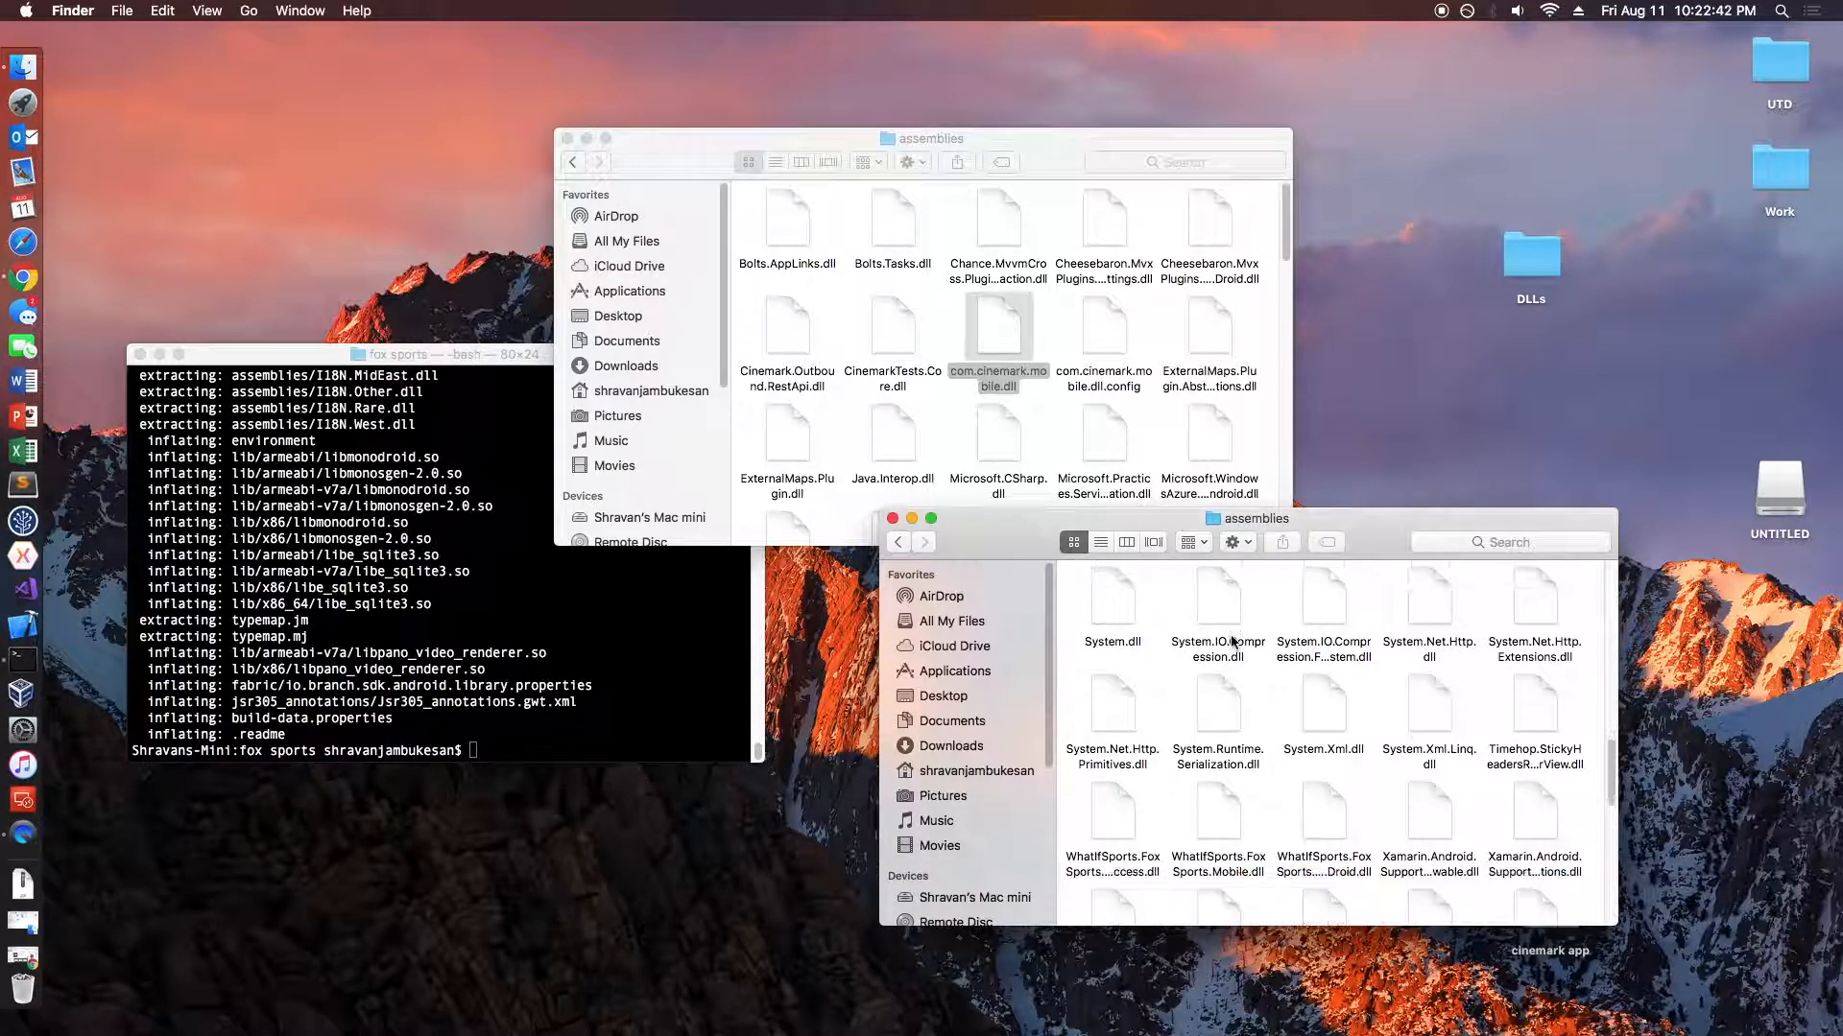
scroll(down, 3)
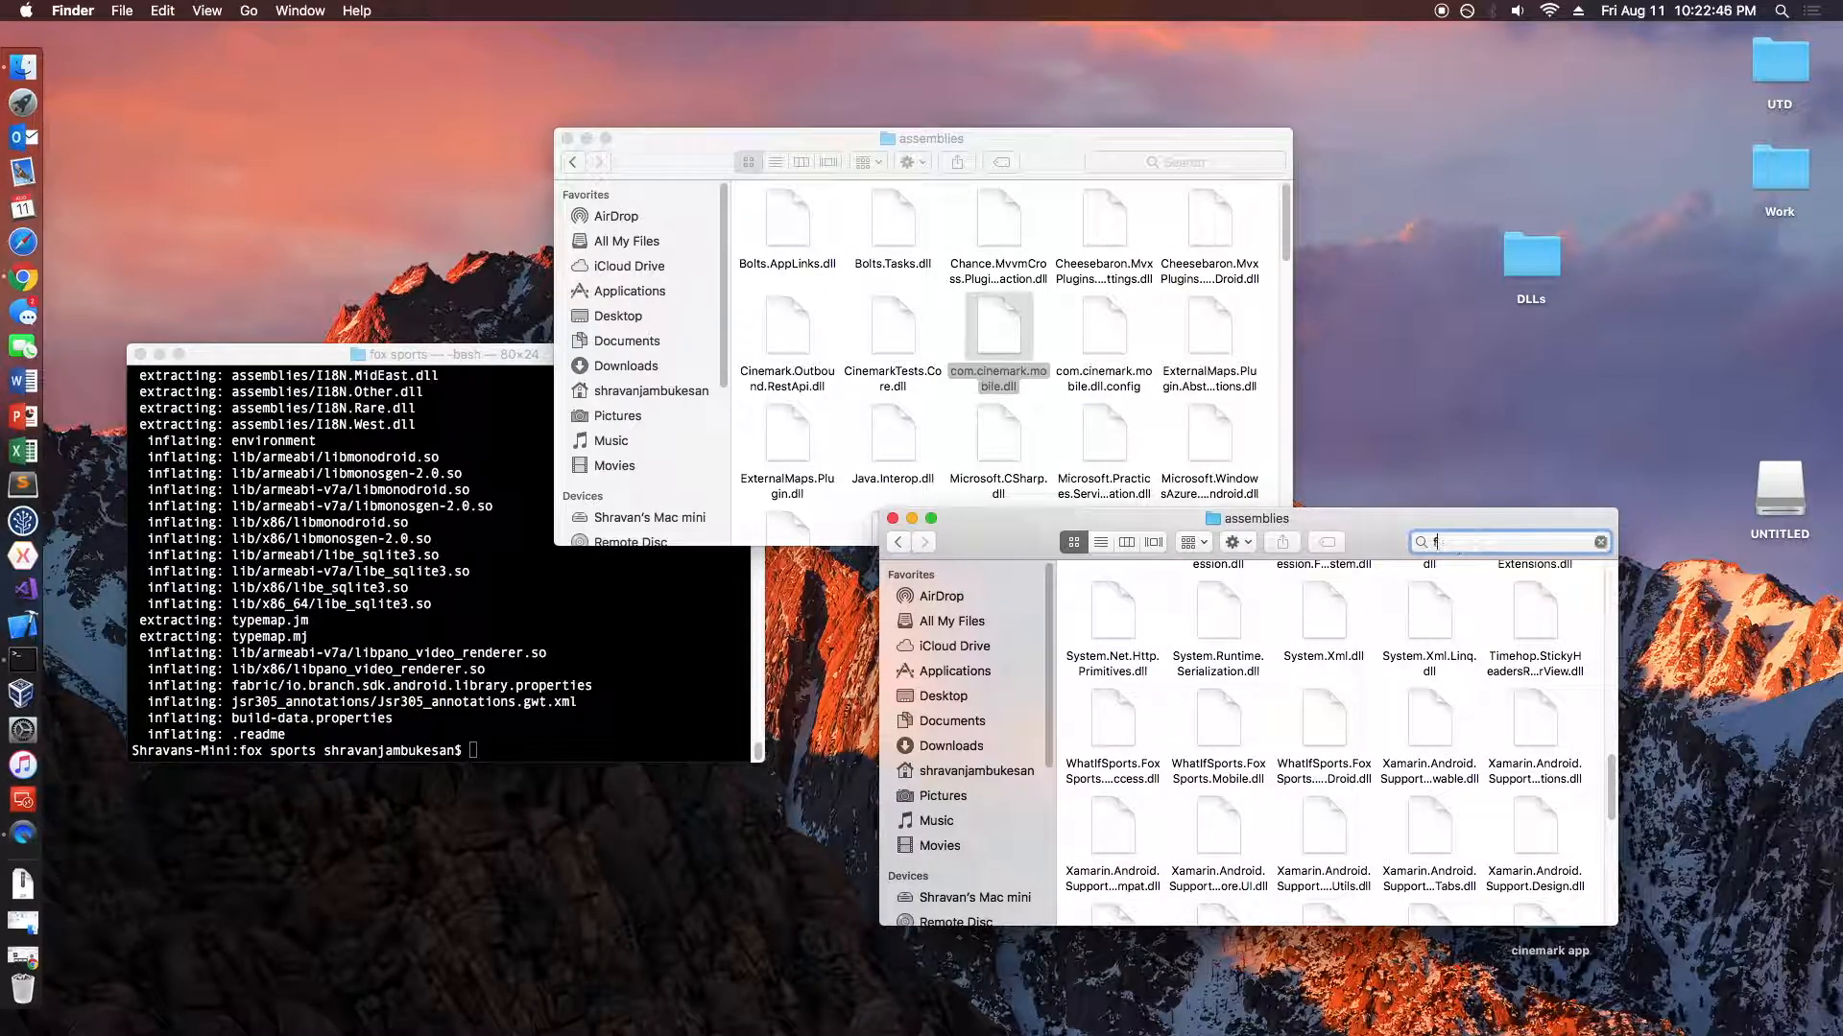
- Search 'foxsports' to find the three WhatIfSports.FoxSports DLLs (Mobile, Droid, data access), then clear the search
text(fox)
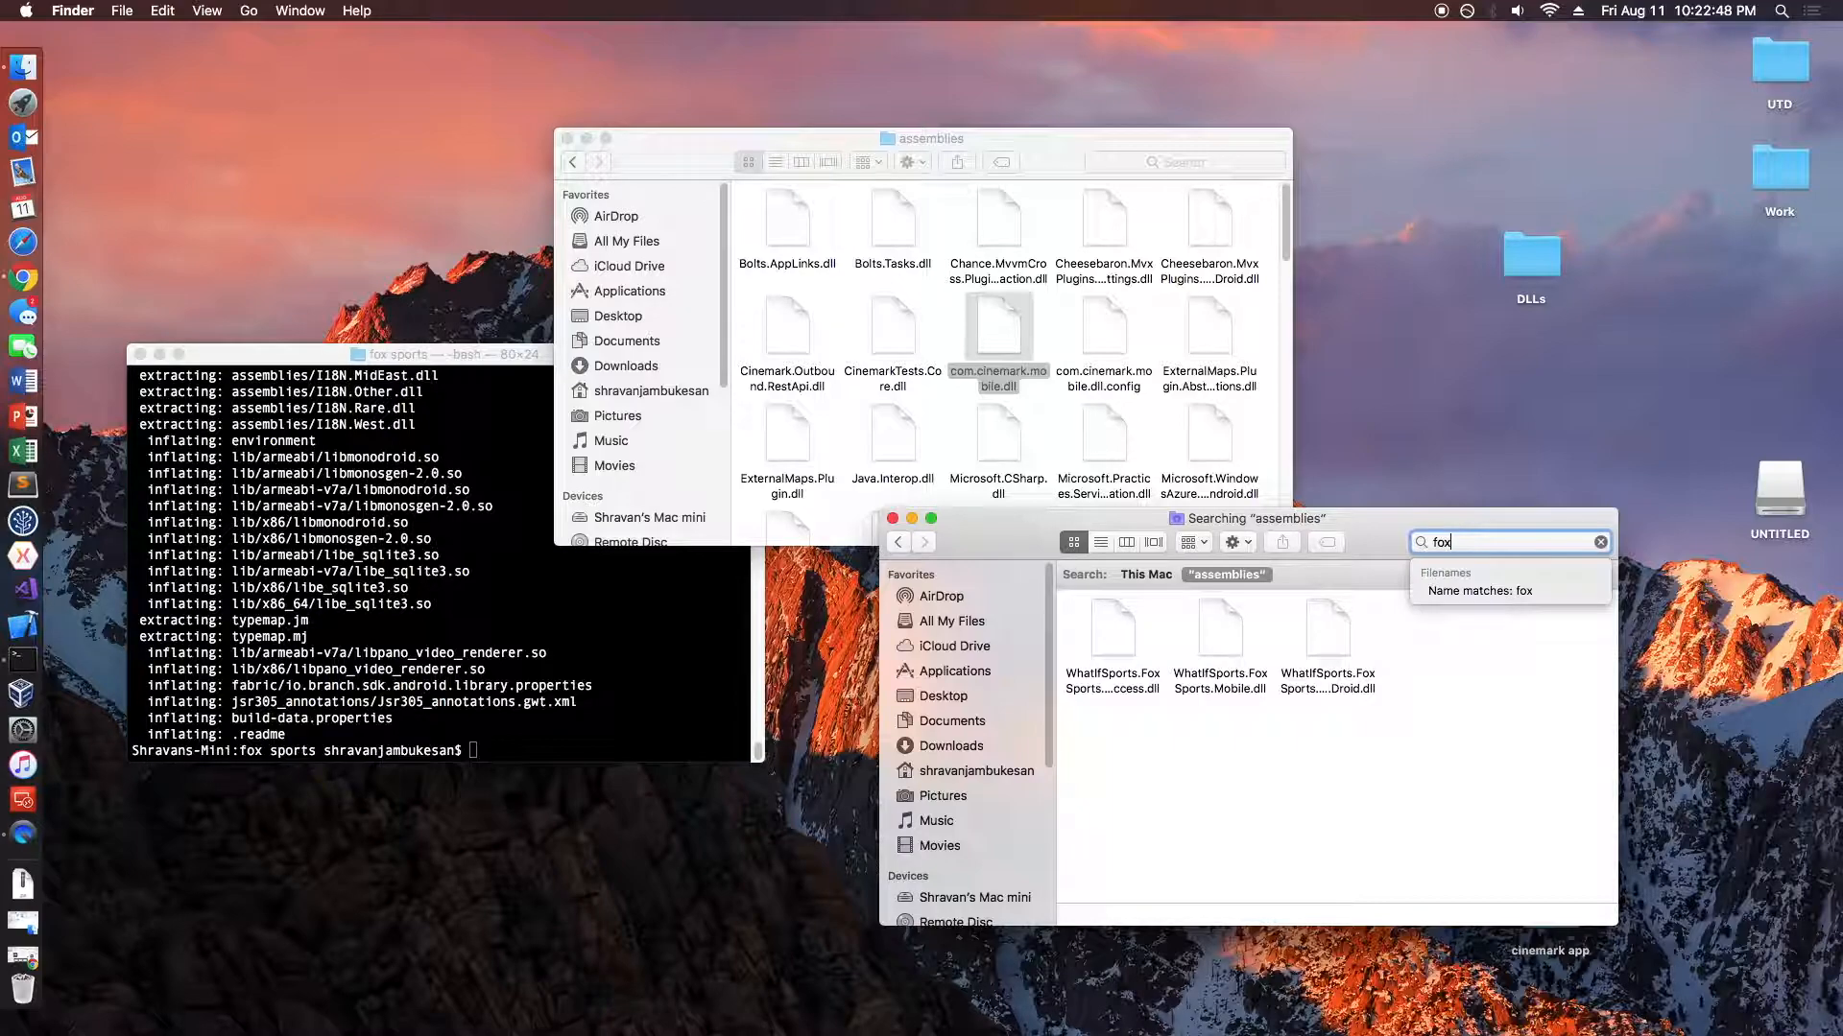
text(sports)
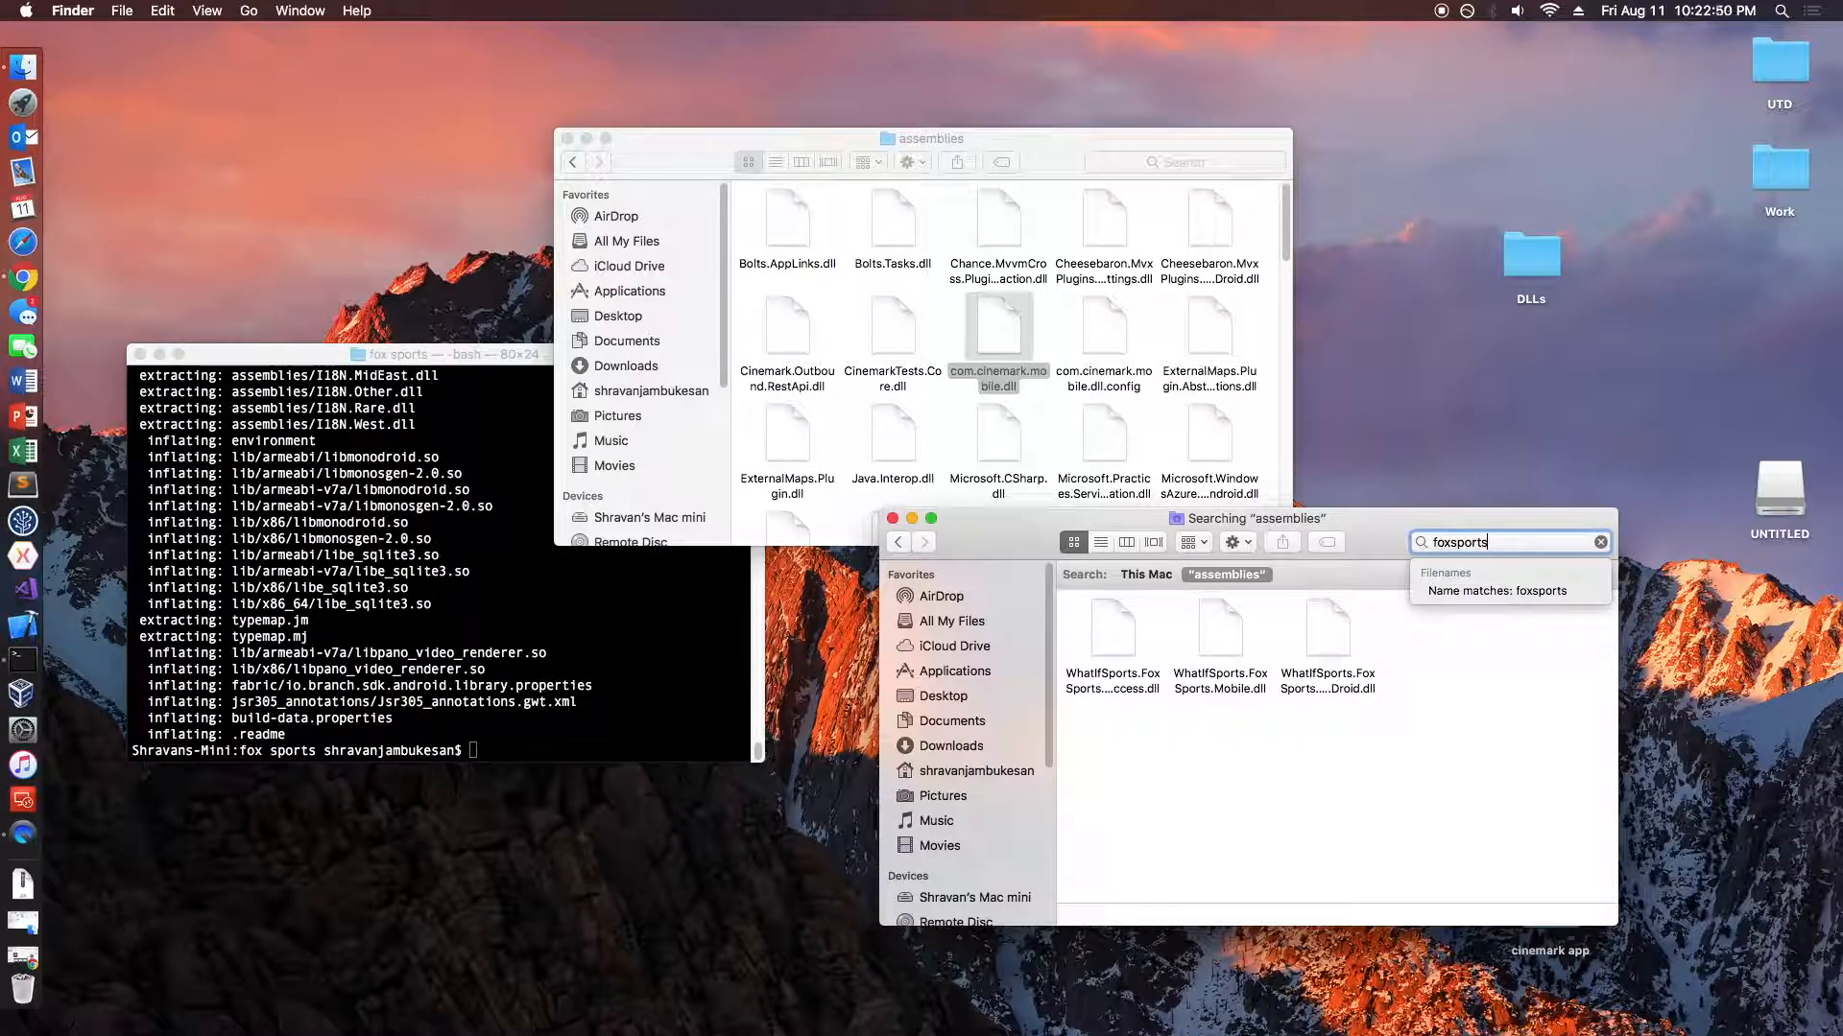
click(1326, 626)
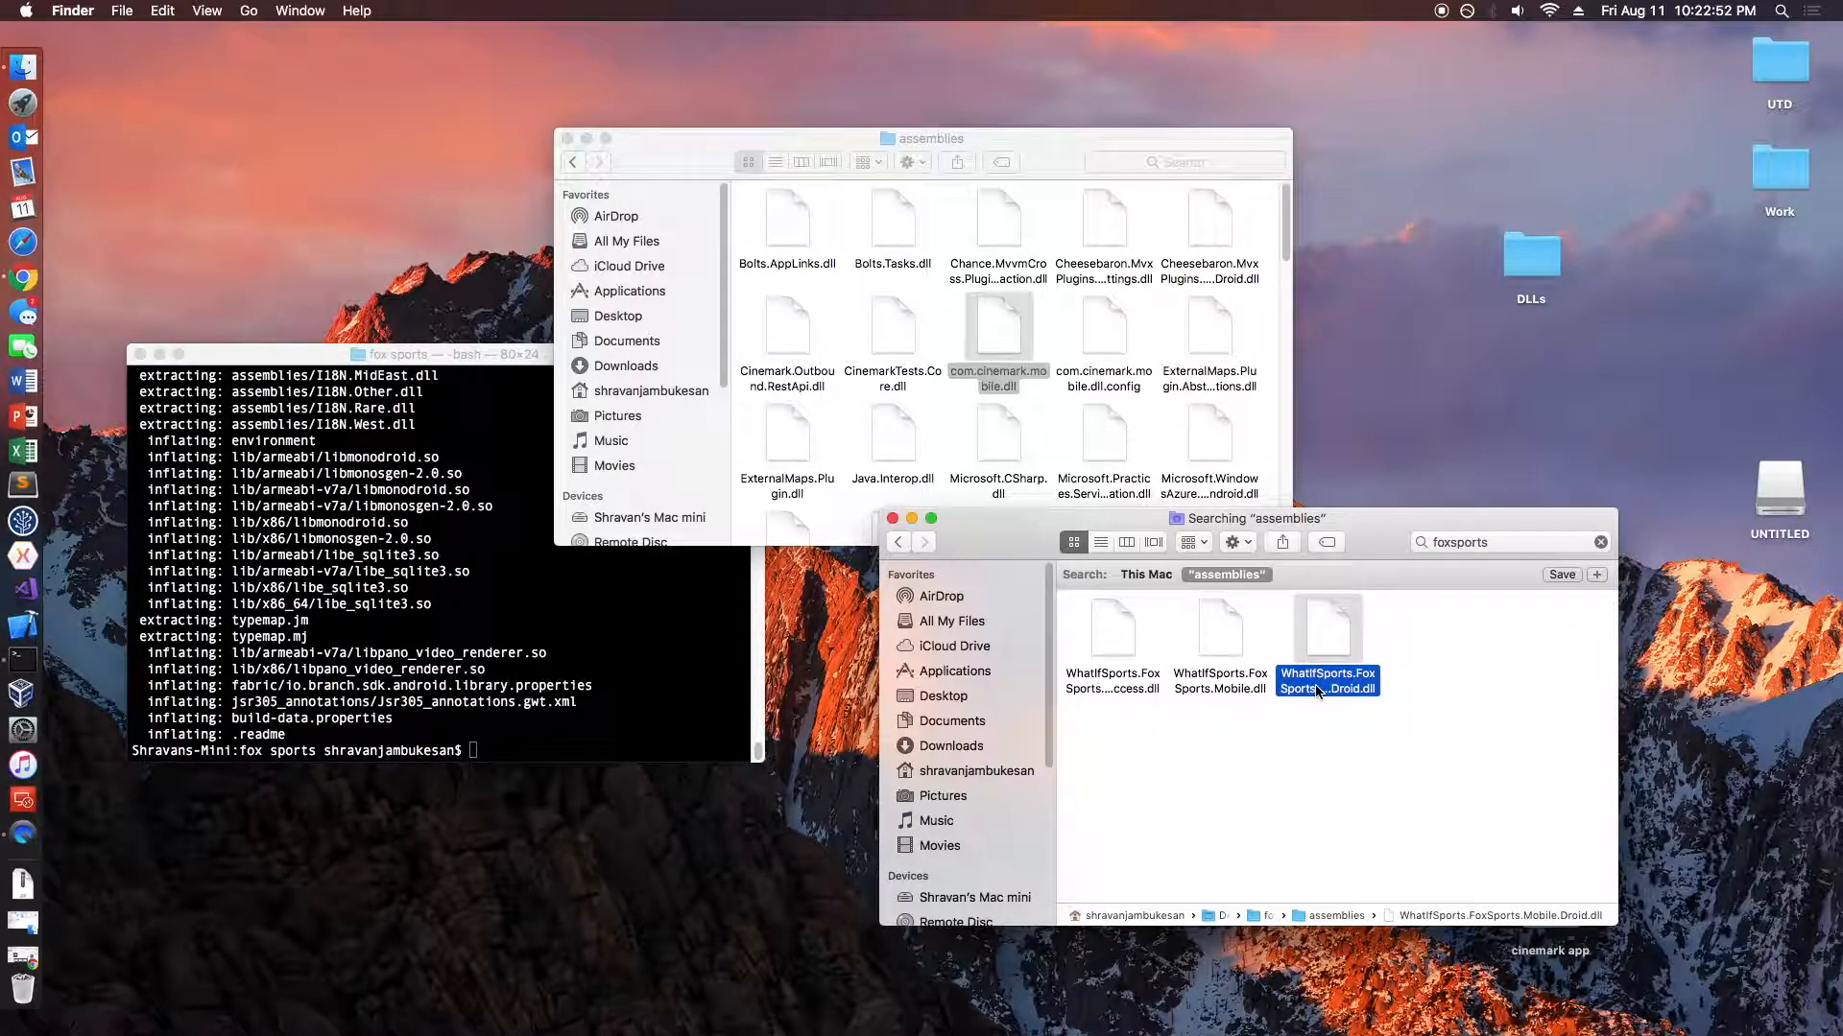
click(1111, 626)
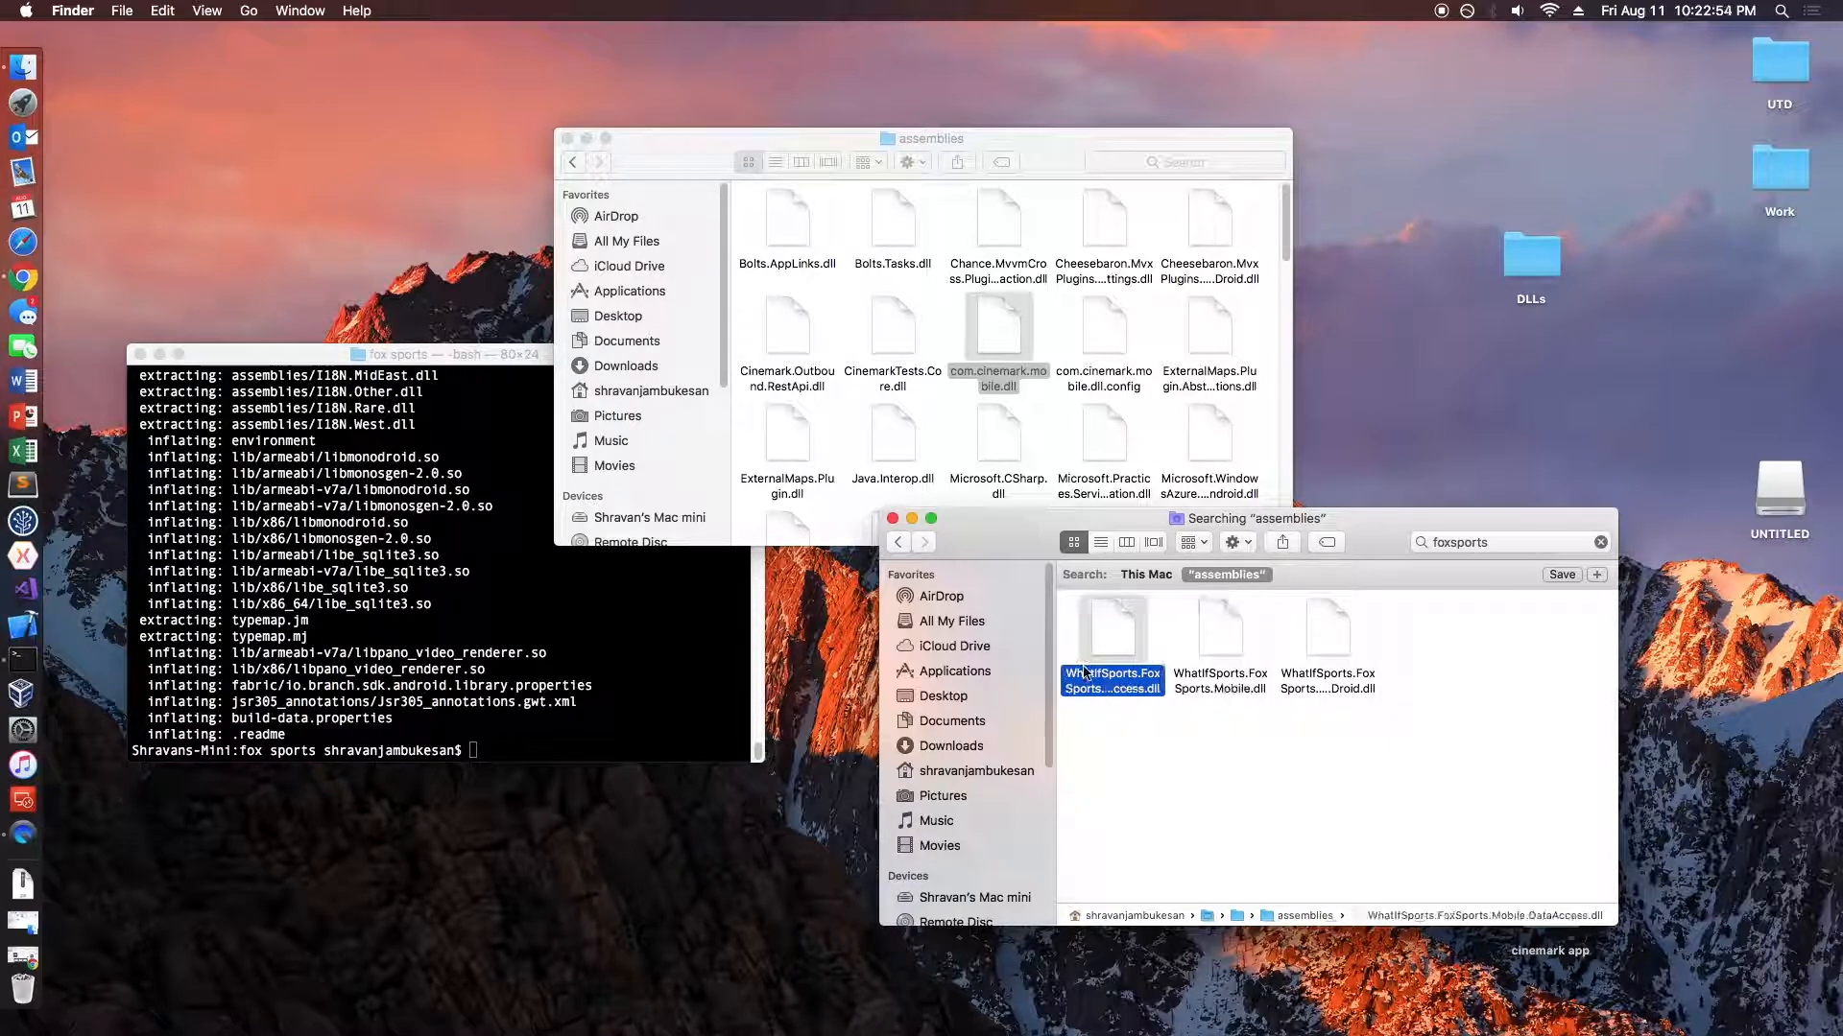
click(1219, 641)
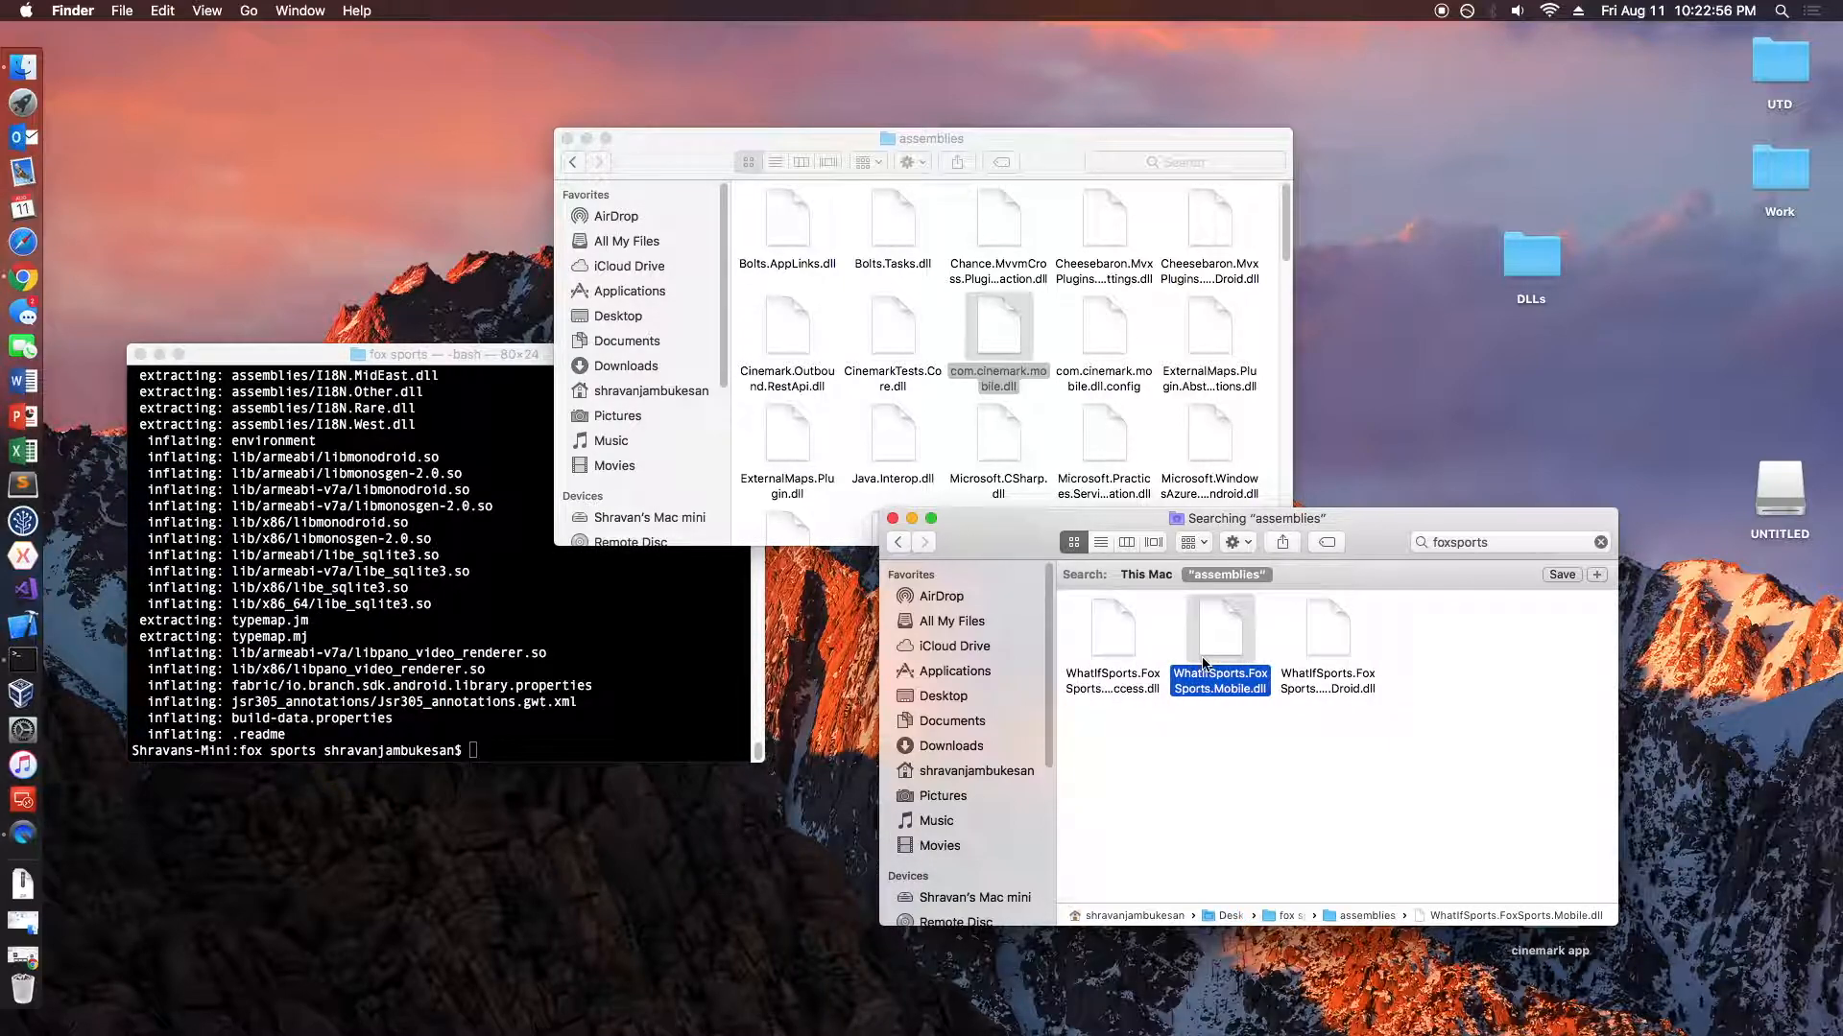
click(1328, 646)
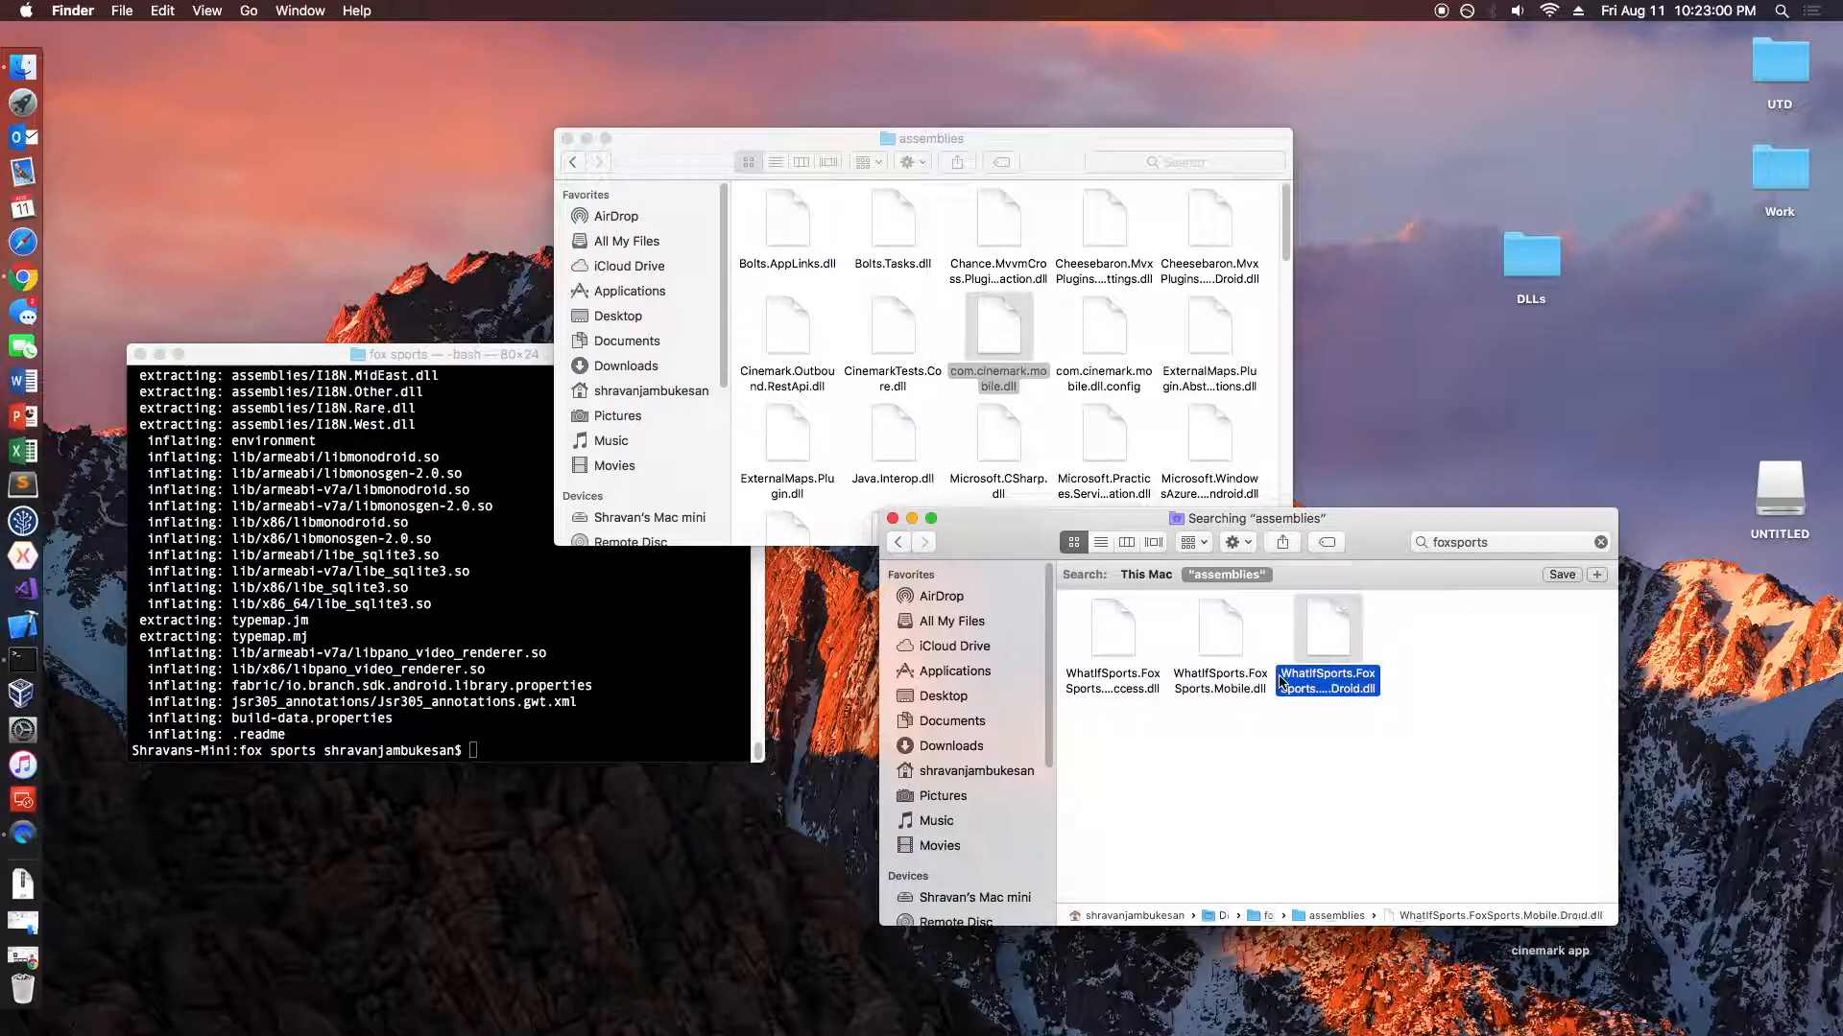
click(1219, 626)
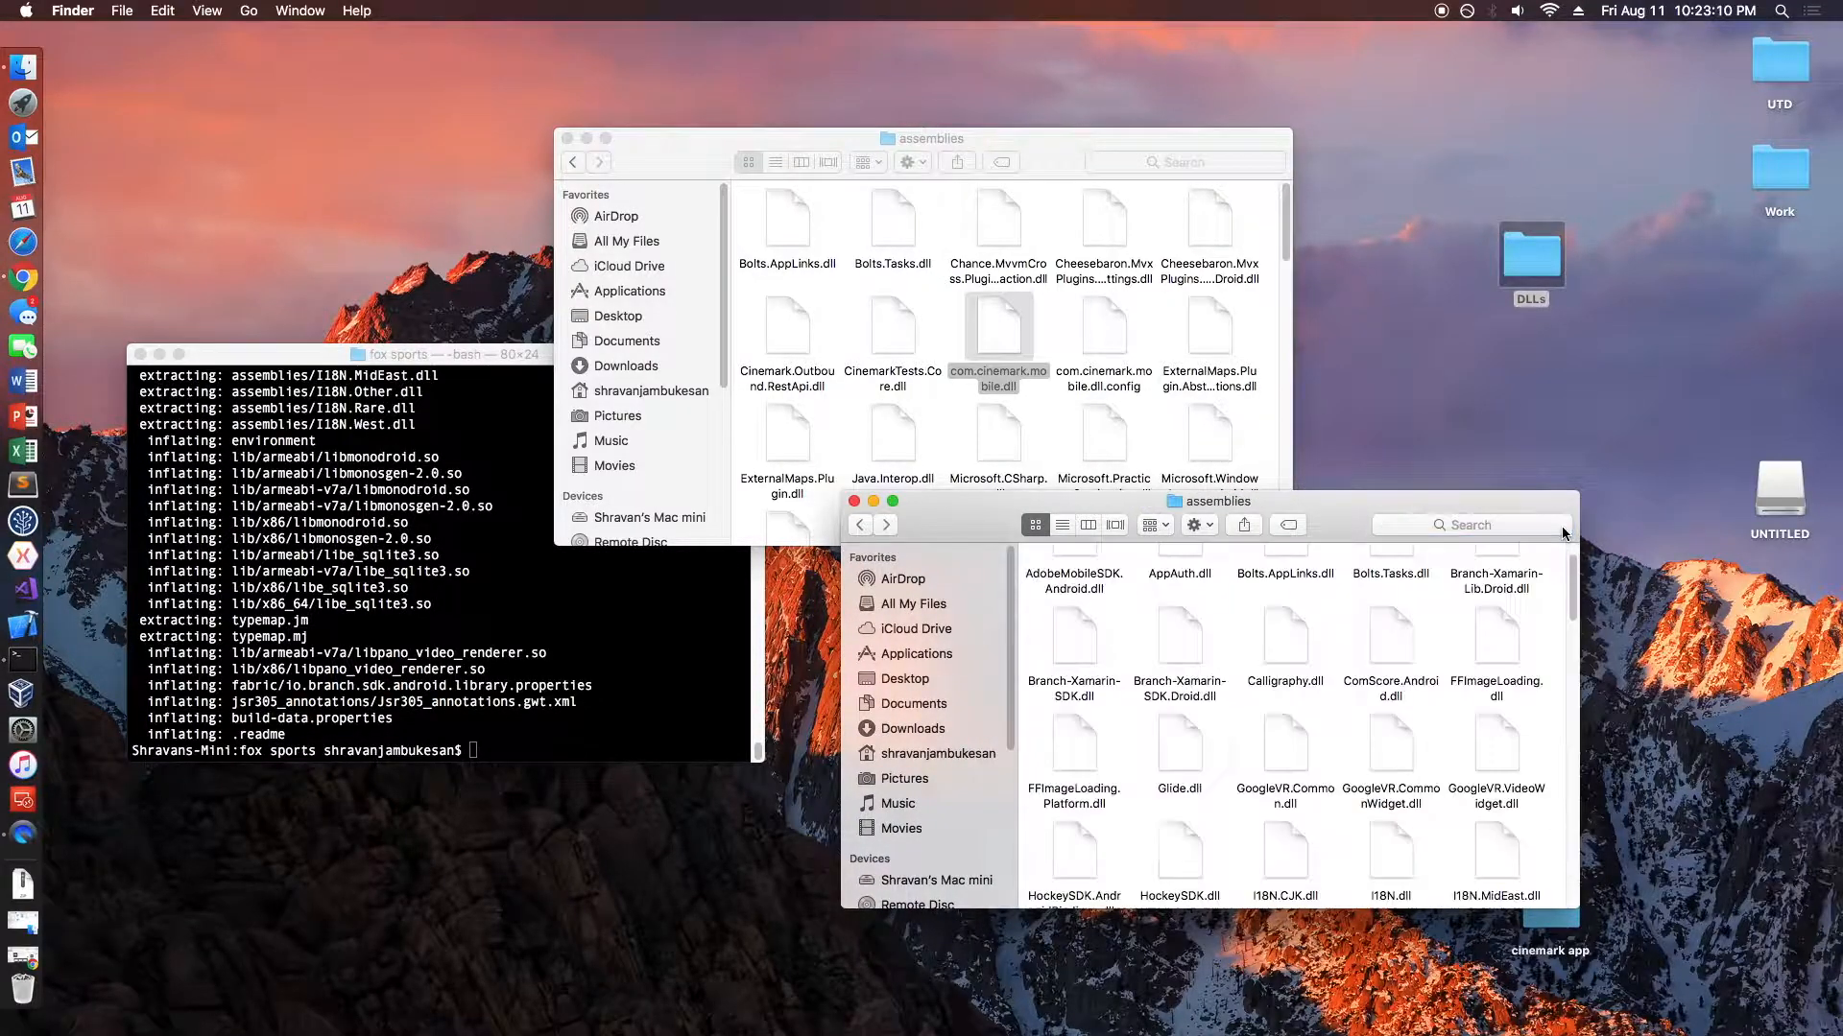
- Scroll through the Fox Sports assemblies listing before closing the Finder and Terminal windows
scroll(down, 3)
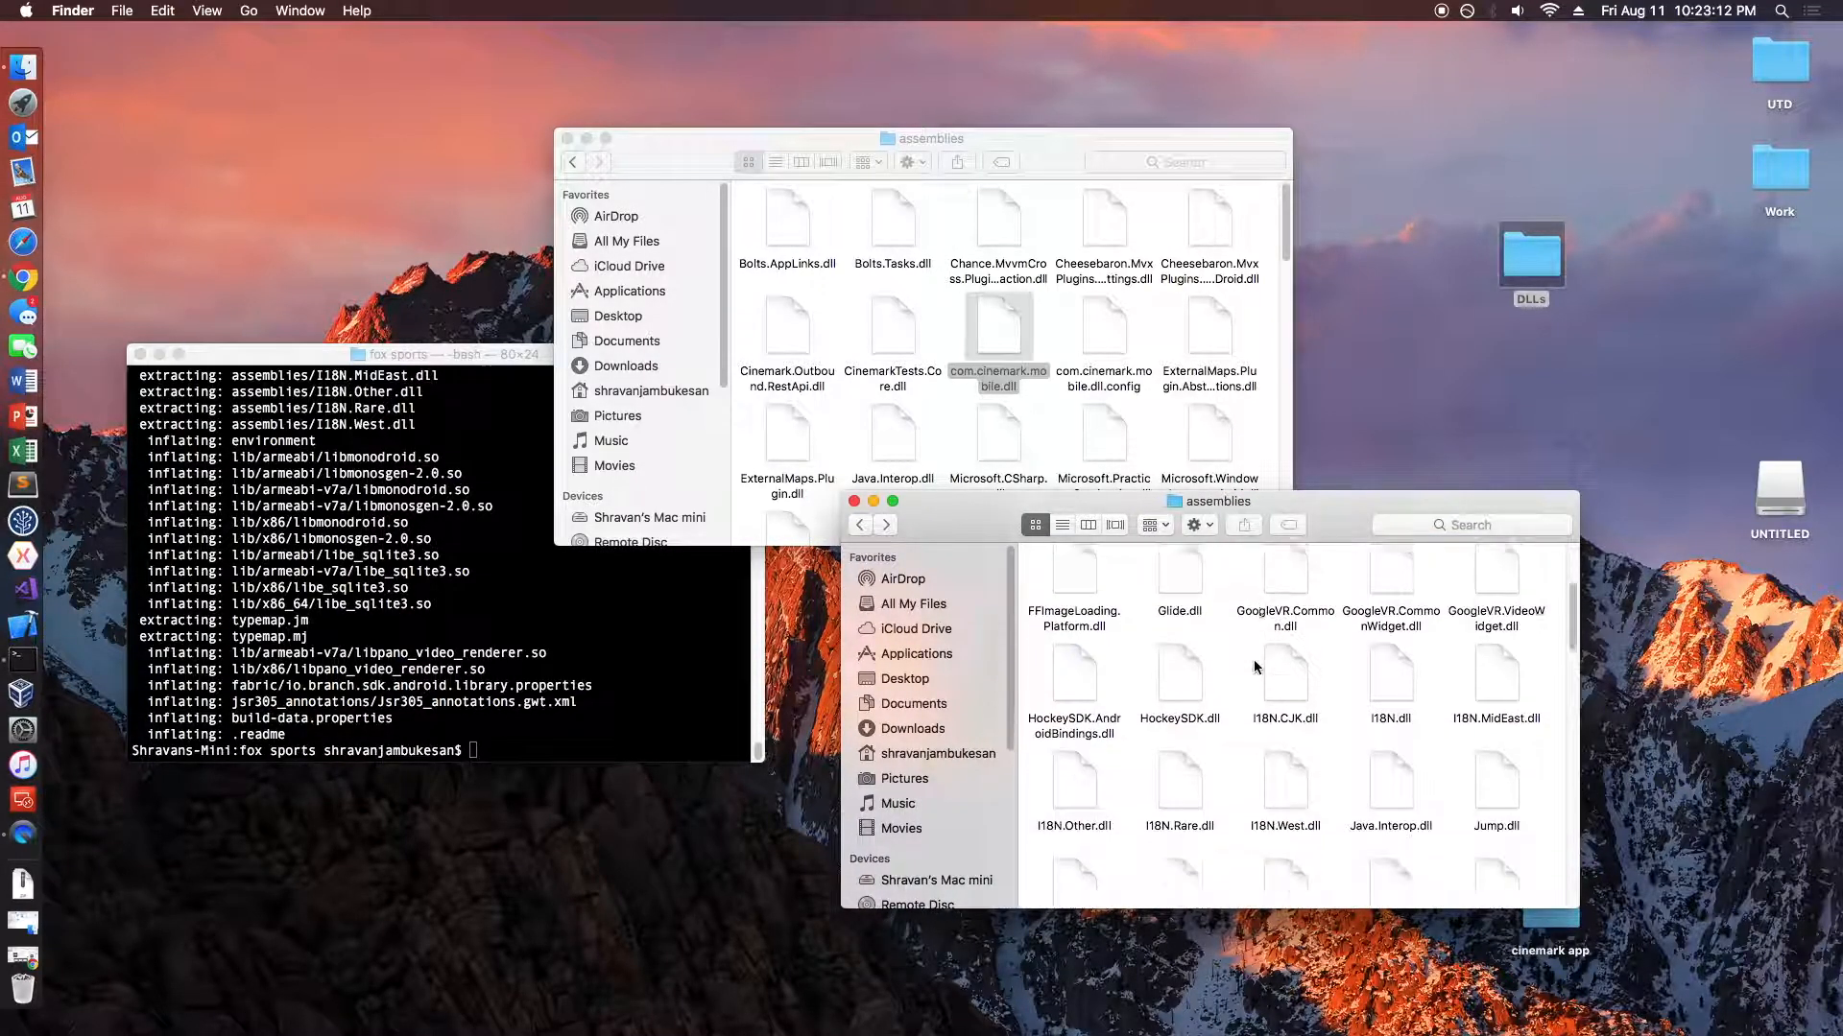
scroll(down, 3)
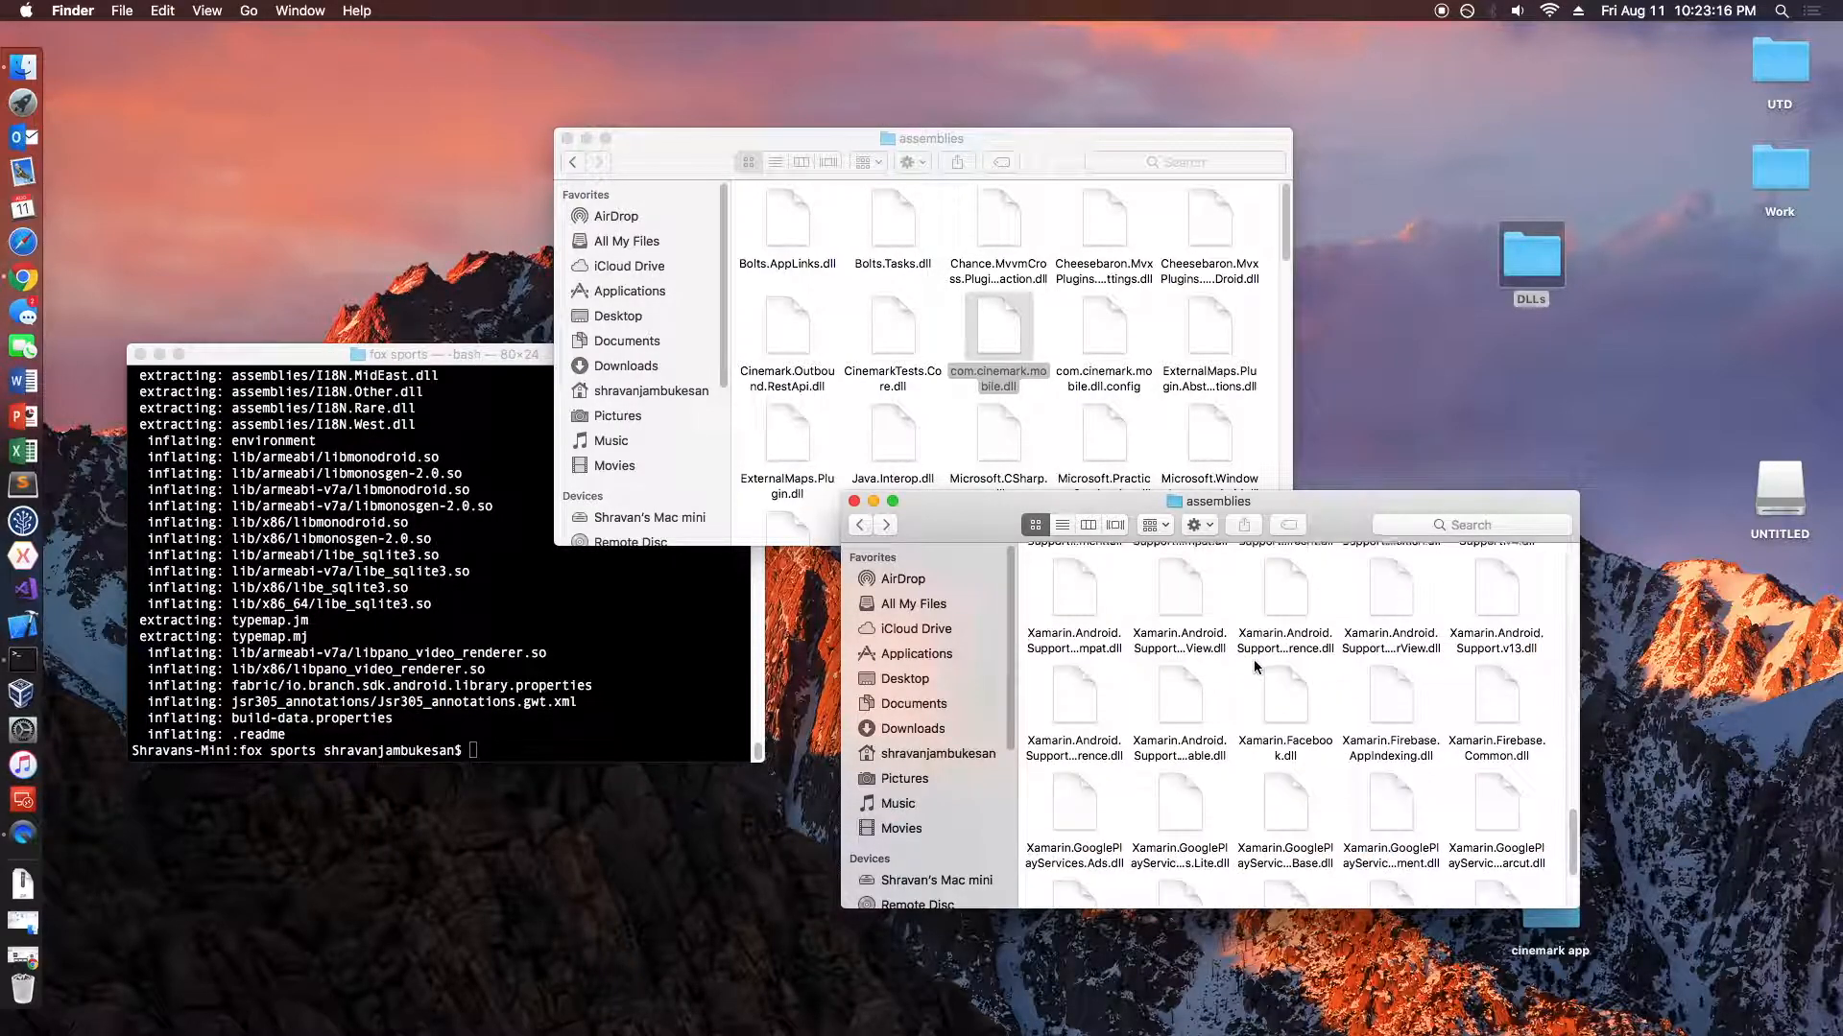
scroll(down, 3)
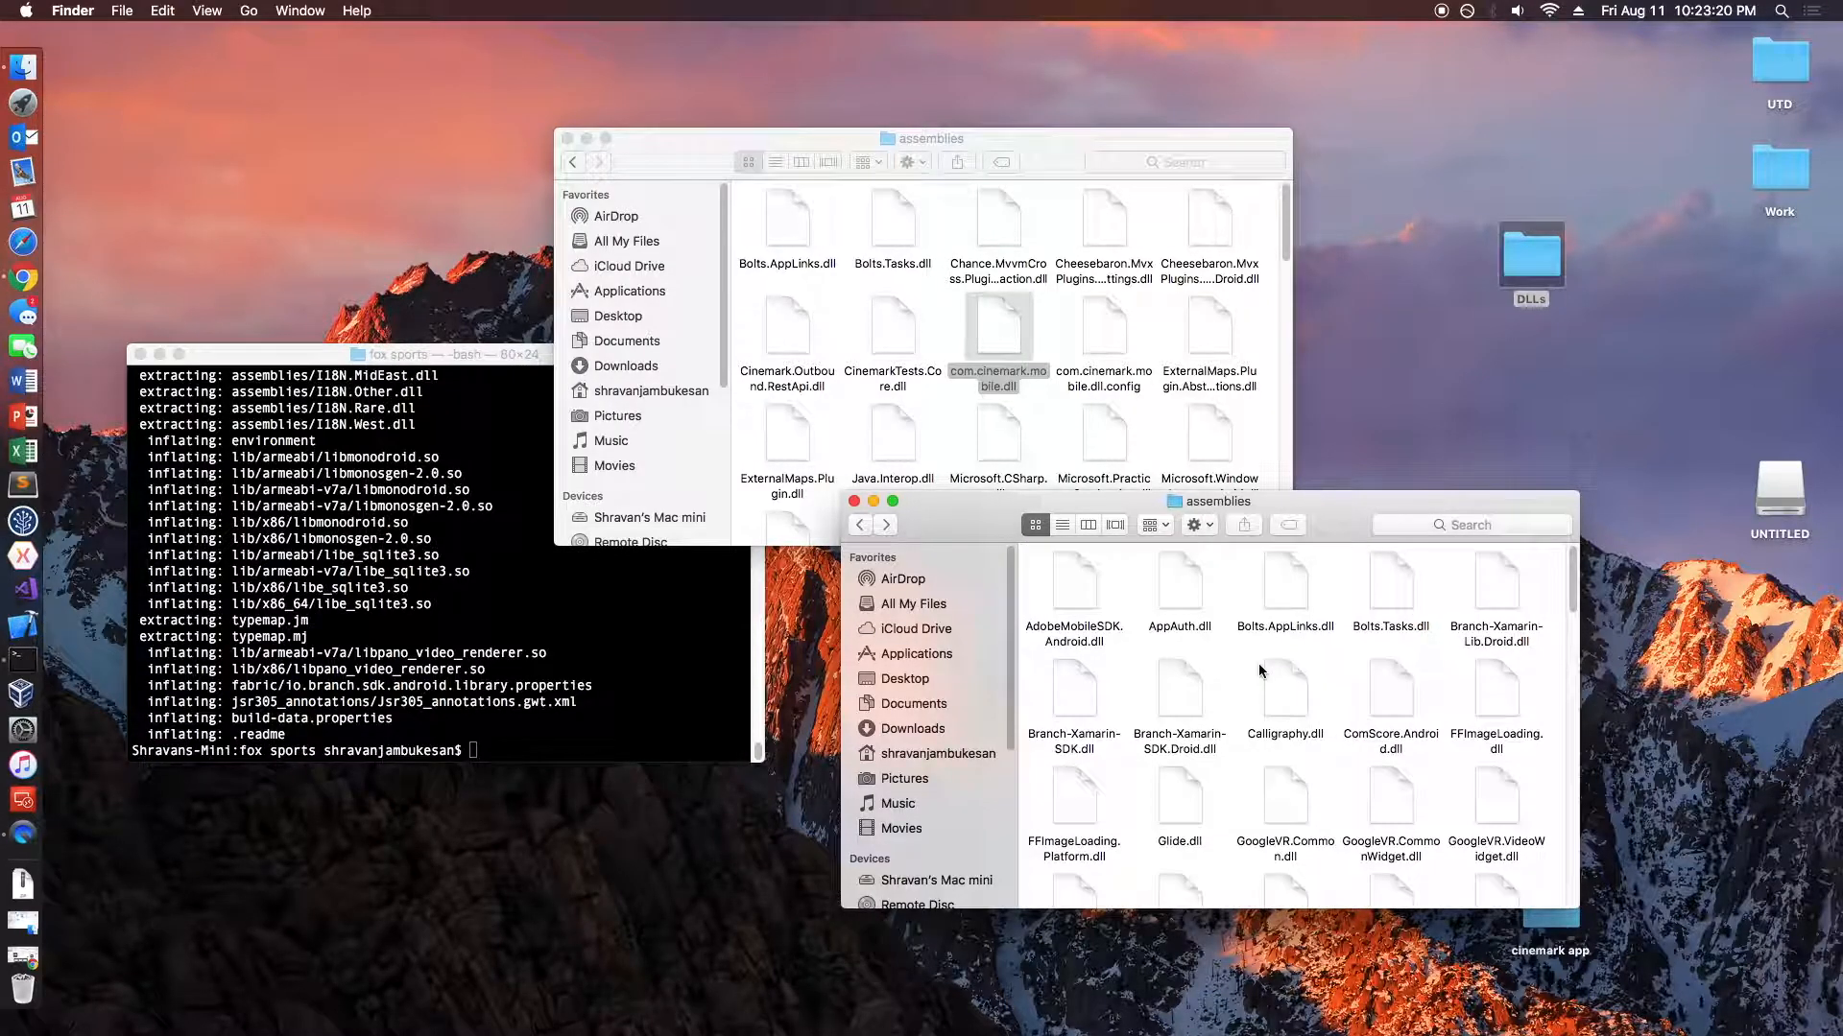
scroll(down, 3)
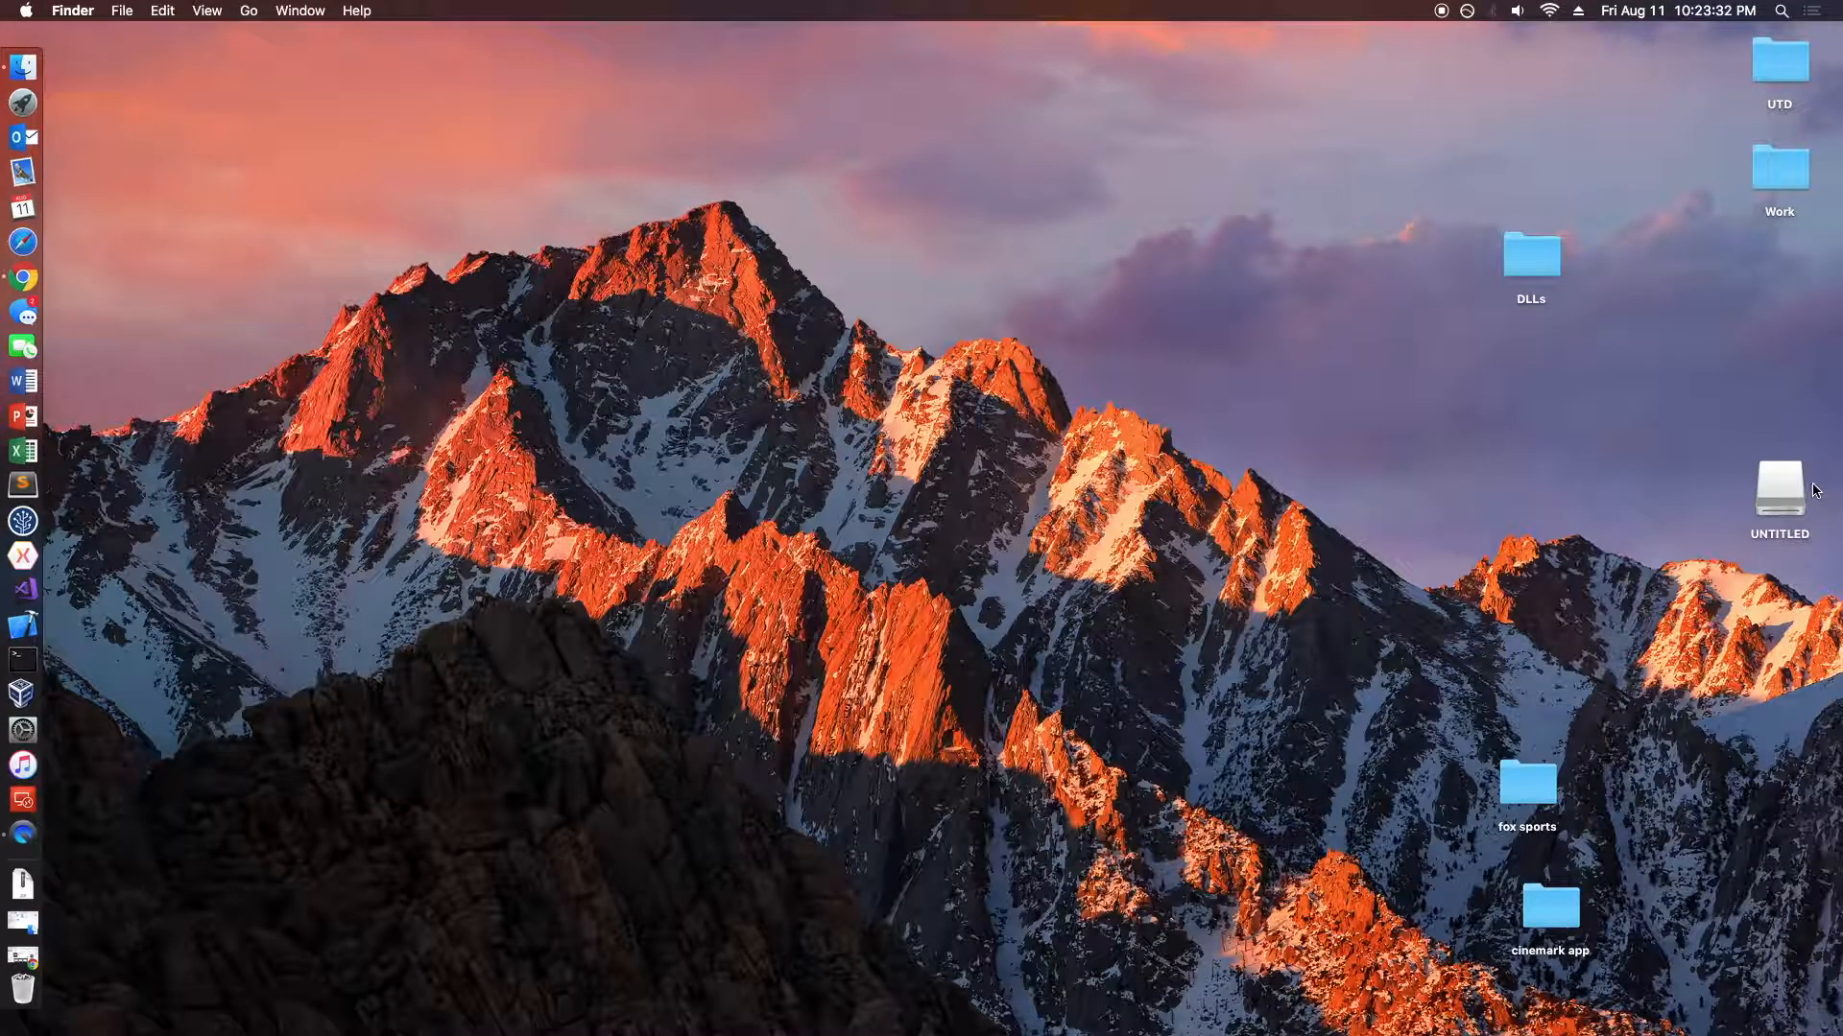
- Check the UNTITLED drive's DLLs folder, then eject the drive from the desktop
double_click(1778, 488)
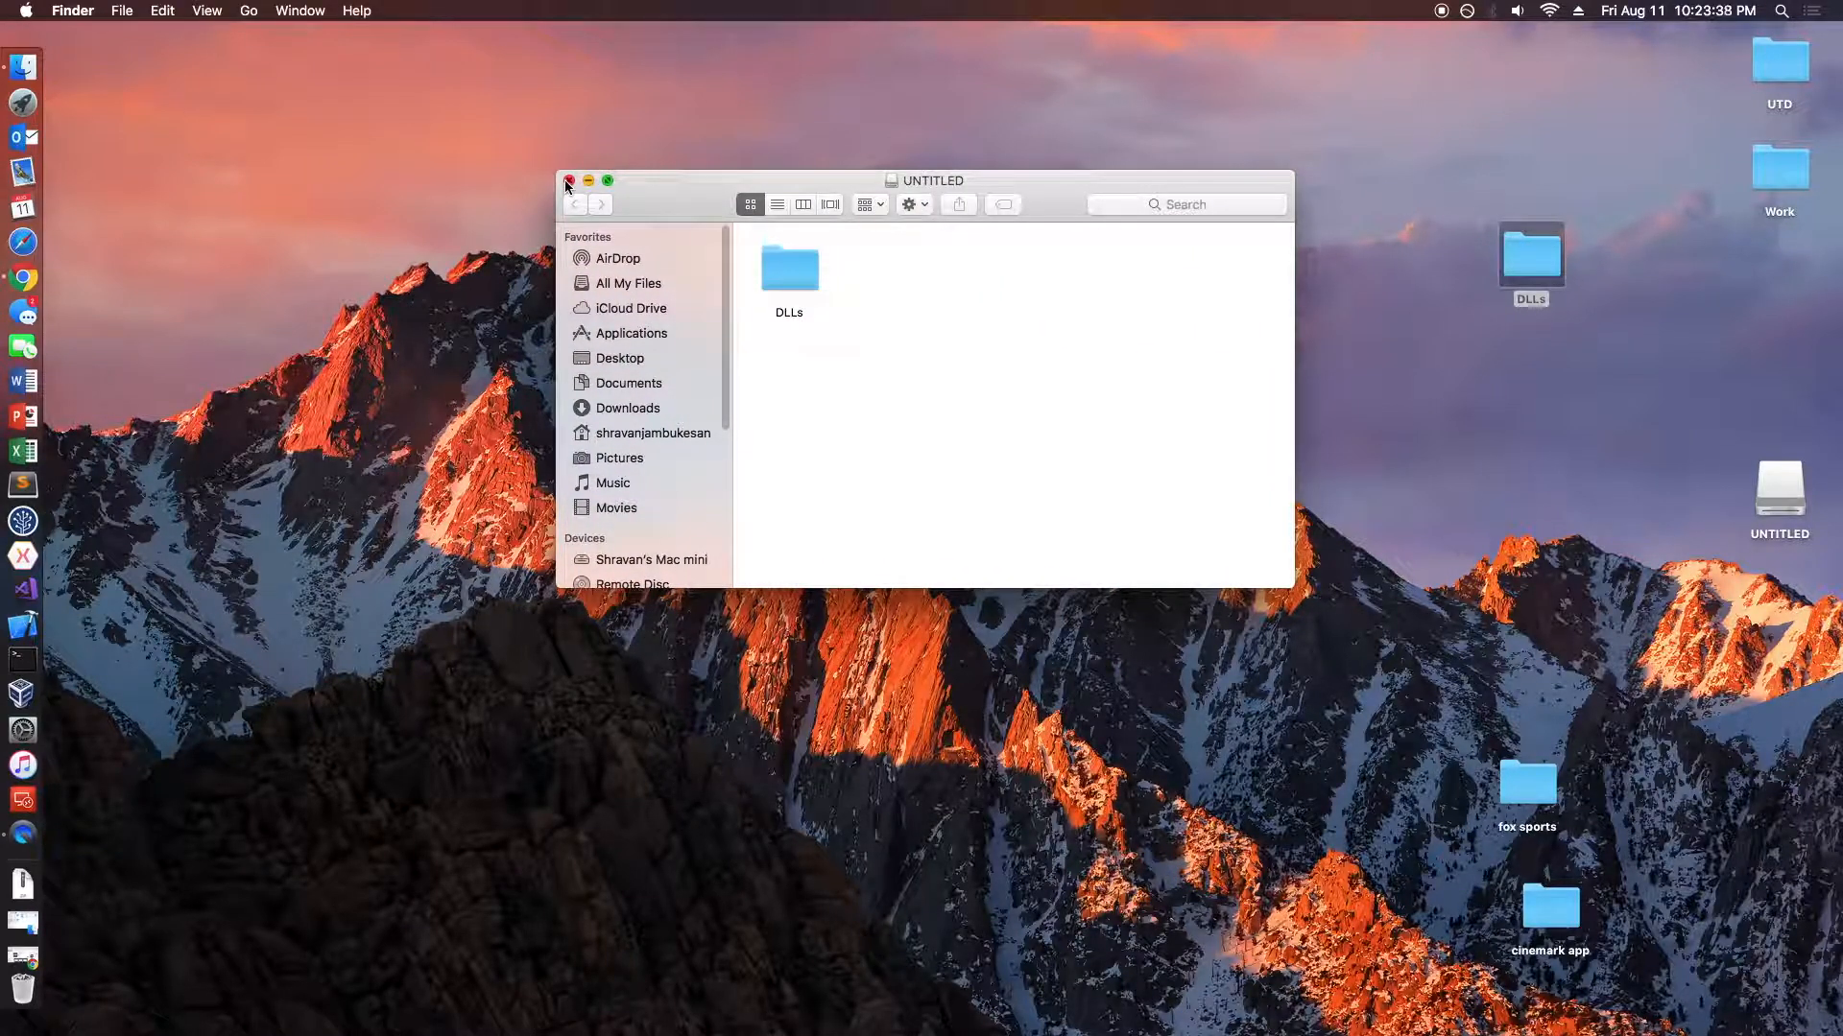
right_click(1777, 482)
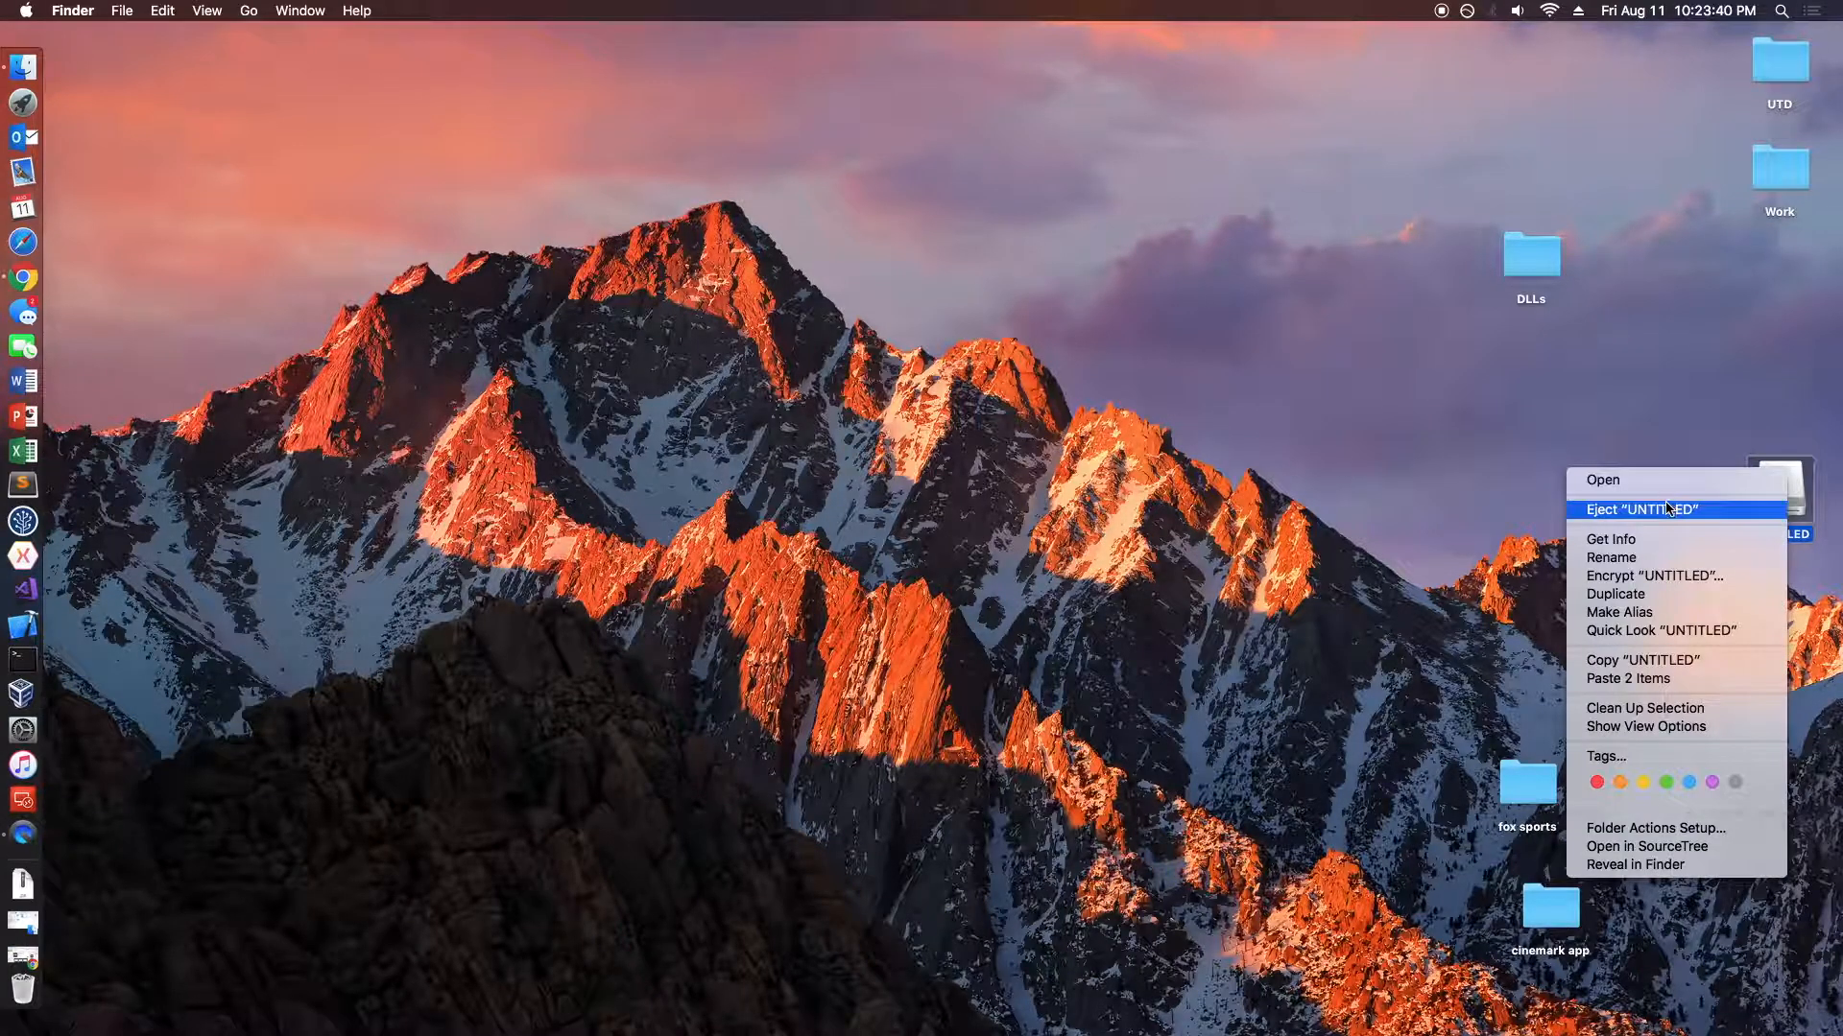
click(1639, 509)
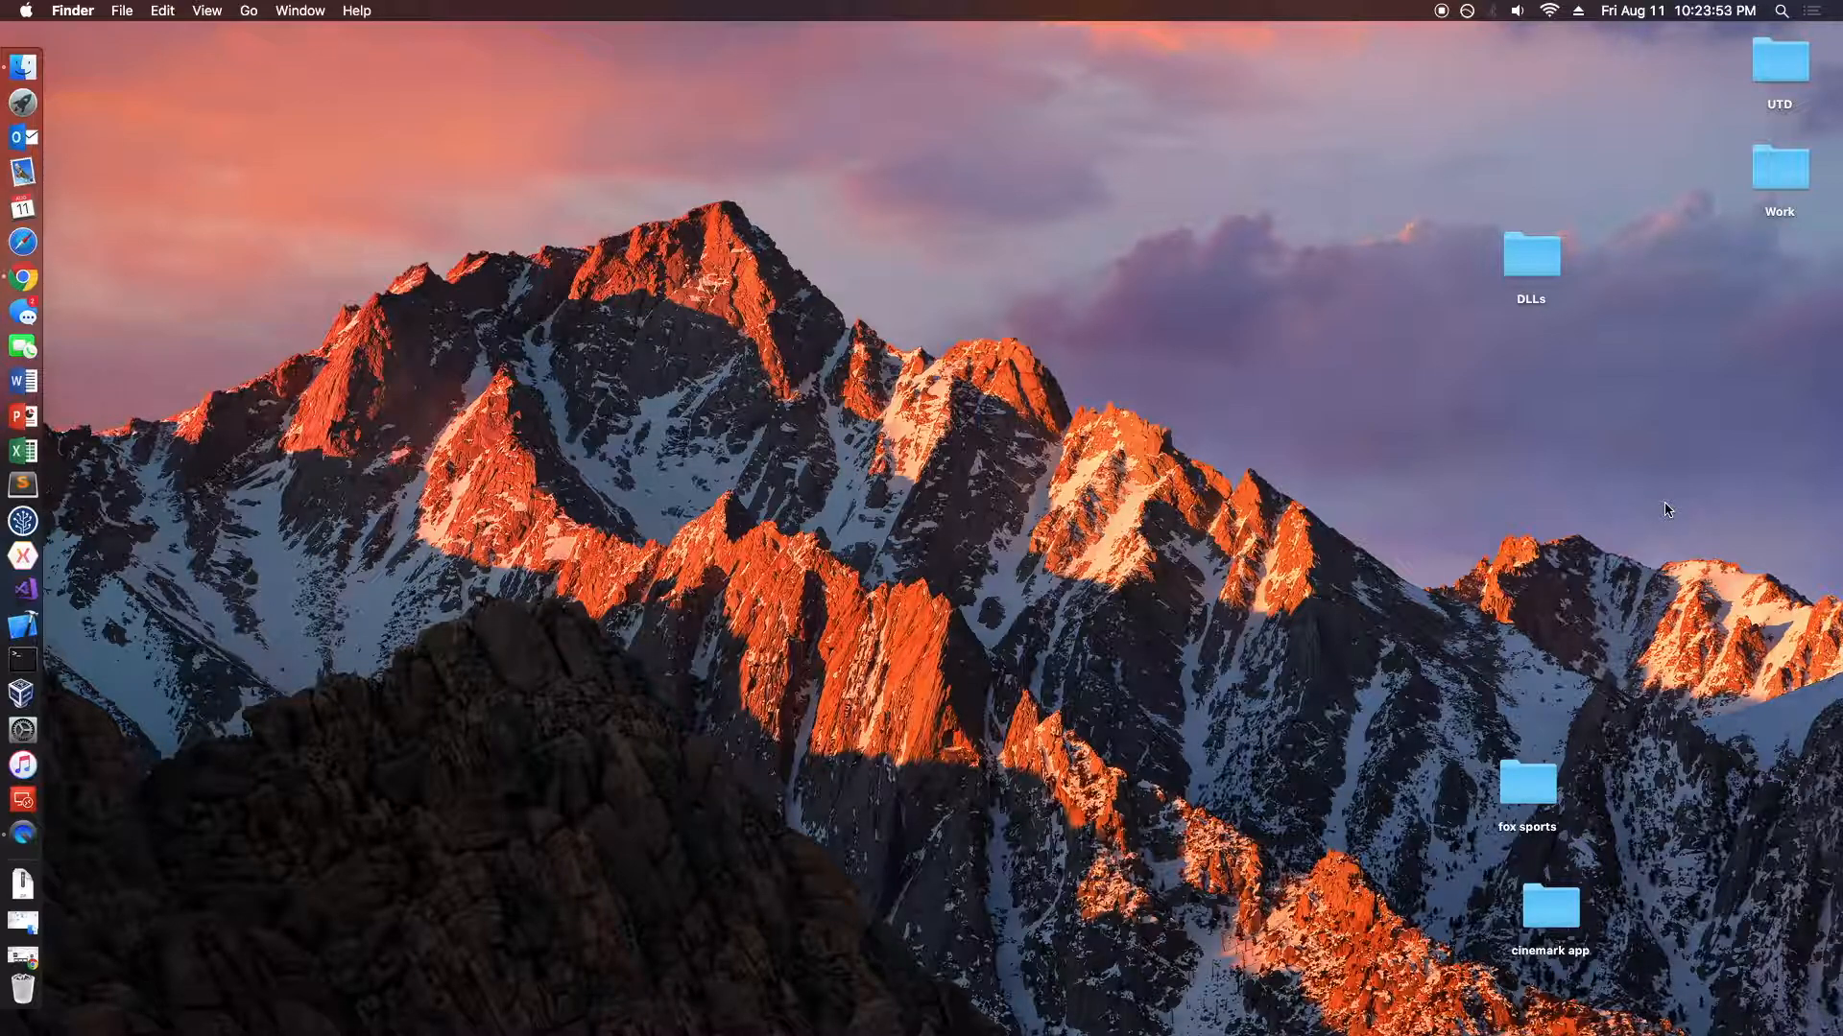
mouse_move(1344, 545)
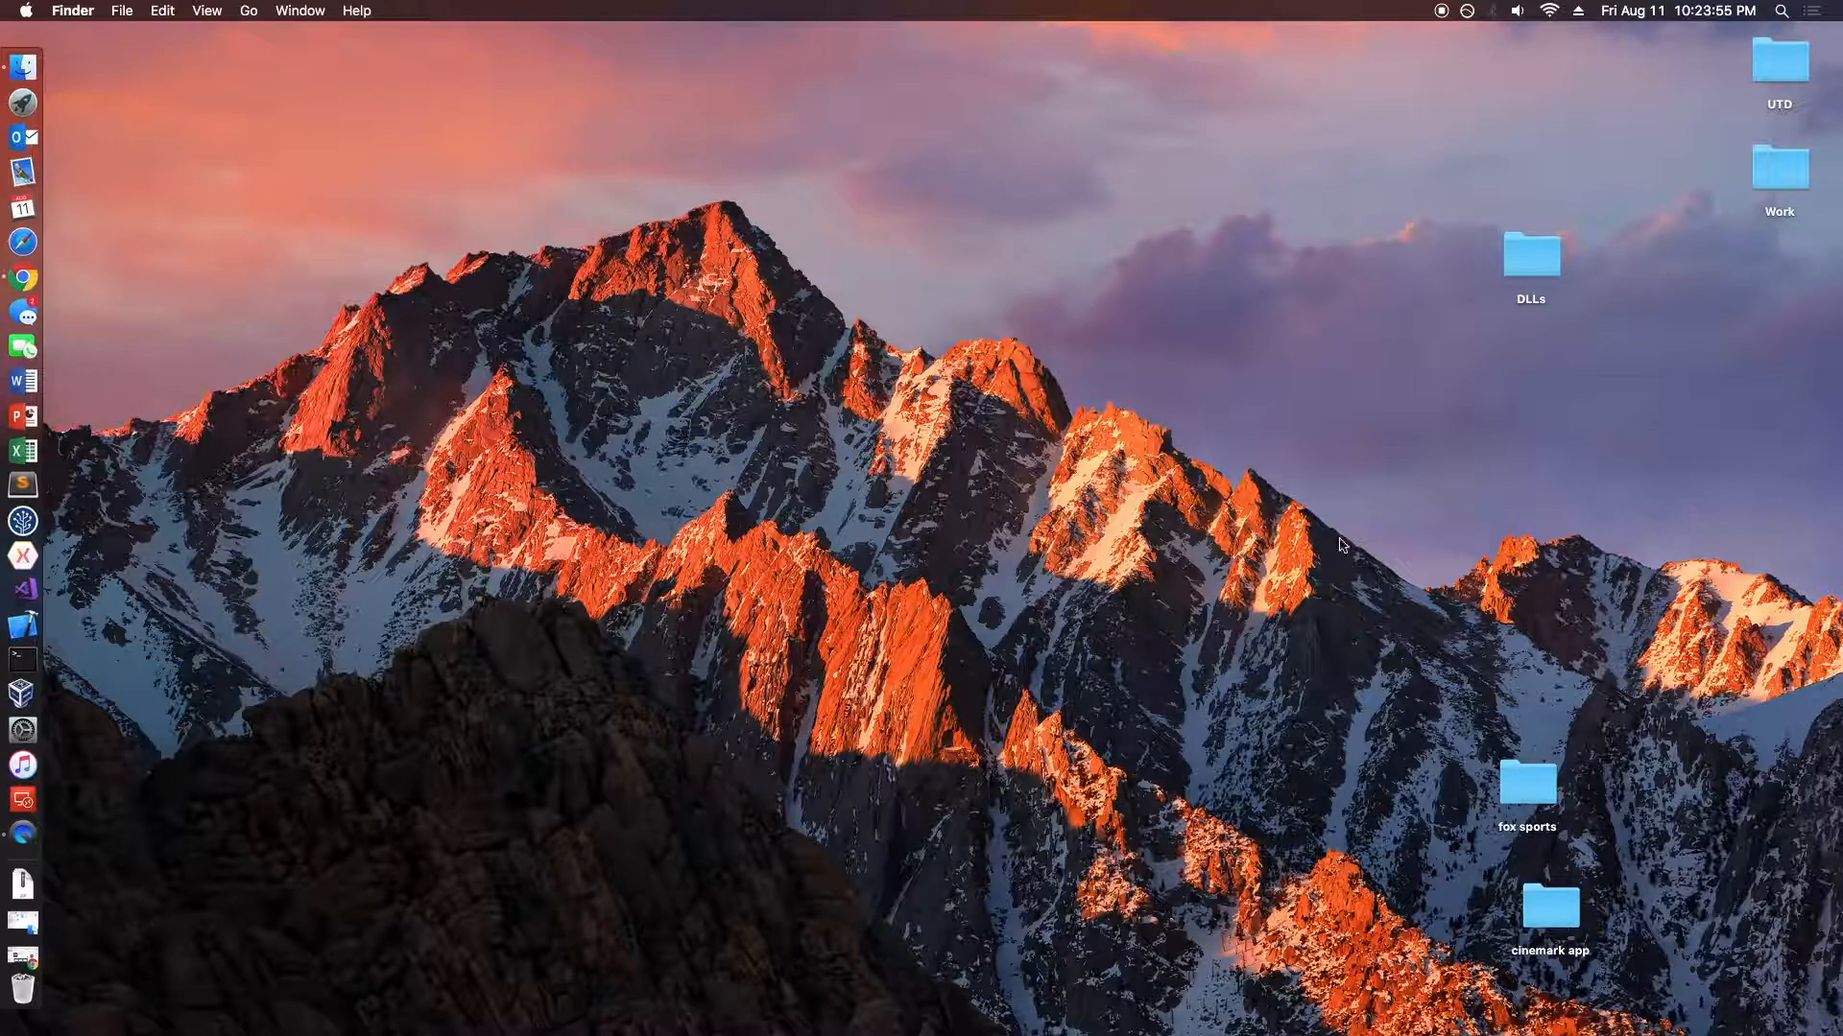
mouse_move(23, 801)
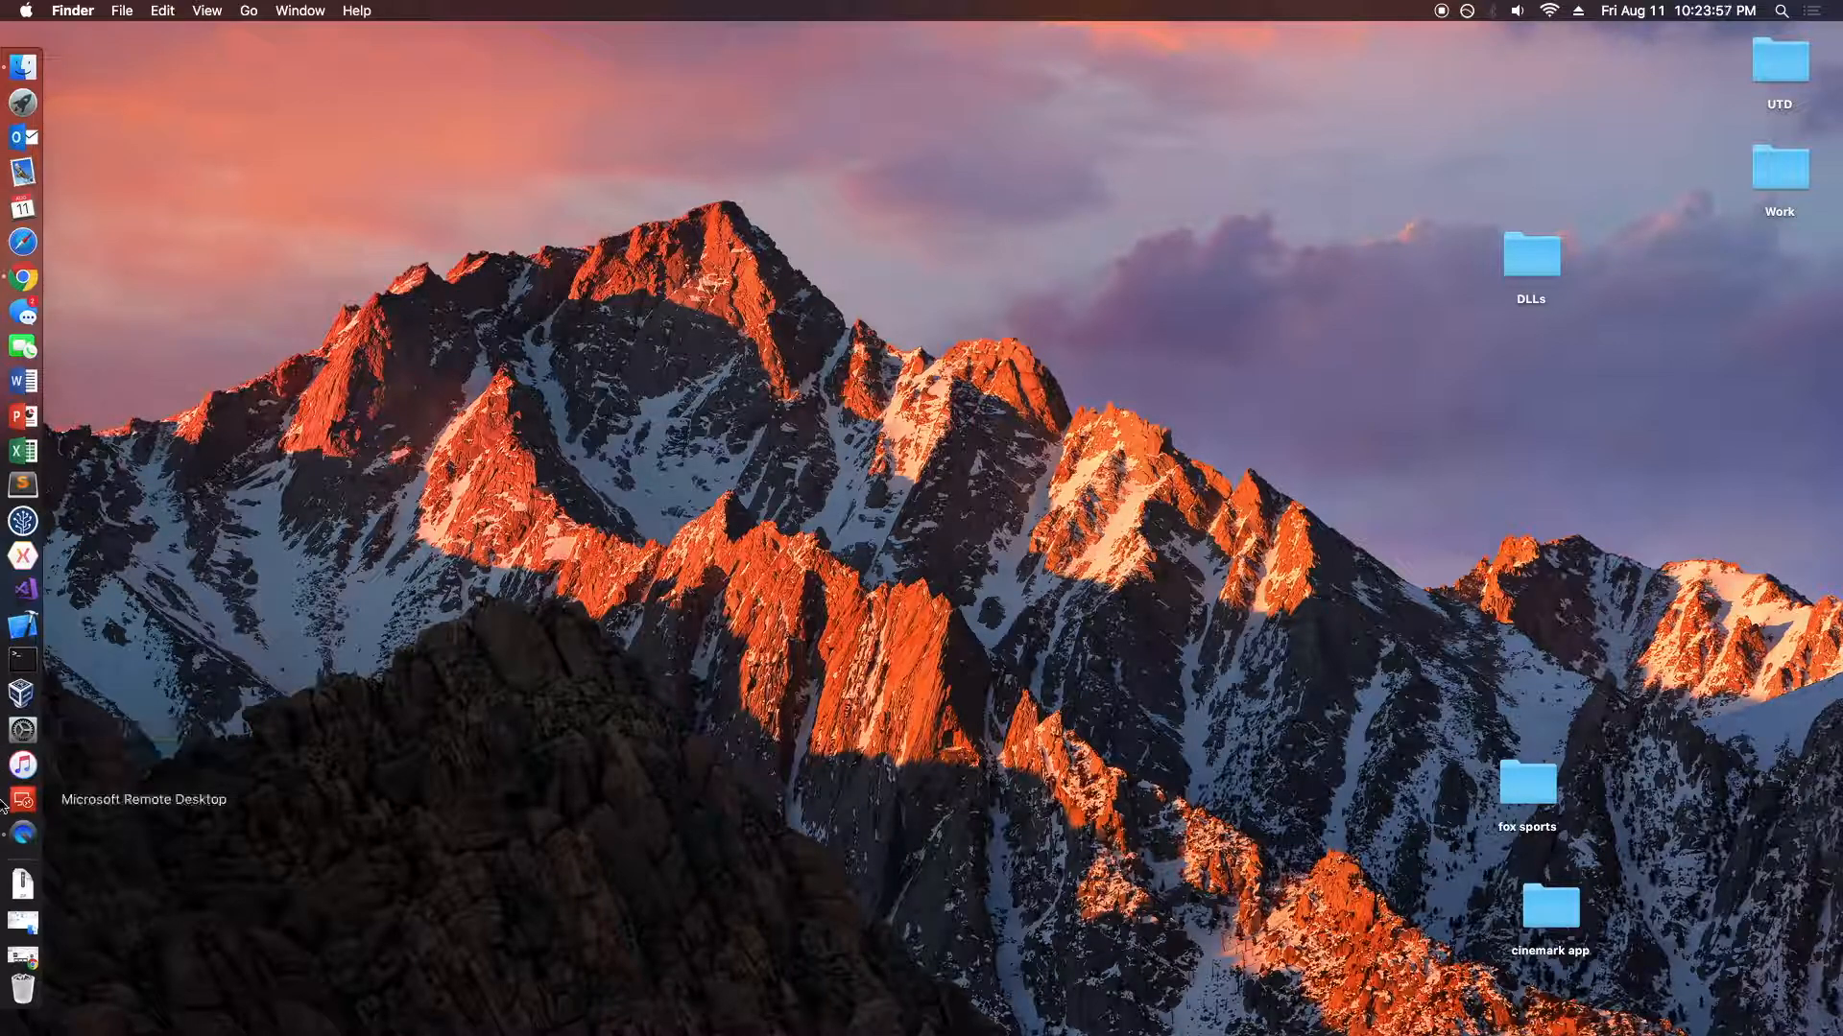
- Connect Microsoft Remote Desktop to the dell-dev machine, accepting the unverified certificate warning
click(21, 800)
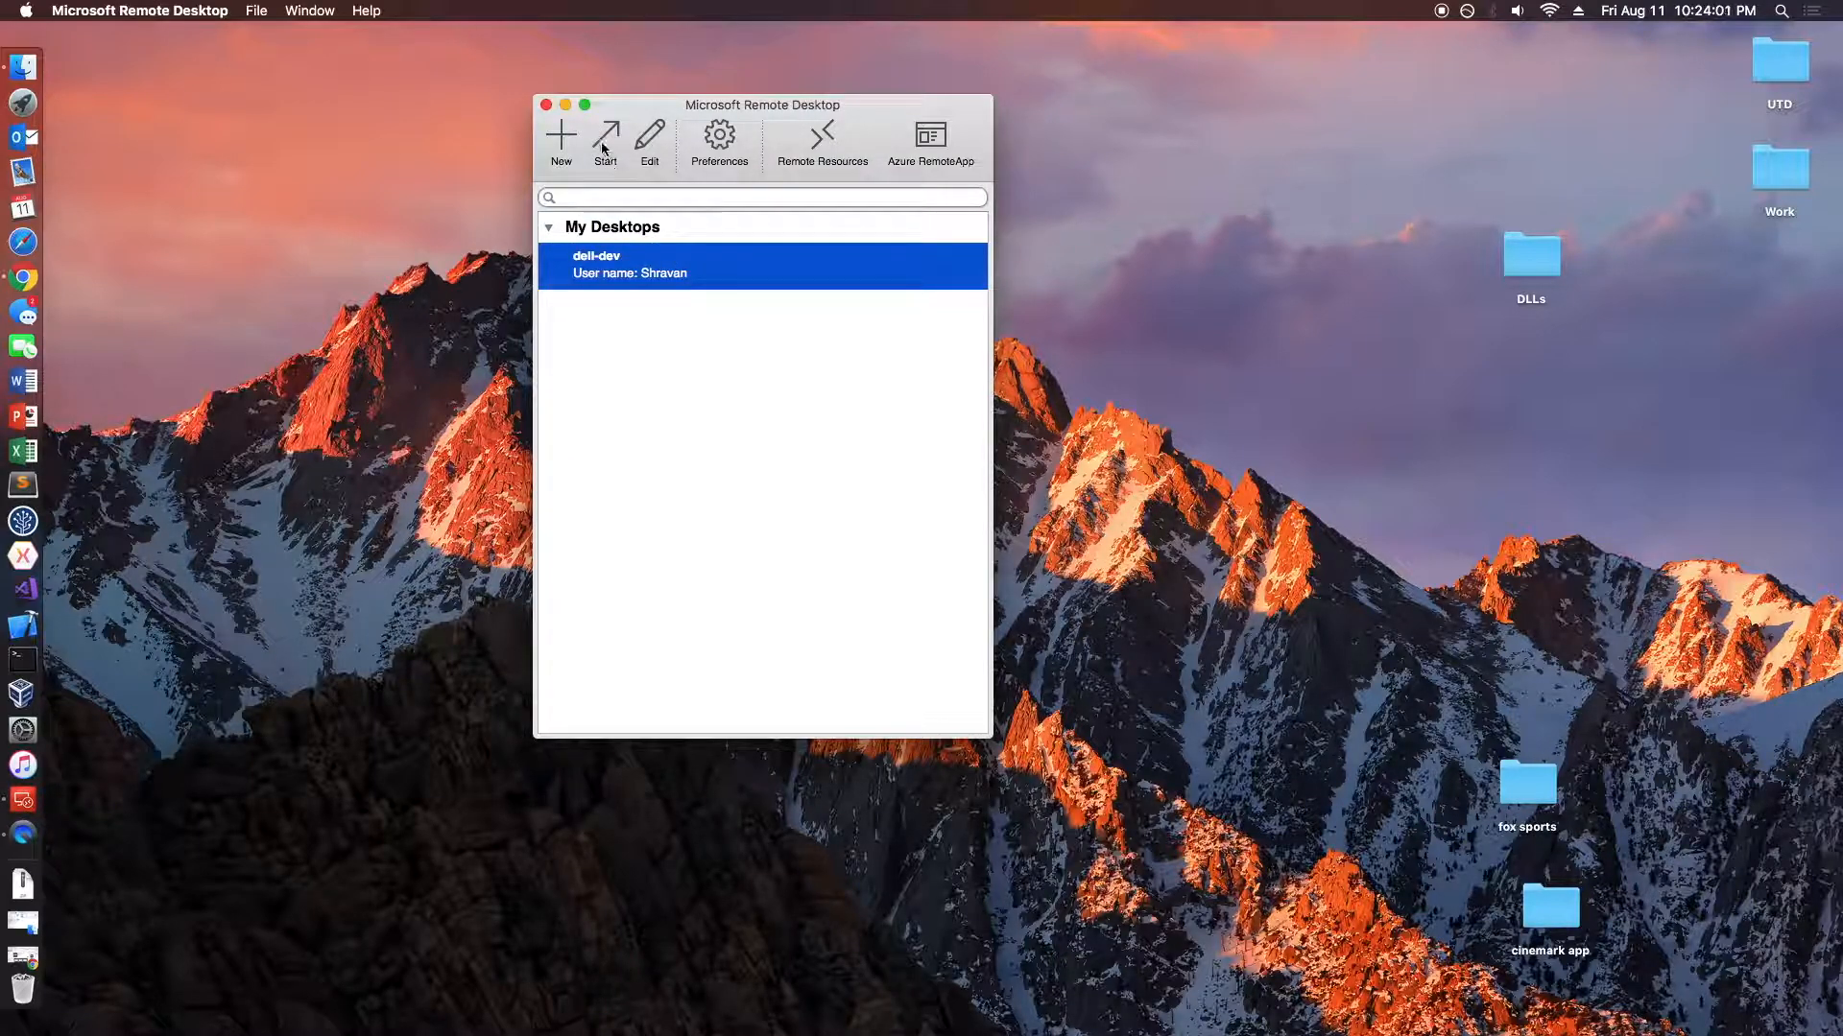
click(605, 138)
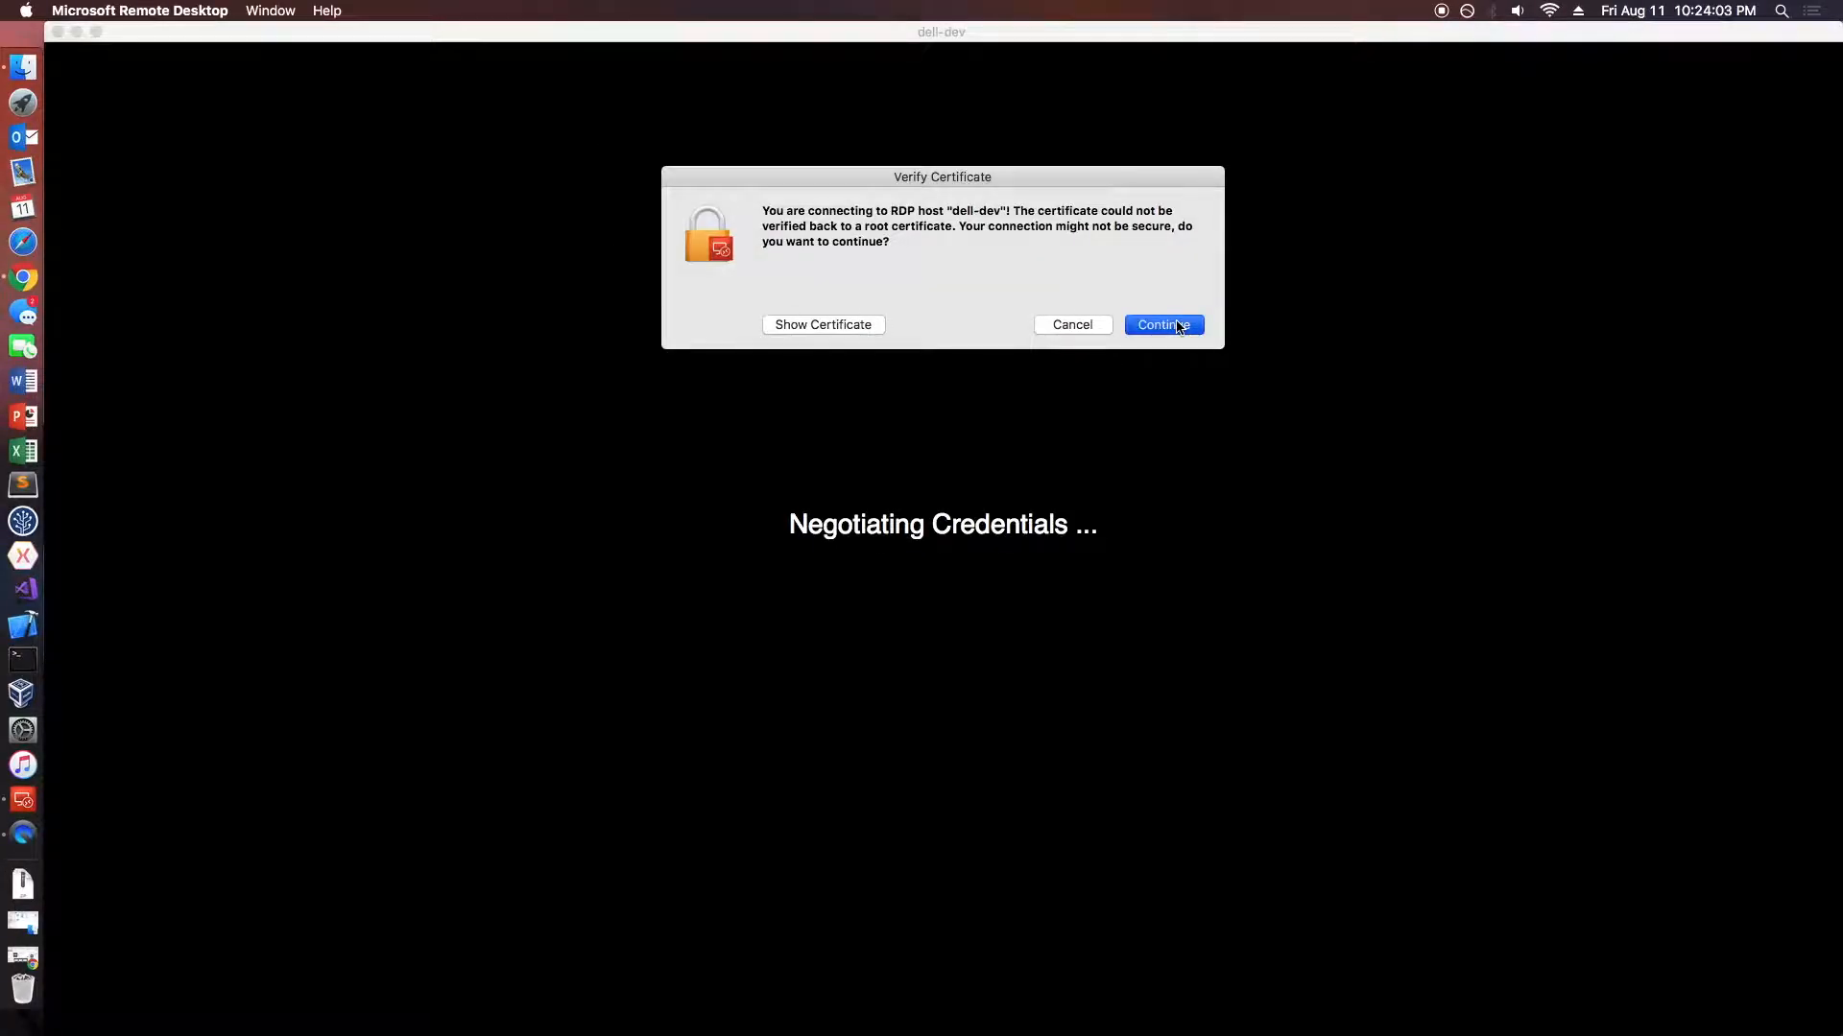
click(1163, 324)
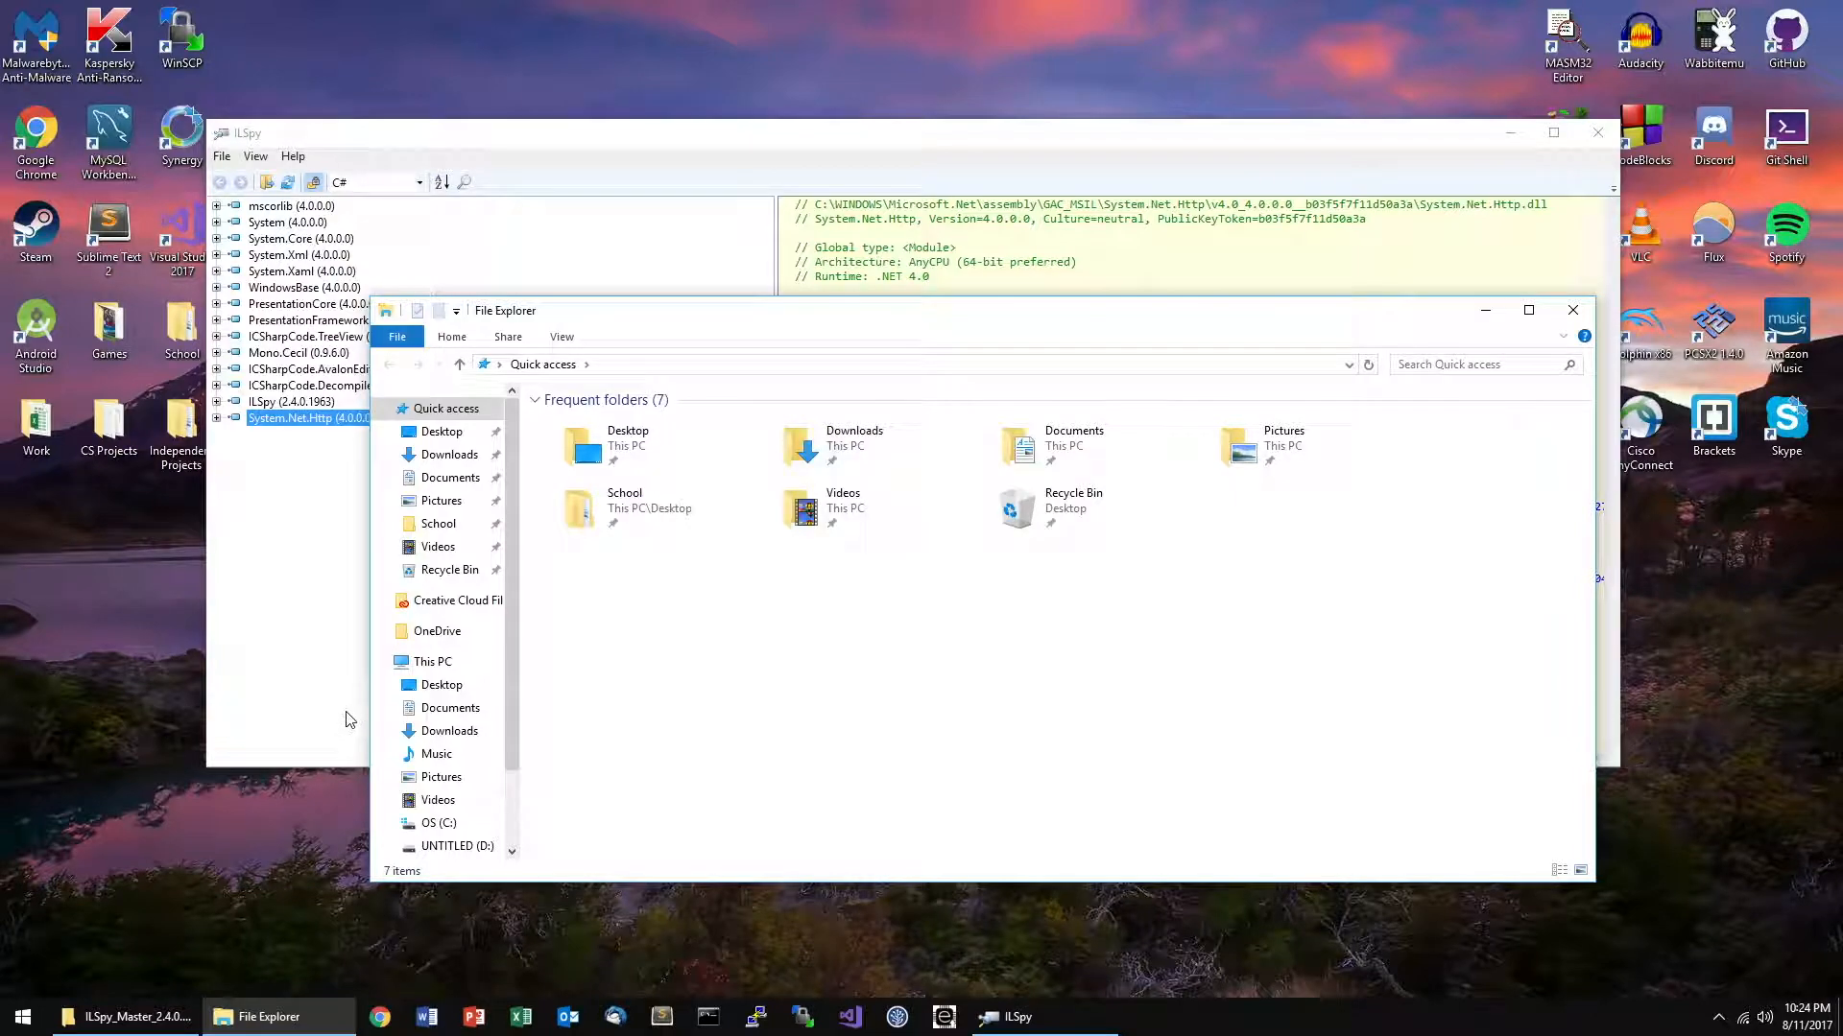
- Close the remote File Explorer window, leaving ILSpy with System.Net.Http loaded
click(457, 846)
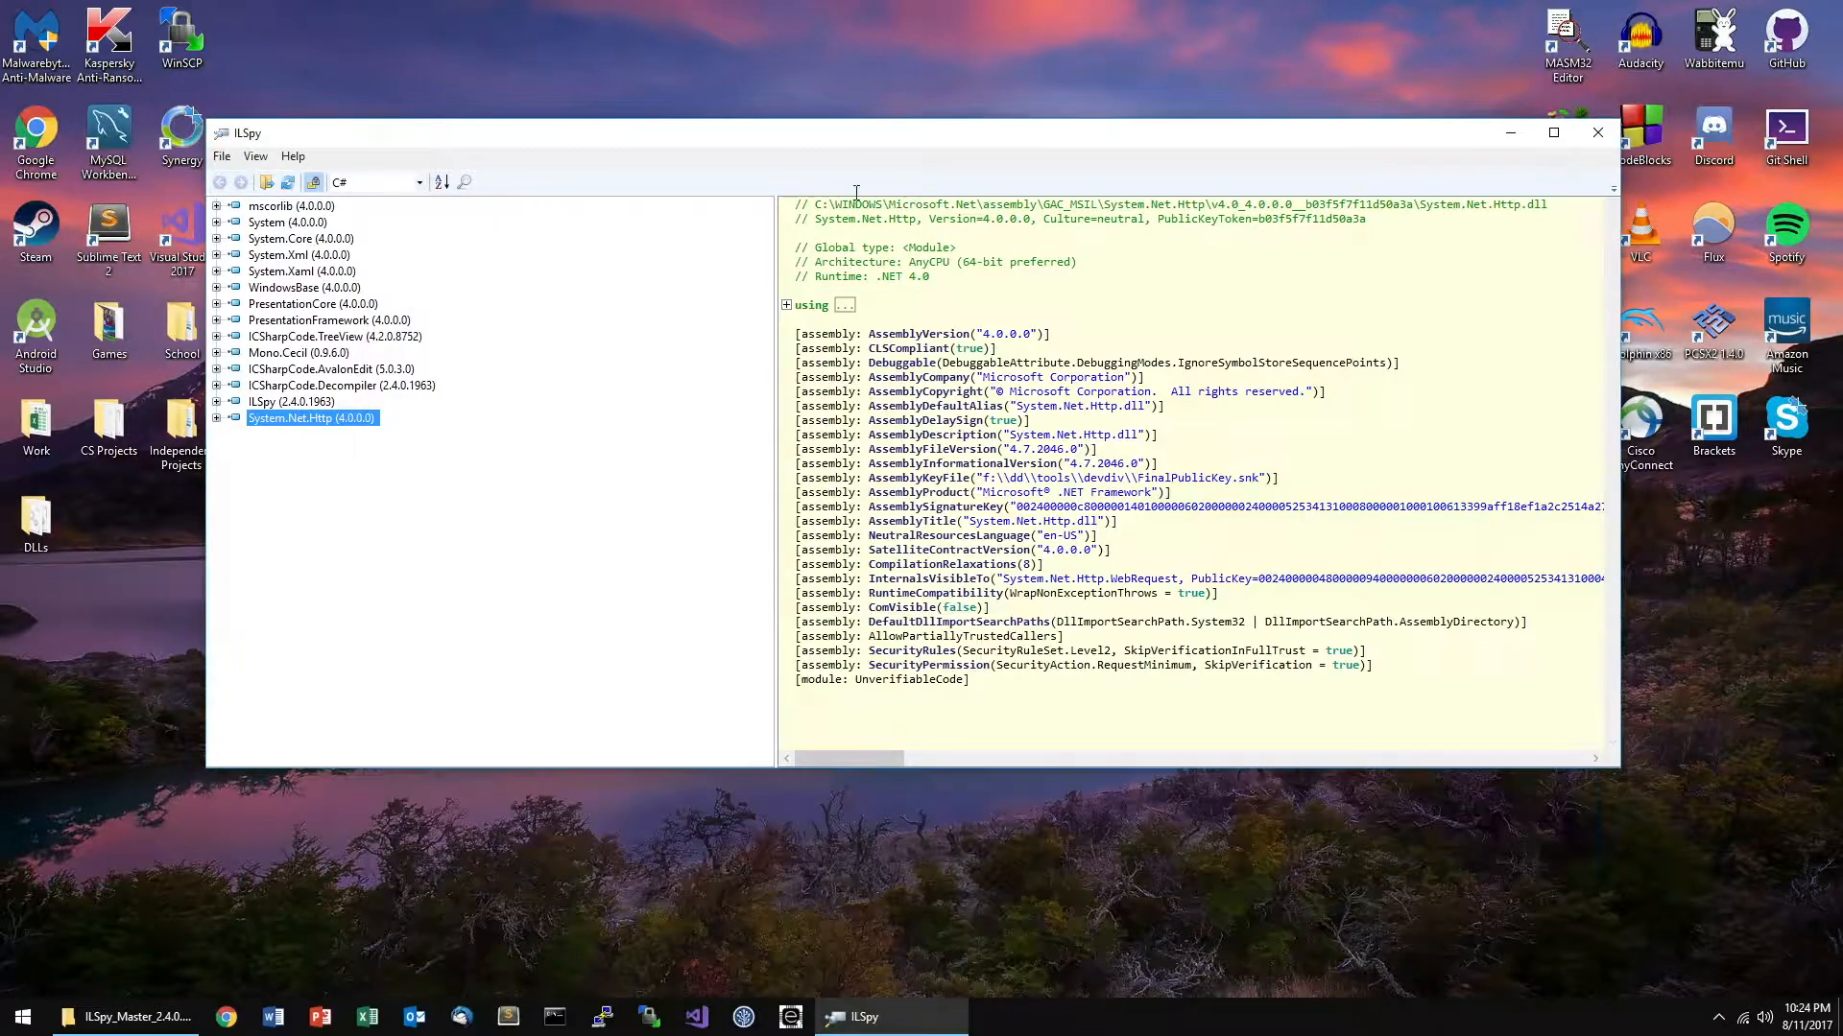
click(405, 155)
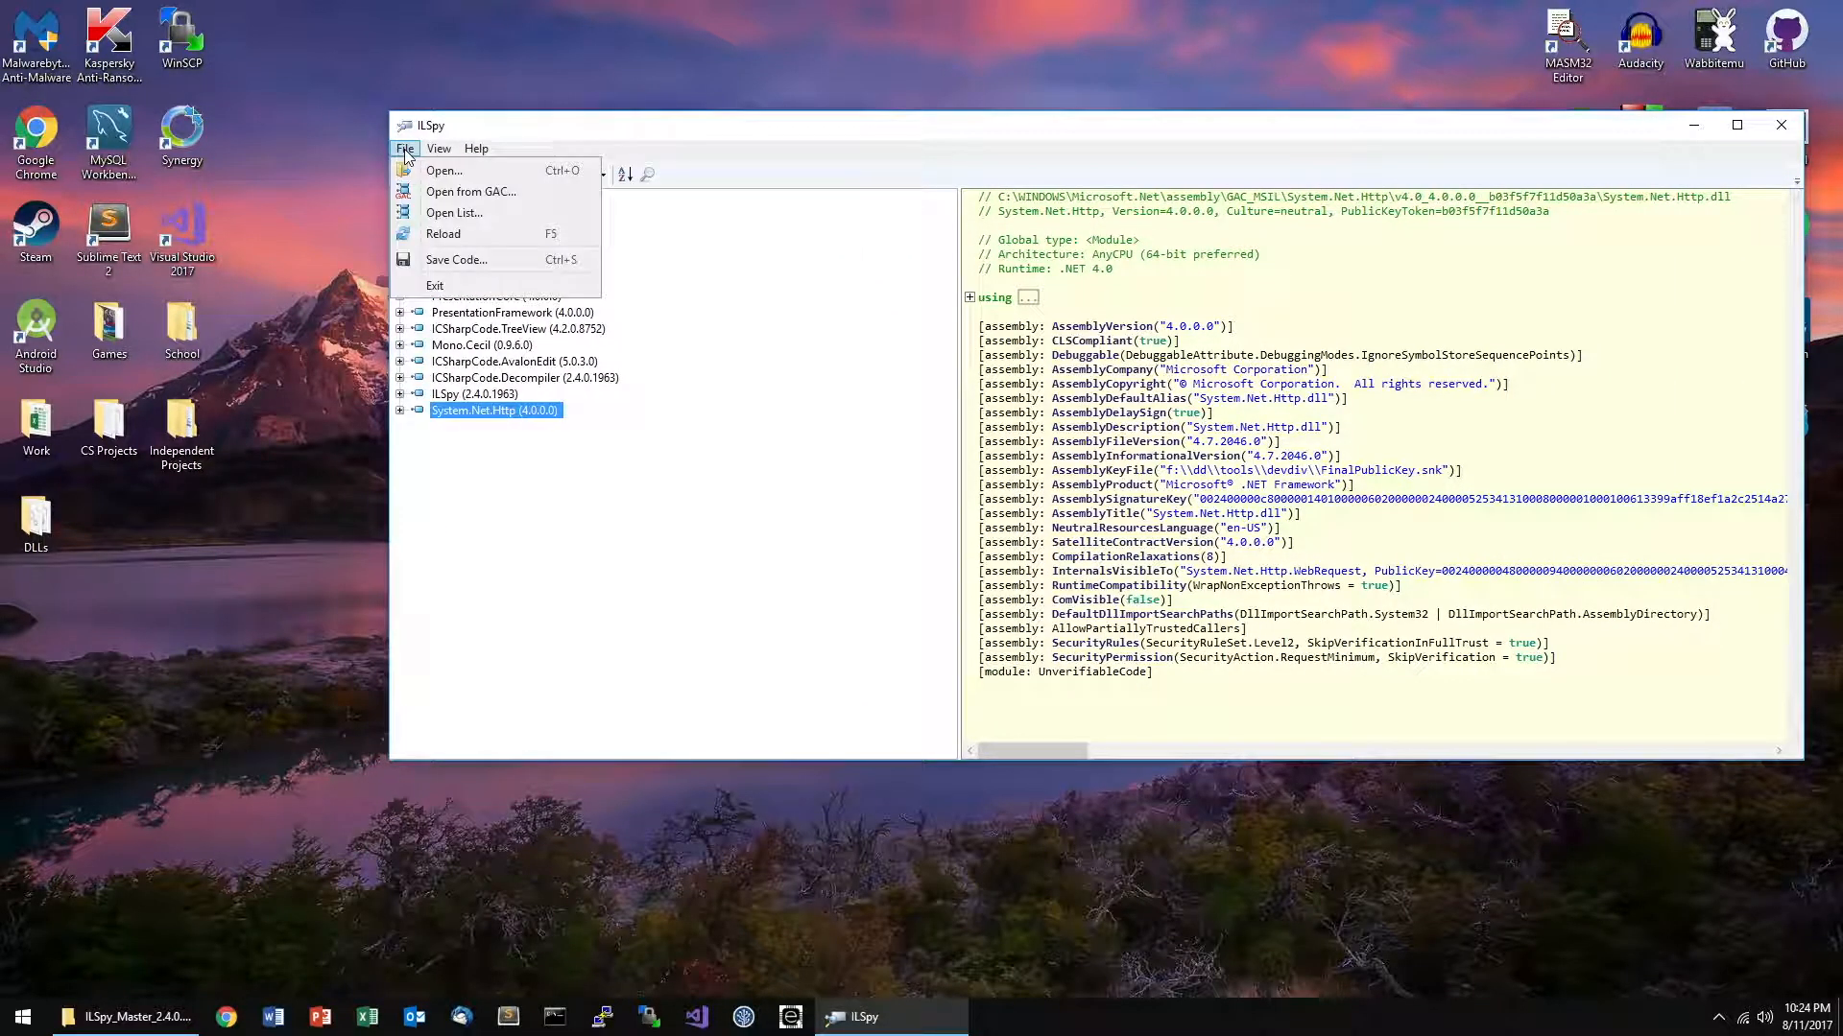
- Load com.cinemark.mobile.dll from the Desktop\DLLs folder into ILSpy via File > Open
click(444, 171)
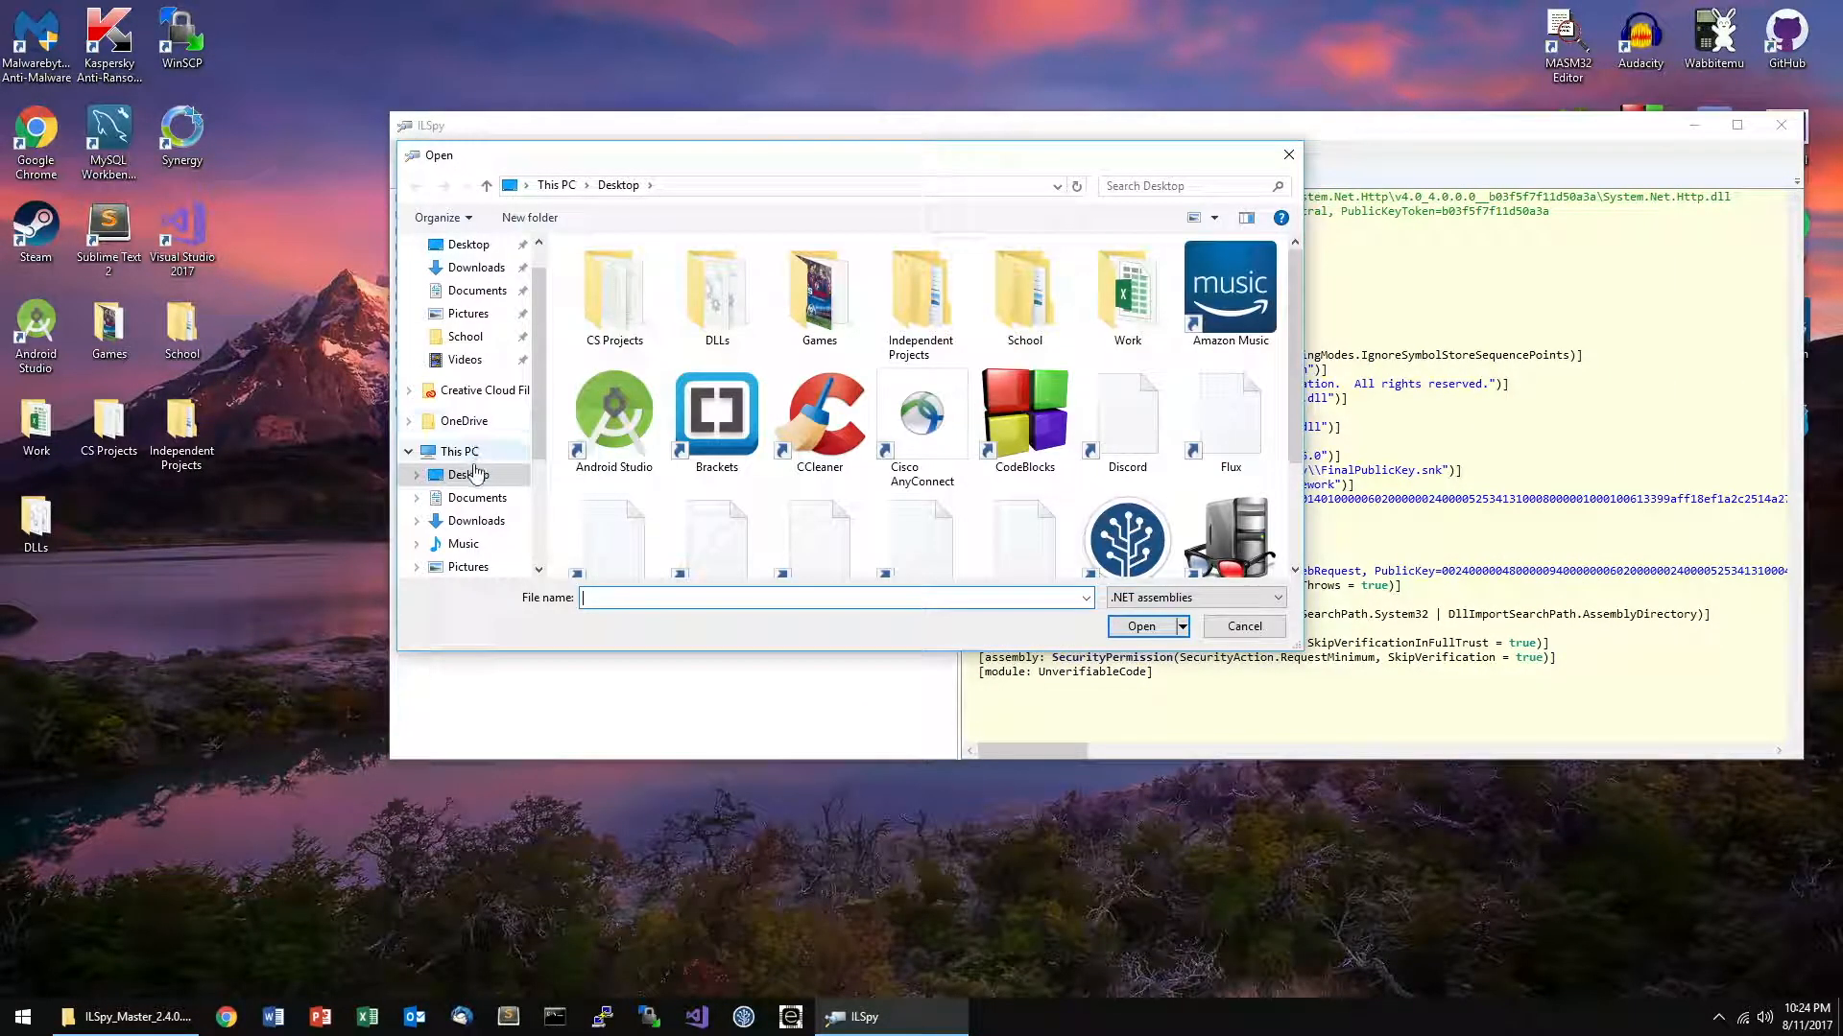
double_click(716, 293)
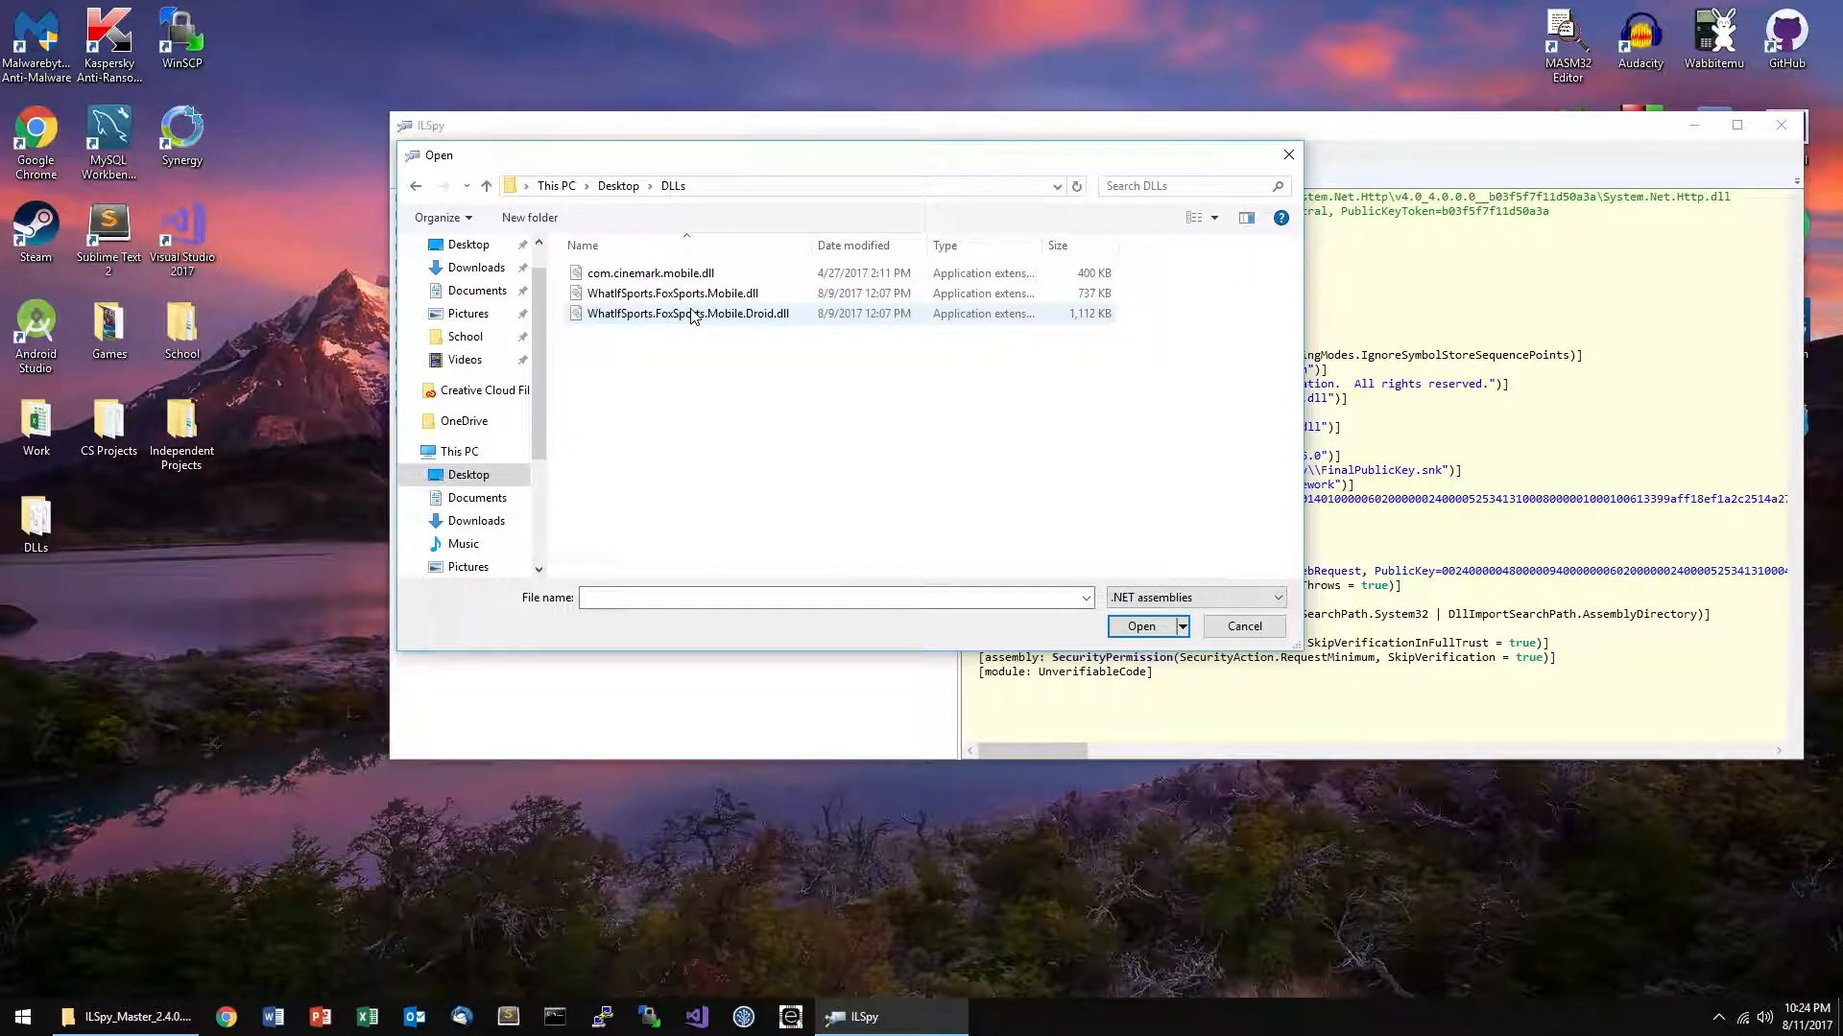
click(650, 273)
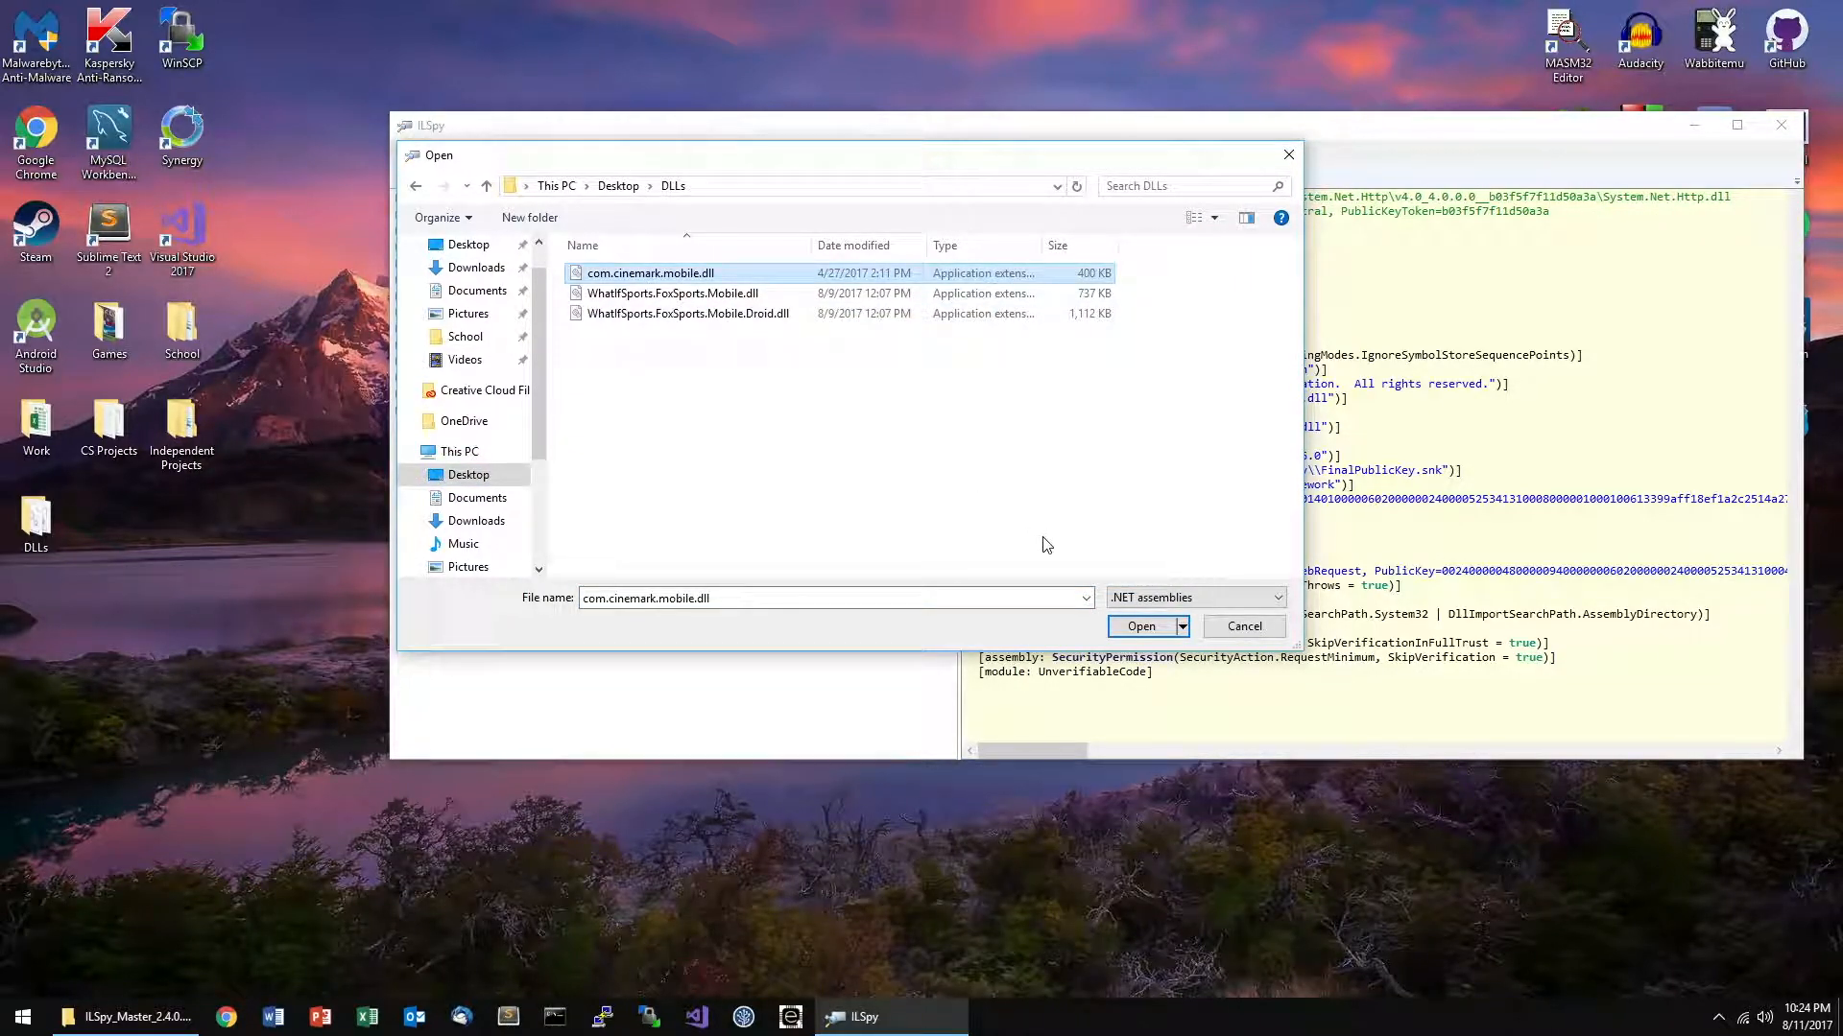
click(1138, 626)
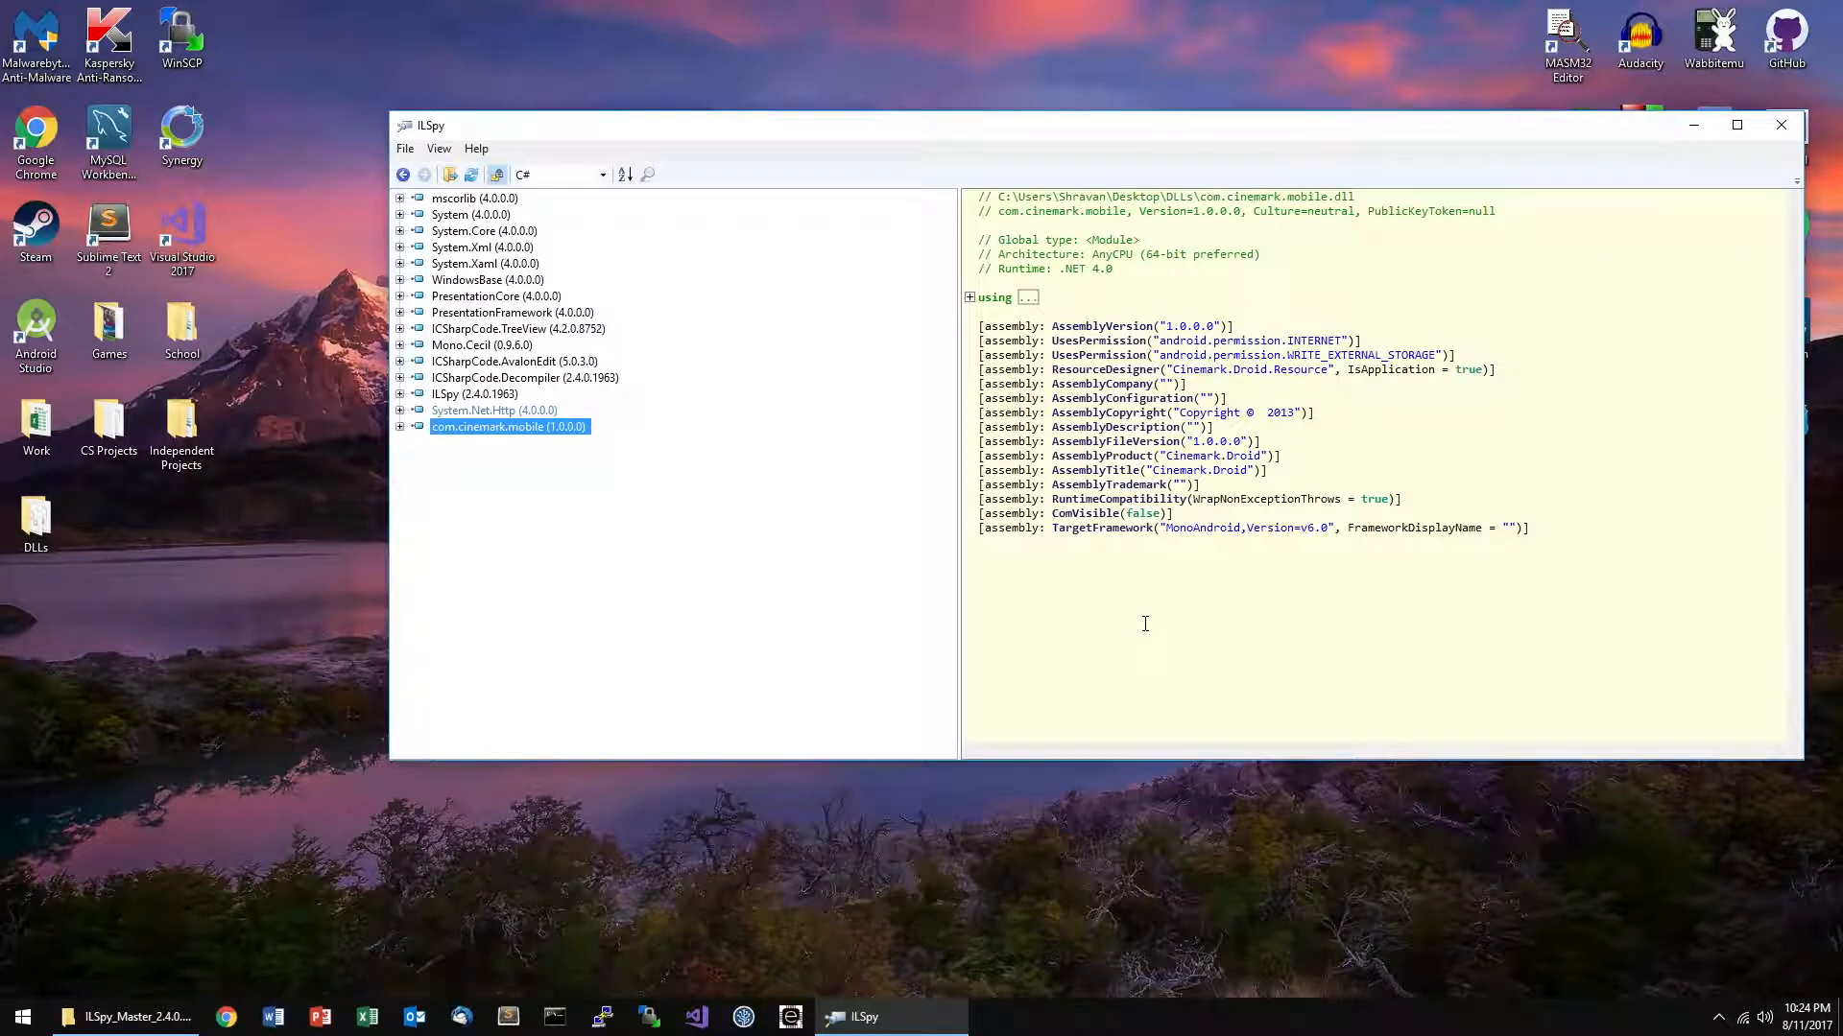
- Expand Cinemark.Droid and review AboutAppActivity, AgreementActivity, ReservedSeatingWebViewActivity and CinemarkUserExtened code
click(399, 426)
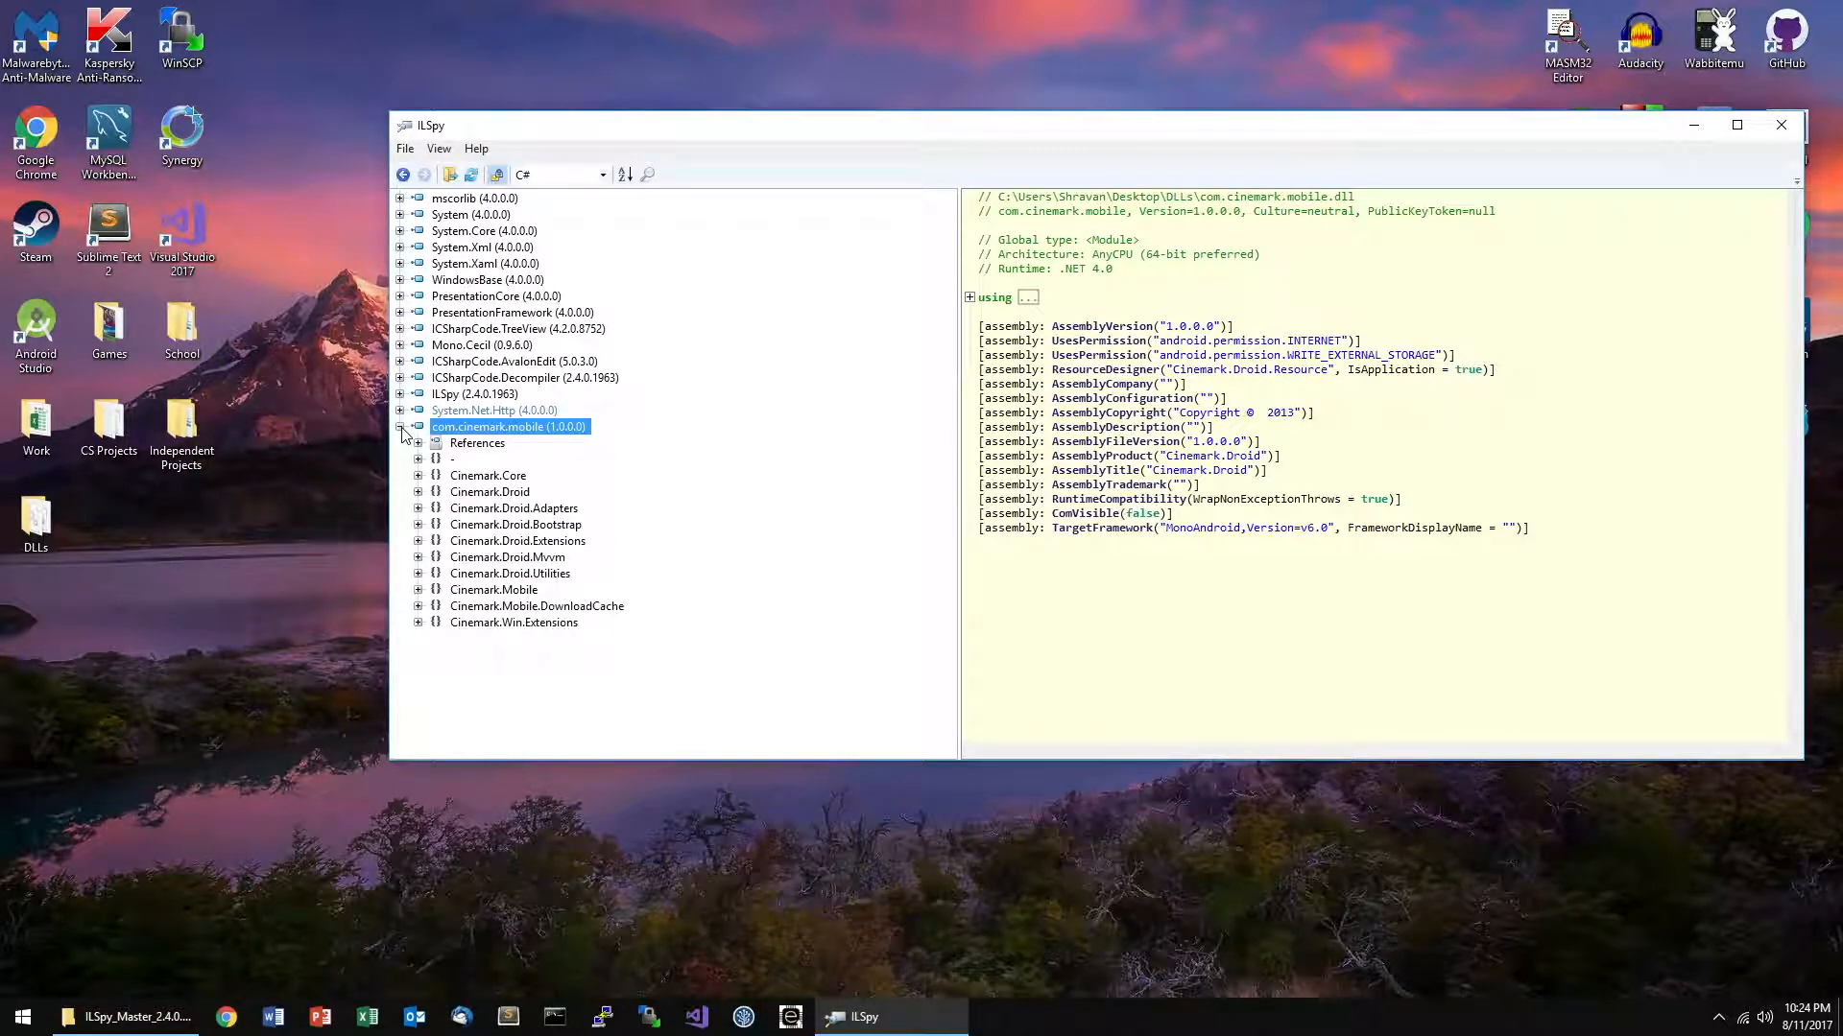
click(418, 474)
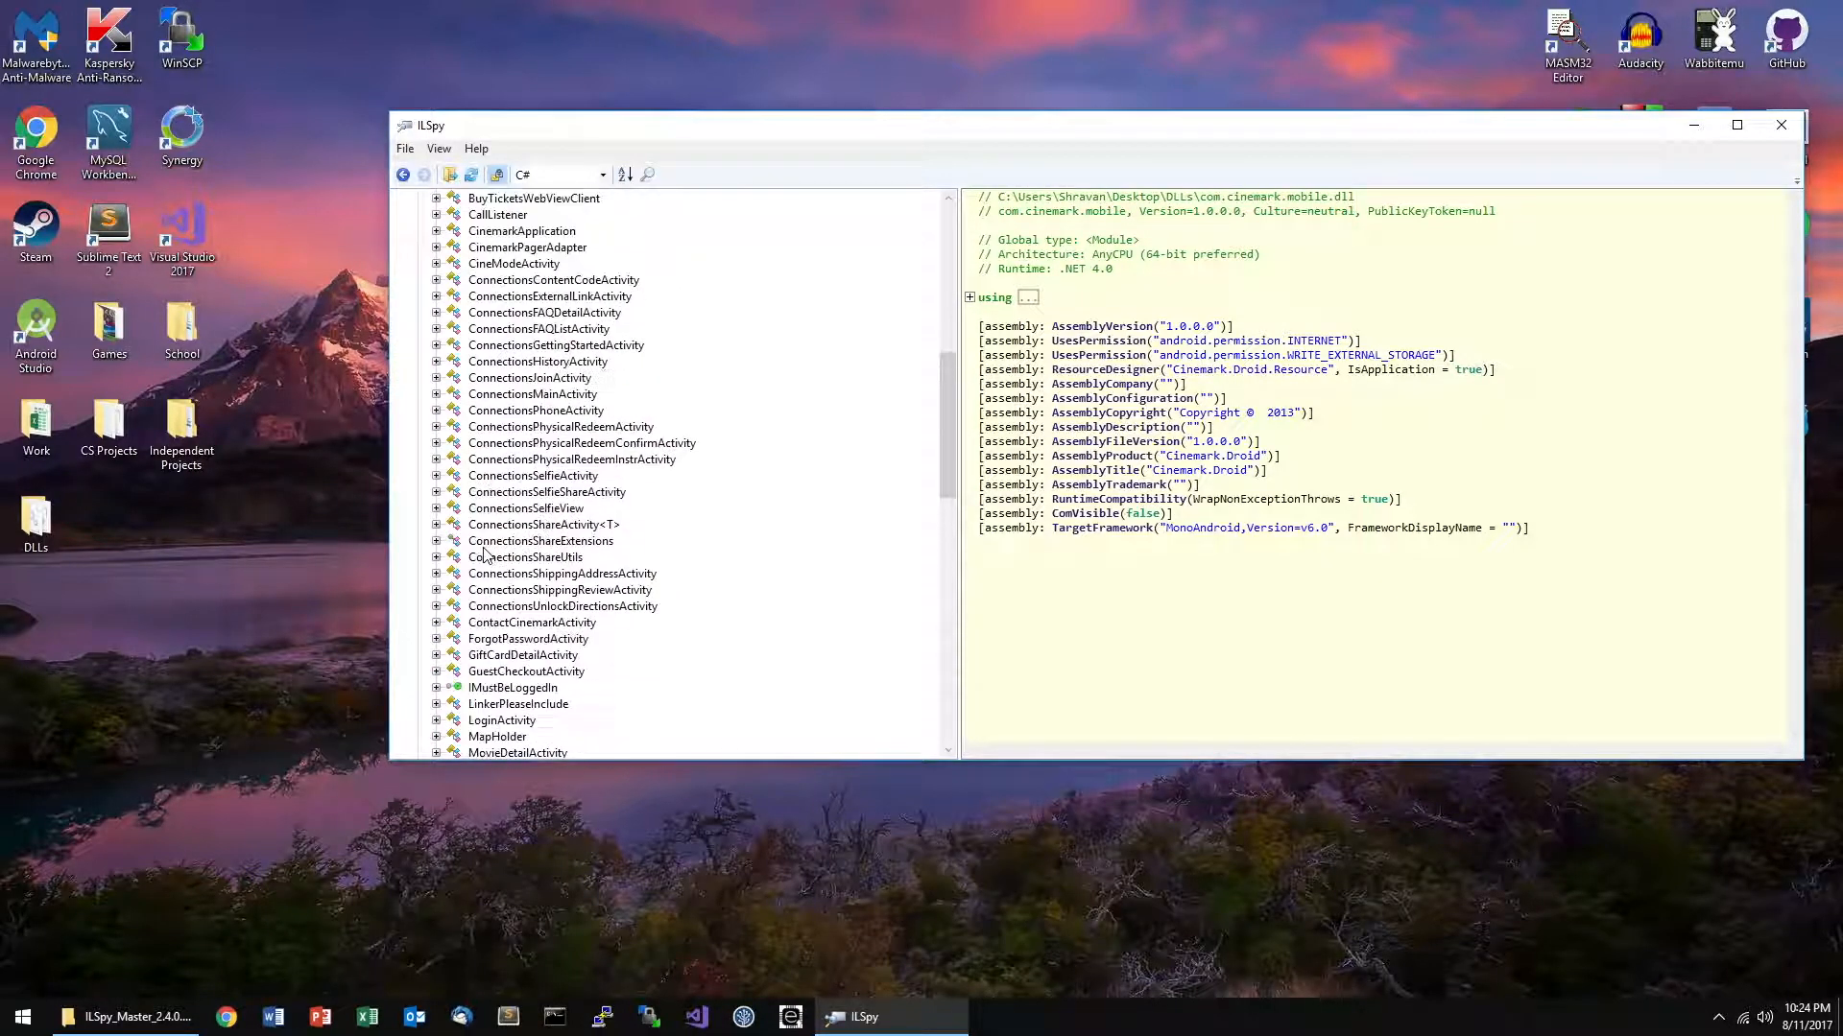
click(514, 411)
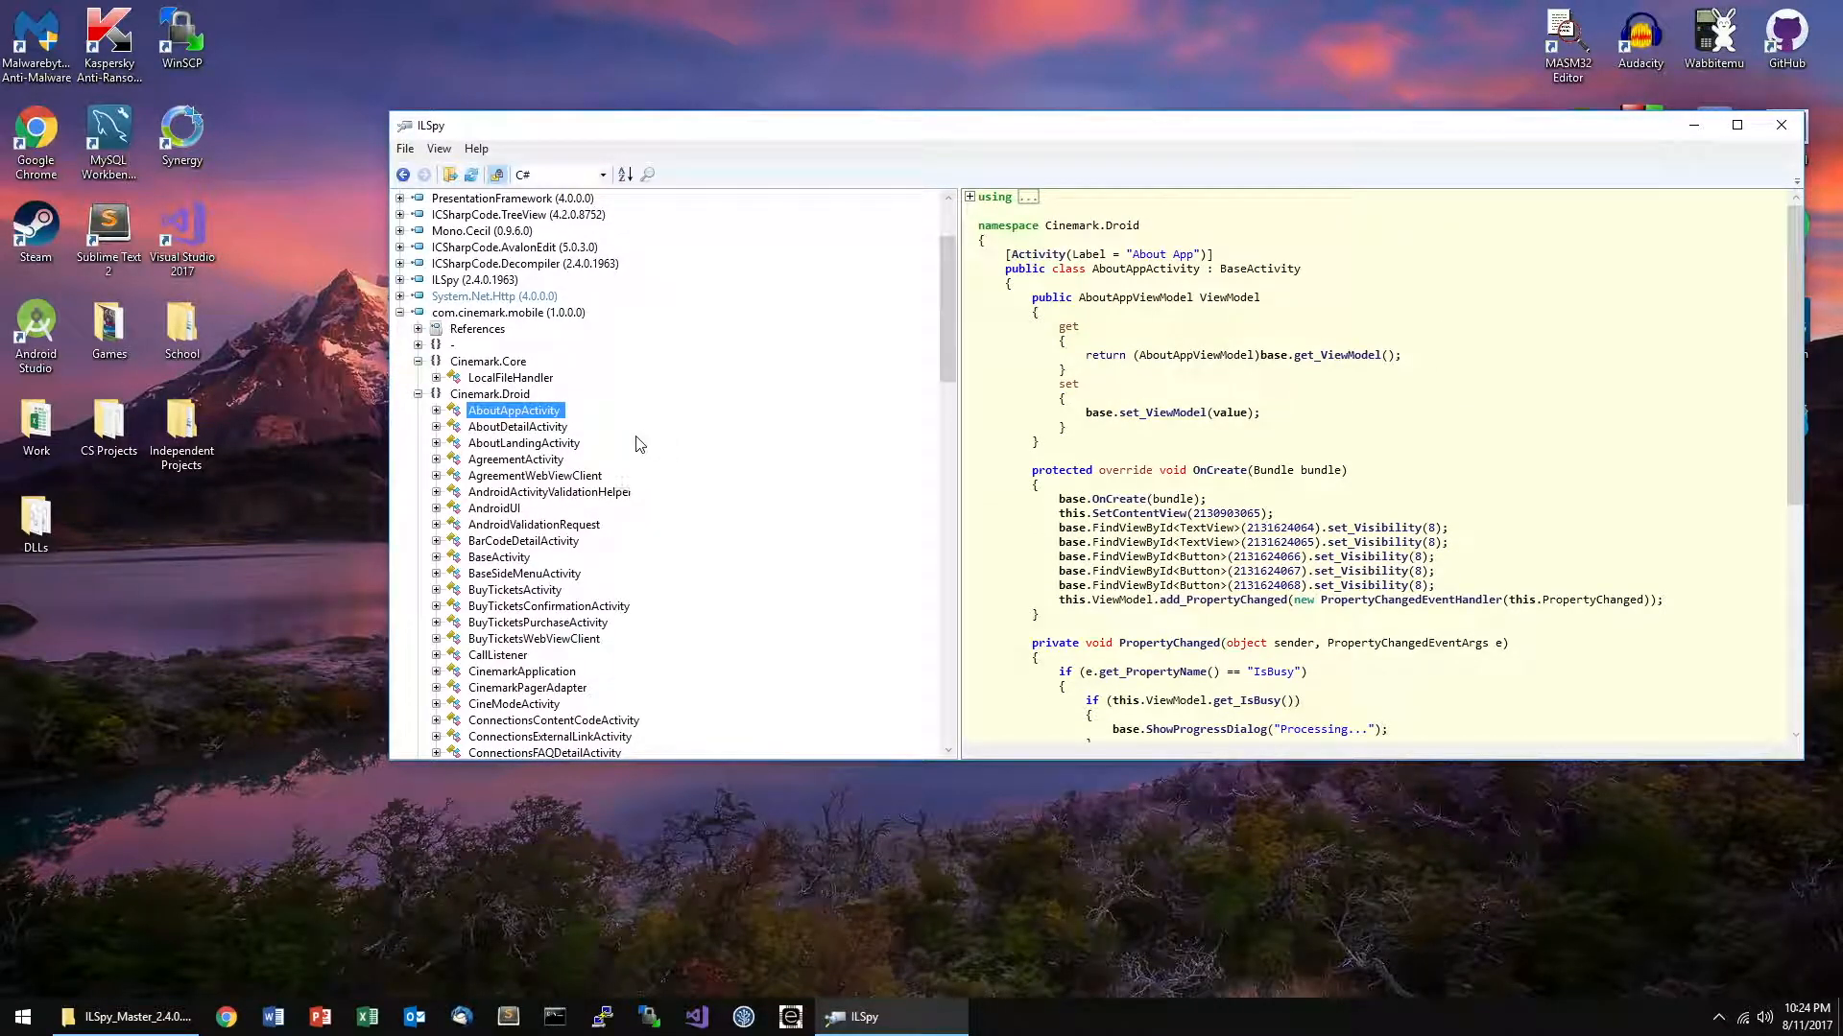
click(514, 459)
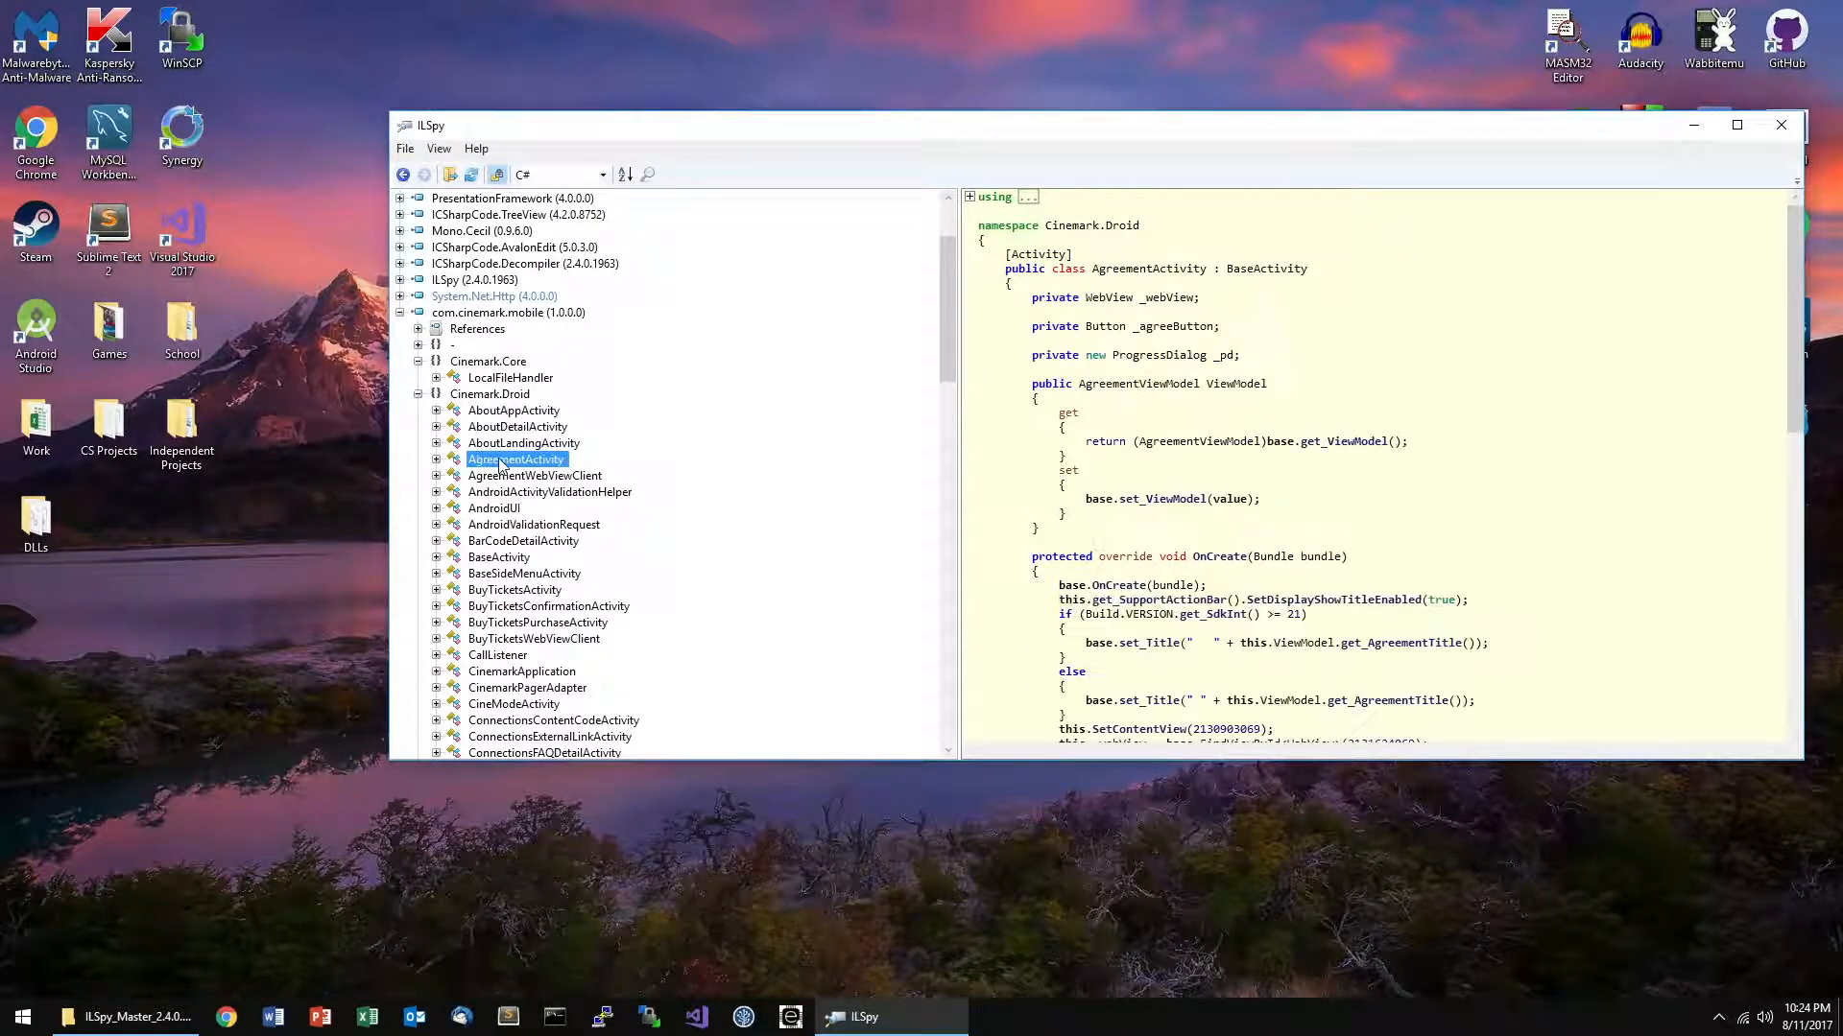
scroll(down, 3)
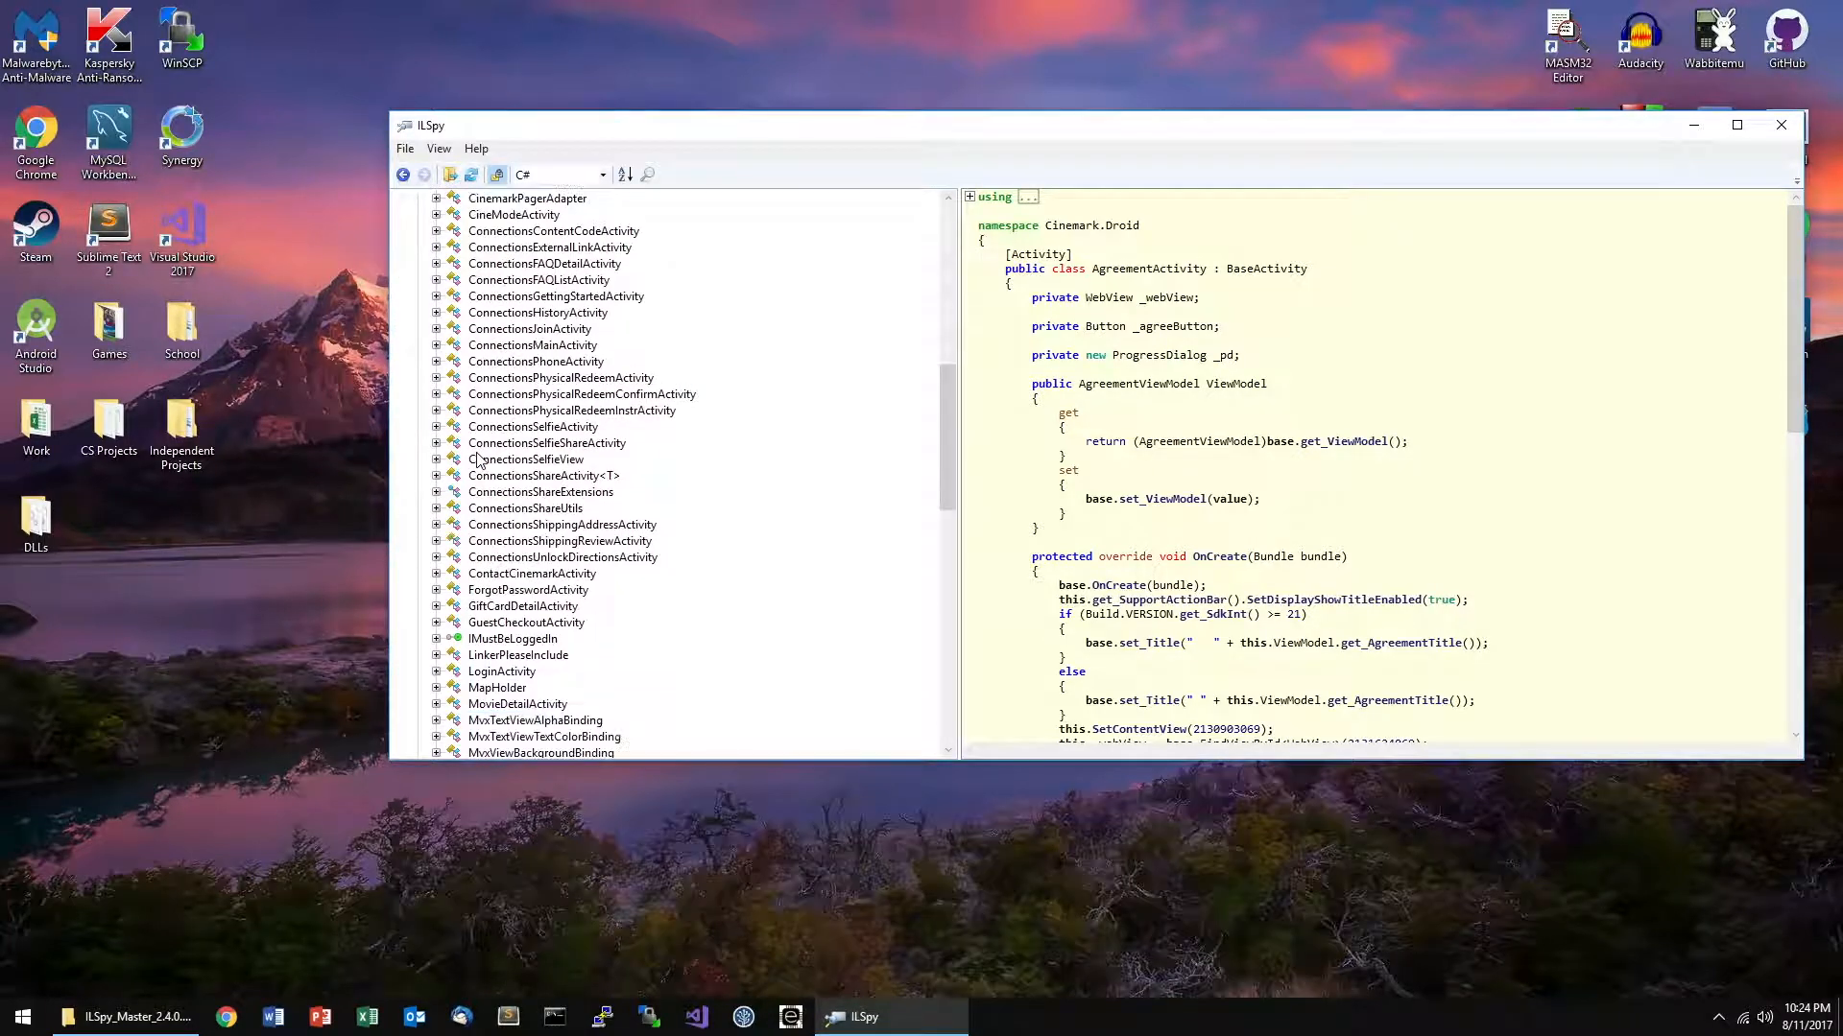
click(553, 507)
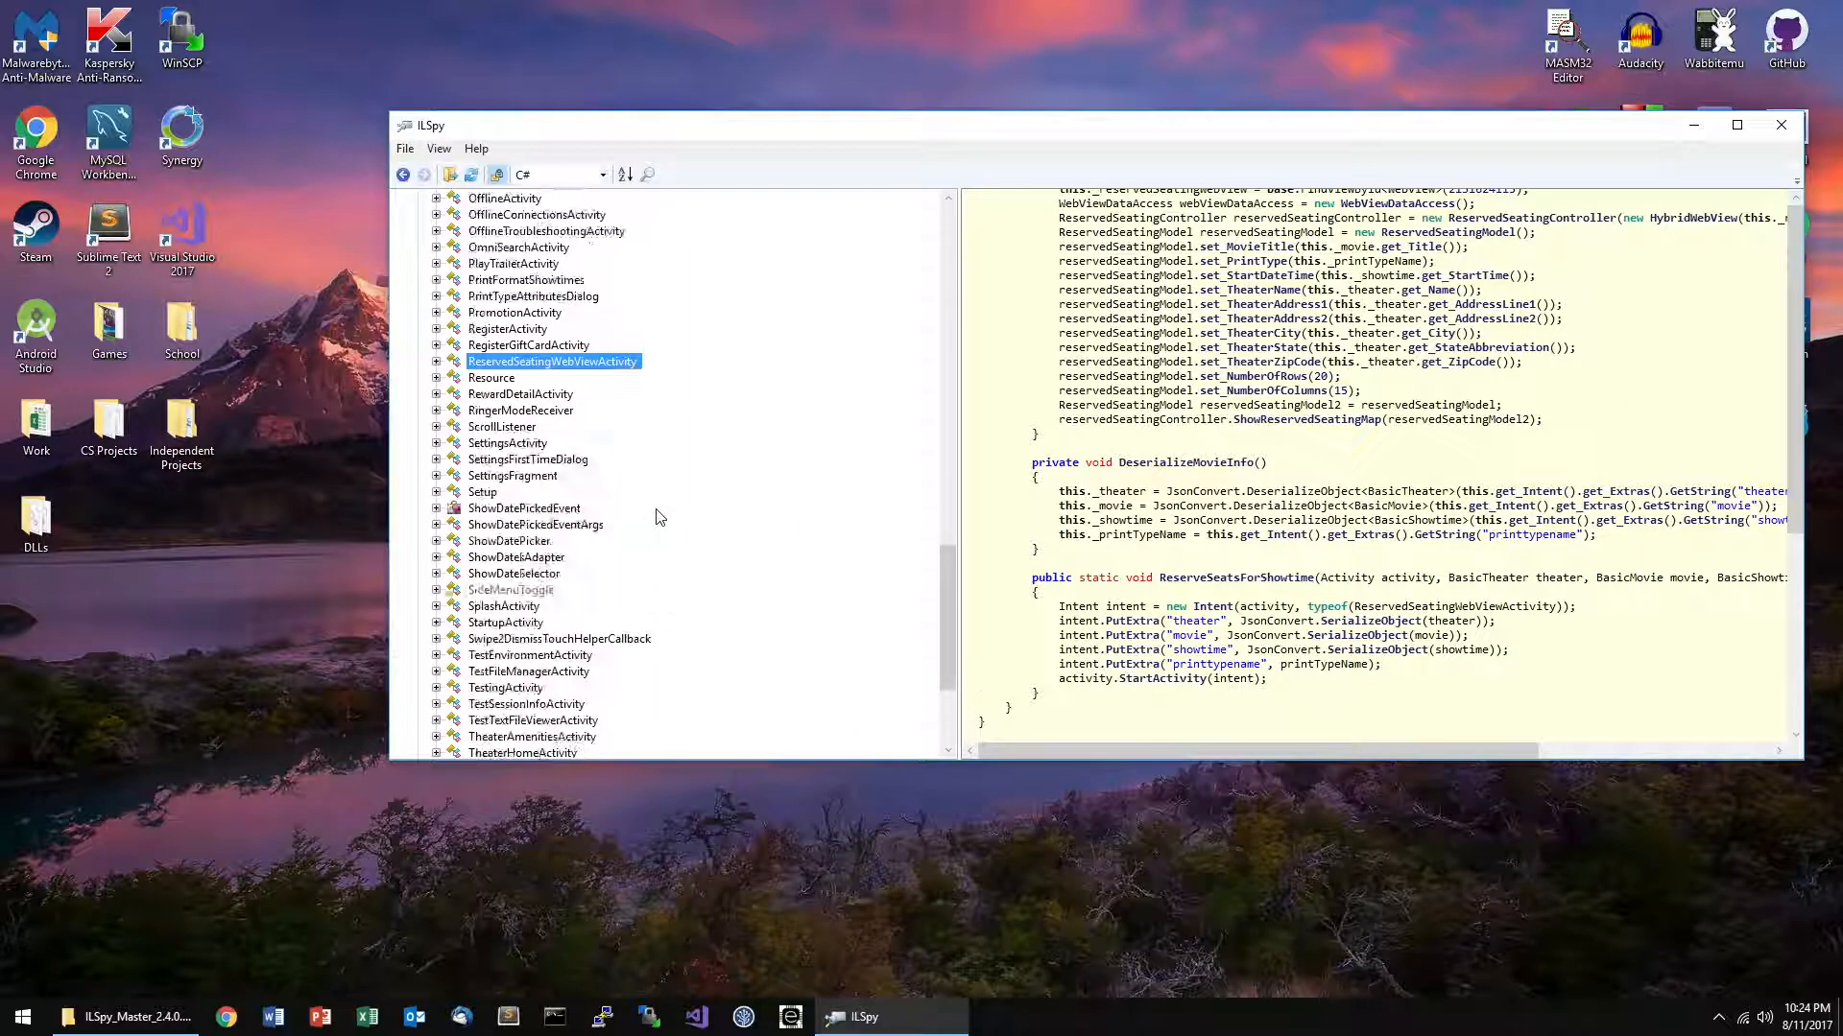
scroll(down, 3)
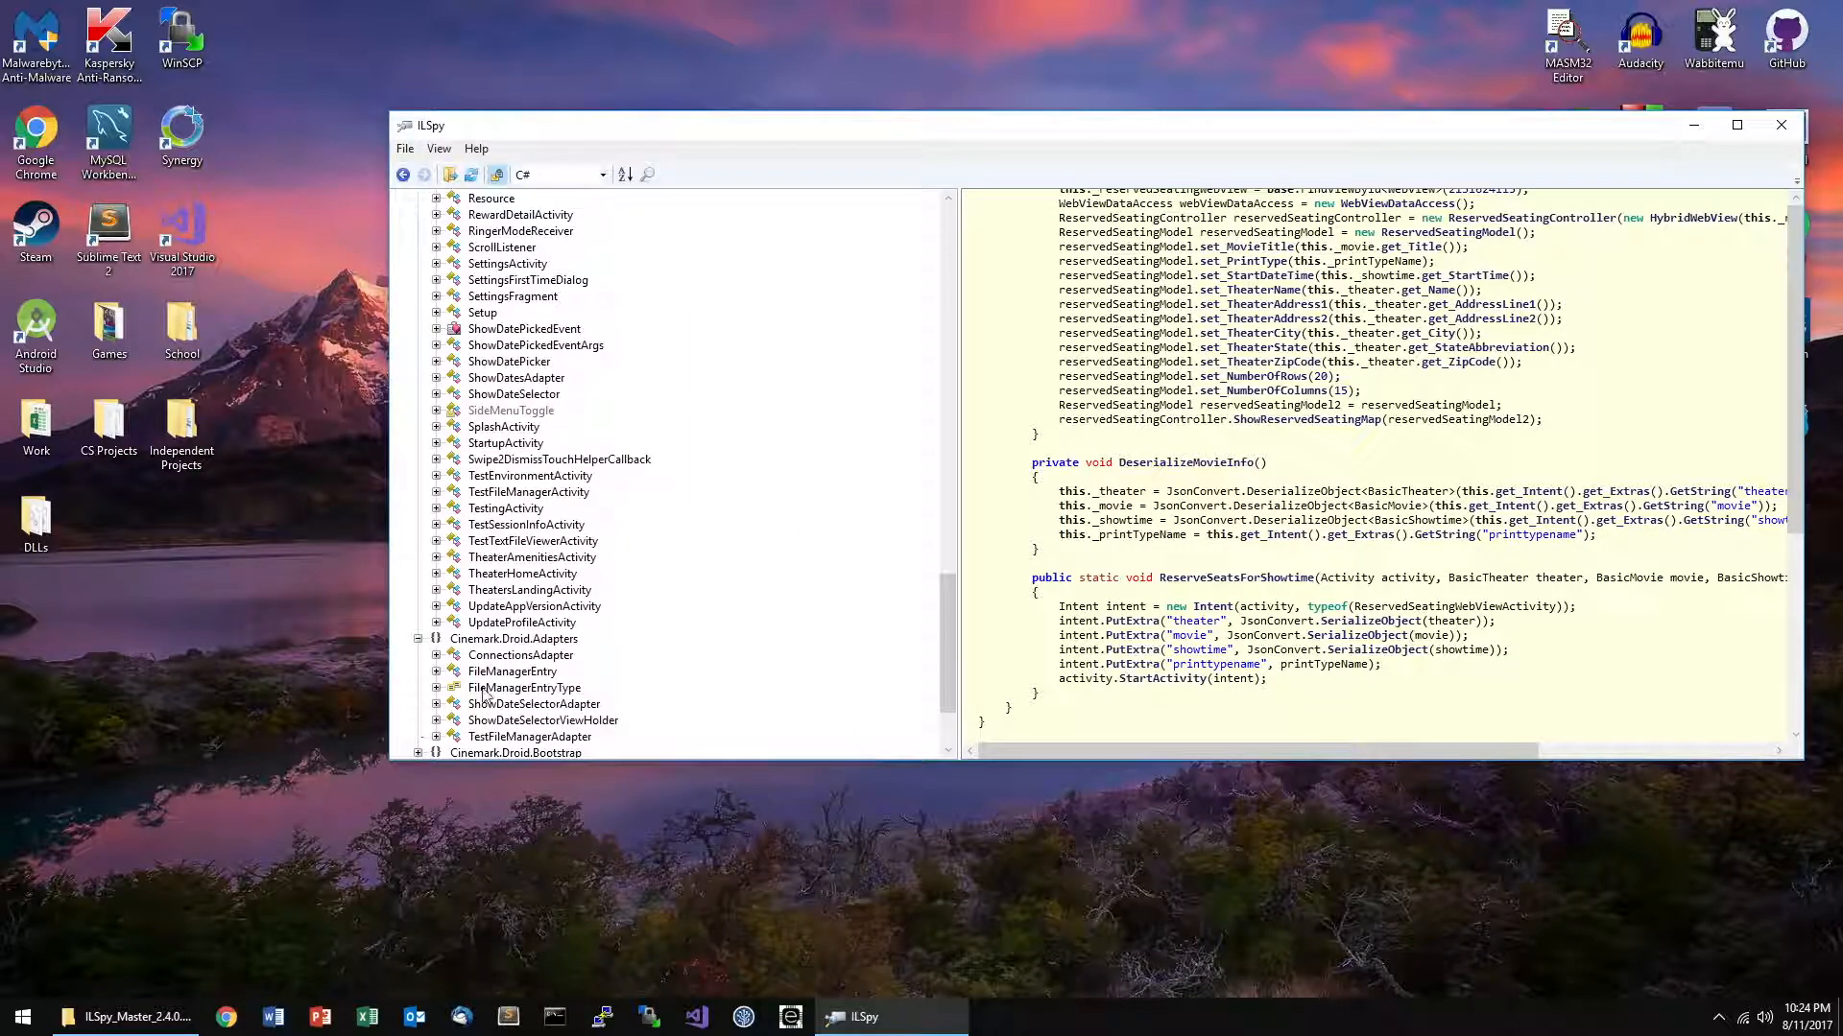
scroll(down, 3)
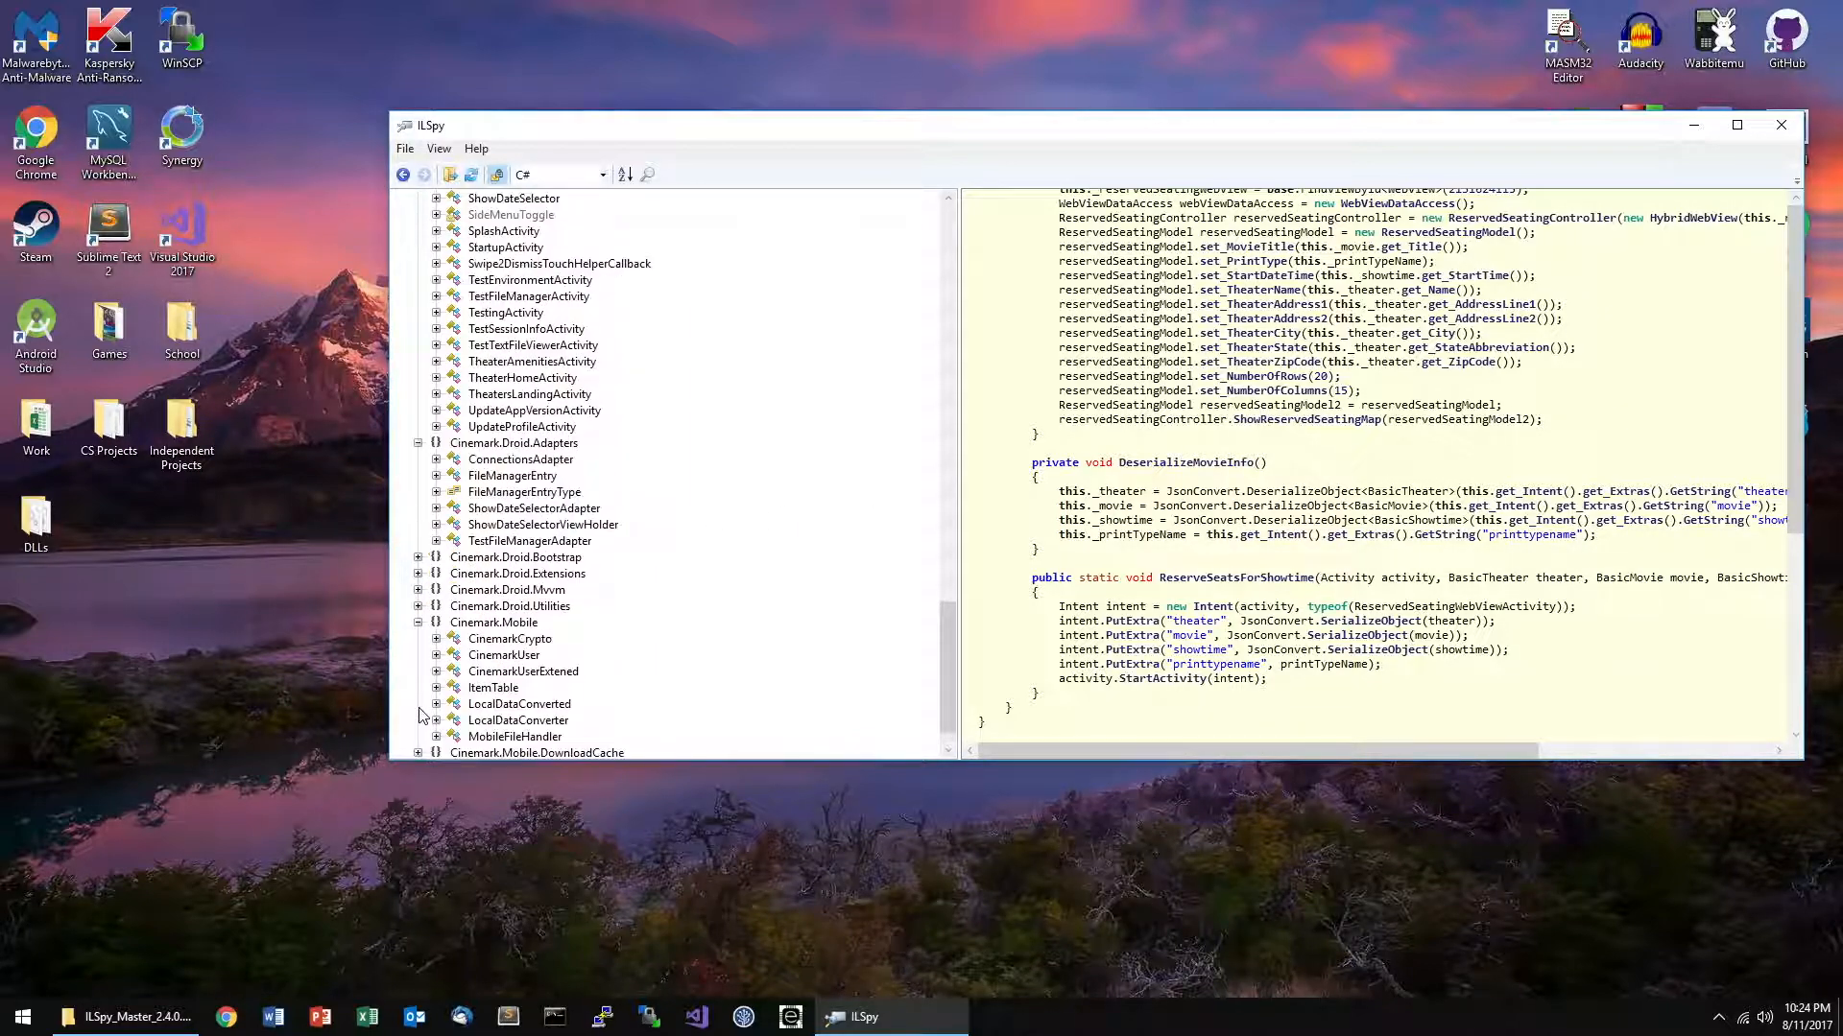
click(522, 637)
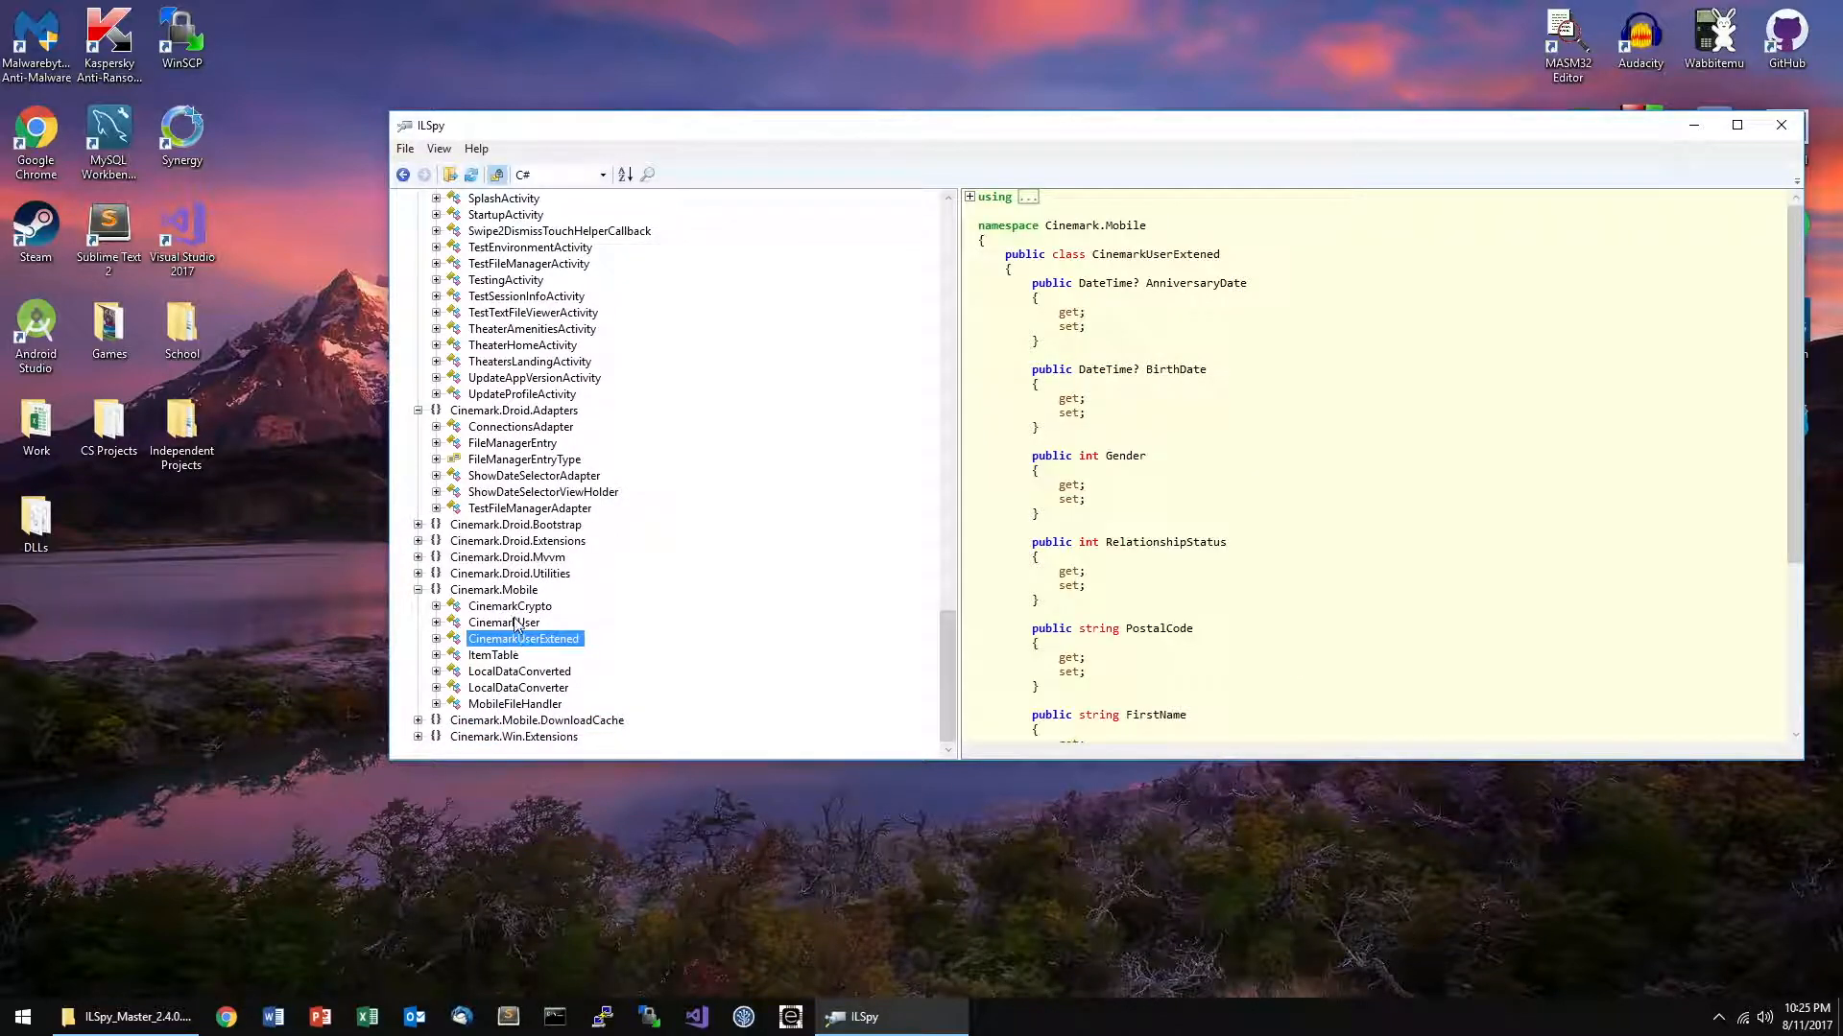
- Review CinemarkCrypto's Rijndael encryption code in Cinemark.Mobile, then AgreementWebViewClient, ConnectionsSelfieView and ConnectionsMainActivity
click(493, 589)
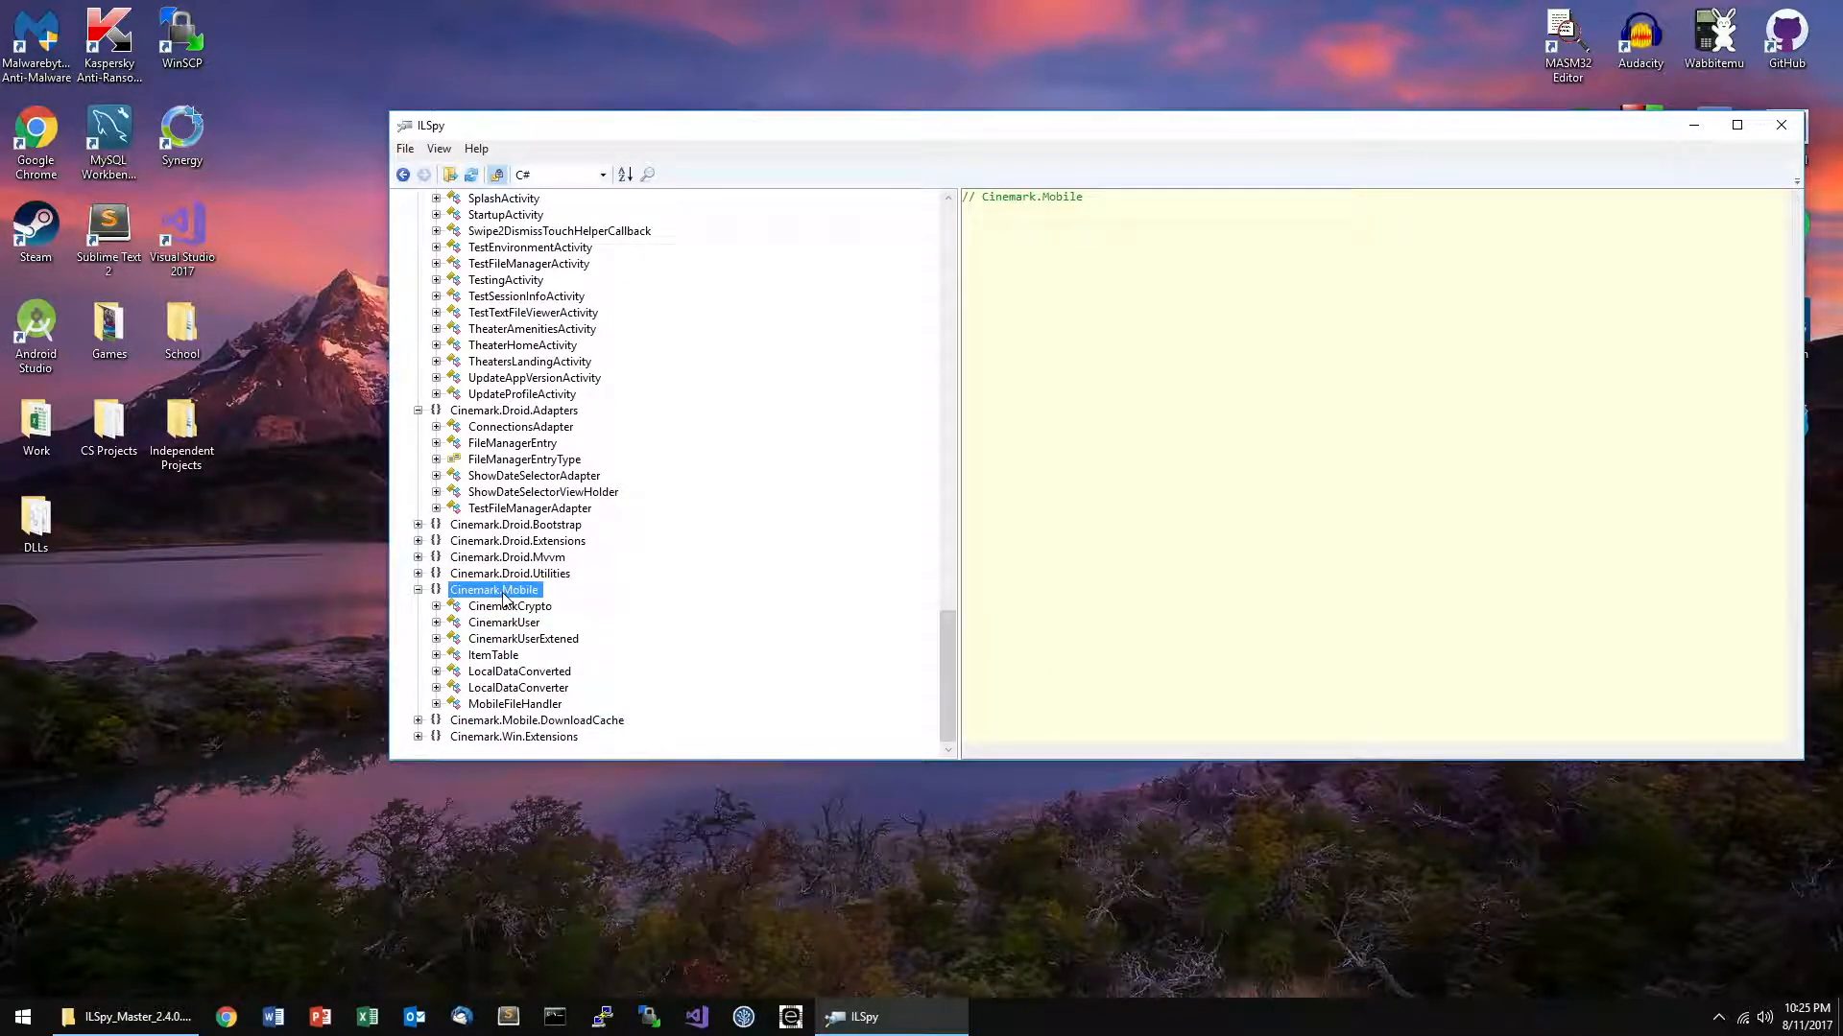
click(510, 604)
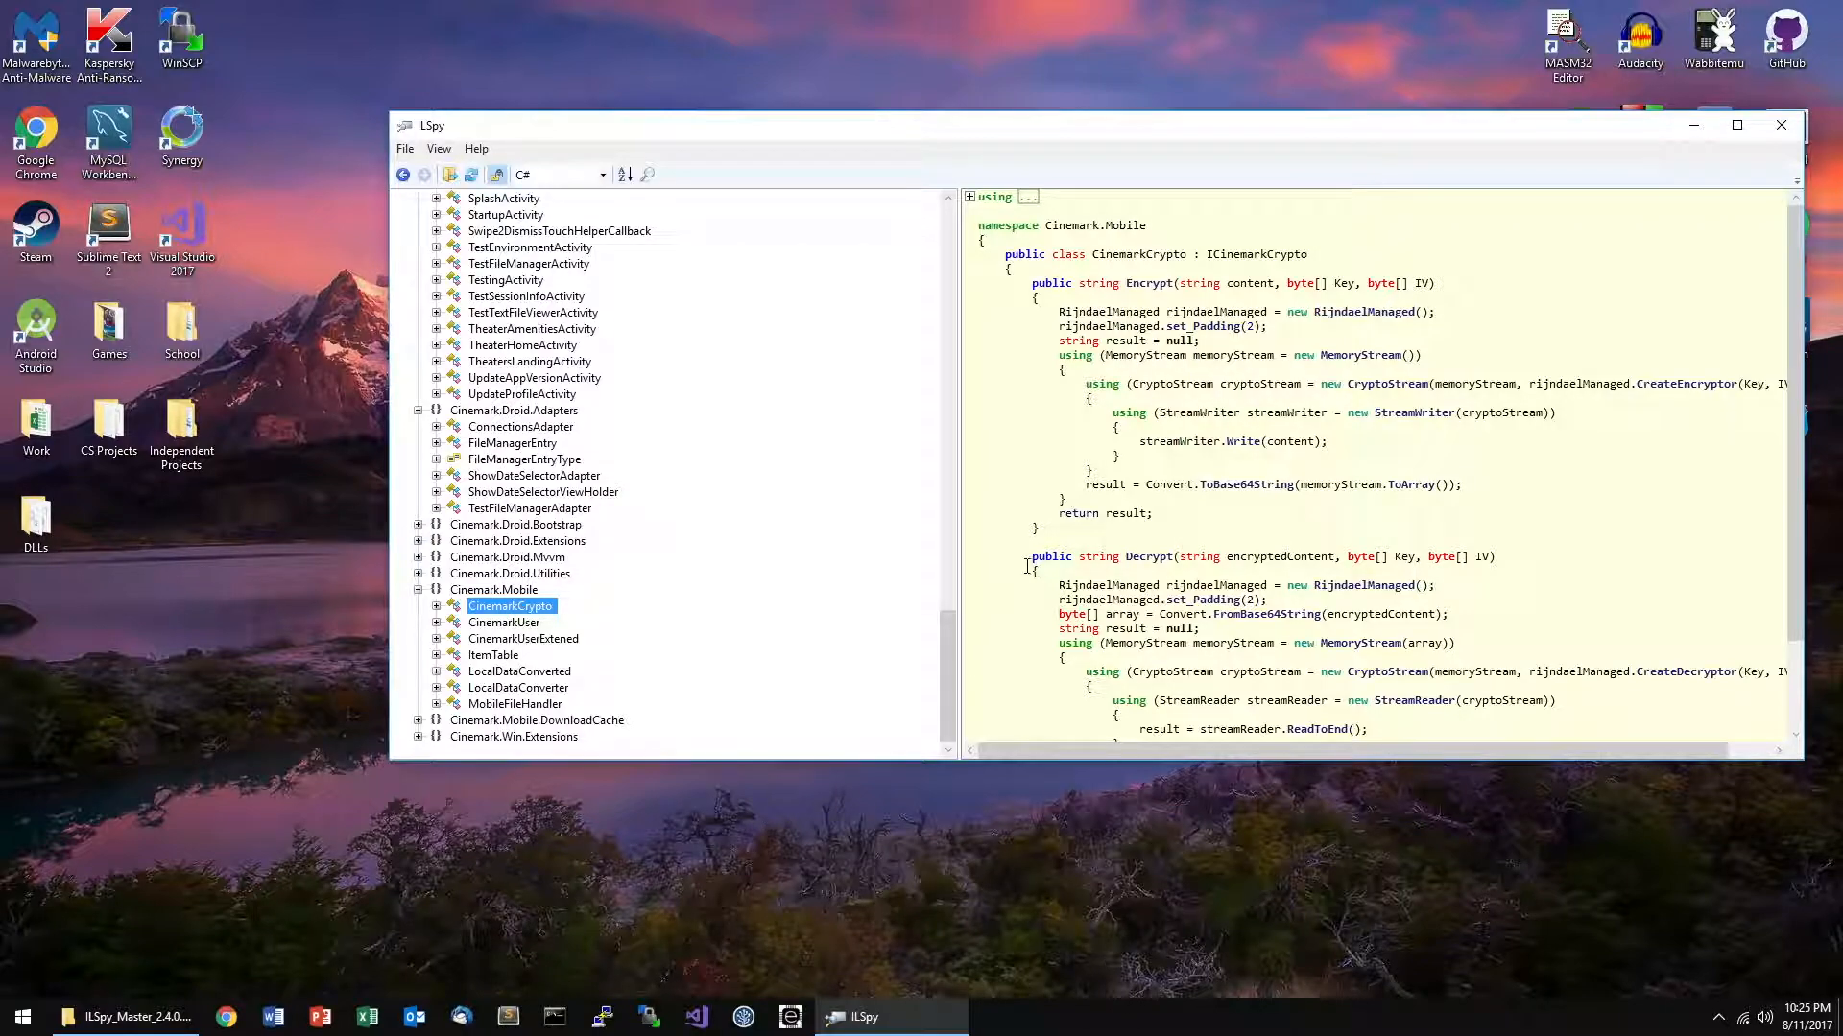
scroll(down, 3)
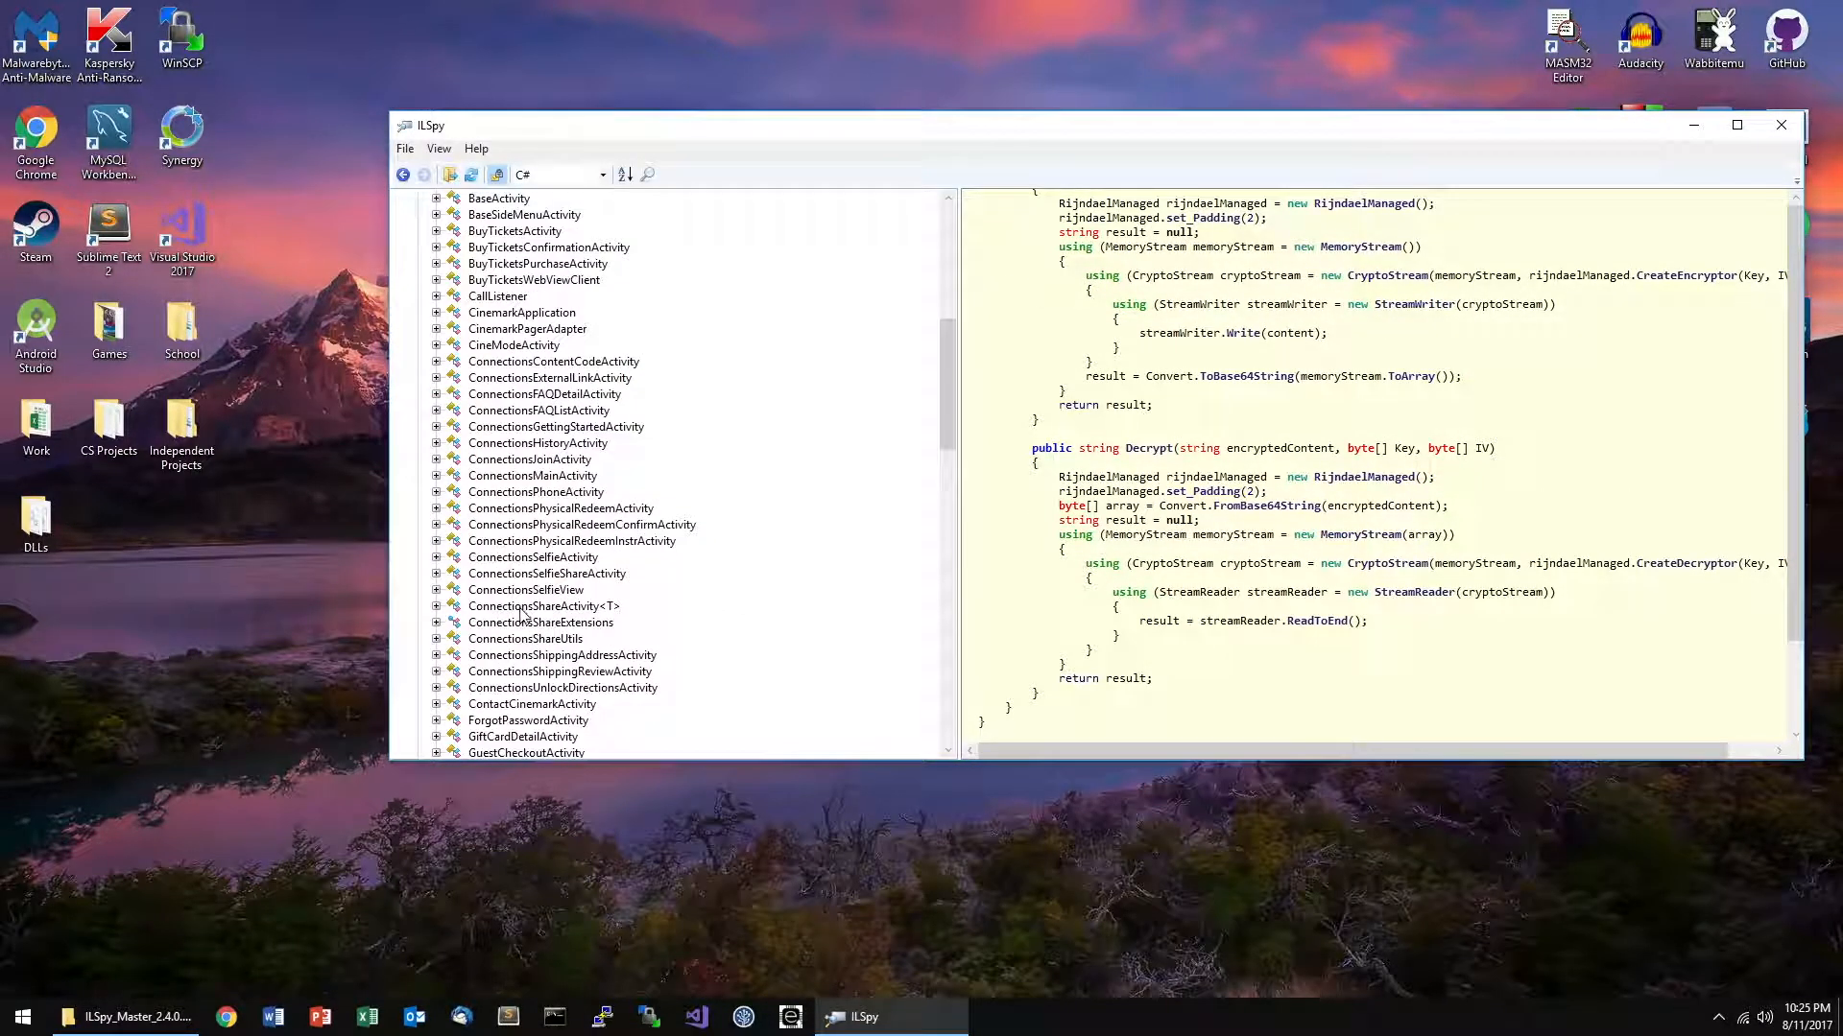
scroll(down, 3)
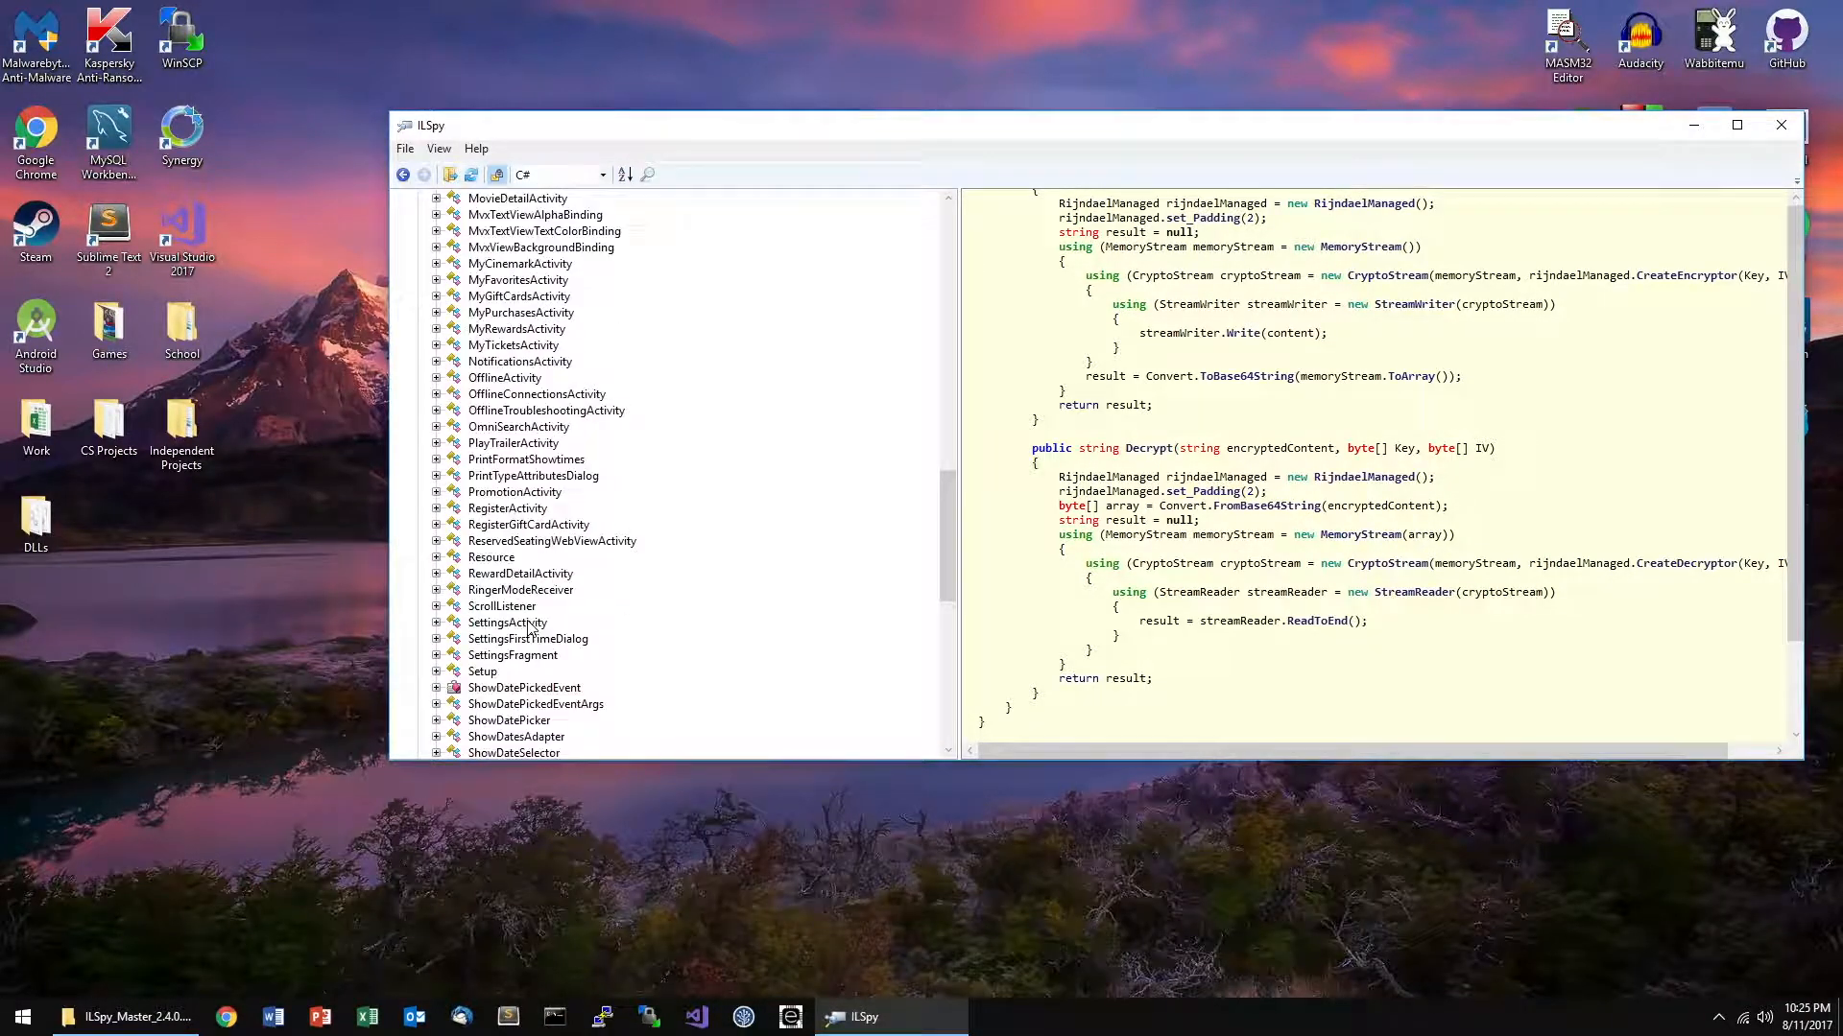
click(524, 556)
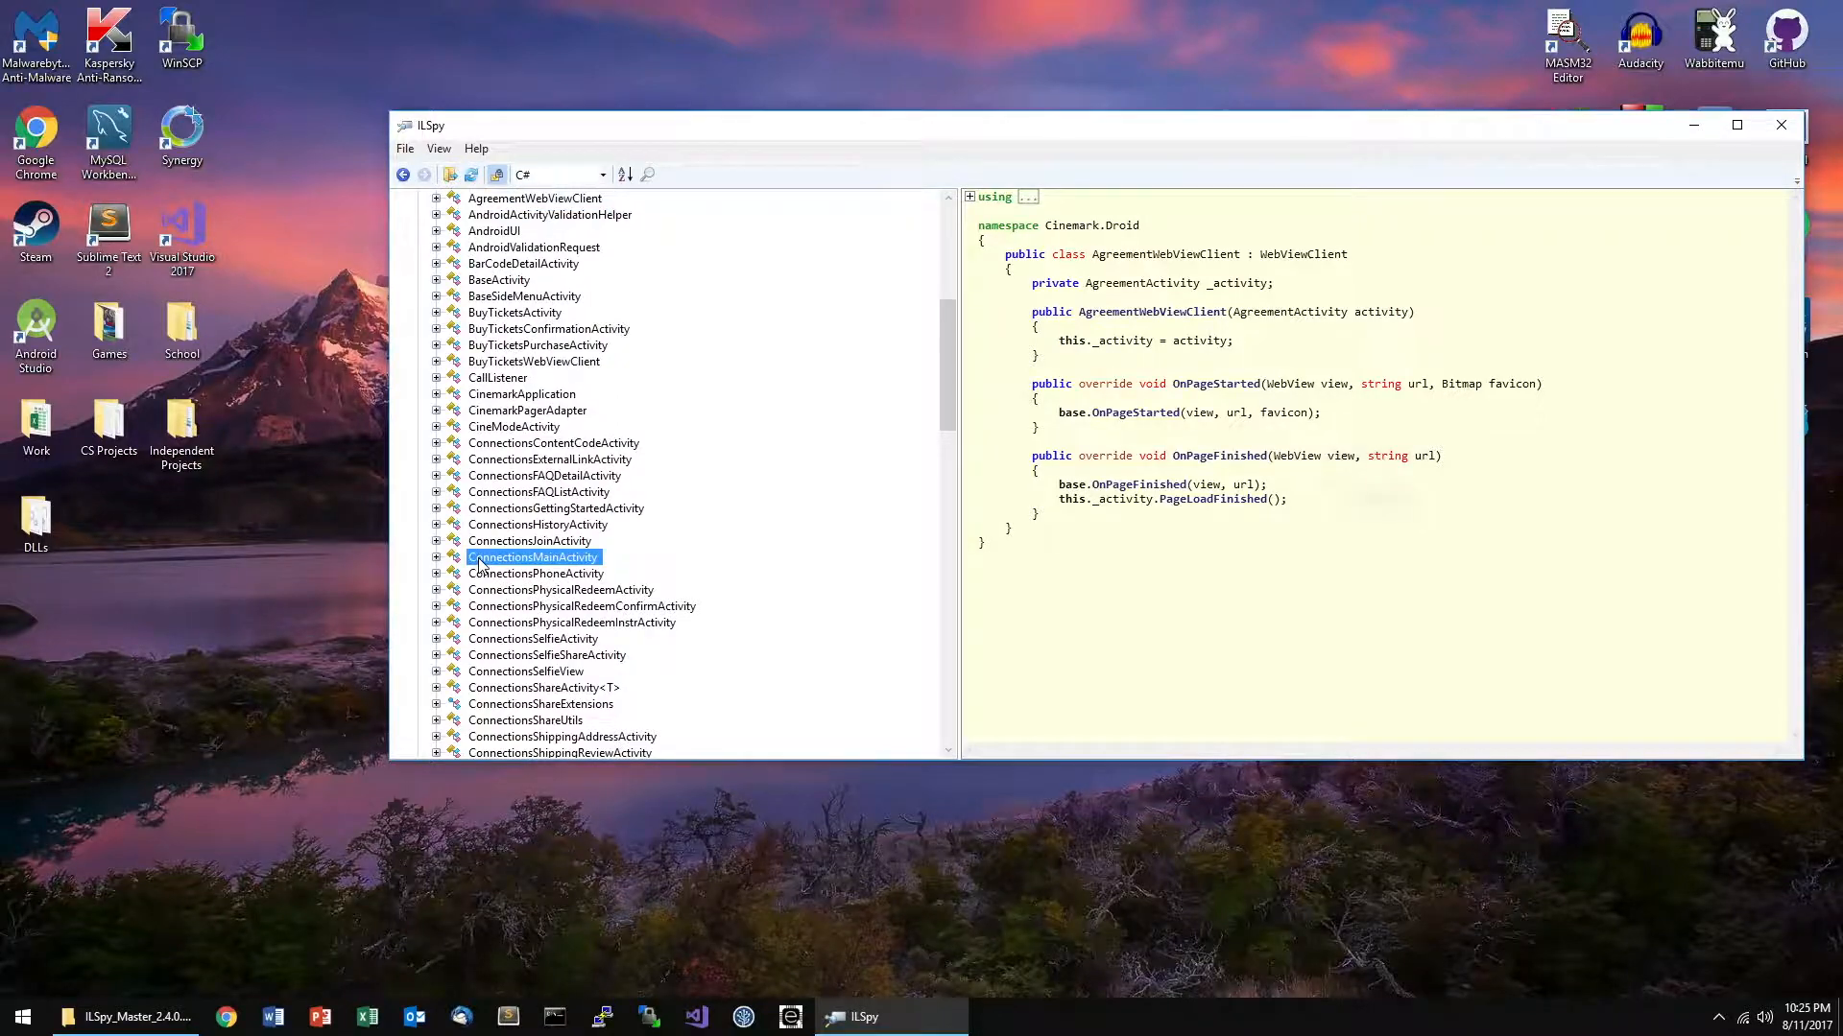
click(526, 672)
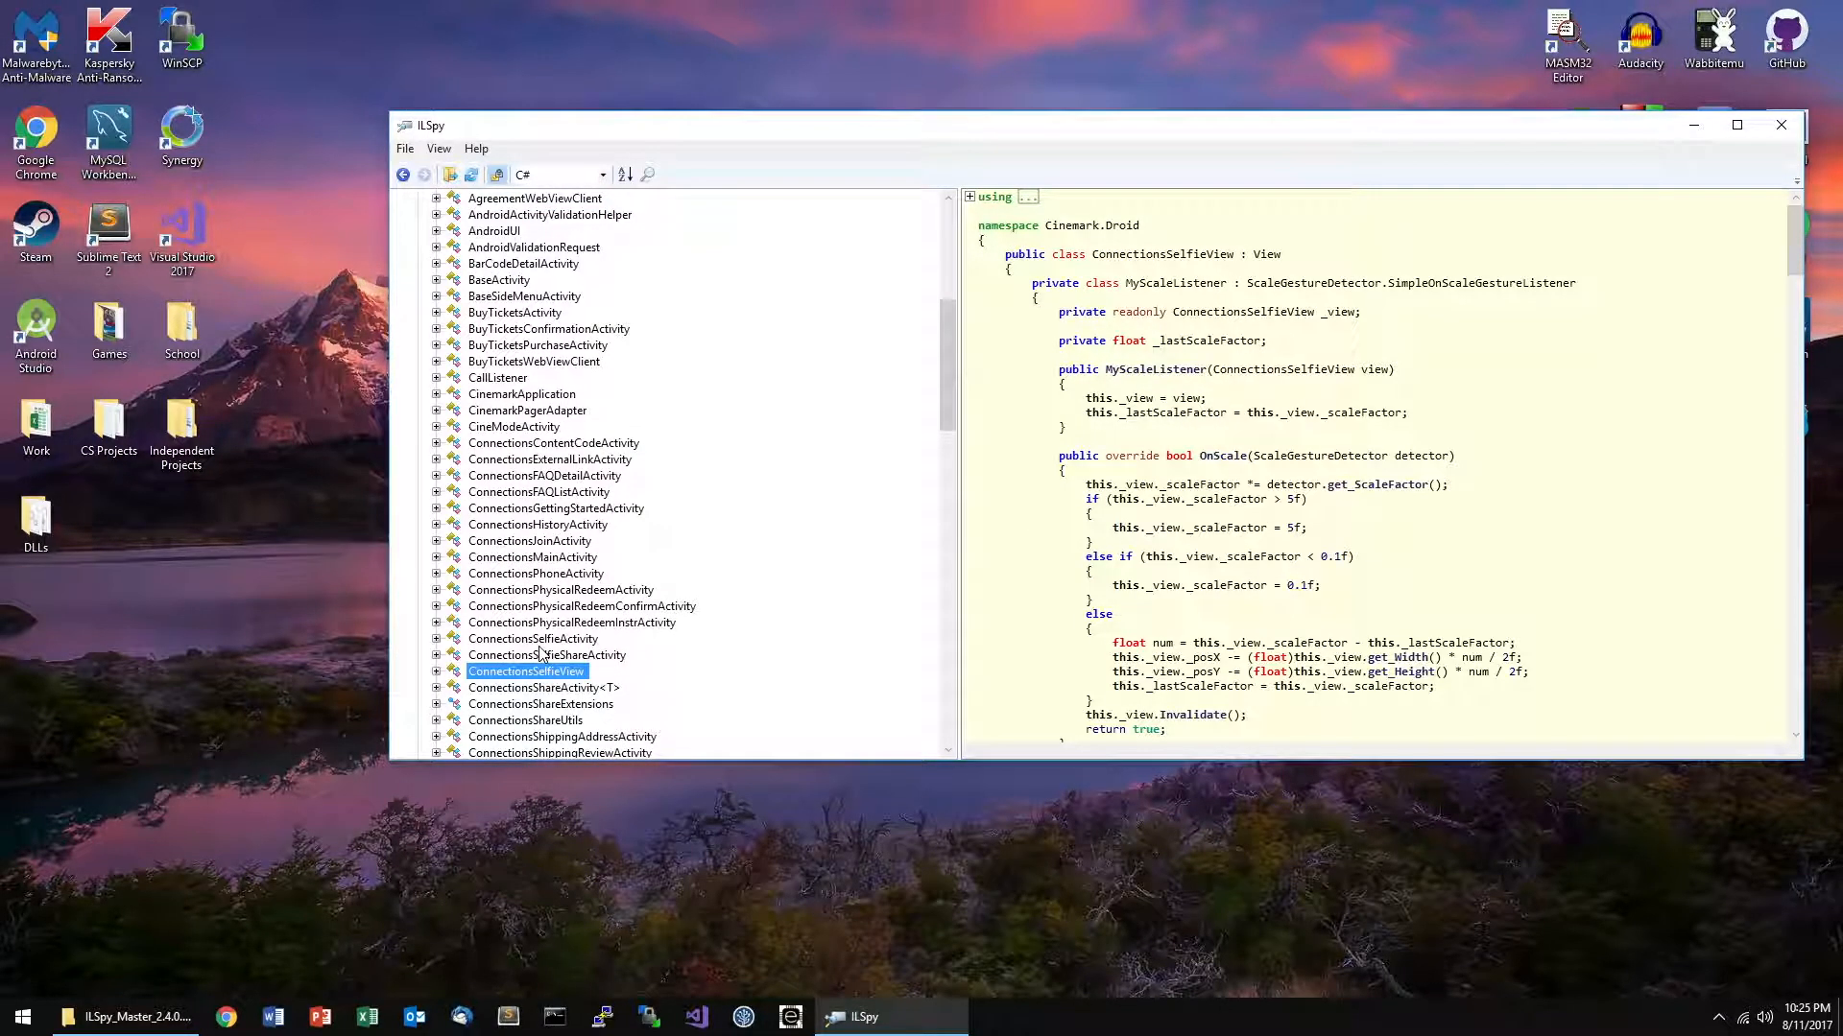
click(532, 557)
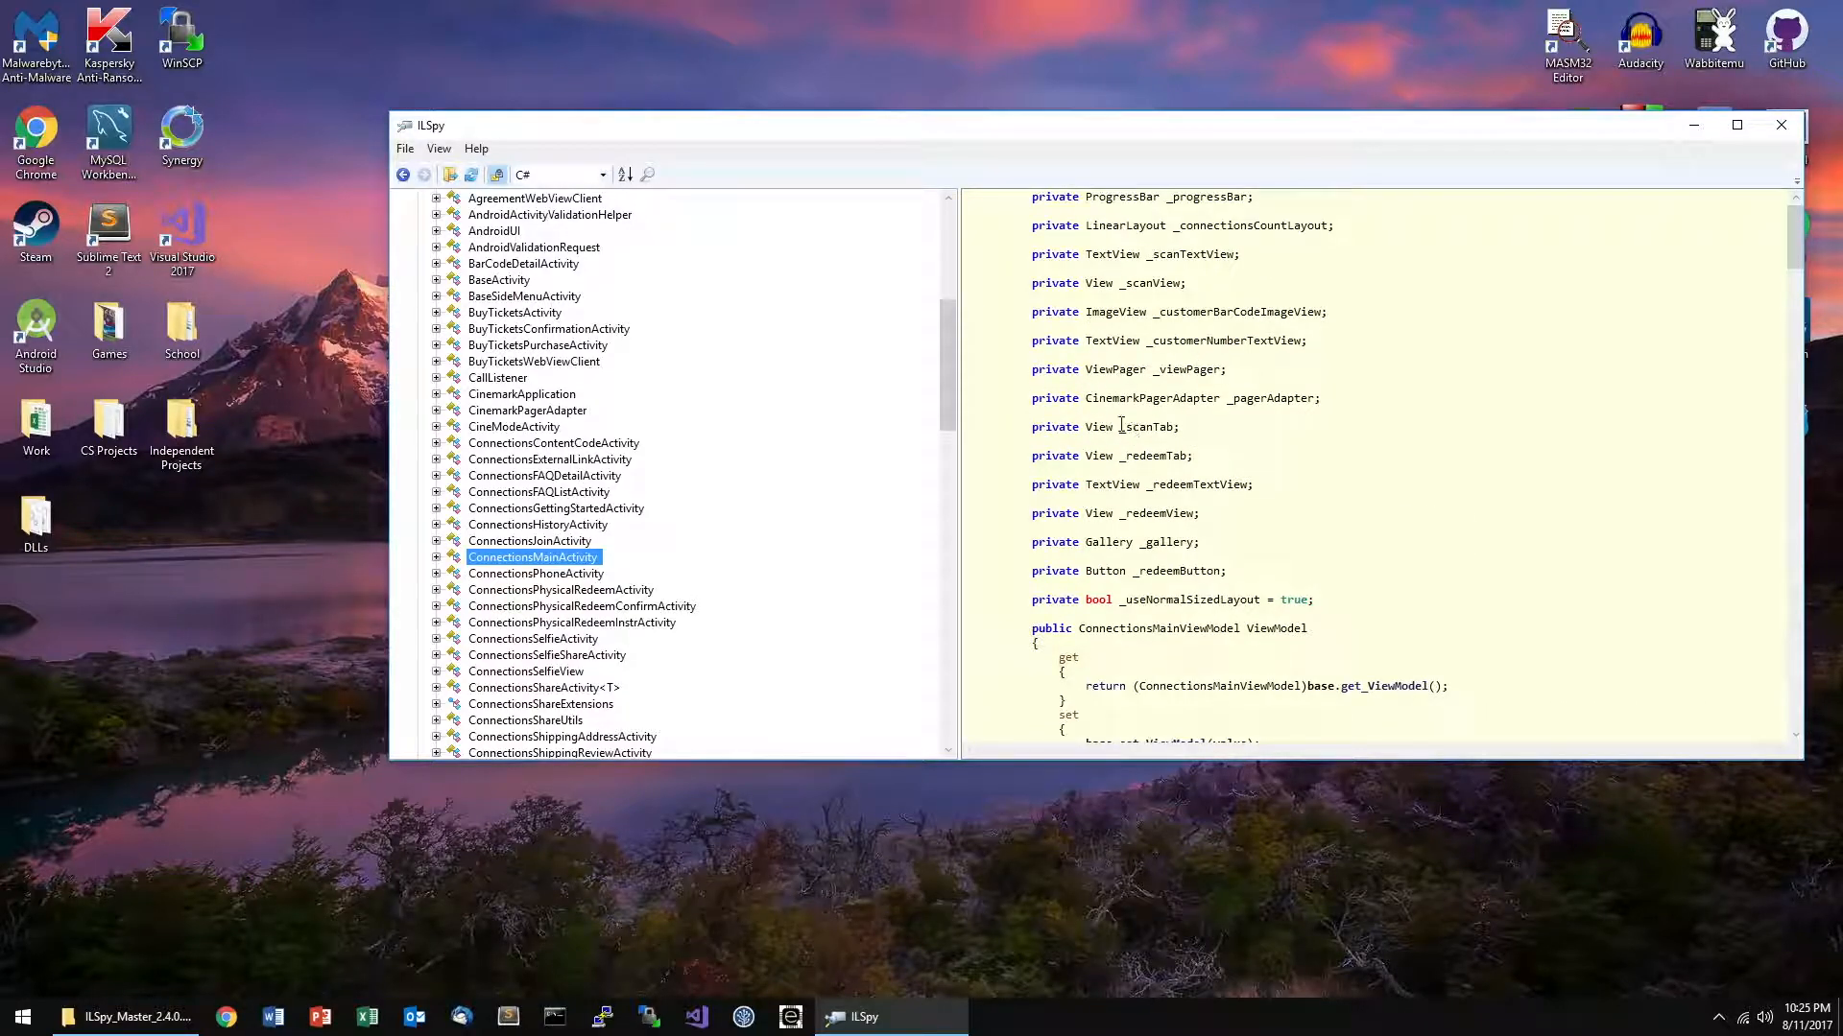
scroll(down, 3)
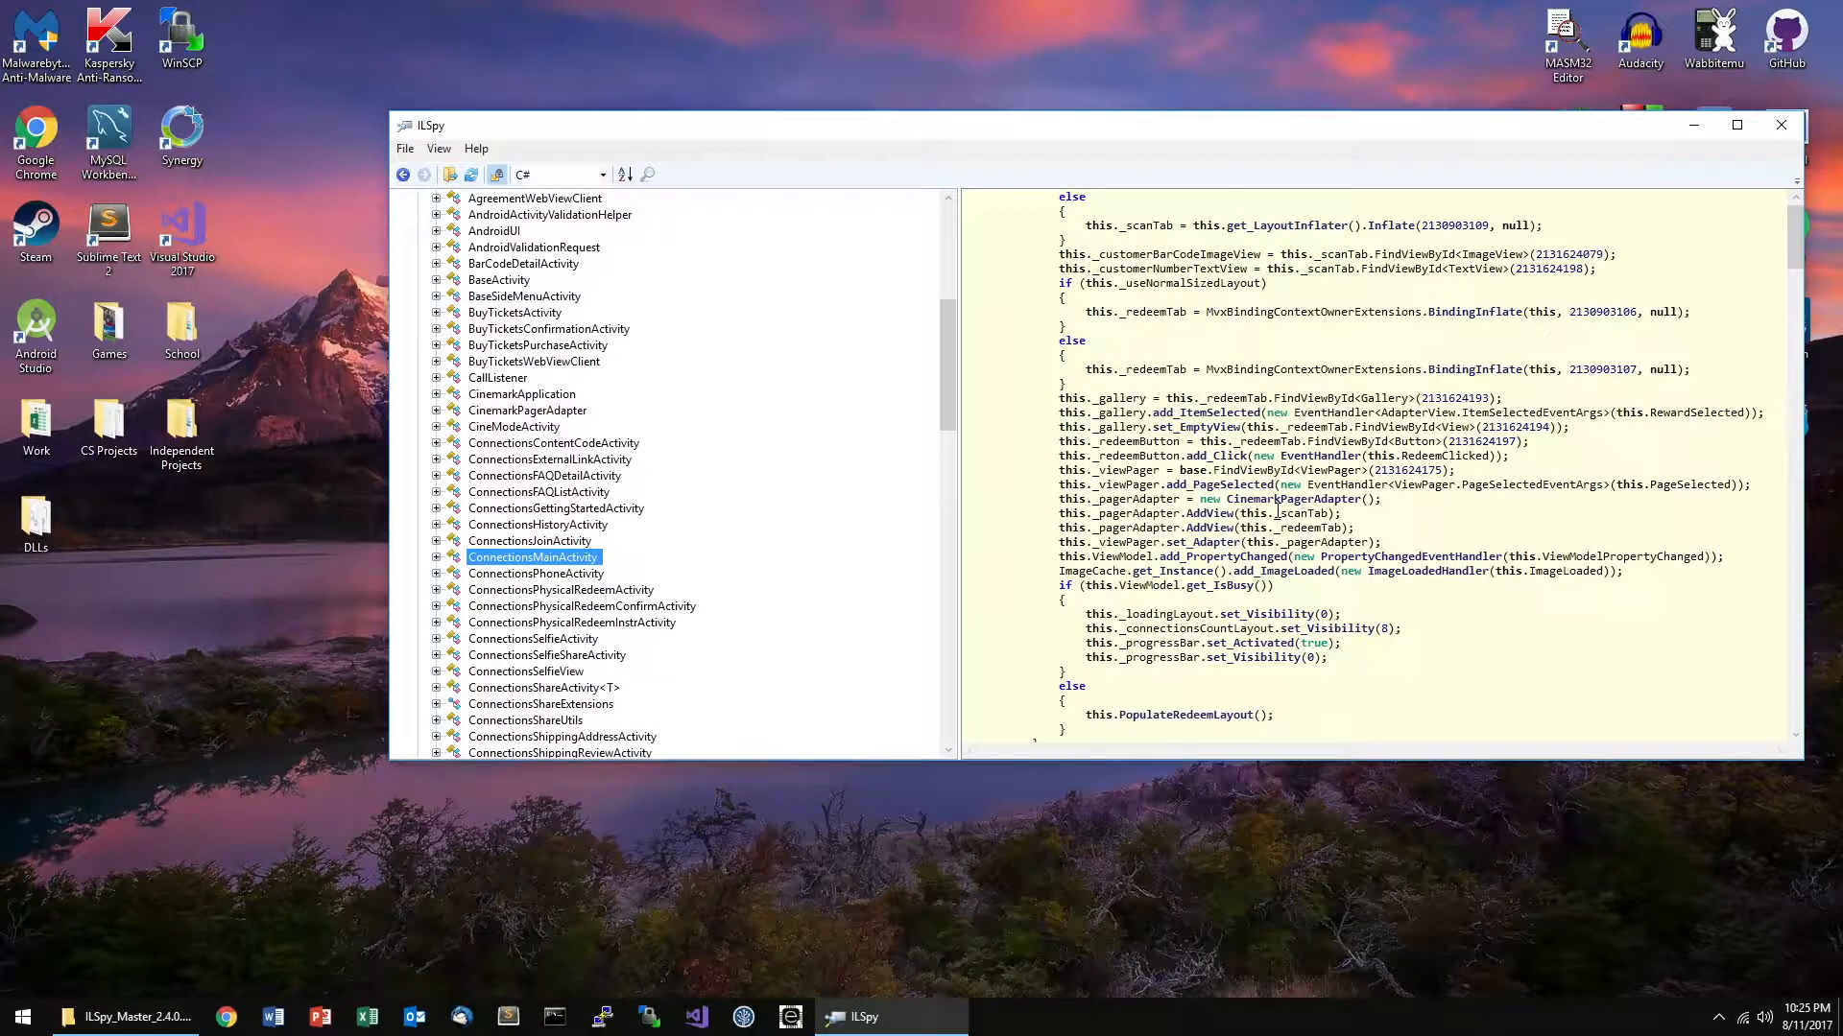
scroll(down, 3)
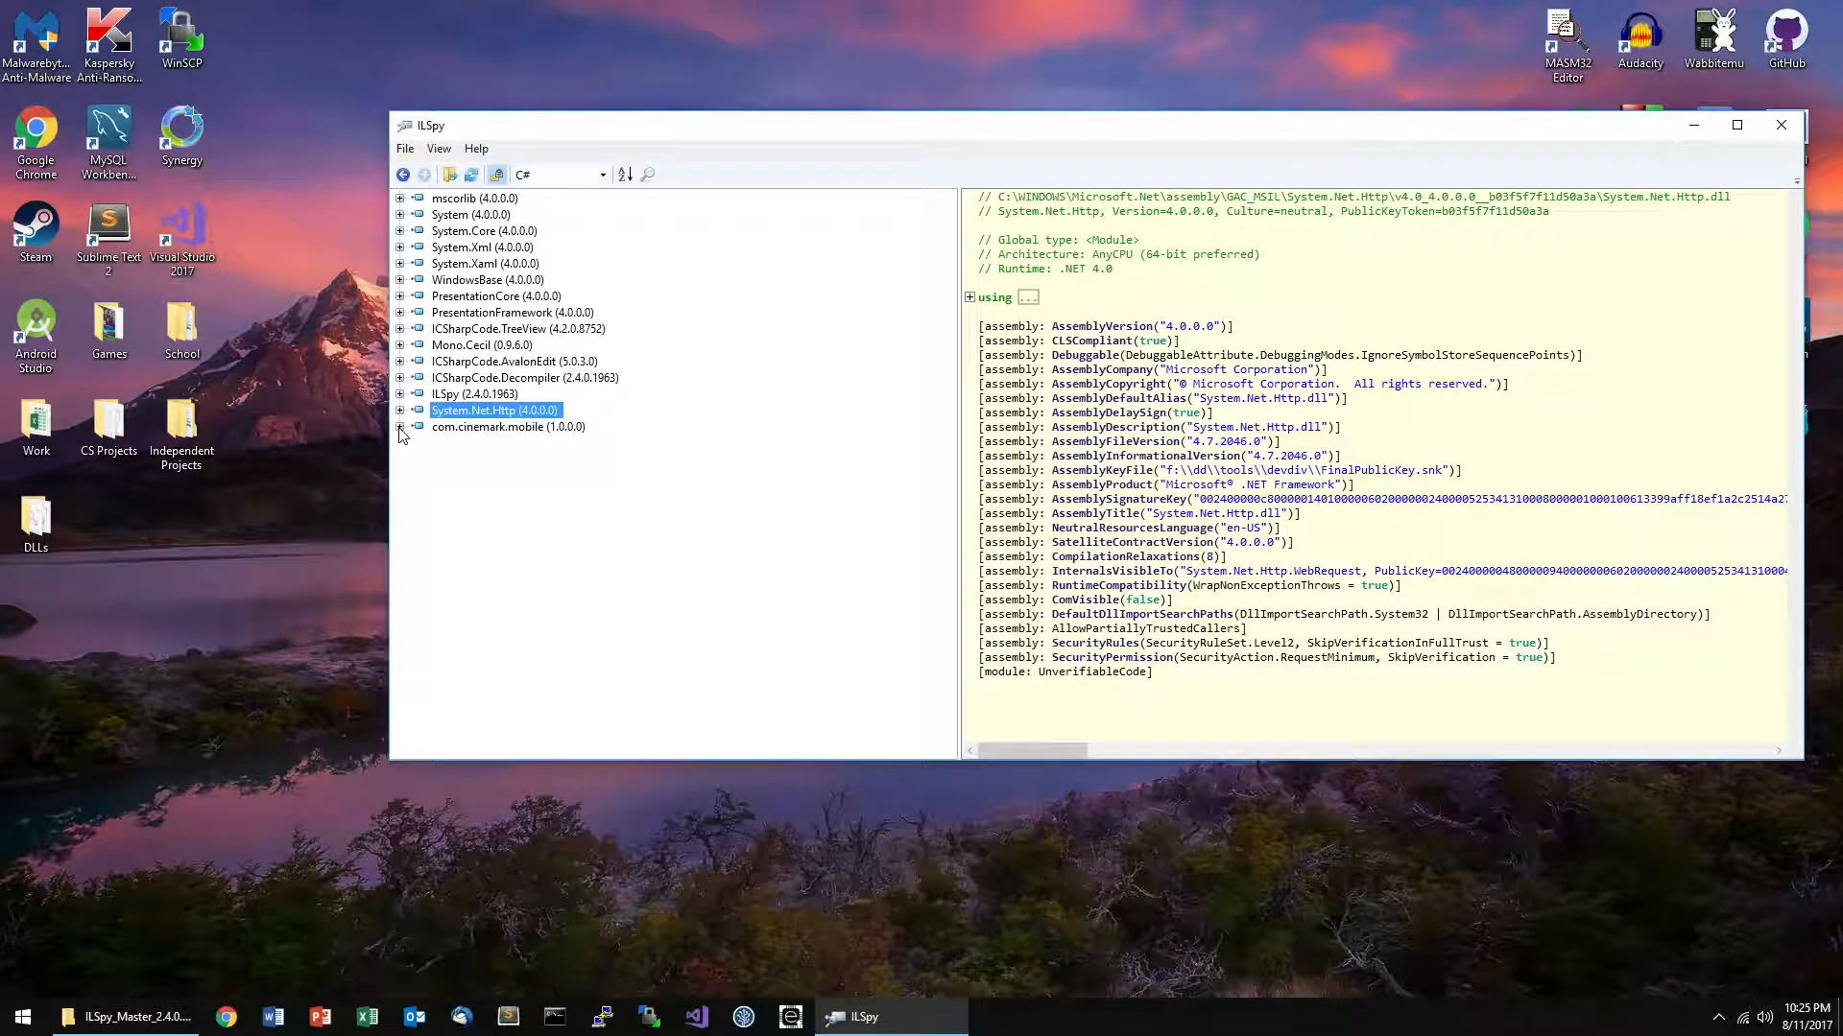
- Load WhatIfSports.FoxSports.Mobile.dll and view its Constants class exposing FoxSports support emails
click(405, 148)
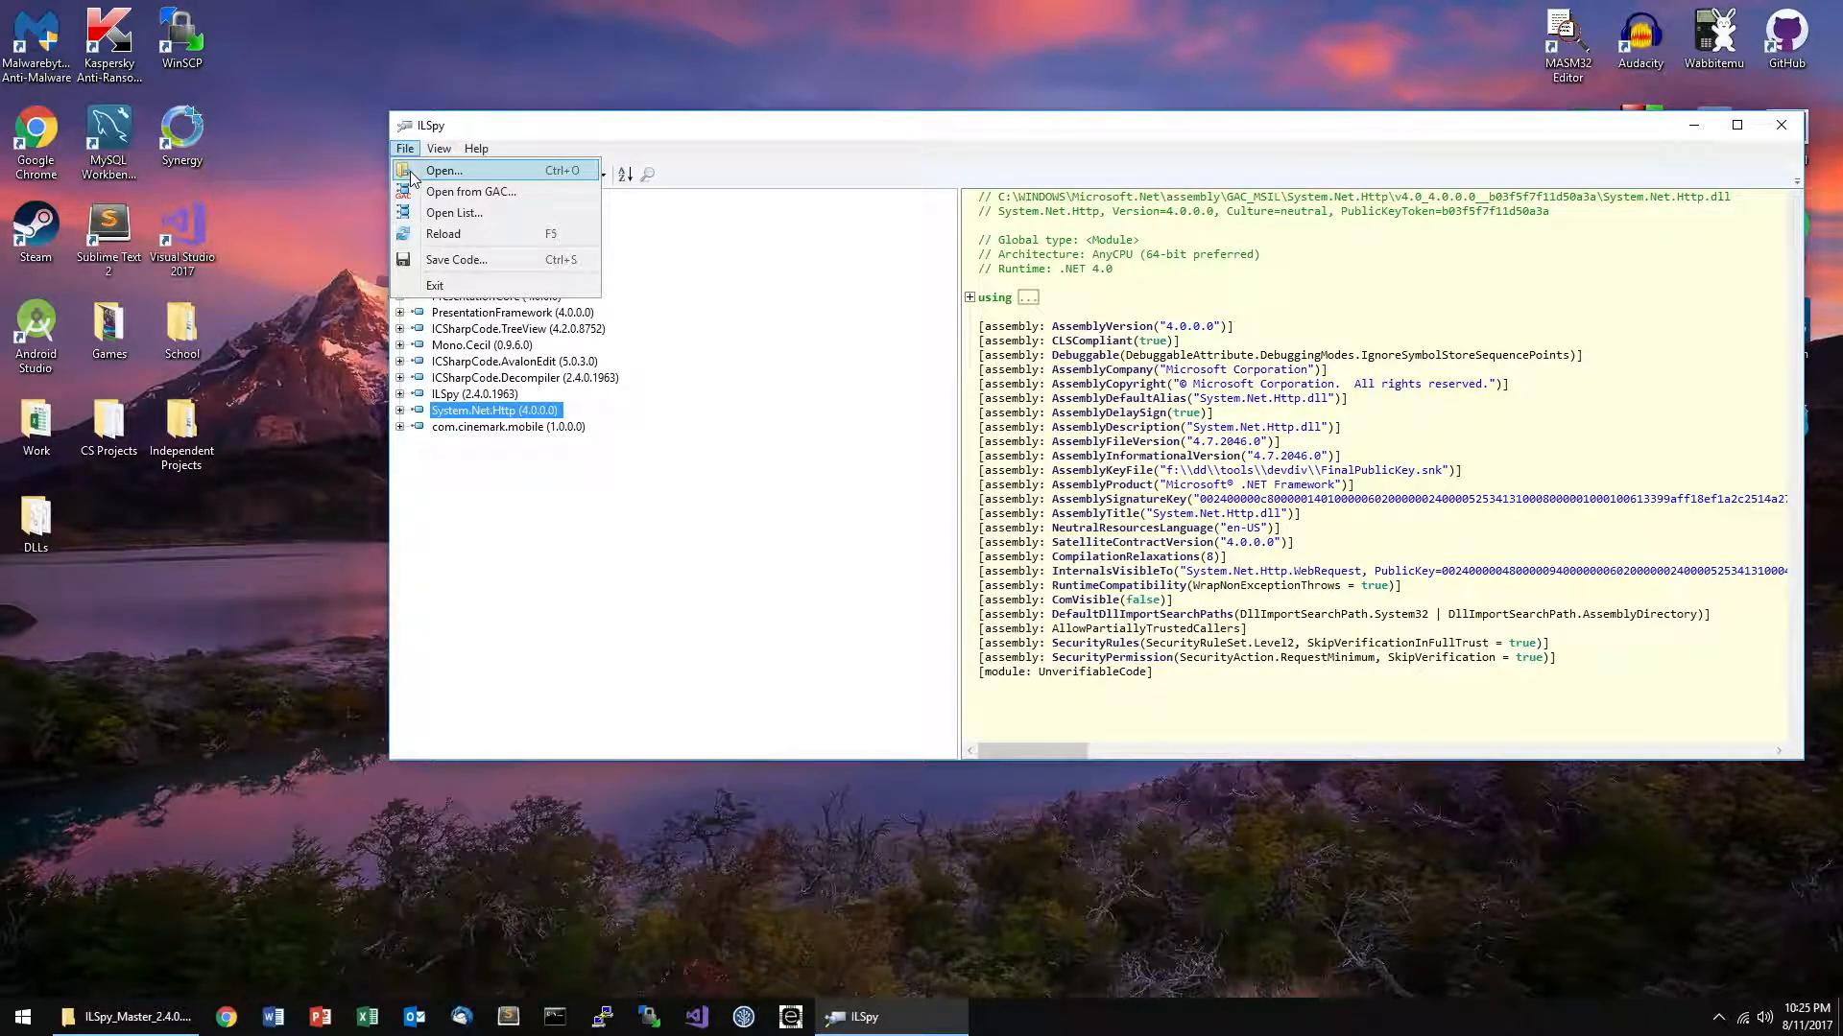
click(443, 171)
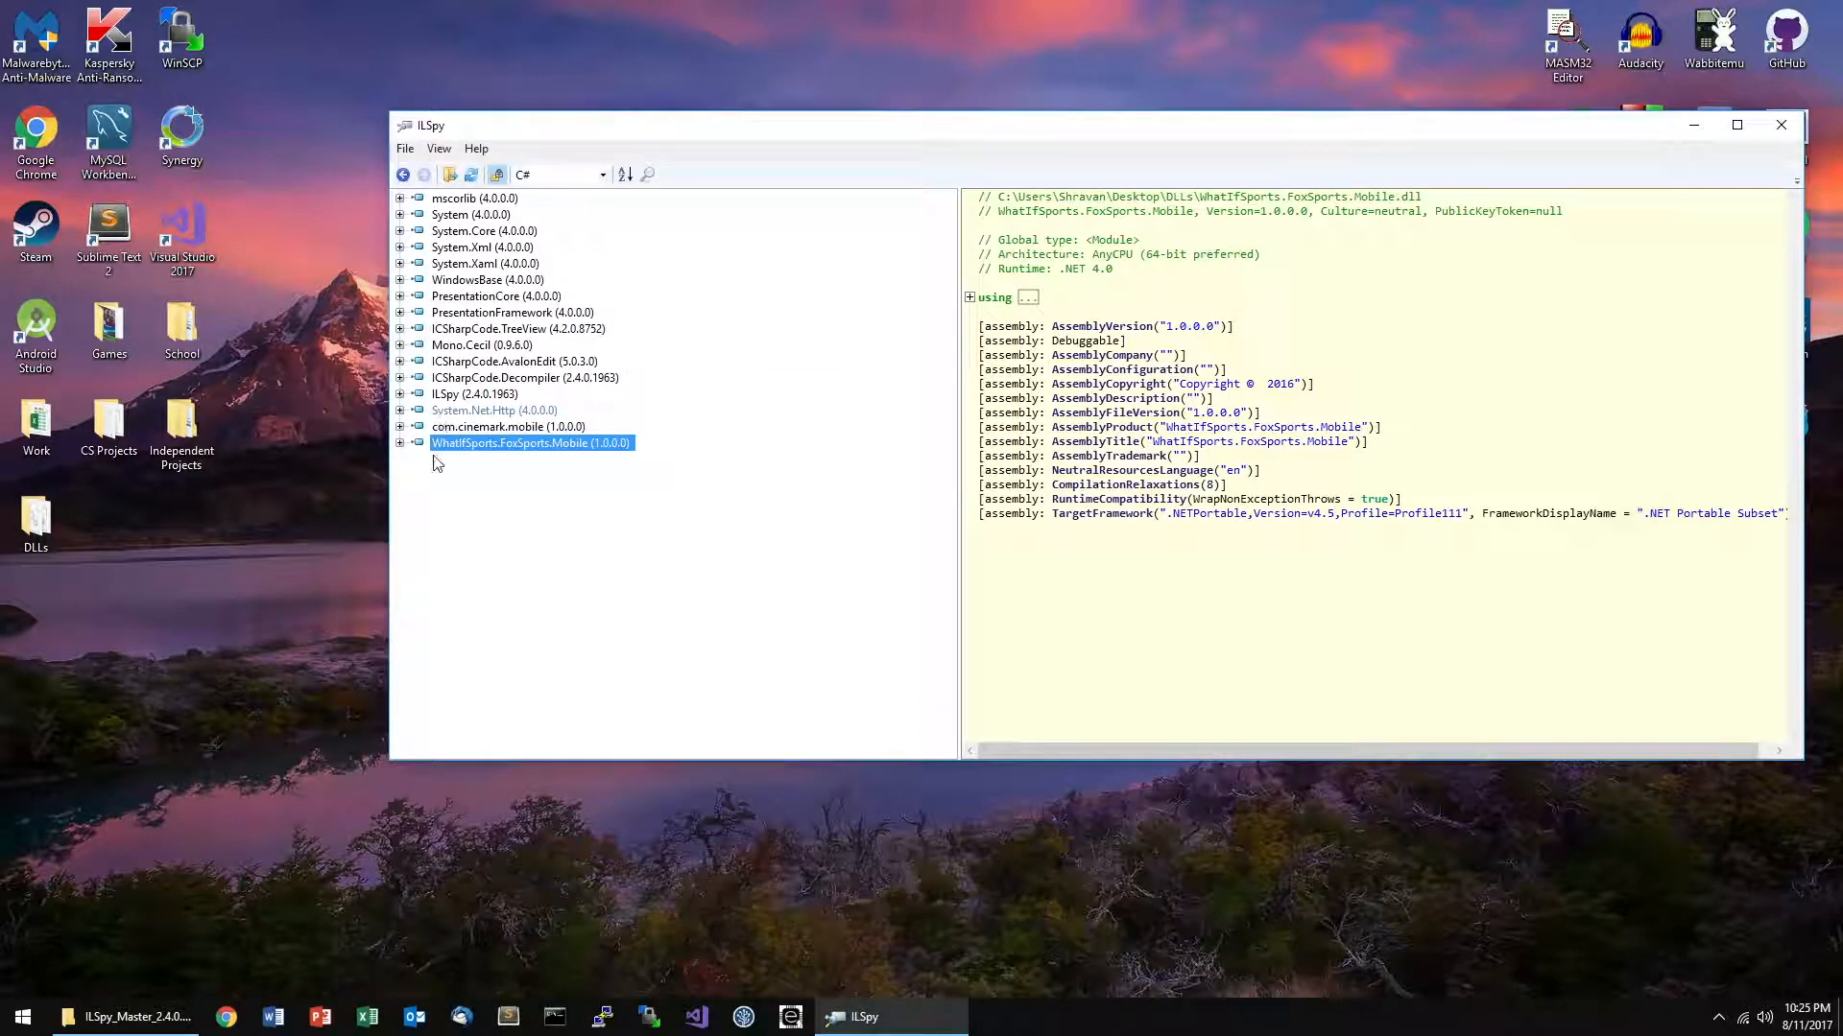
click(399, 443)
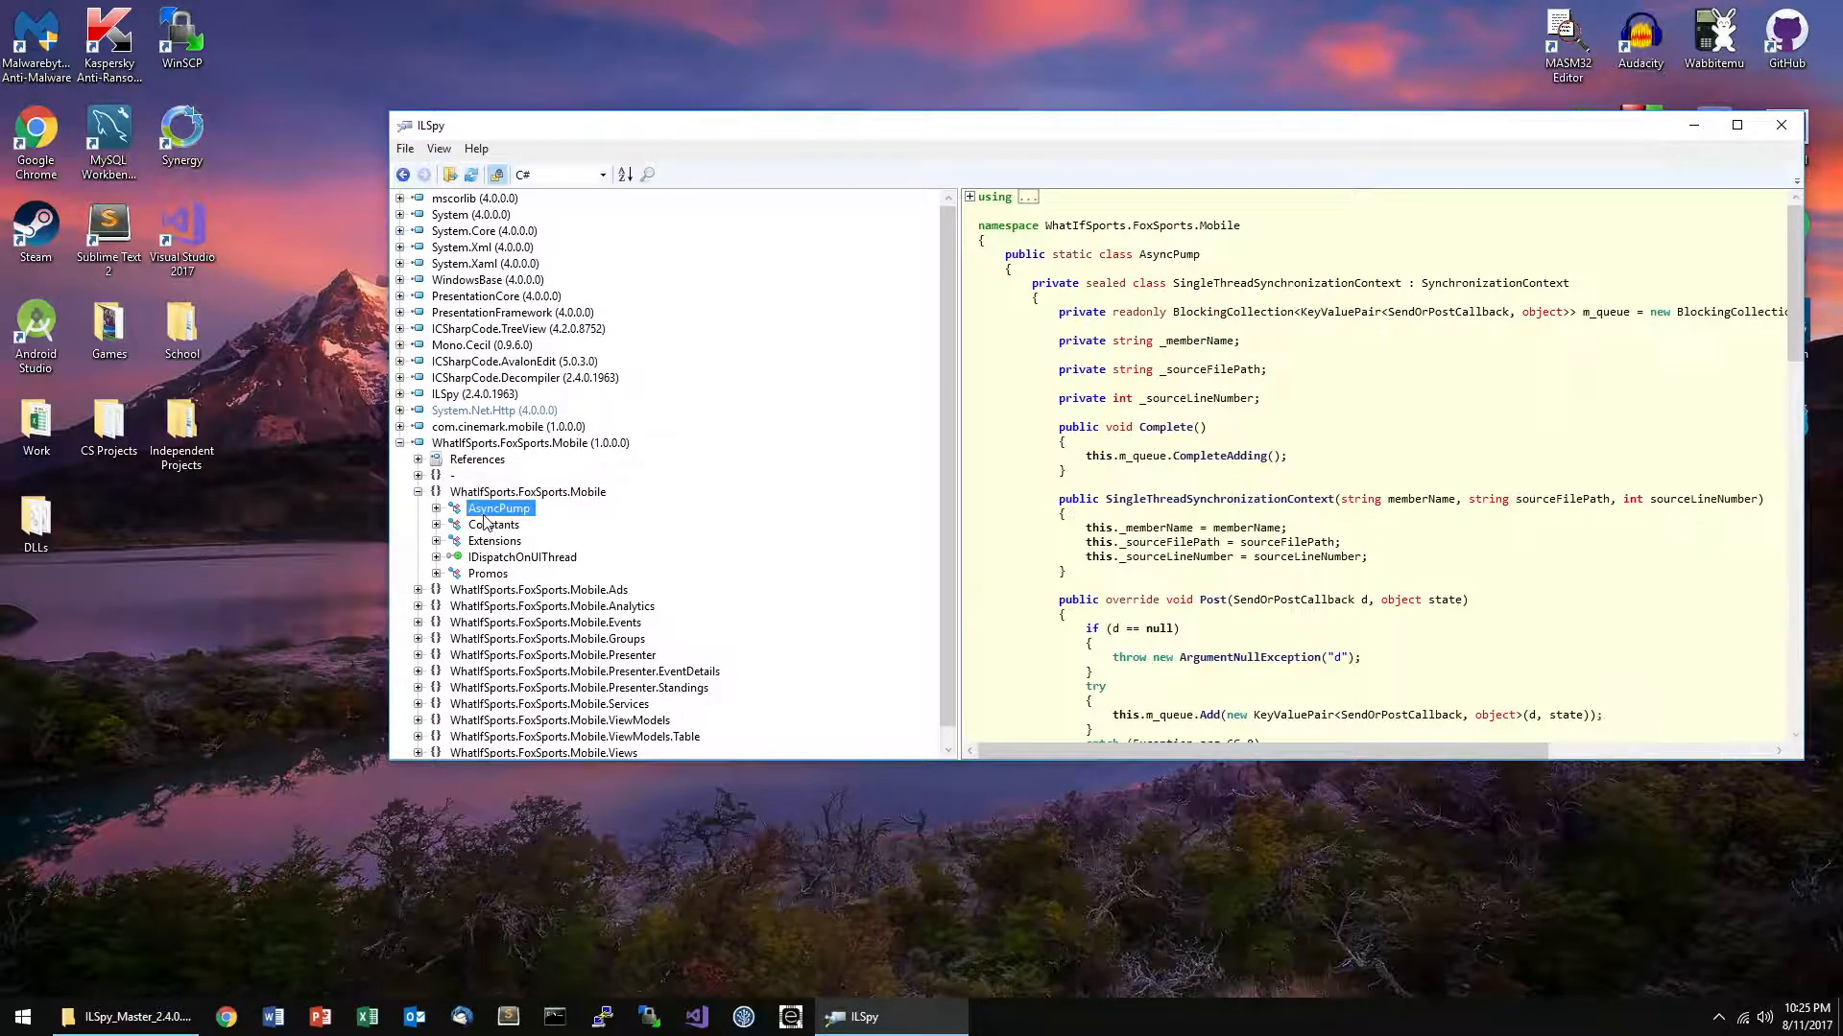
click(494, 524)
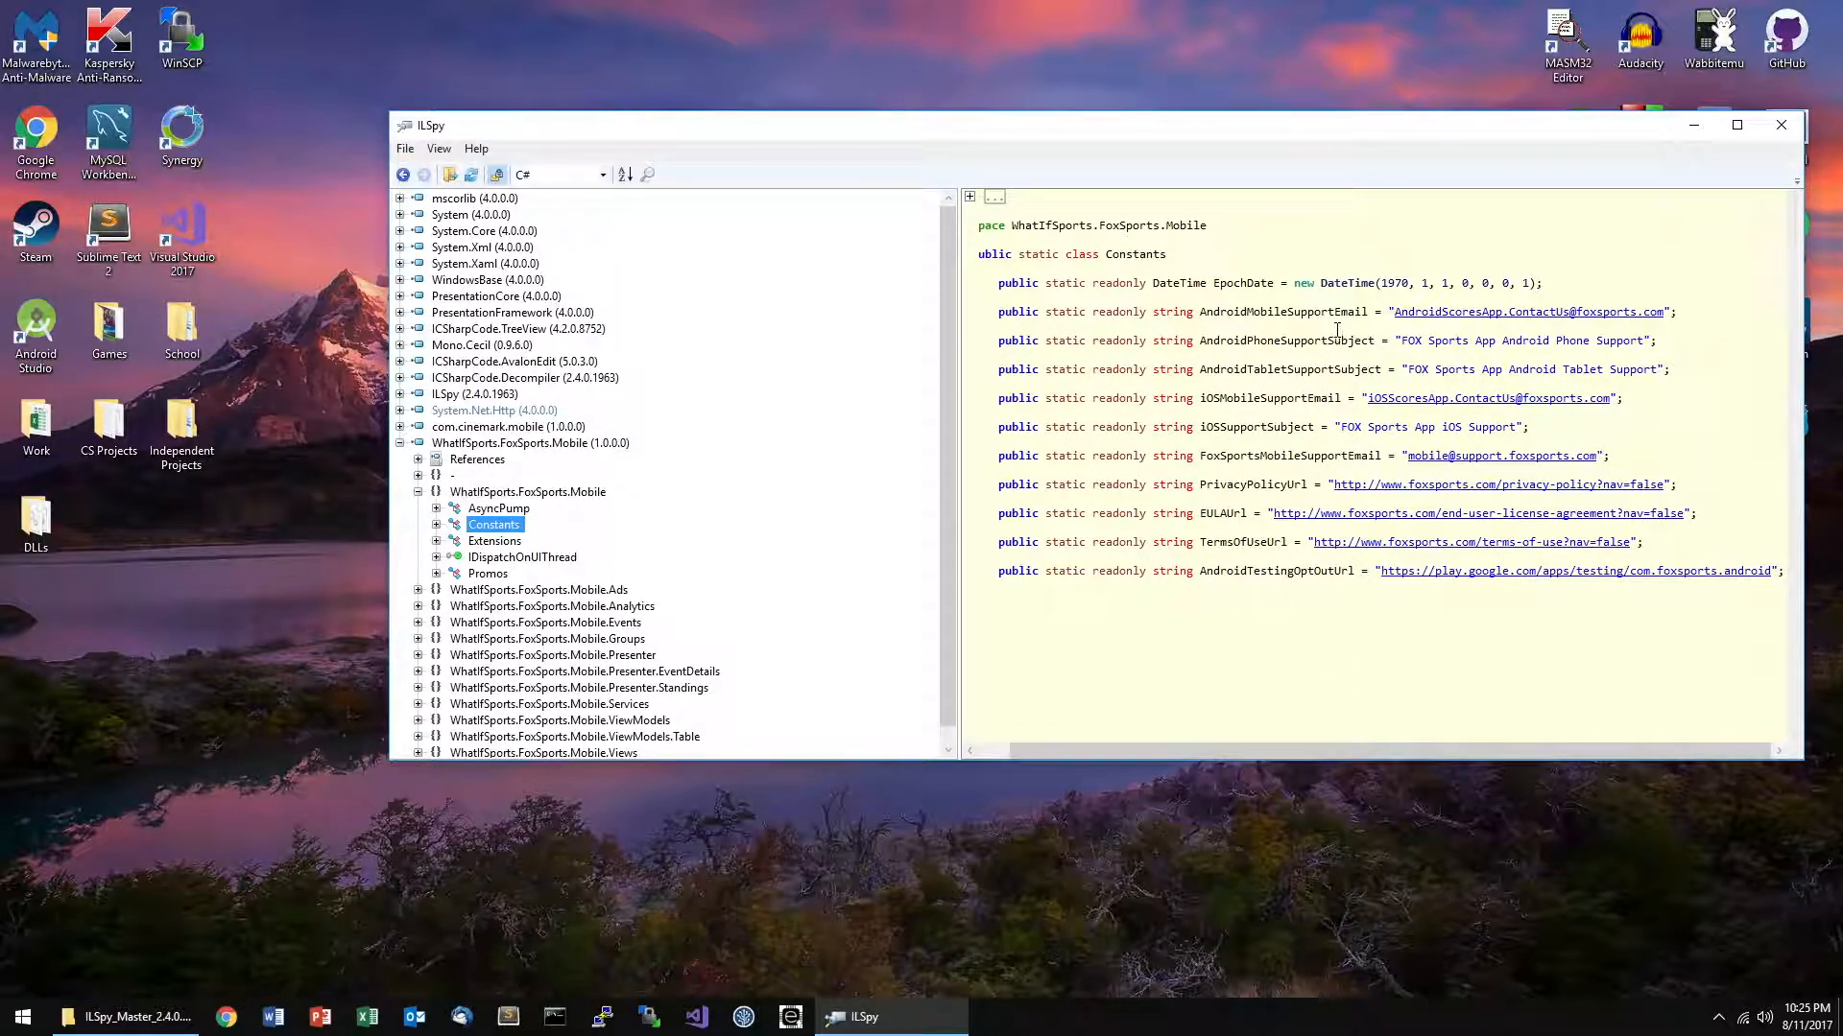
- Inspect the Extensions class, the AdUnitIds ad unit paths, and the IHomeView interface in the Views namespace
click(493, 524)
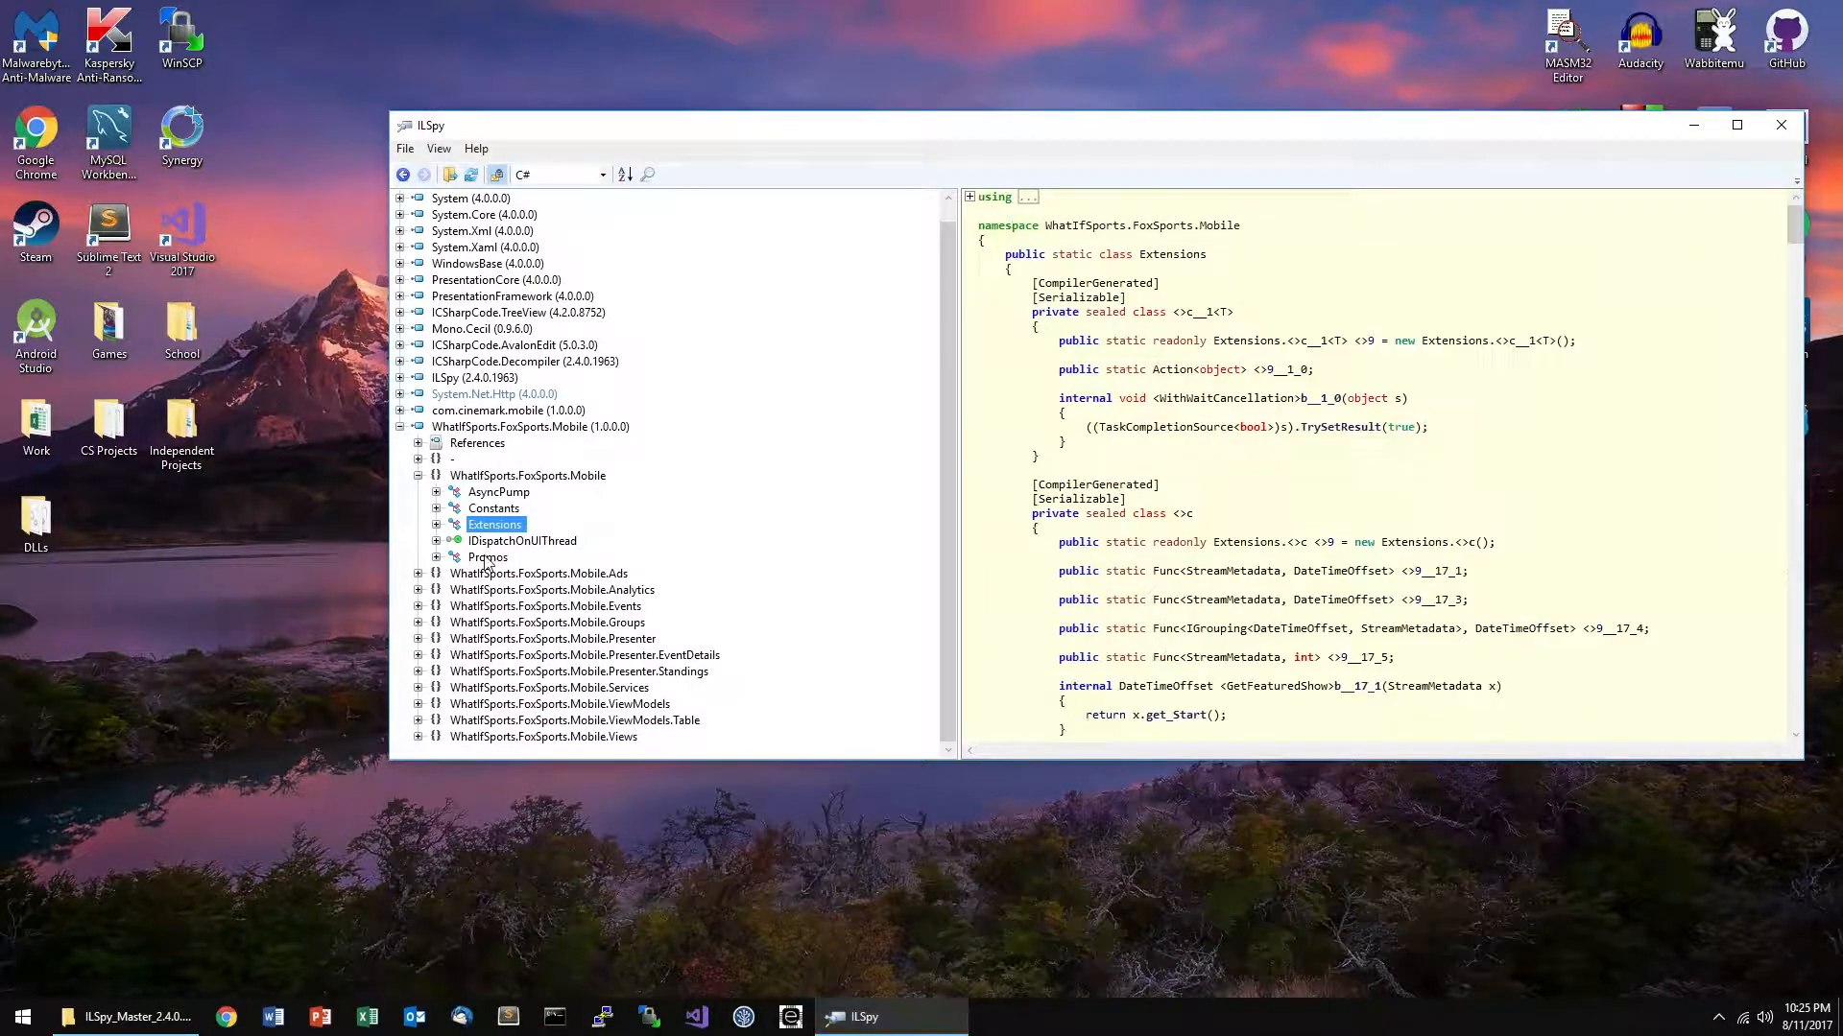
click(487, 556)
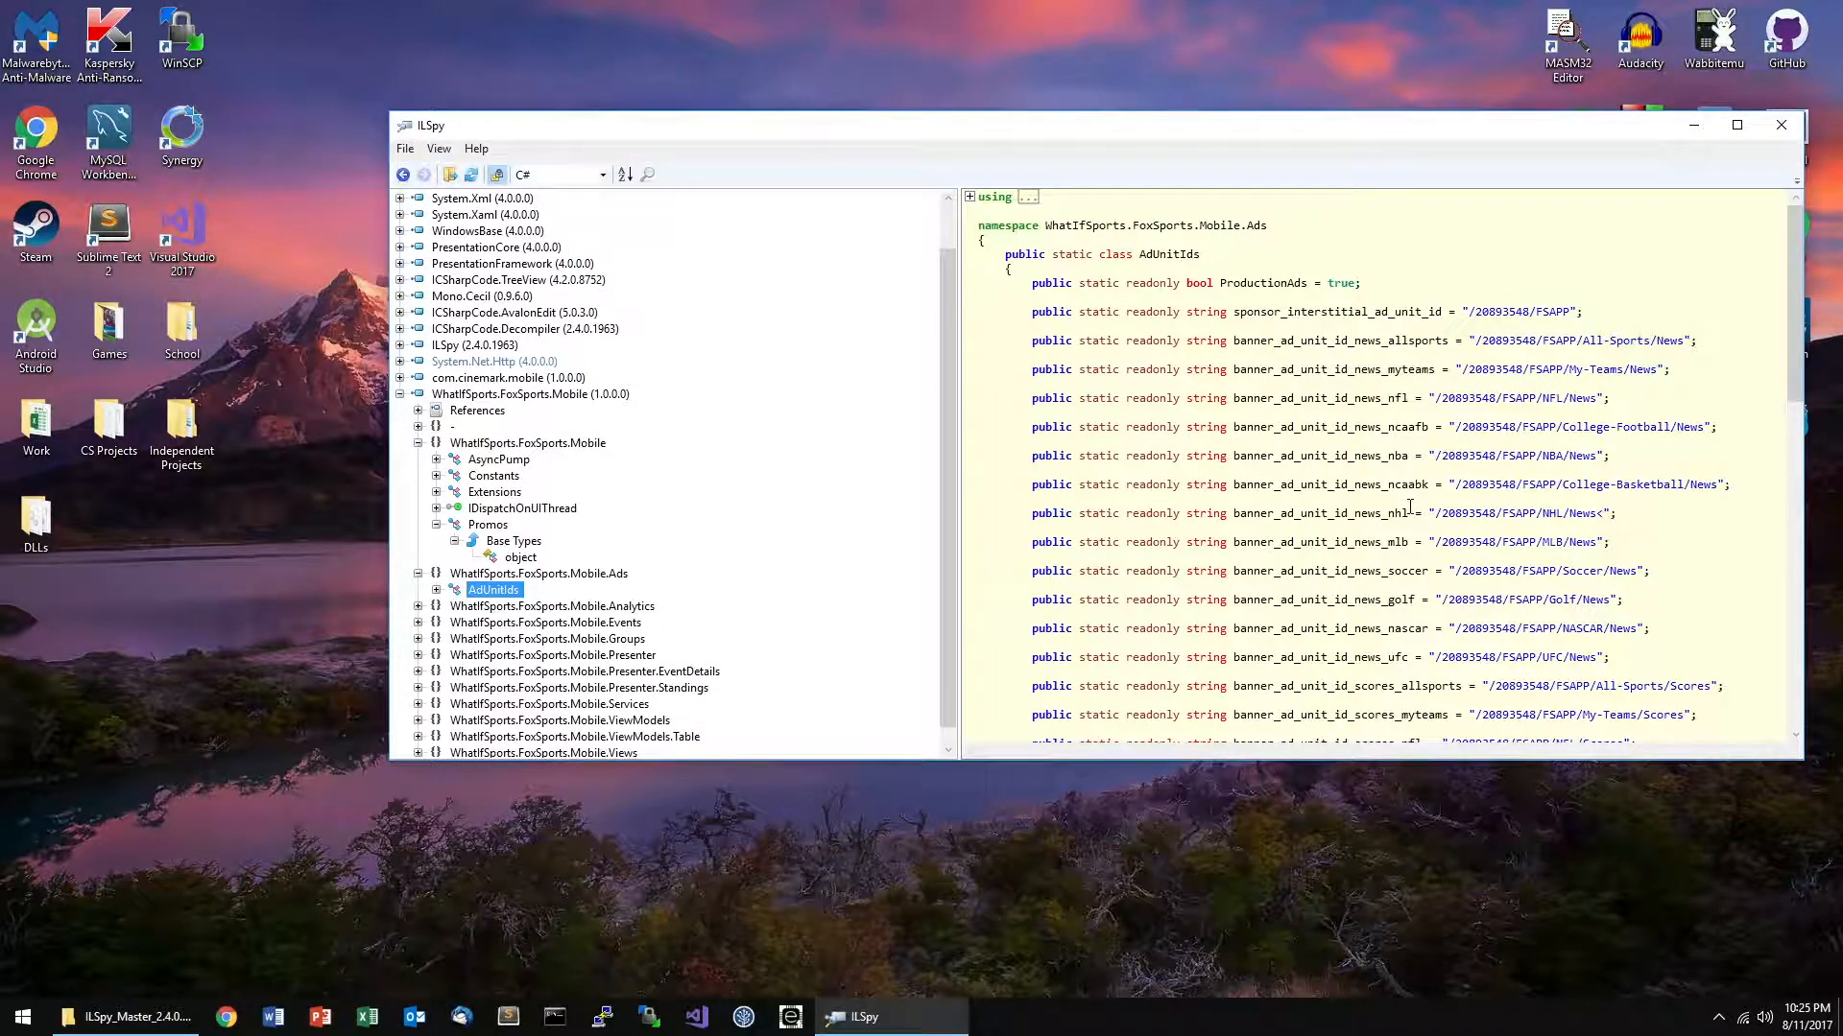
scroll(down, 3)
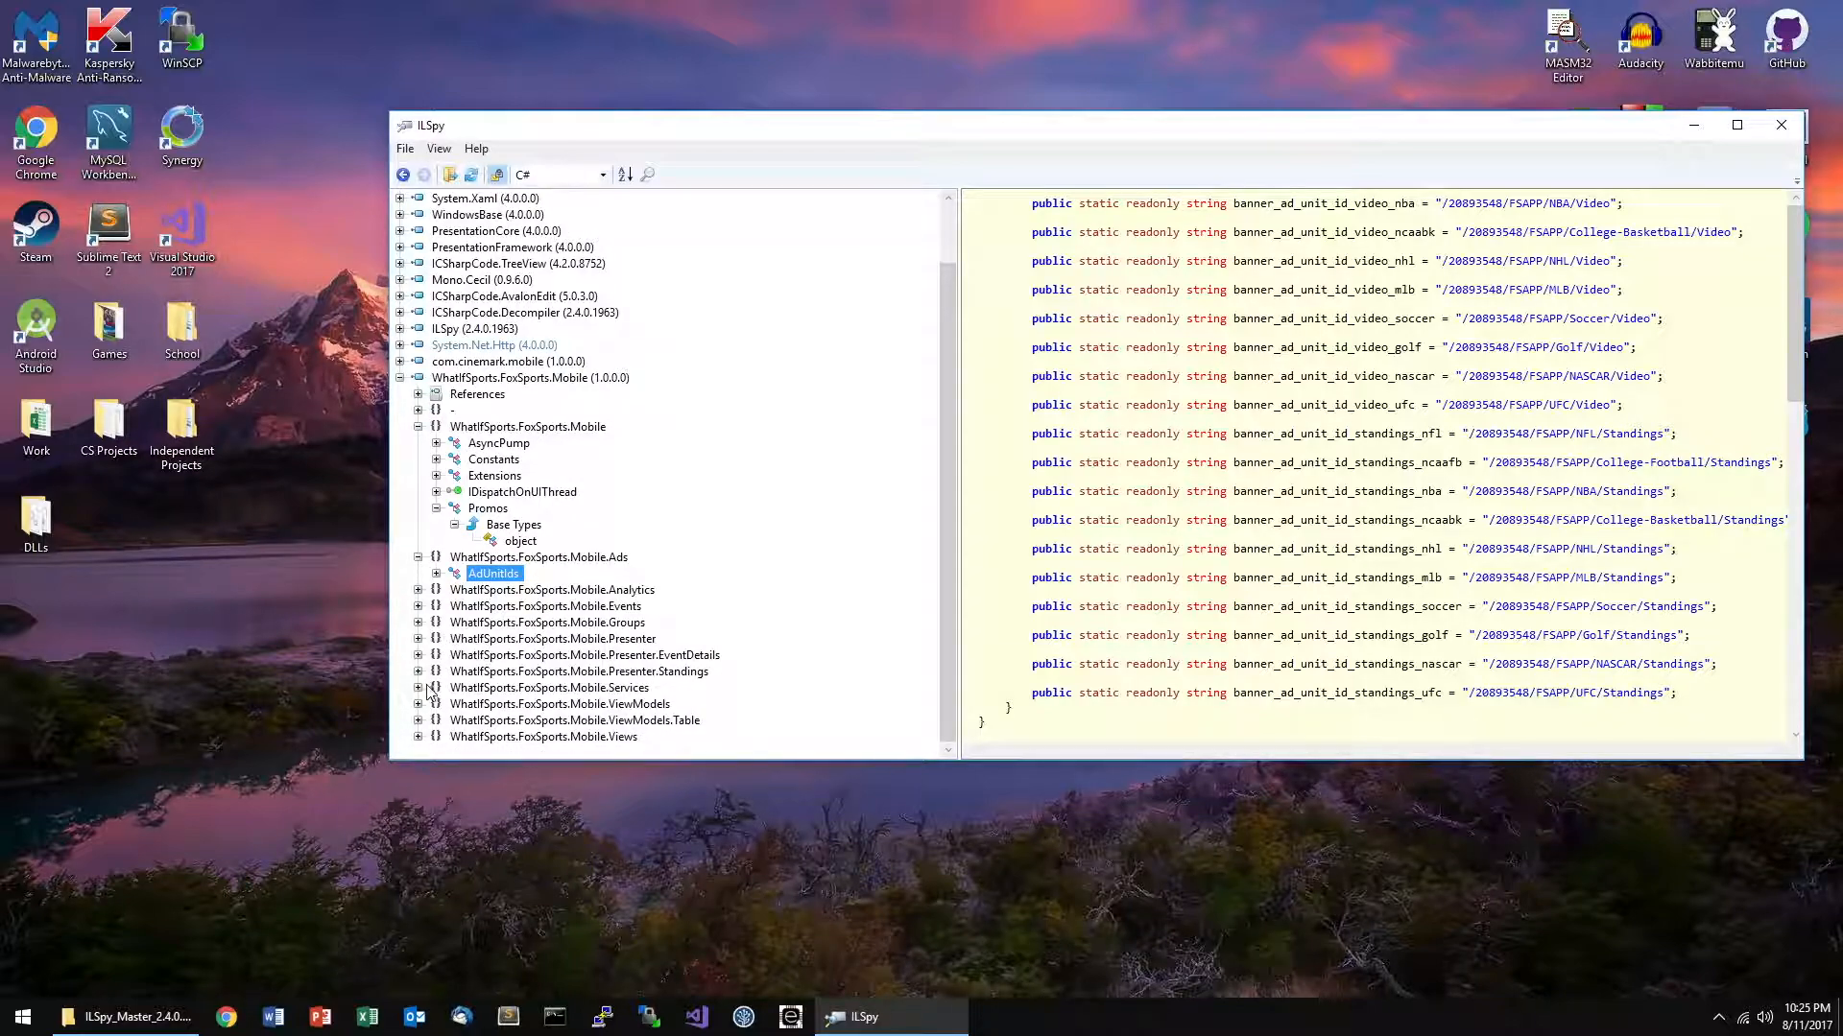
click(547, 672)
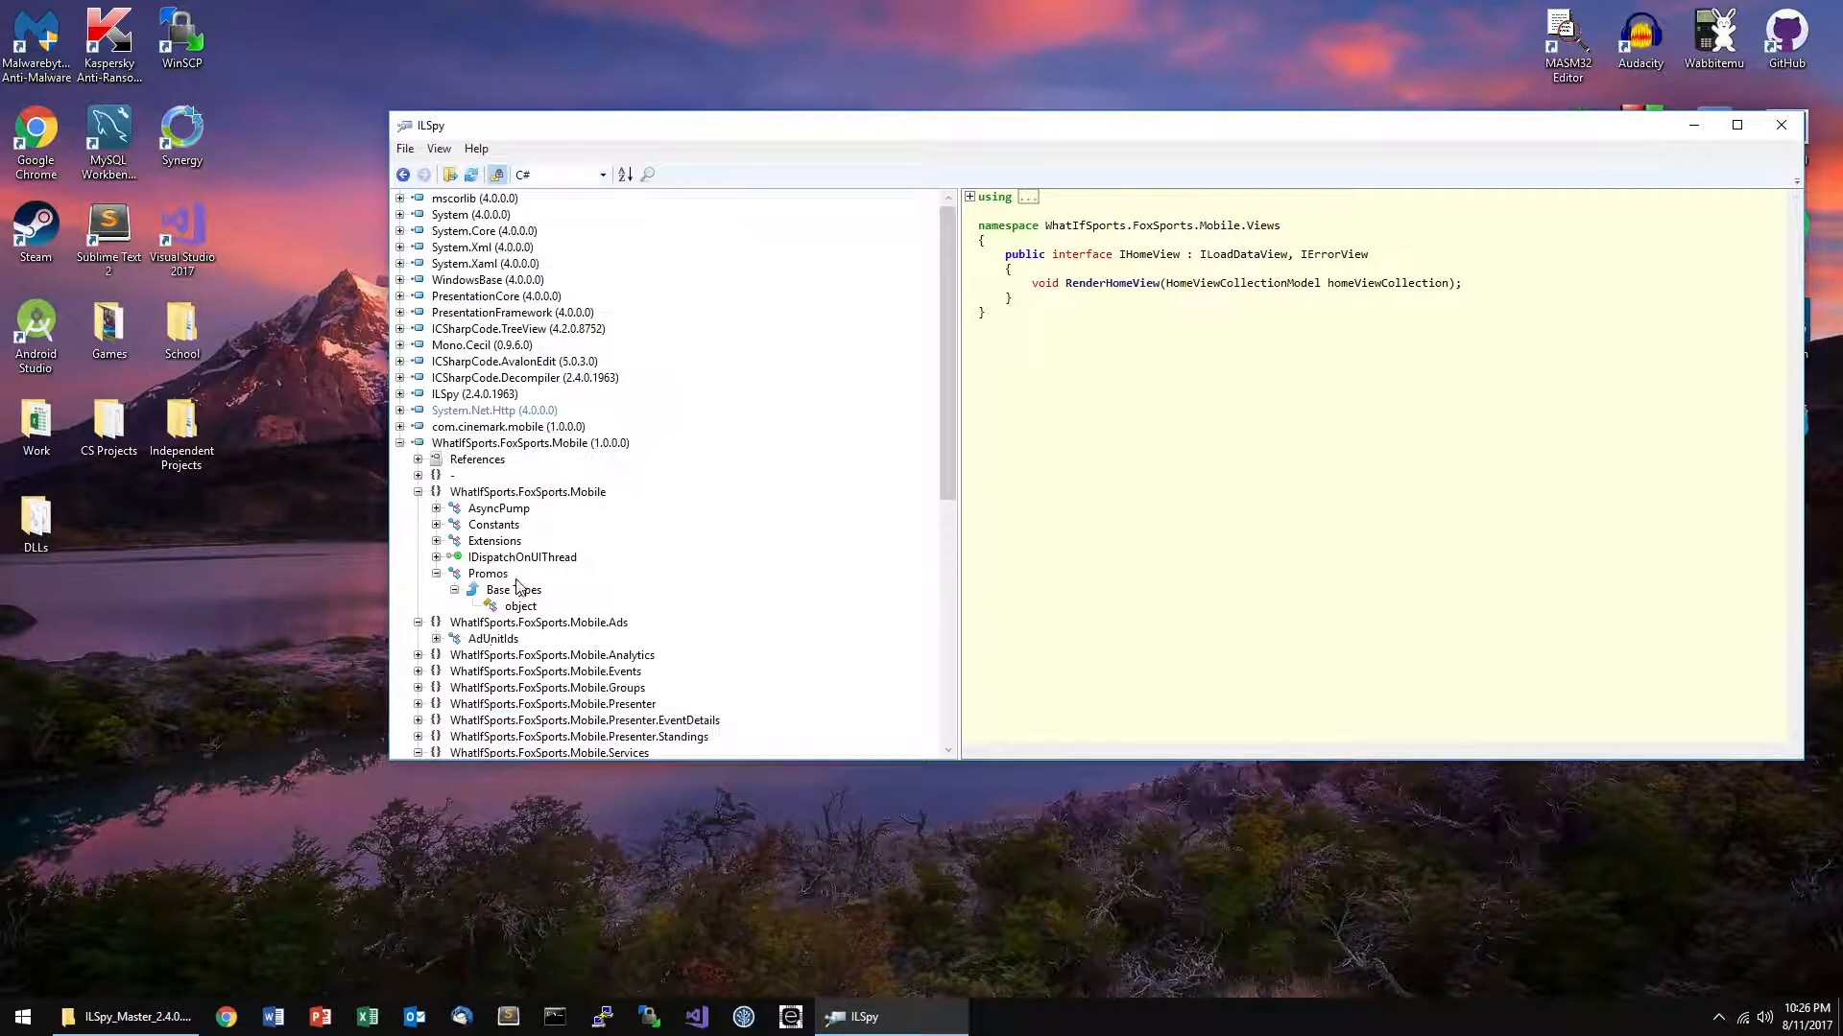
- Load WhatIfSports.FoxSports.Mobile.Droid.dll and decompile its Droid App class
click(405, 148)
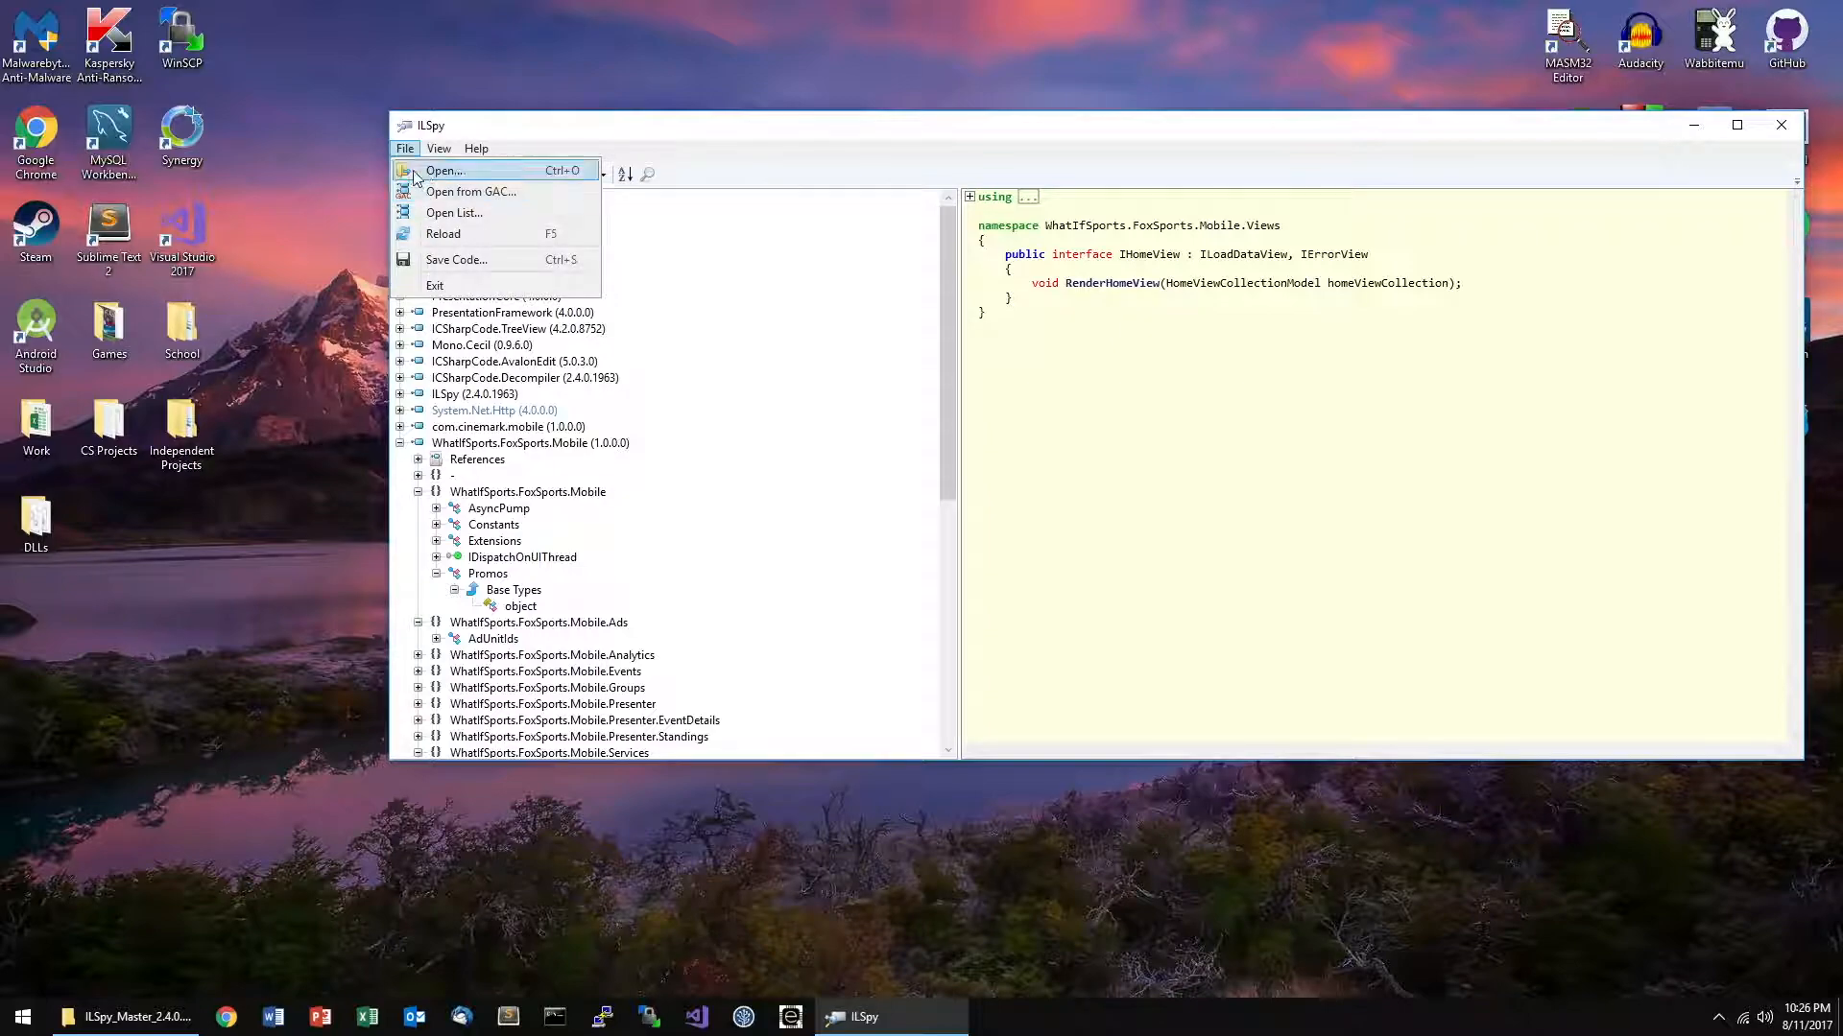
click(444, 171)
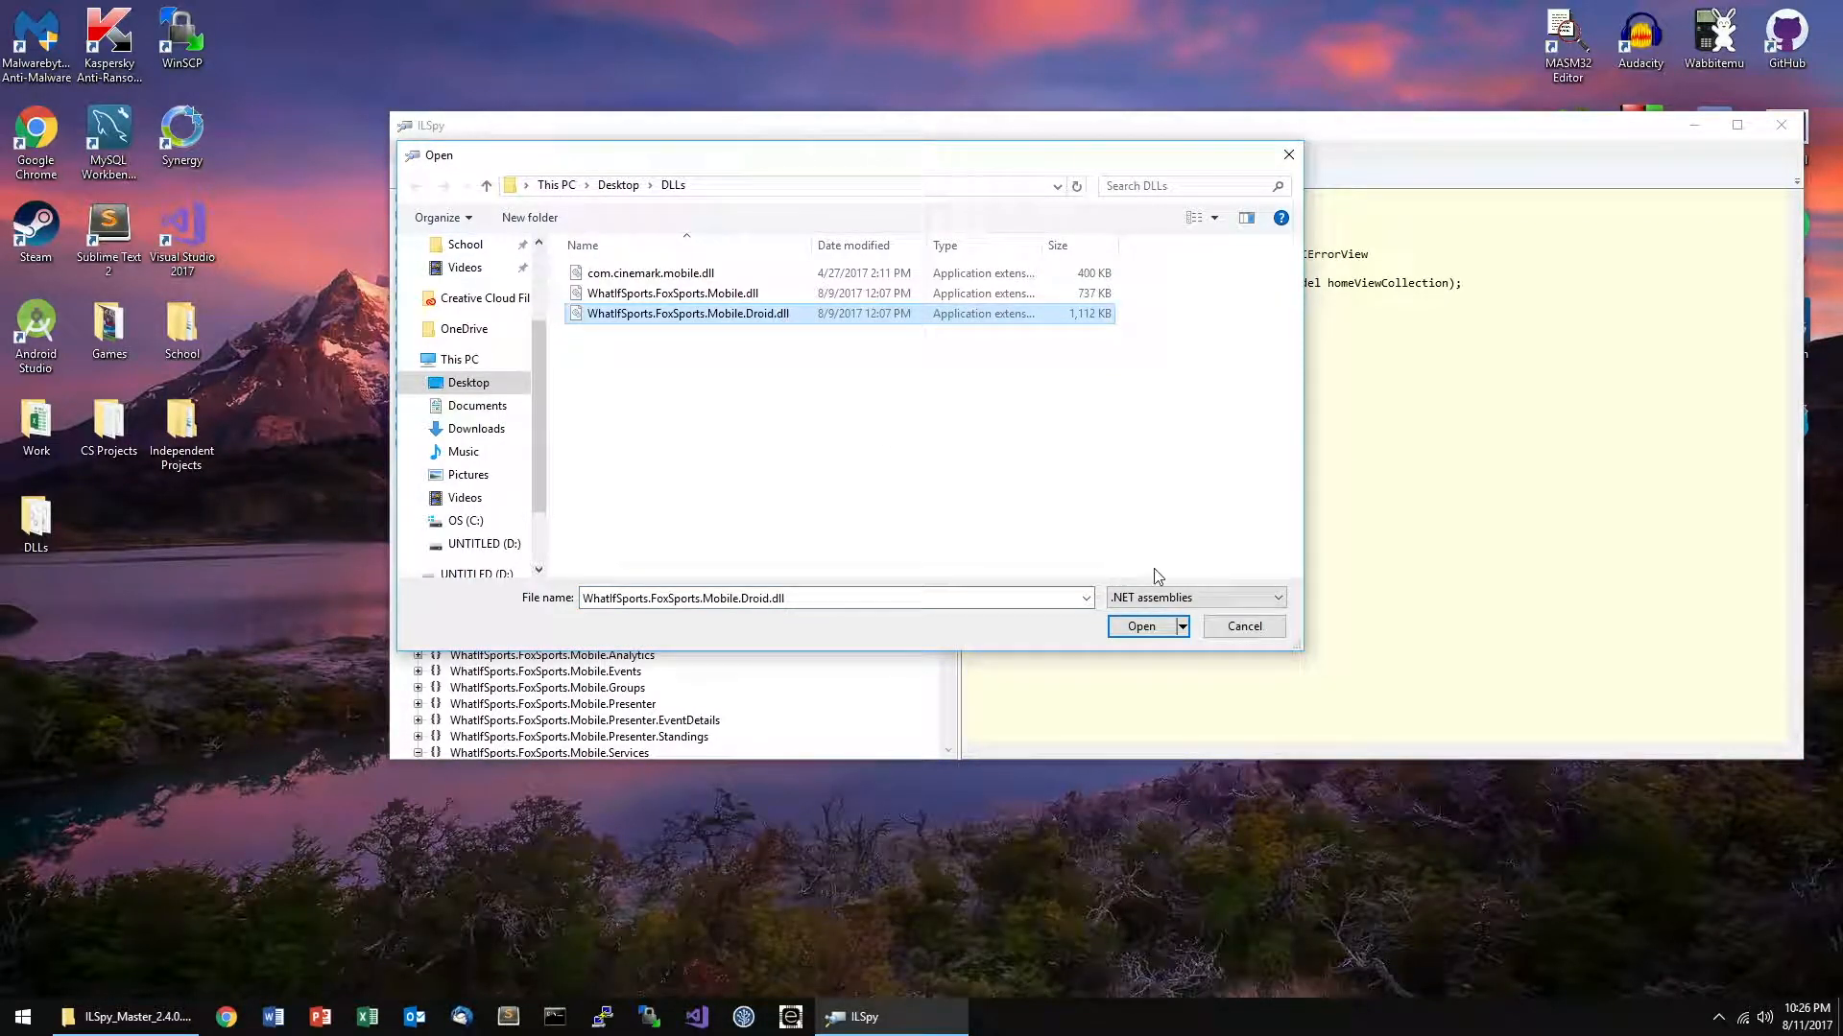
click(1138, 625)
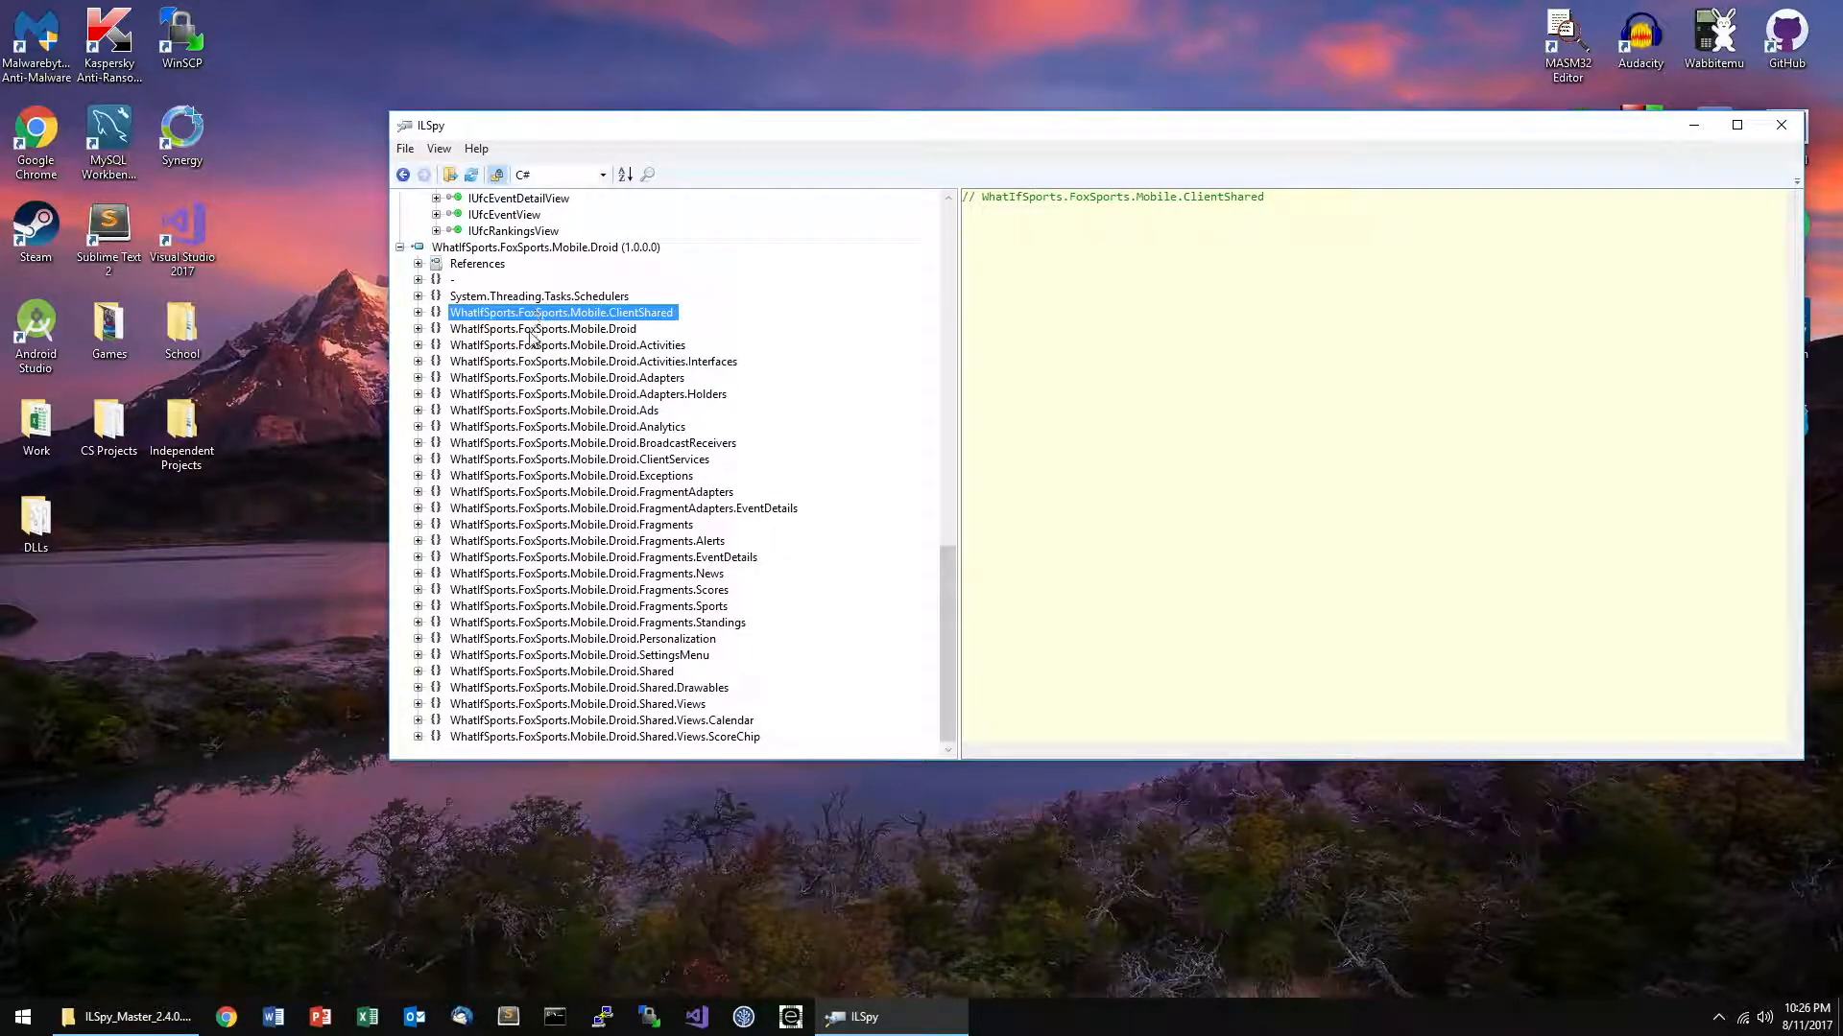
click(418, 328)
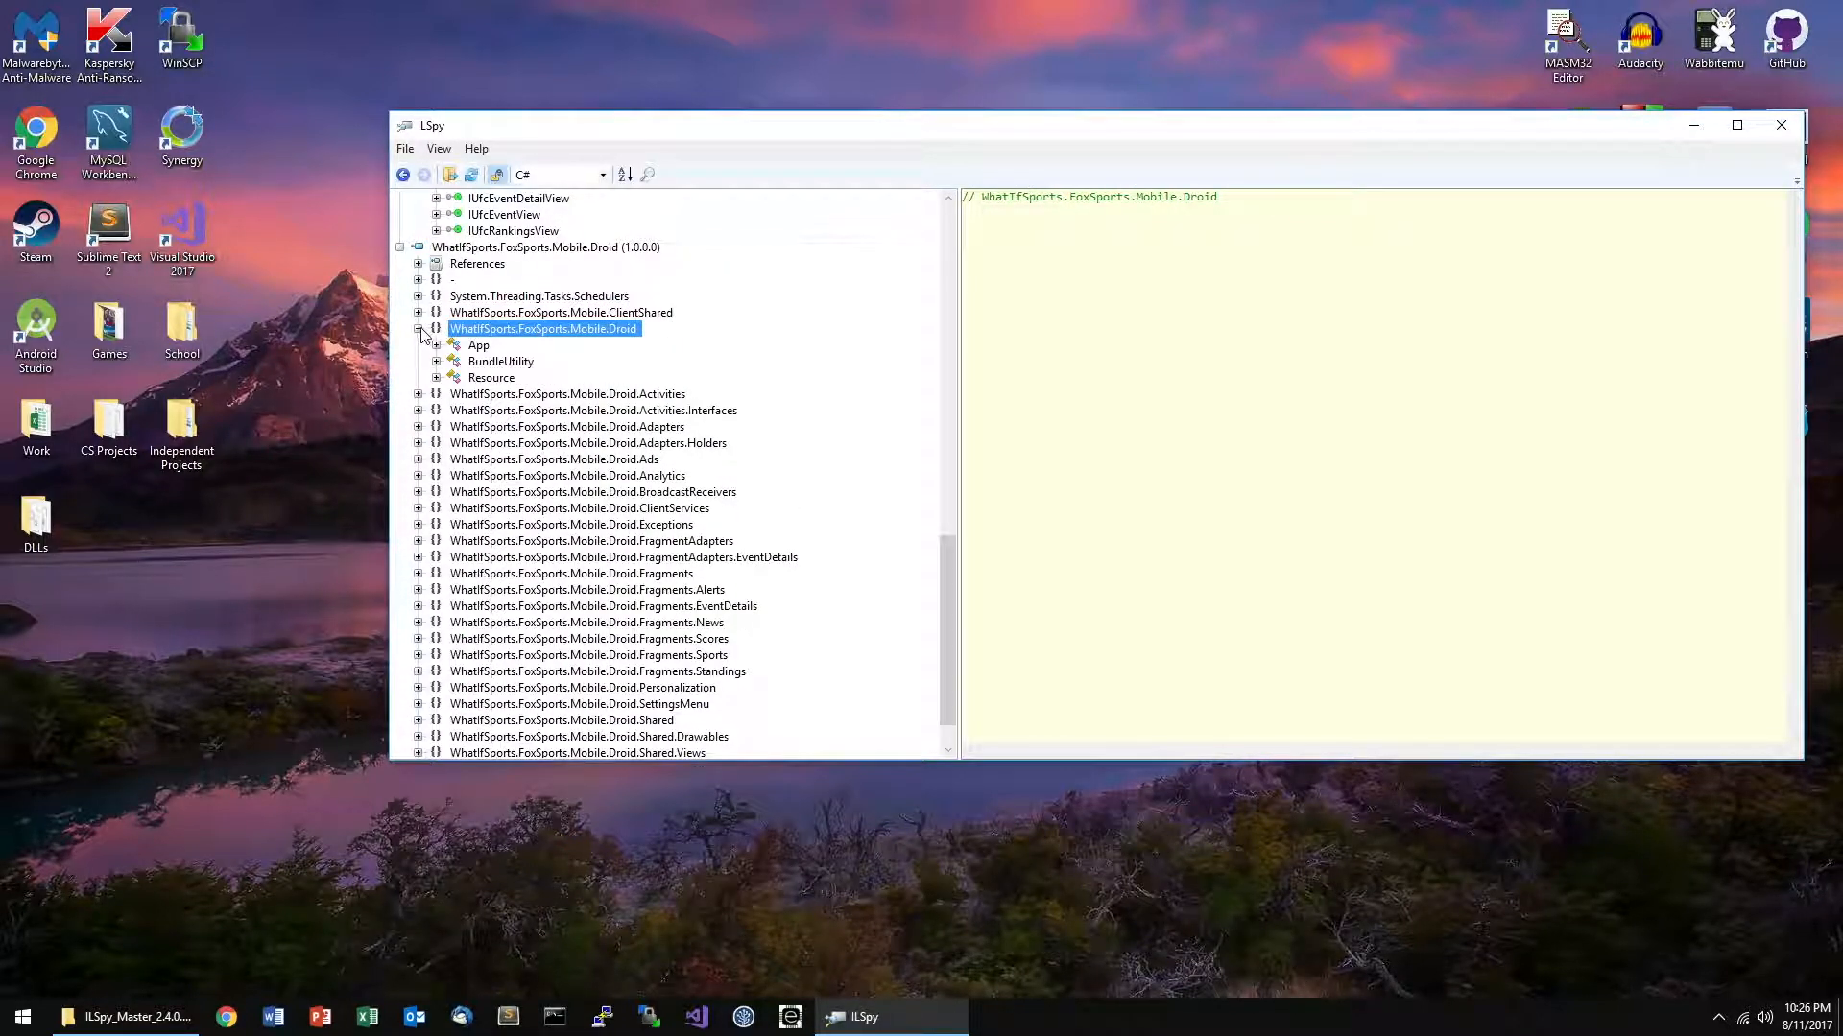
click(478, 343)
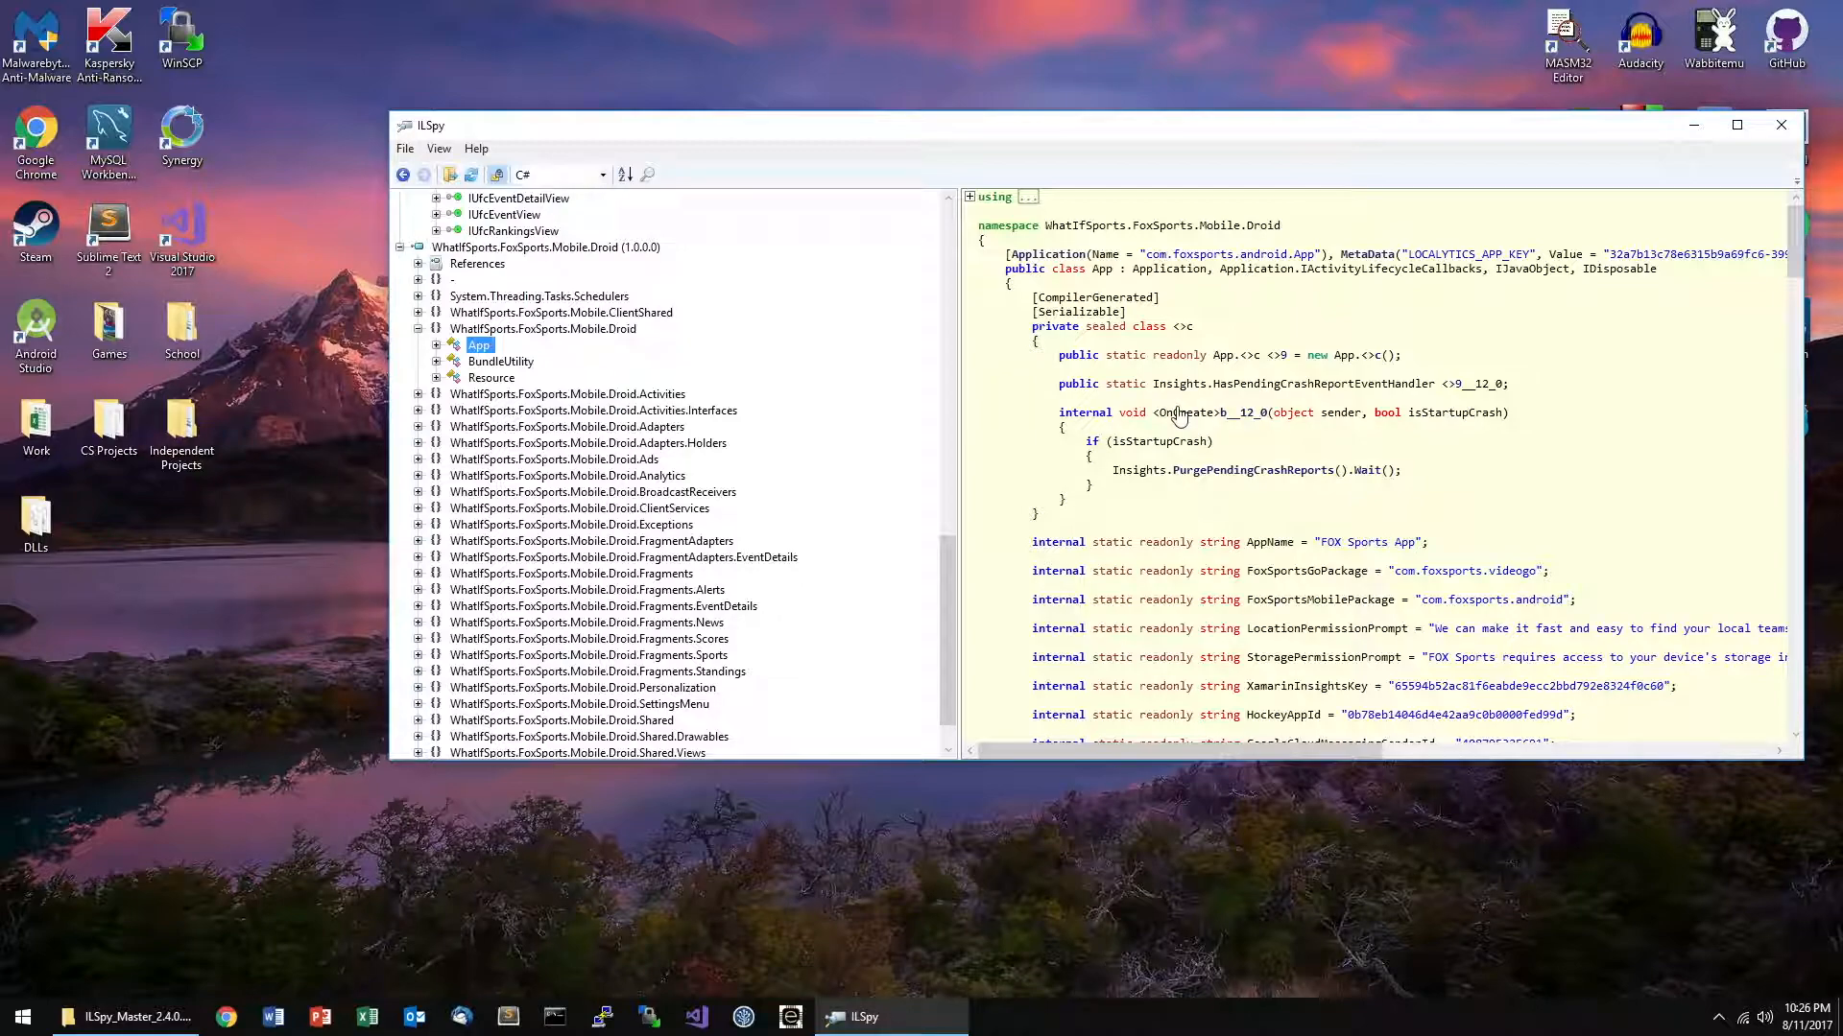
mouse_move(1261, 140)
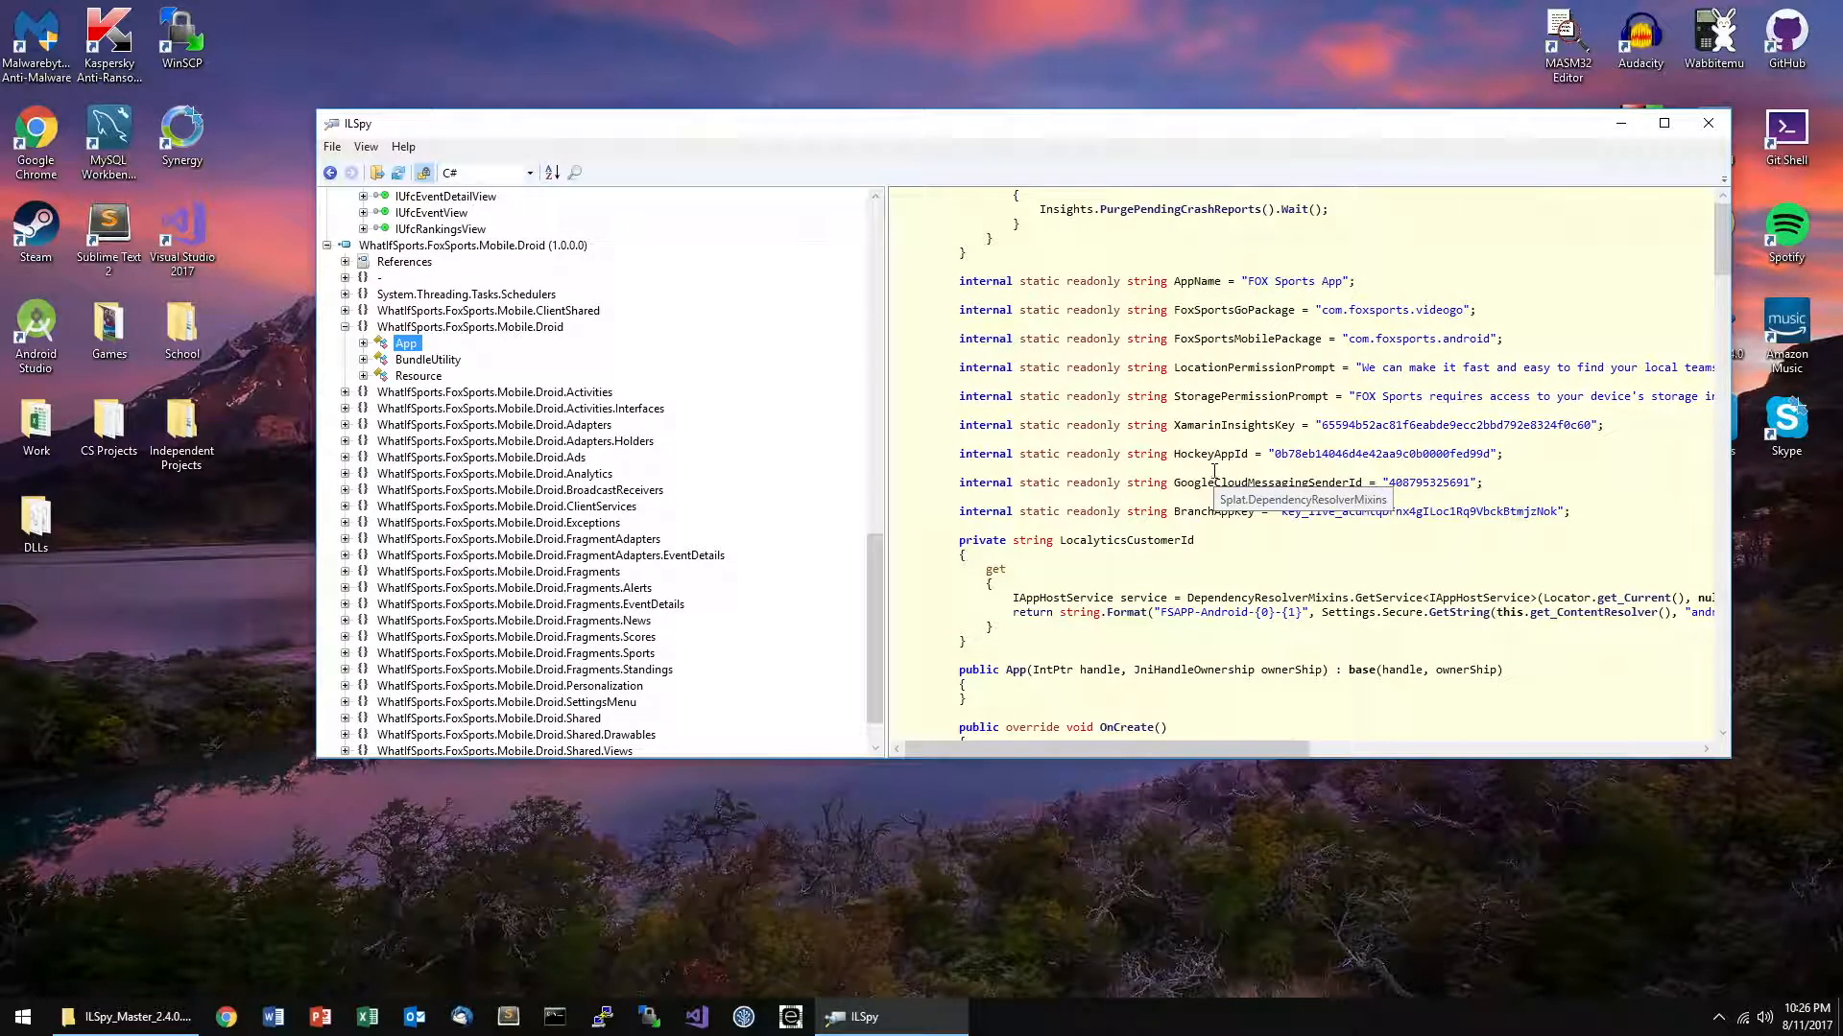
- Read through App's InsightsKey, HockeyAppId, BranchAppKey and OnCreate setup, ending at the Activities namespace
scroll(down, 3)
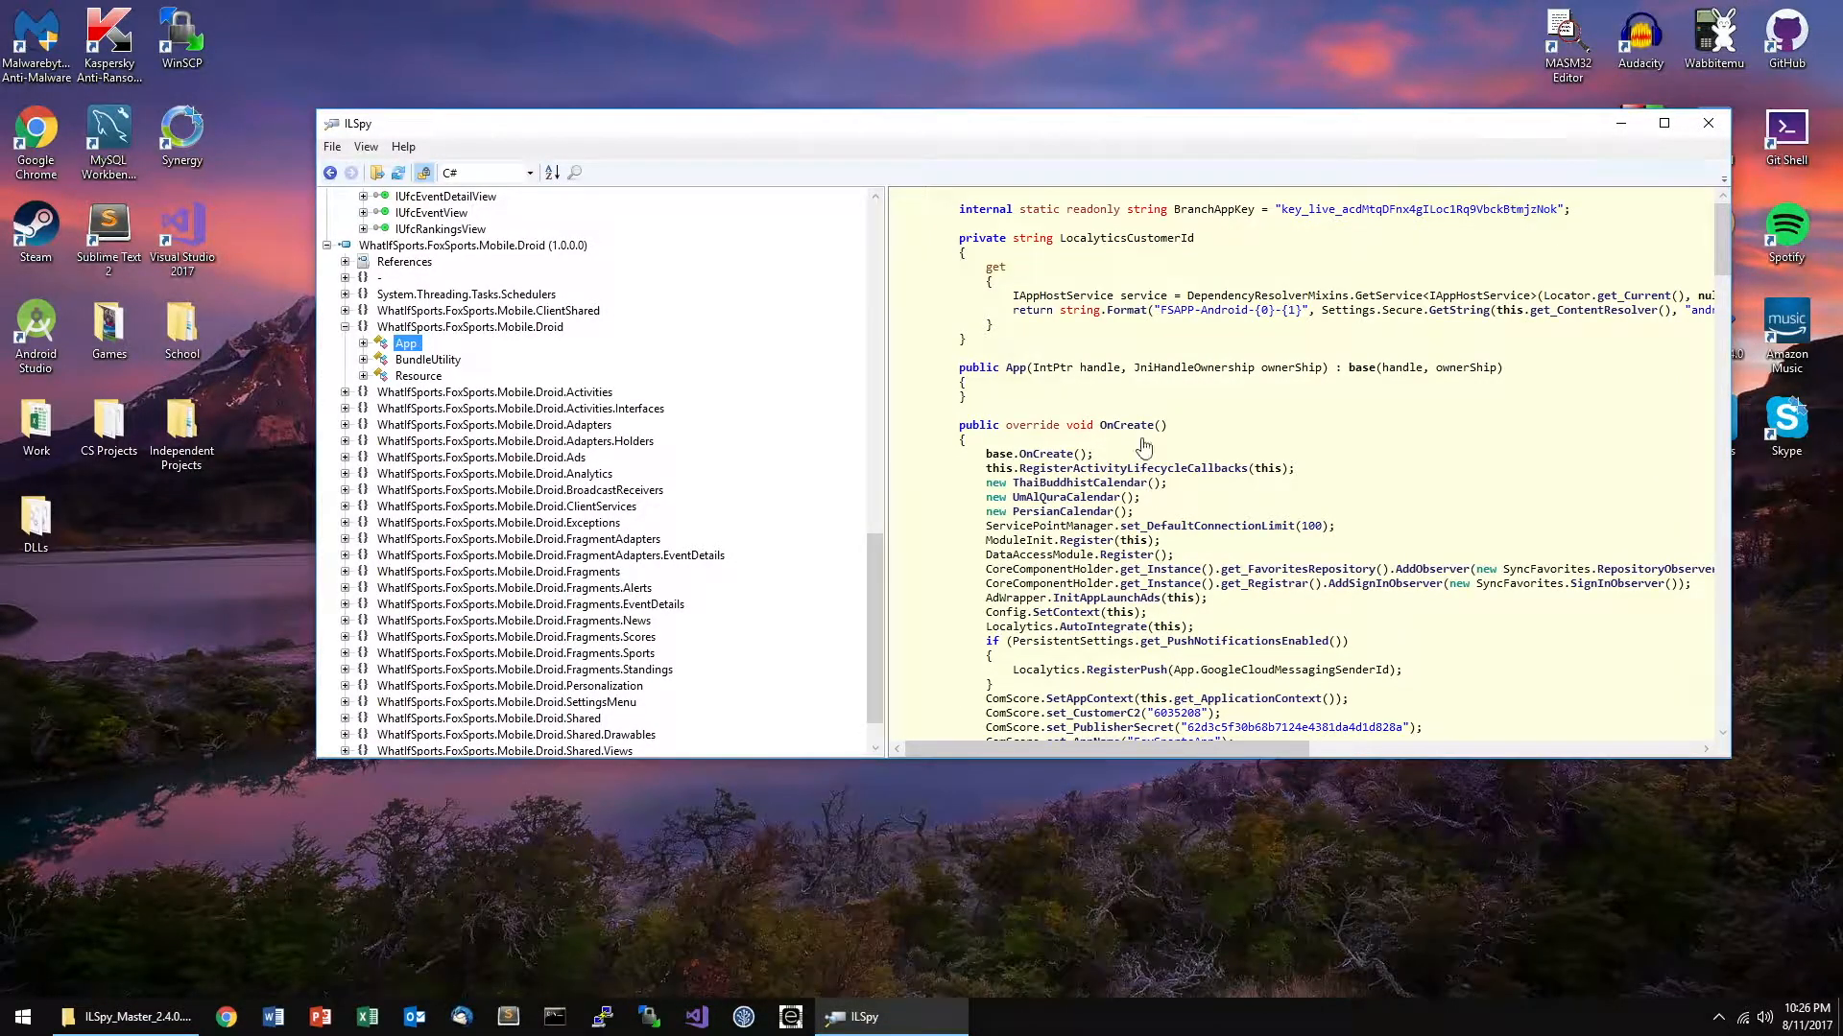
scroll(down, 3)
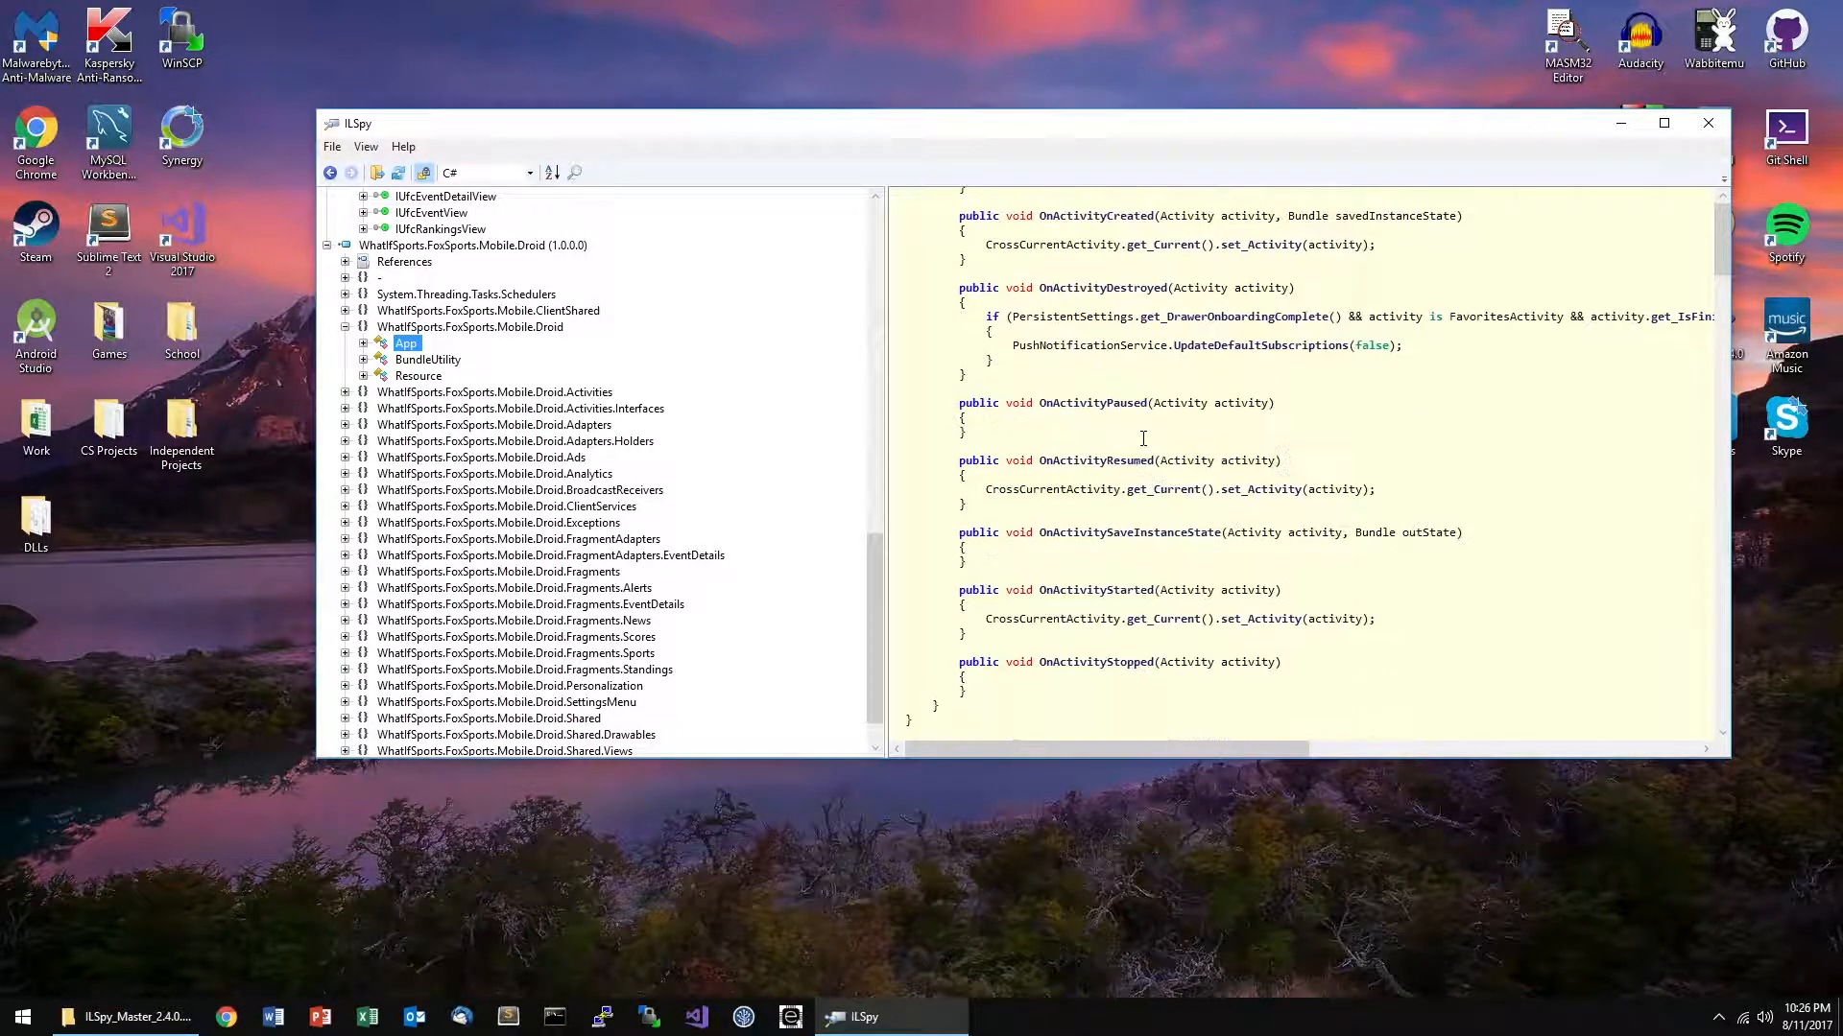
scroll(down, 3)
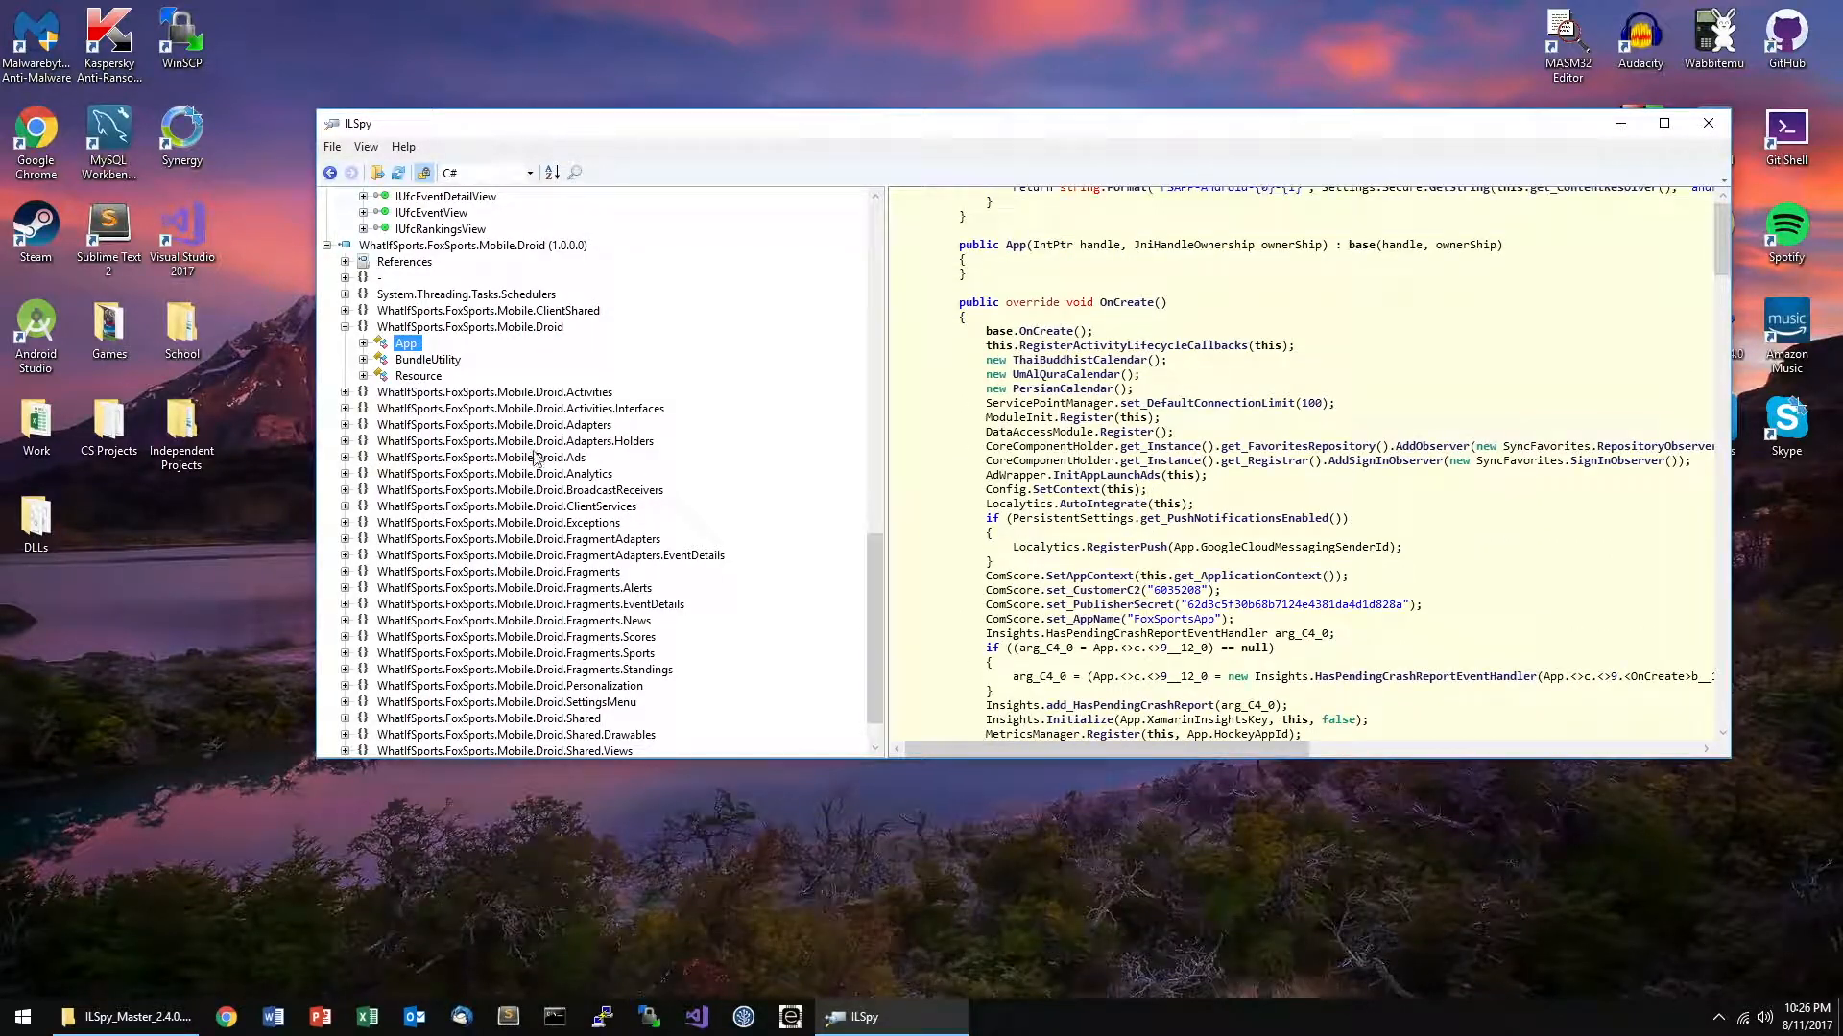
click(494, 342)
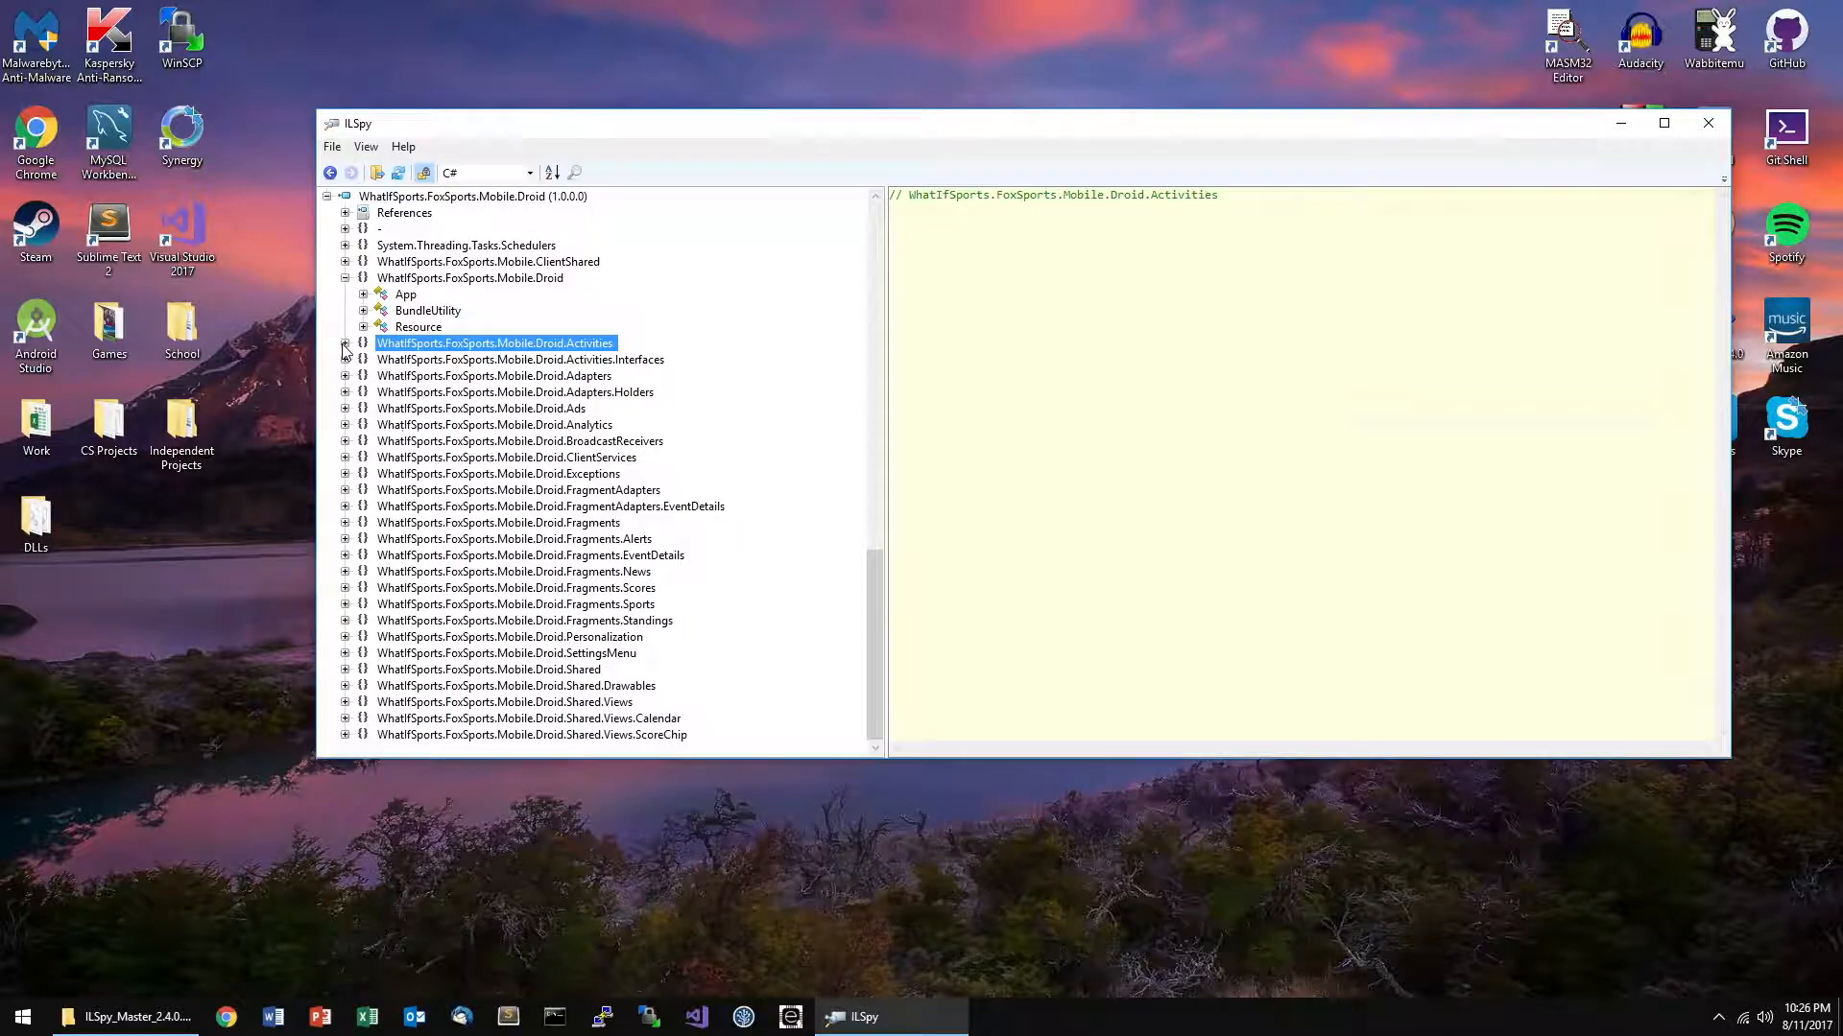
- Expand the Droid Activities namespace and browse into the Adapters namespace classes
click(345, 343)
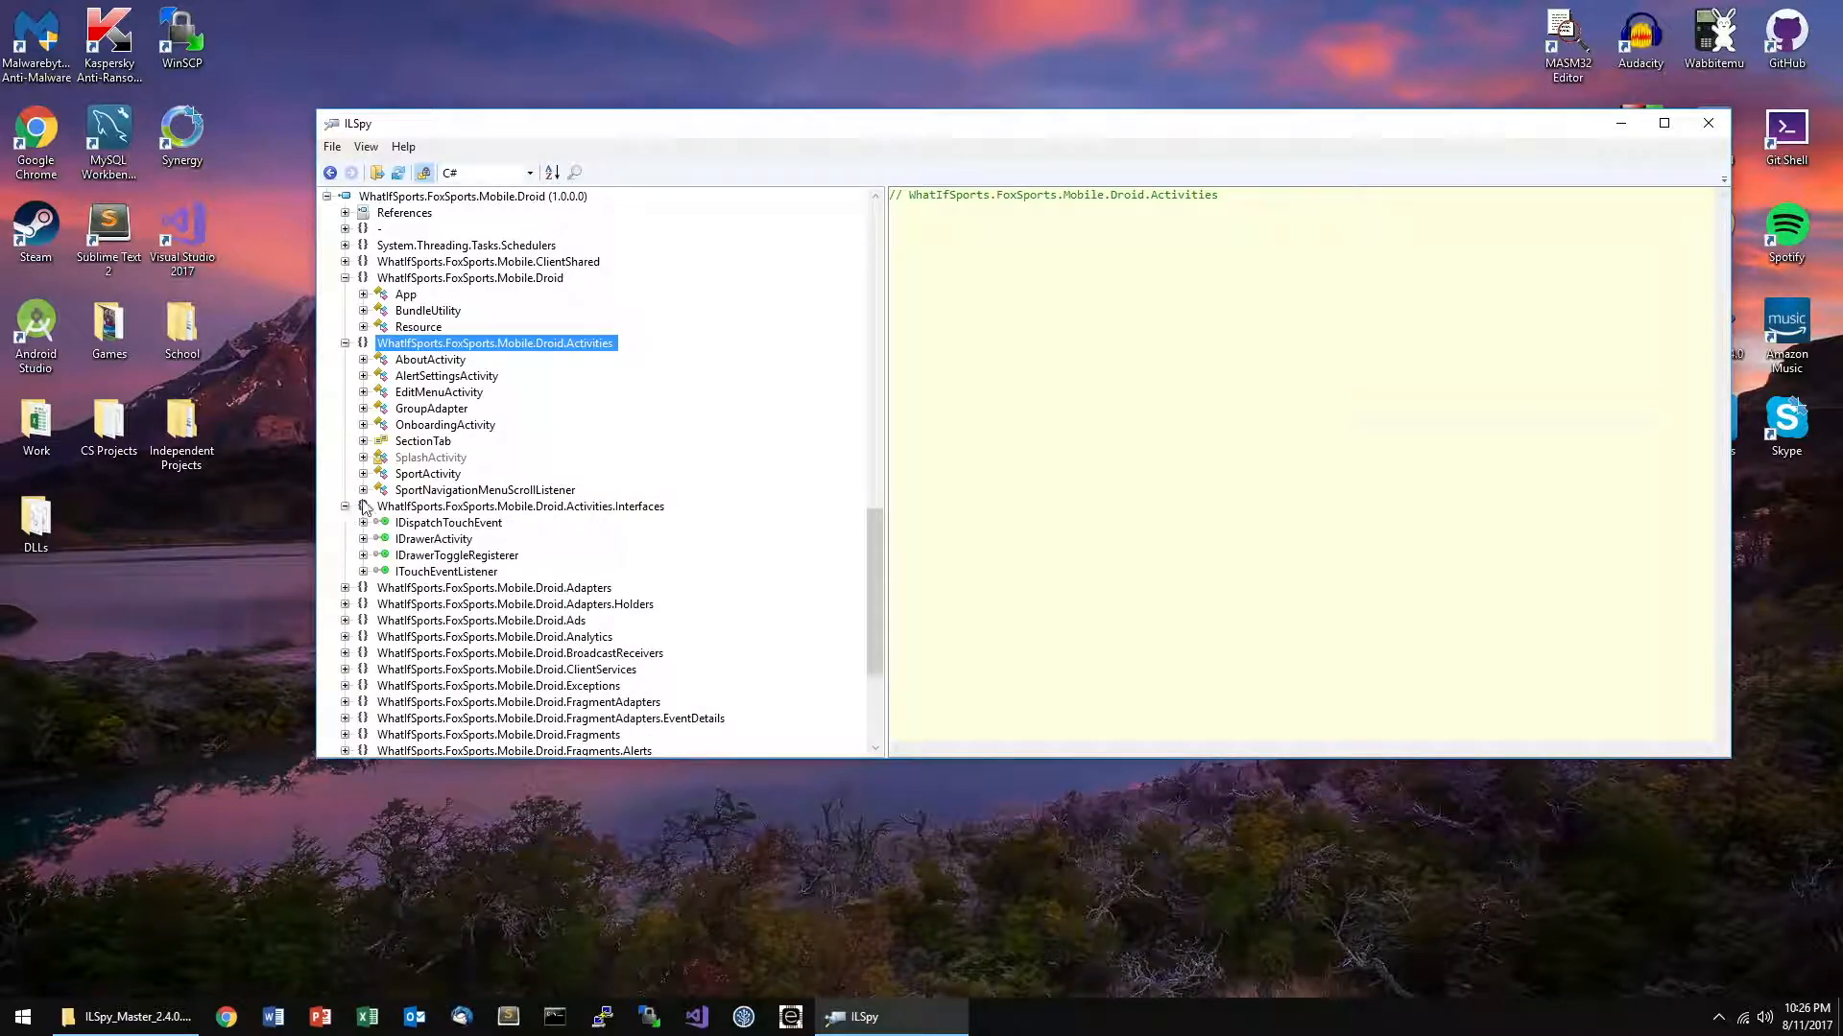
scroll(down, 3)
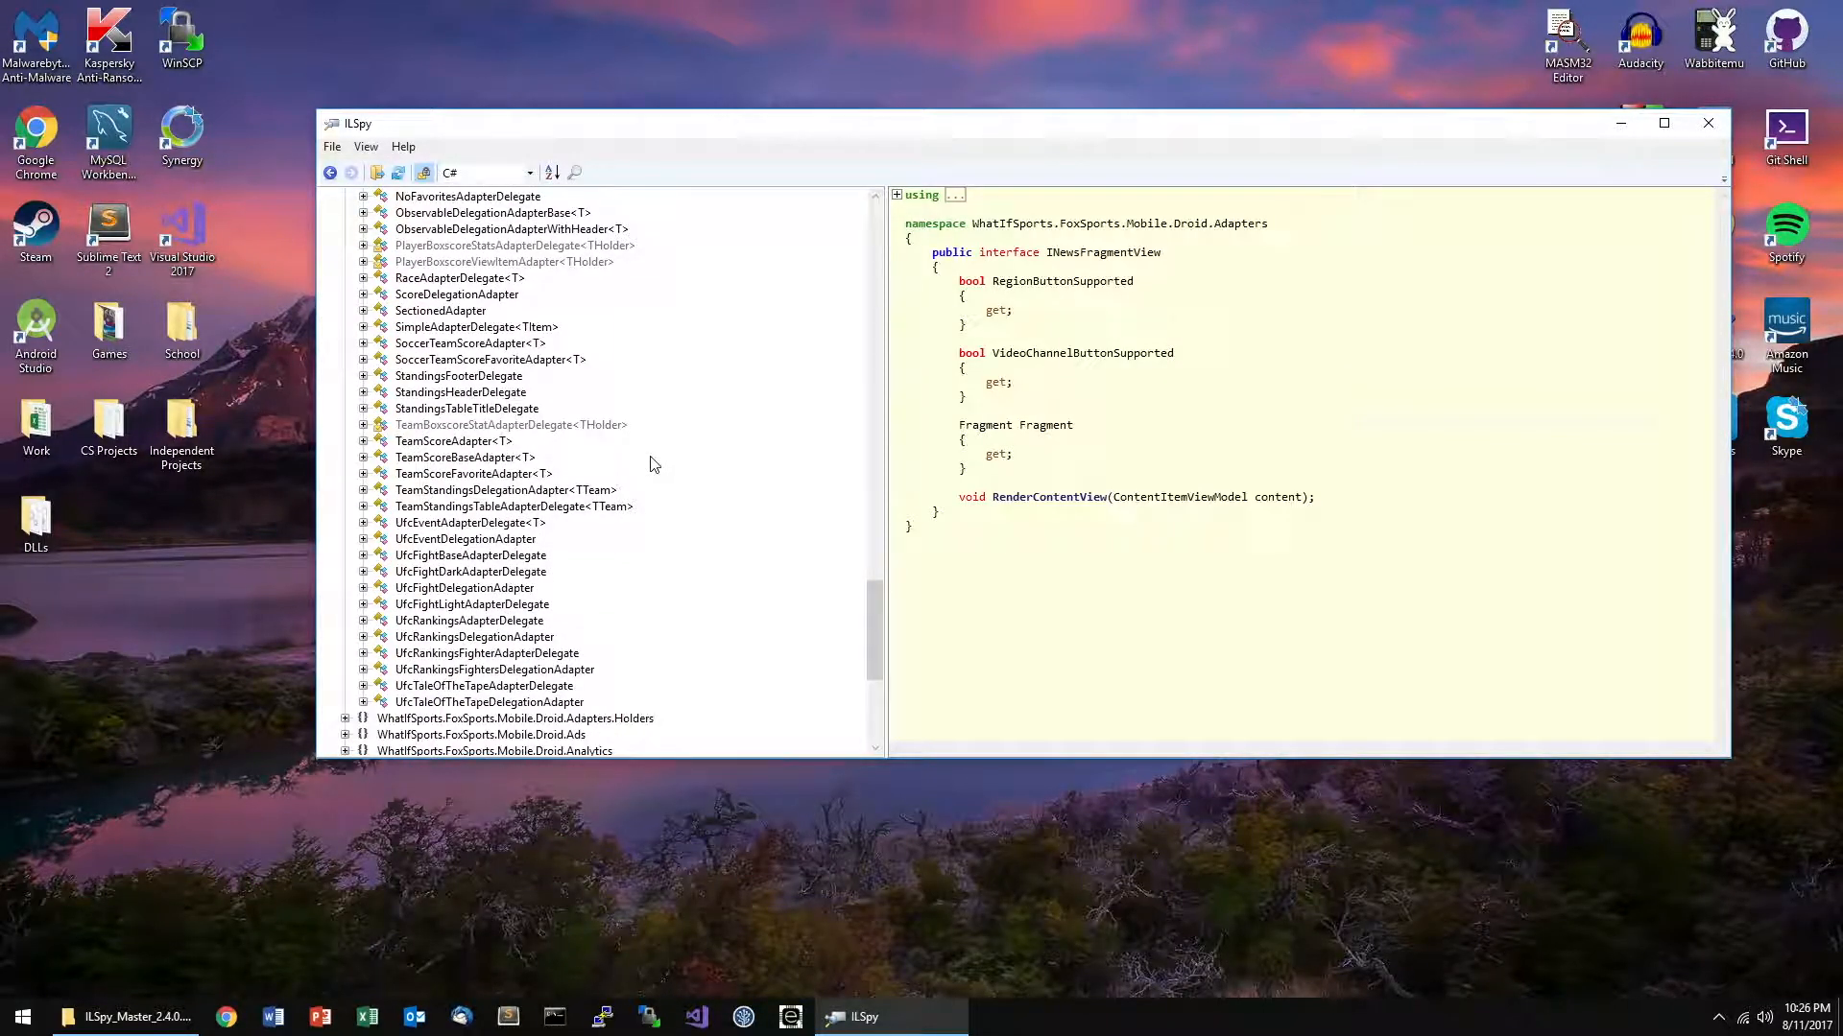
scroll(down, 3)
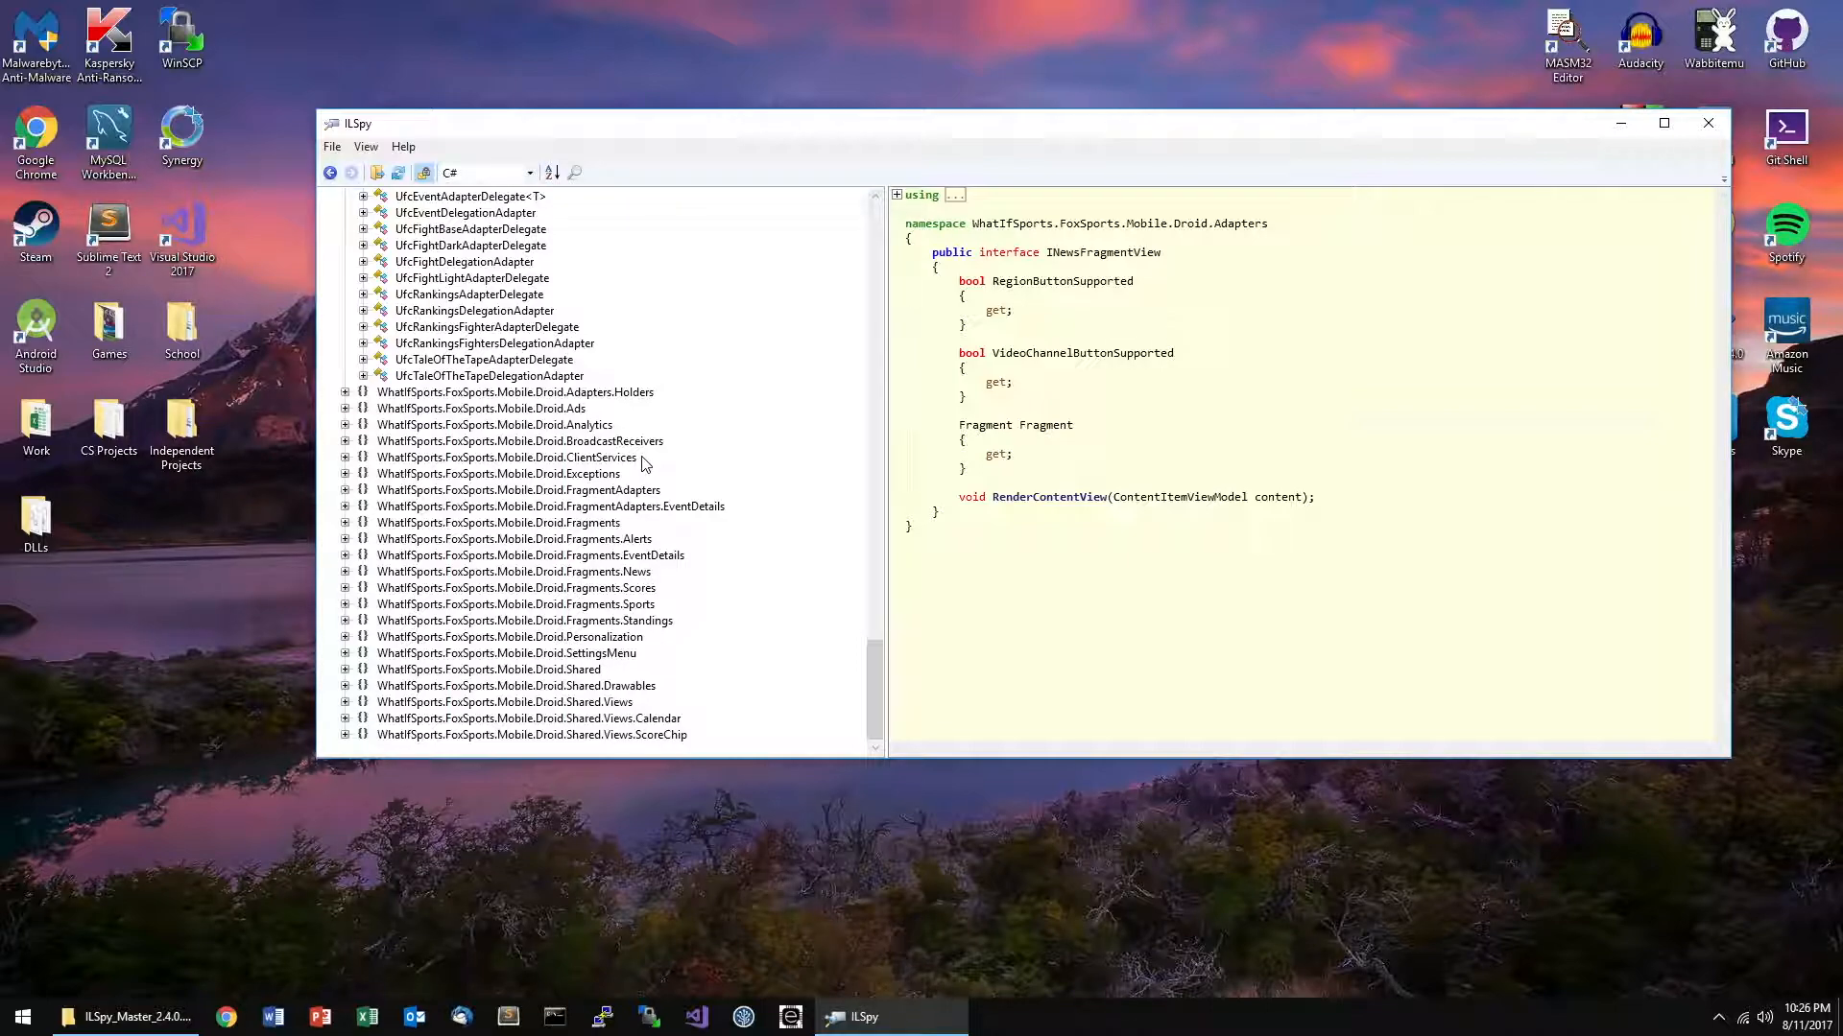
mouse_move(365, 555)
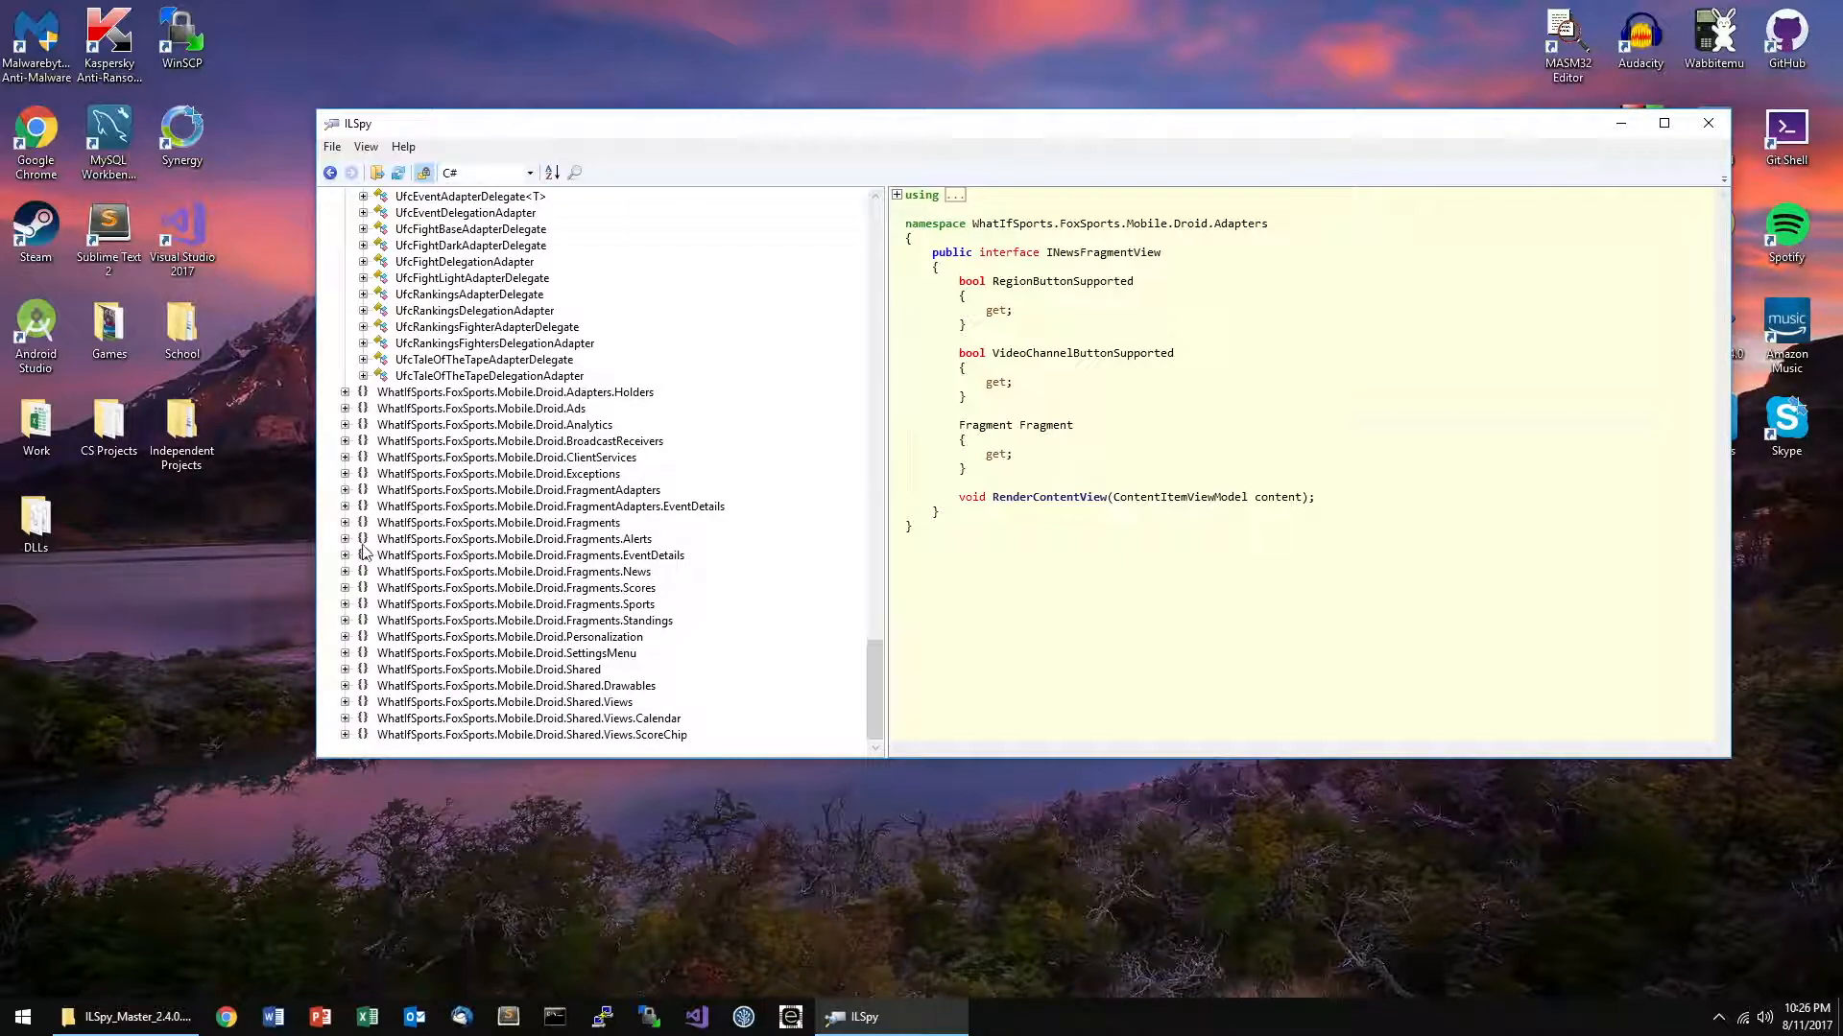
click(345, 572)
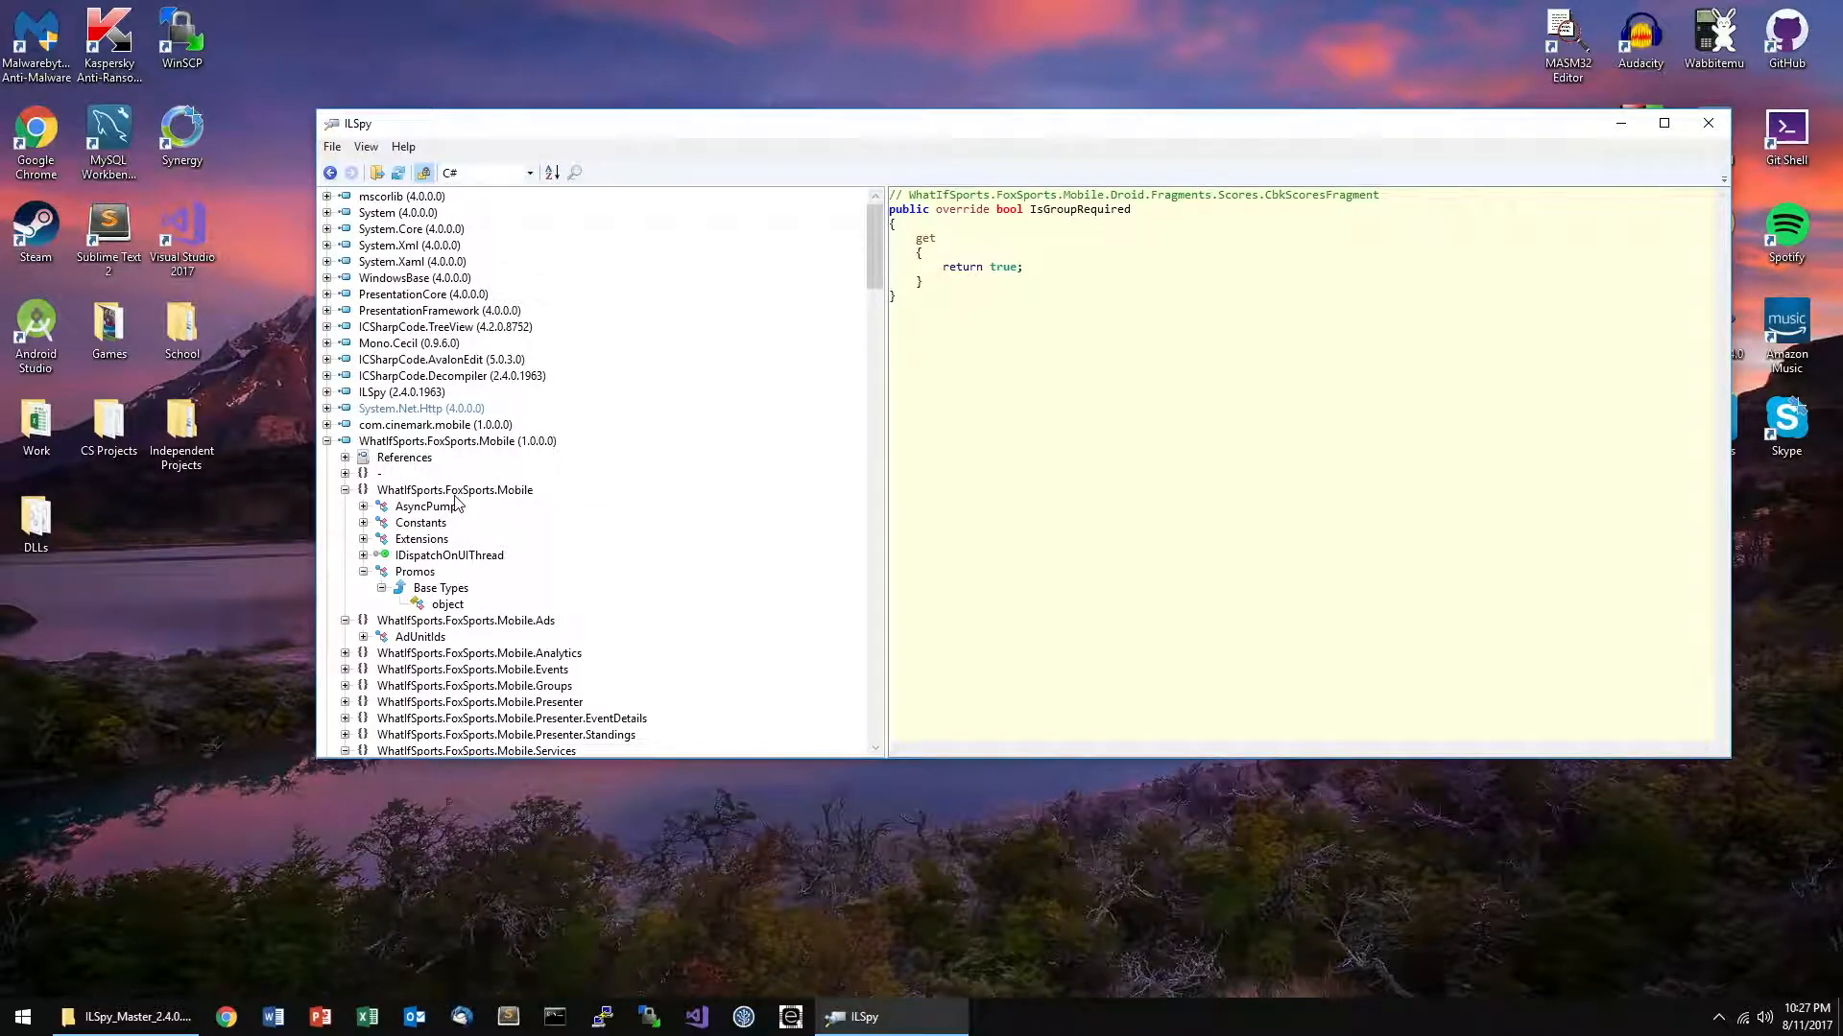
- Decompile the EditMenuActivity class, showing GetStartIntent, OnCreate and OnOptionsItemSelected
scroll(down, 3)
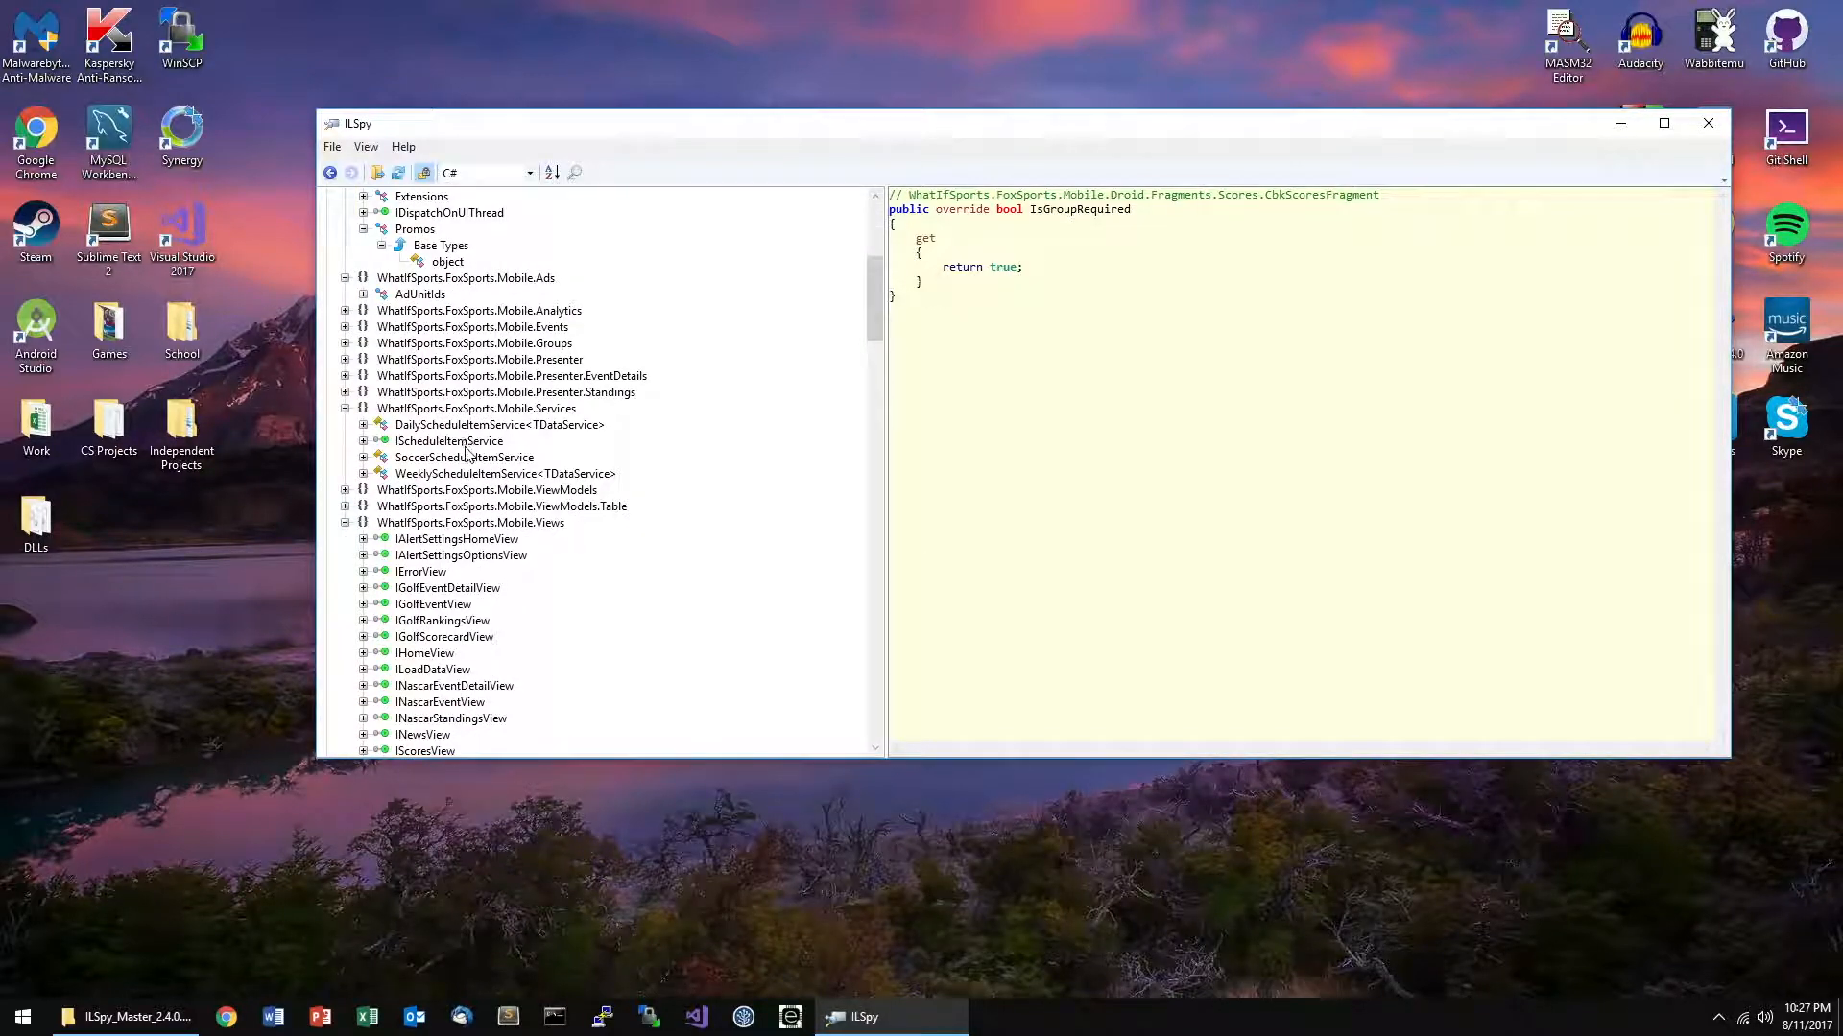
scroll(down, 3)
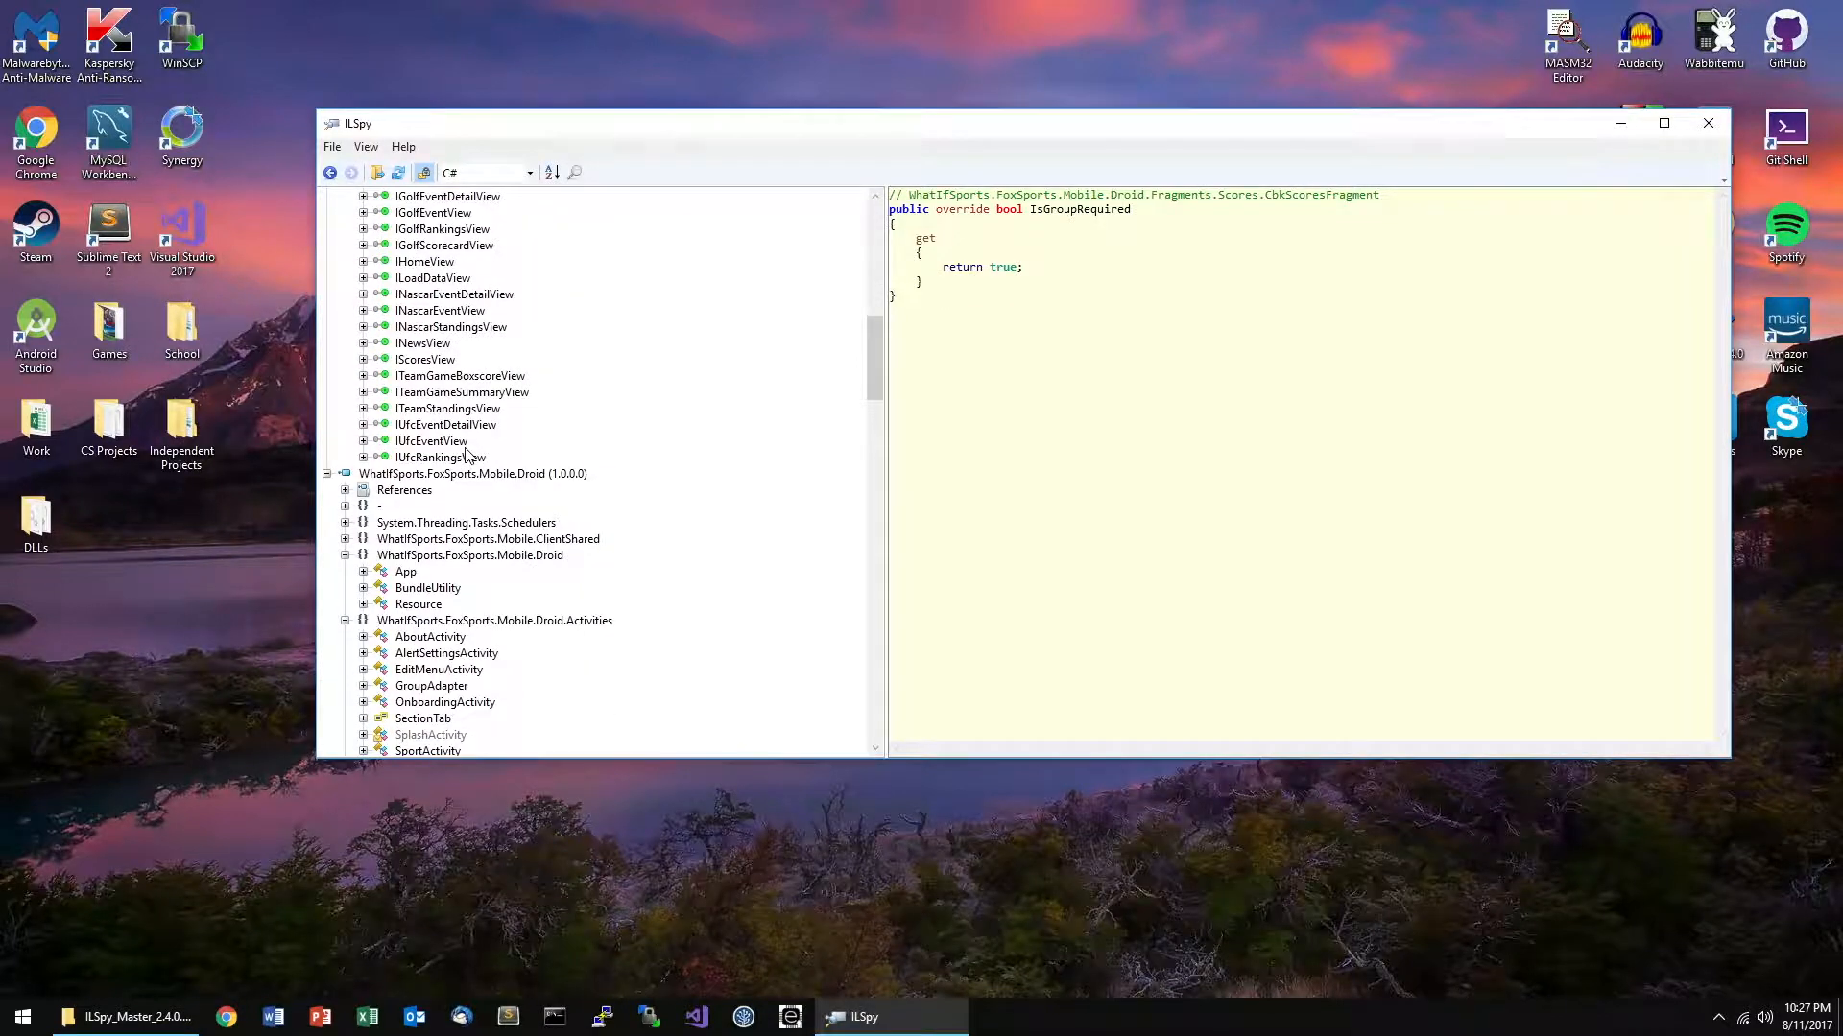
click(419, 311)
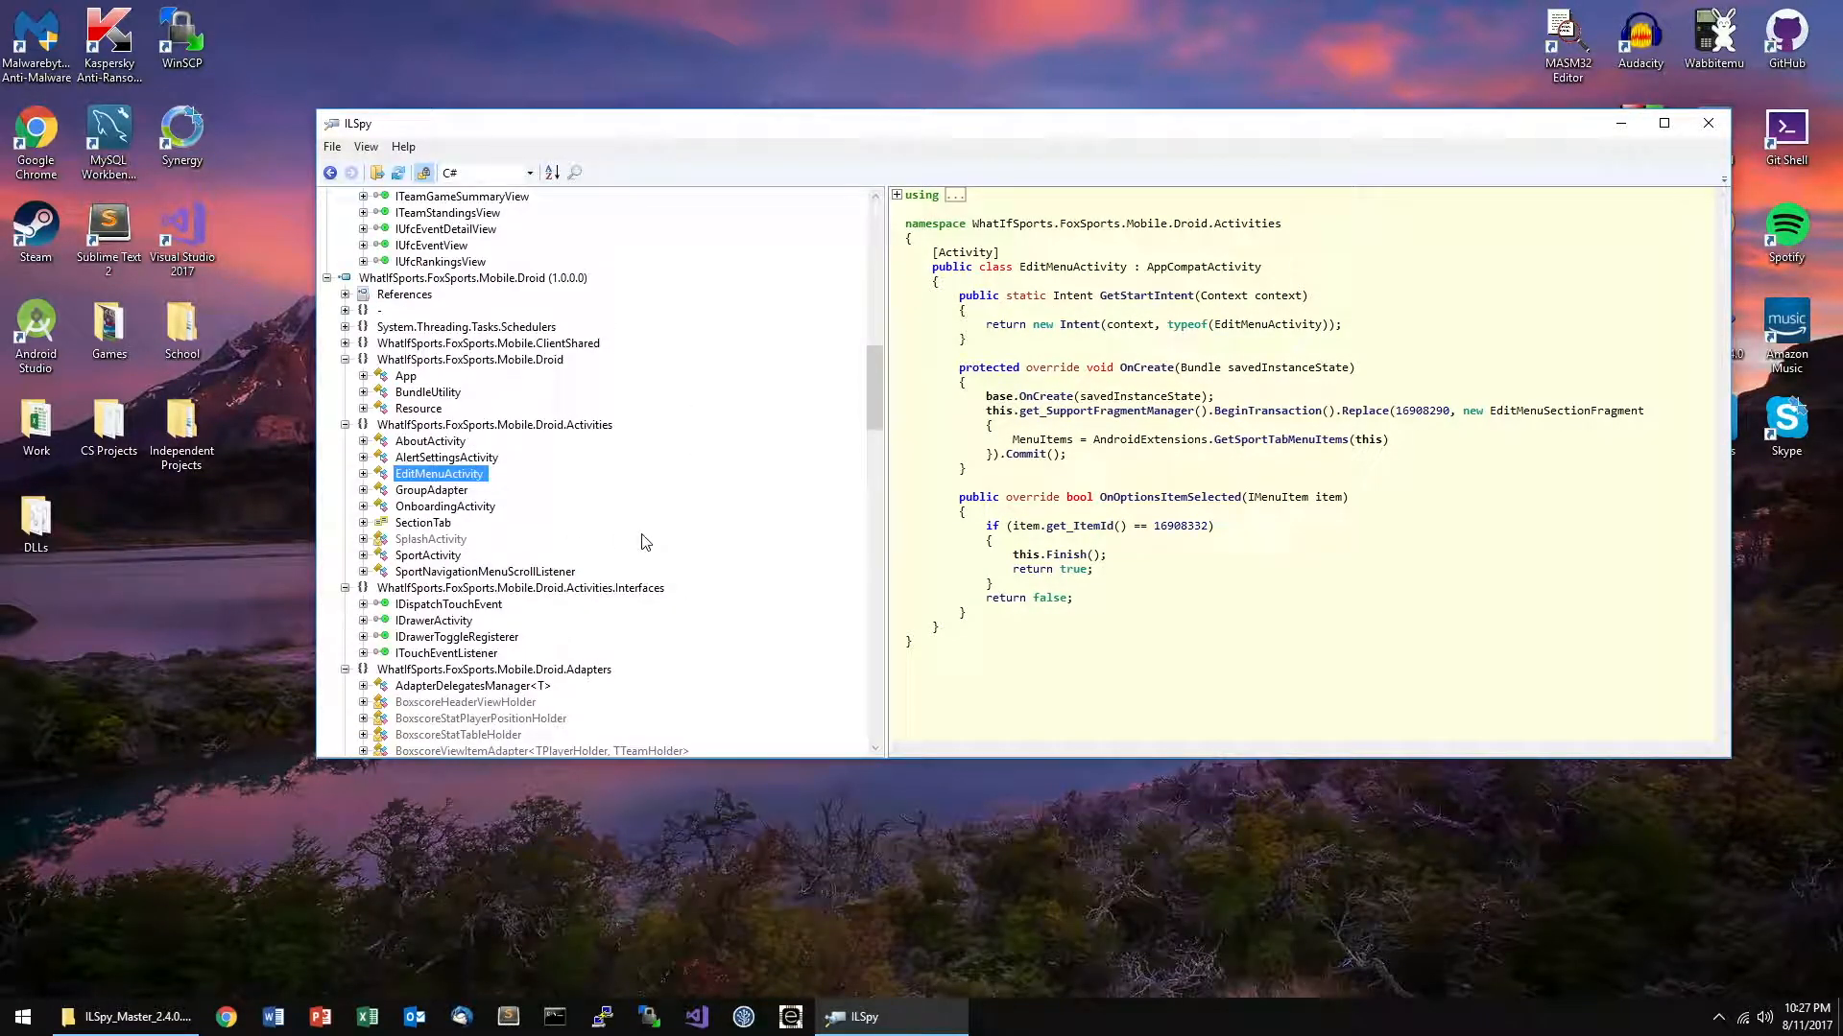
mouse_move(611, 192)
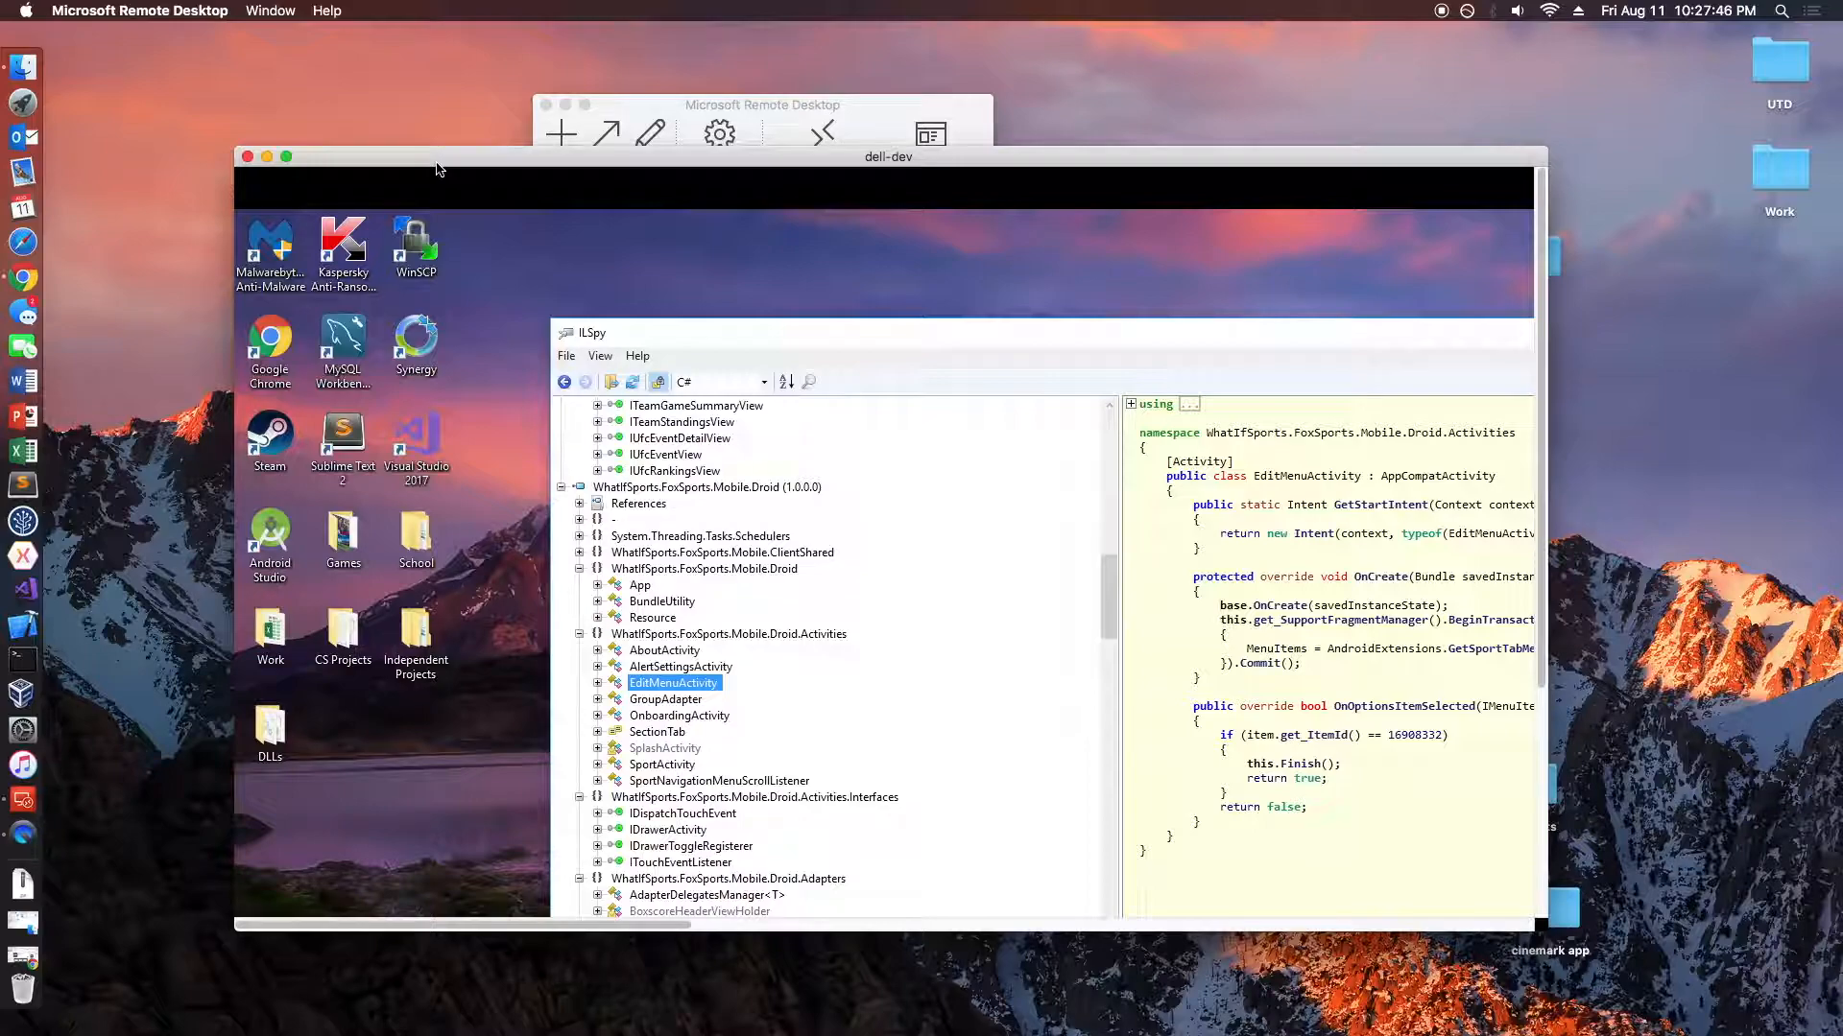
mouse_move(772, 347)
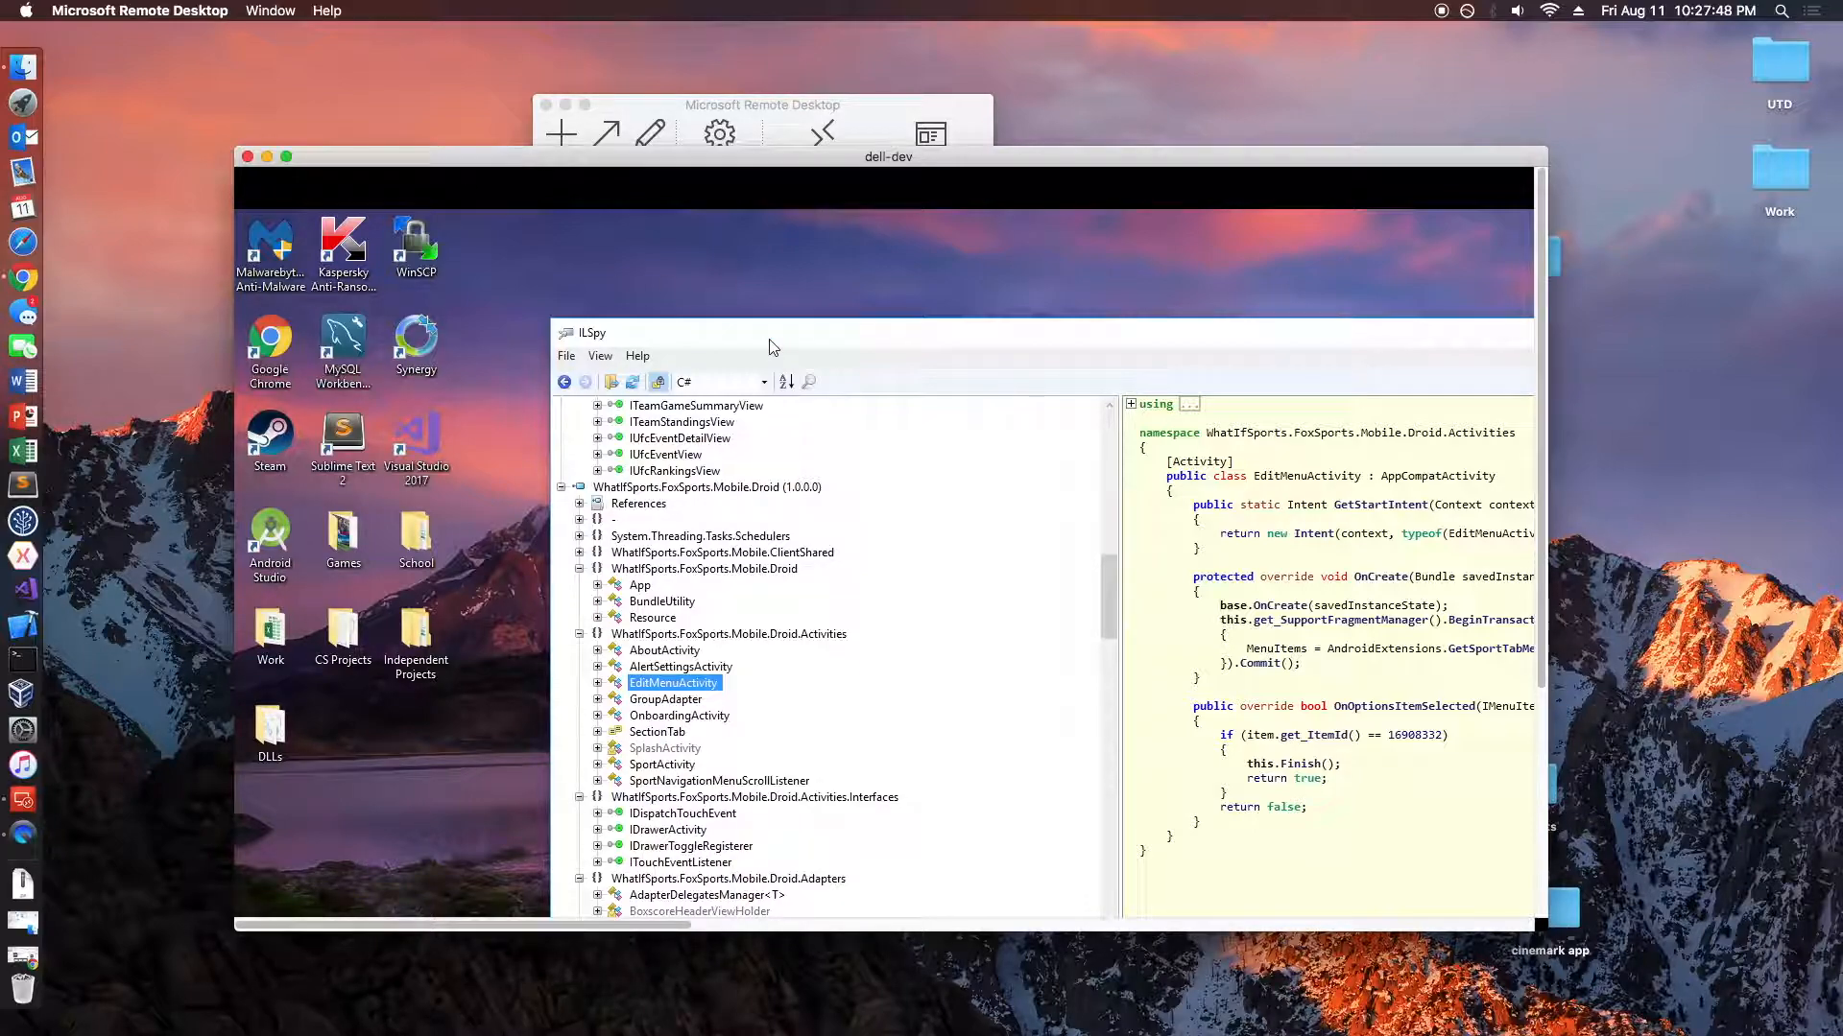